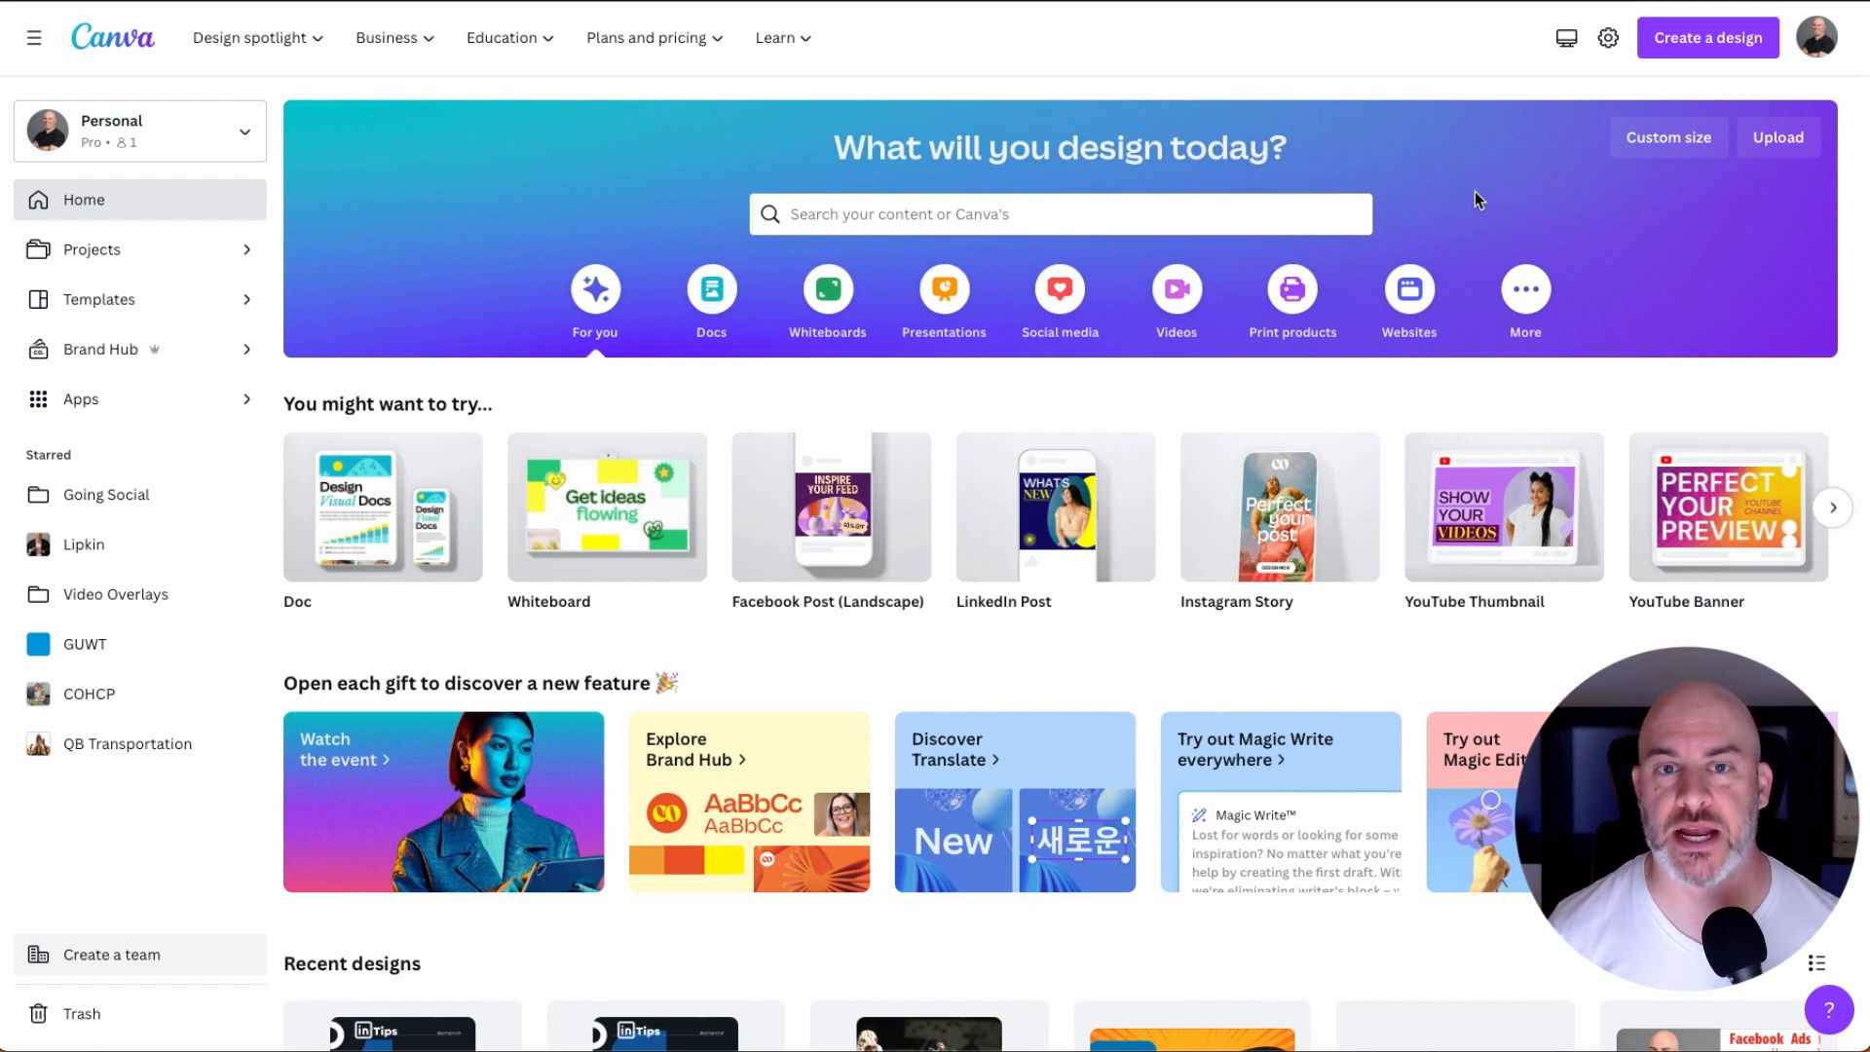
pyautogui.moveTo(1471, 156)
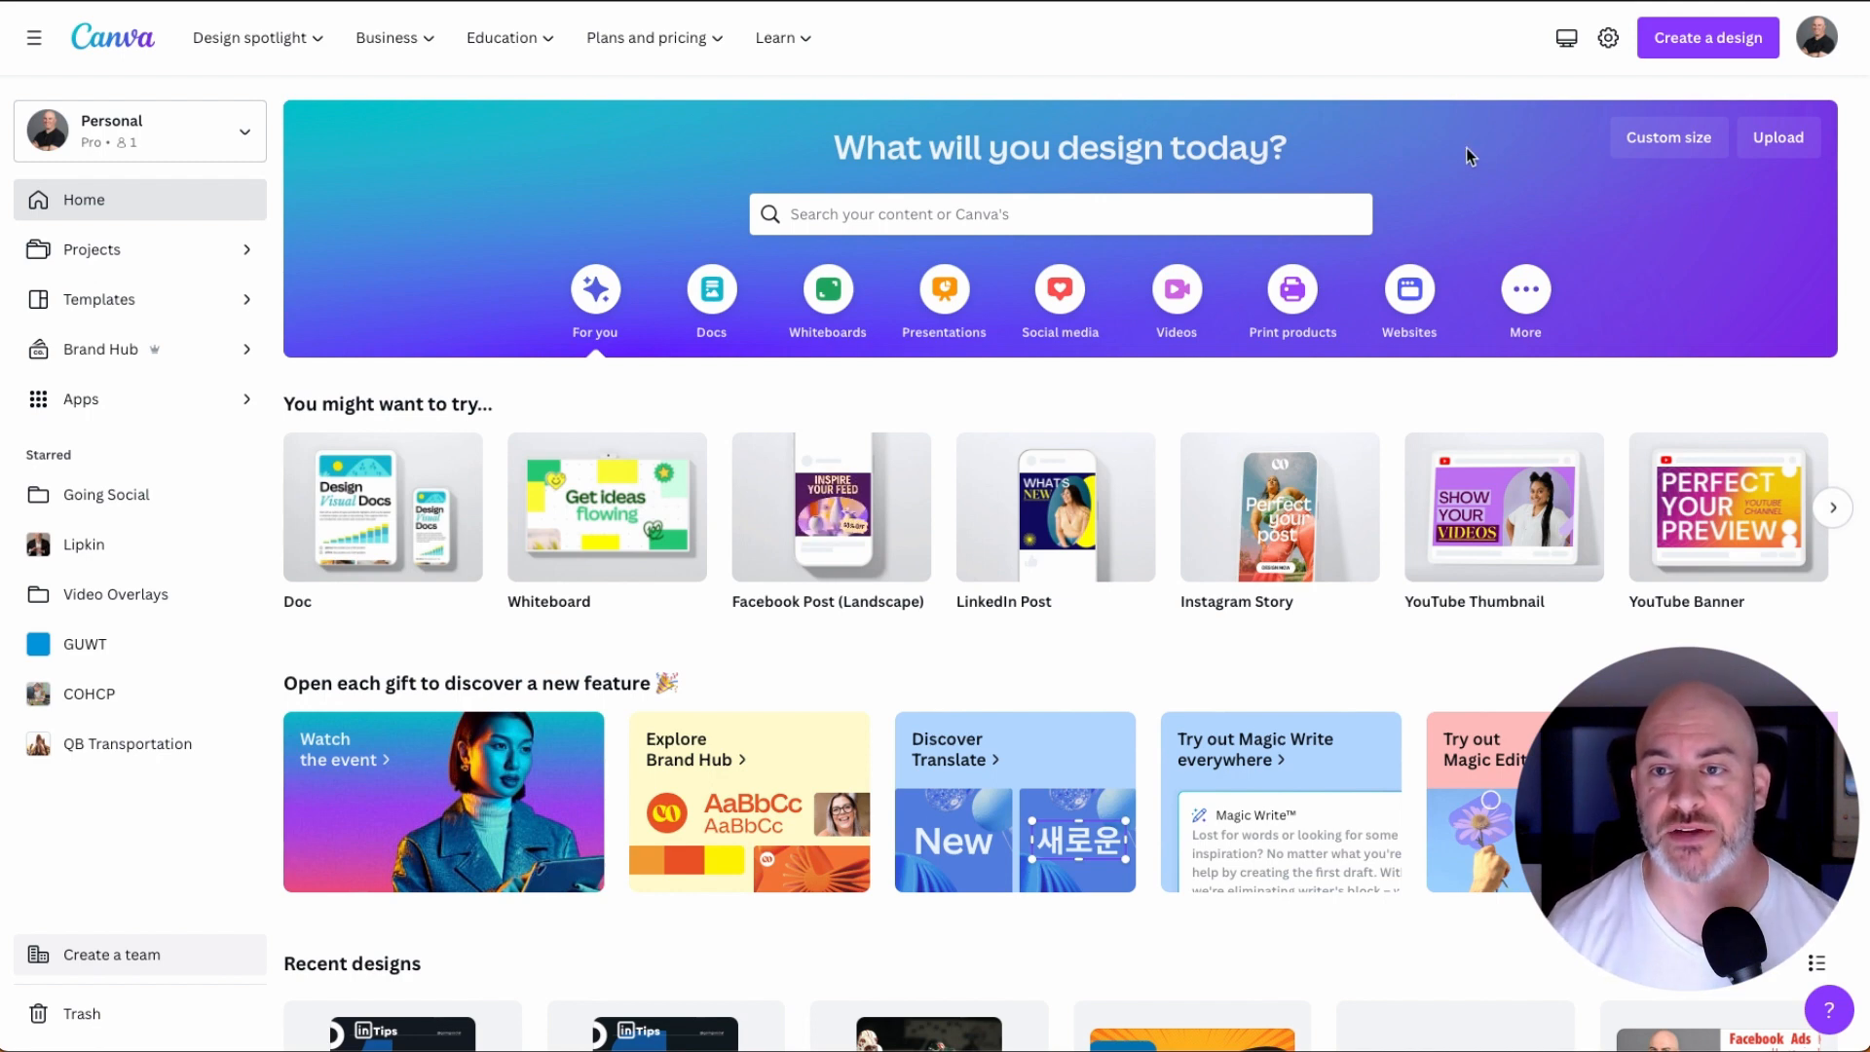
pyautogui.moveTo(1494, 140)
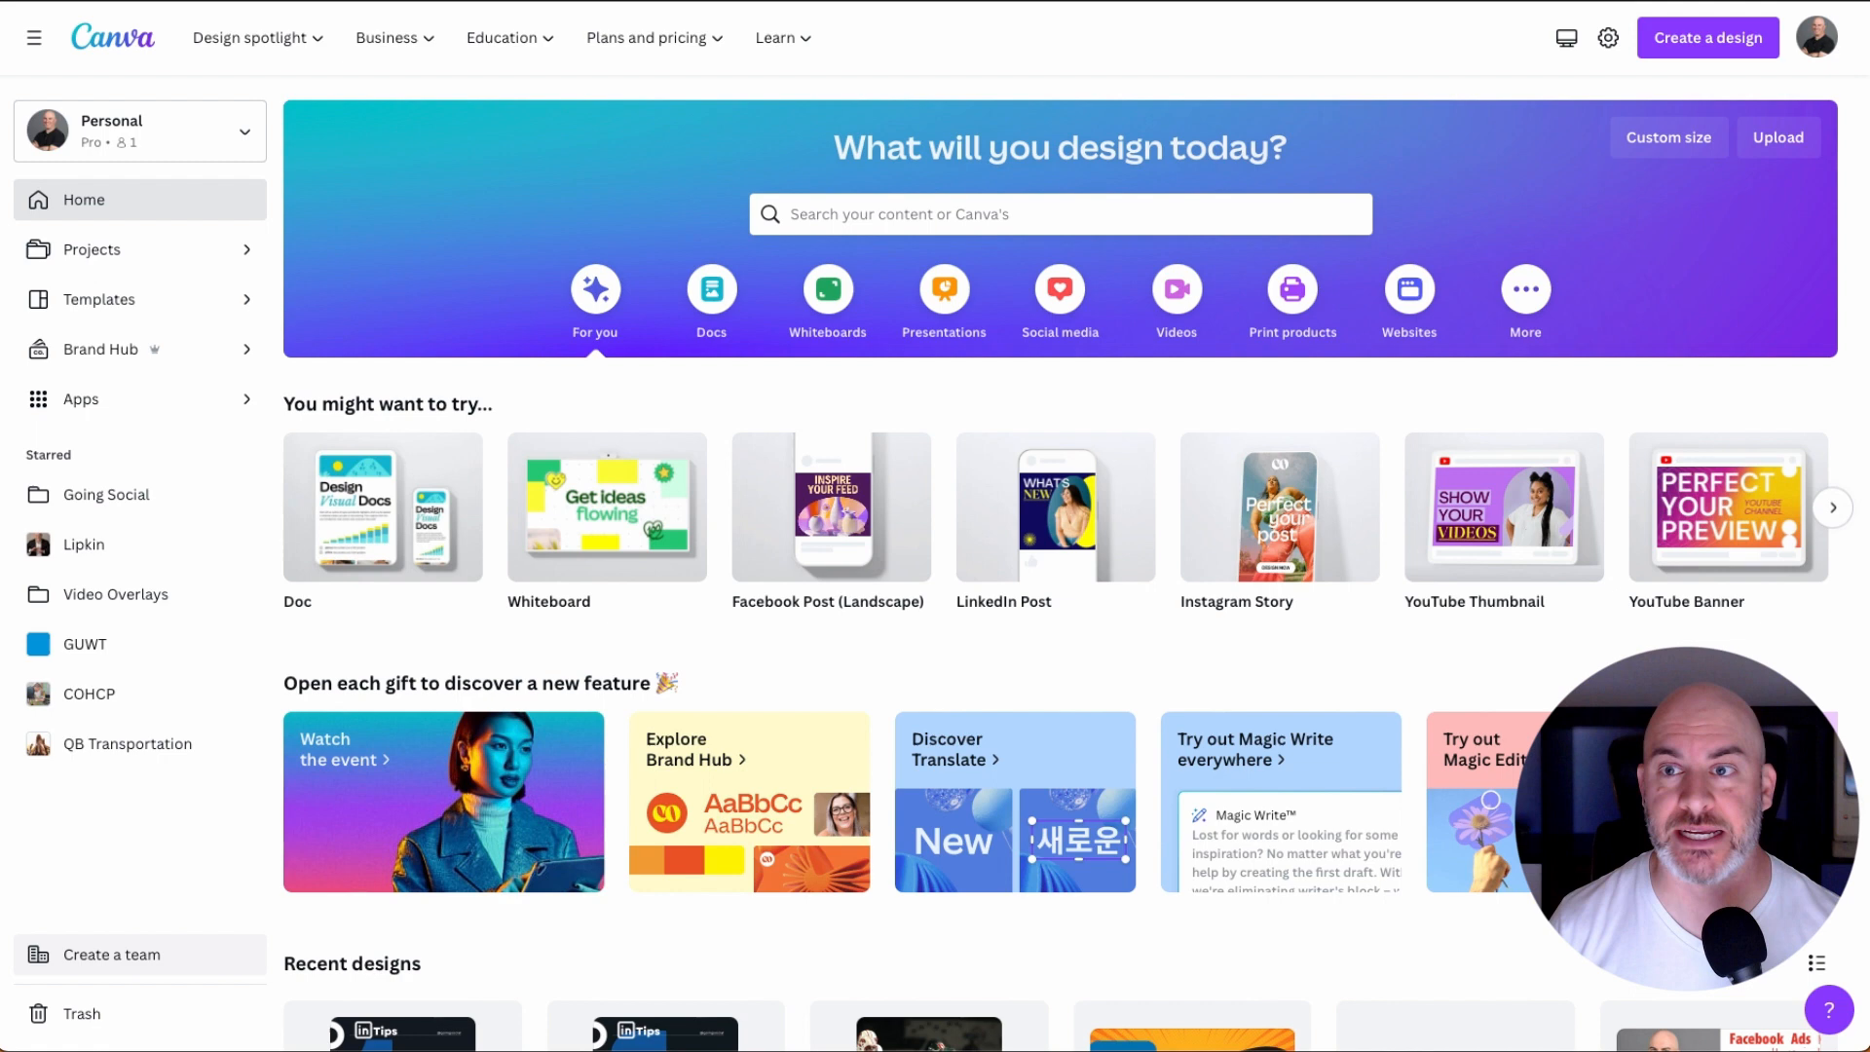
# Open the Create a design chooser from the Canva home page.
pyautogui.click(1707, 37)
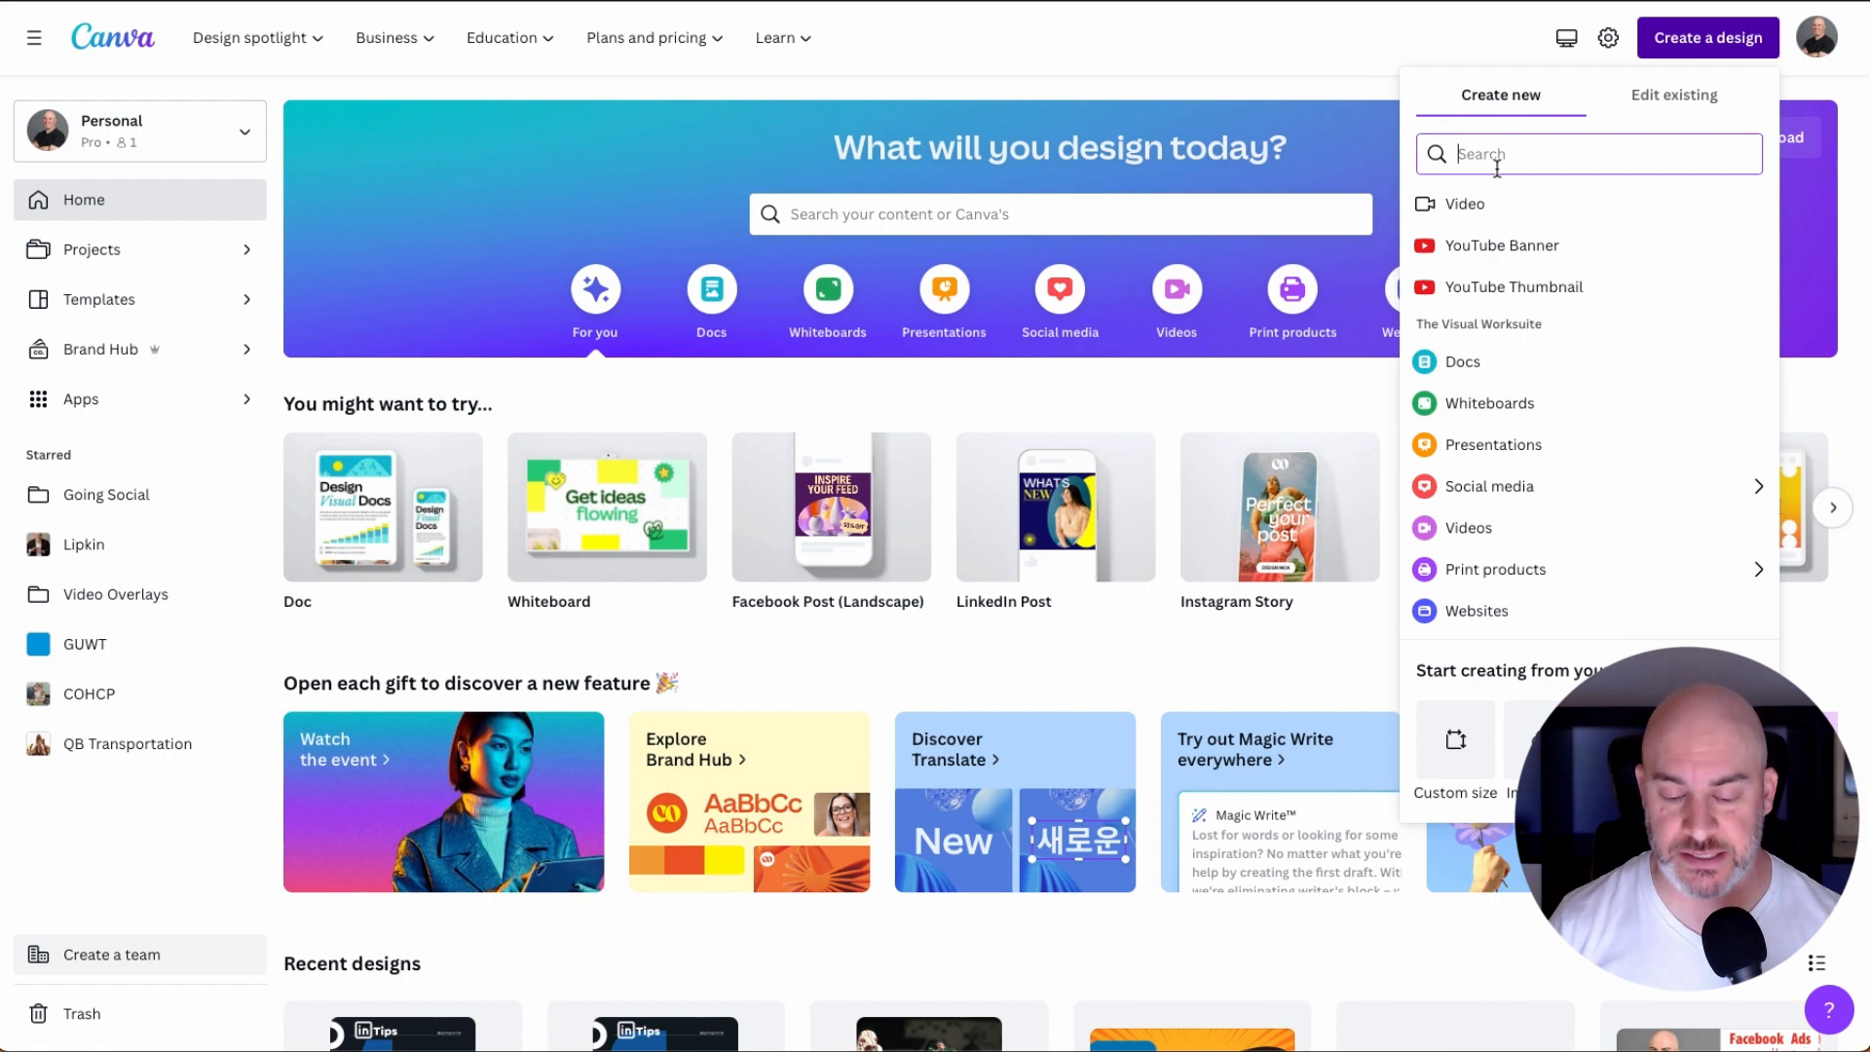
# Search 'linkedin' and pick the 1200 × 1200 px LinkedIn Post format.
pyautogui.write('instag')
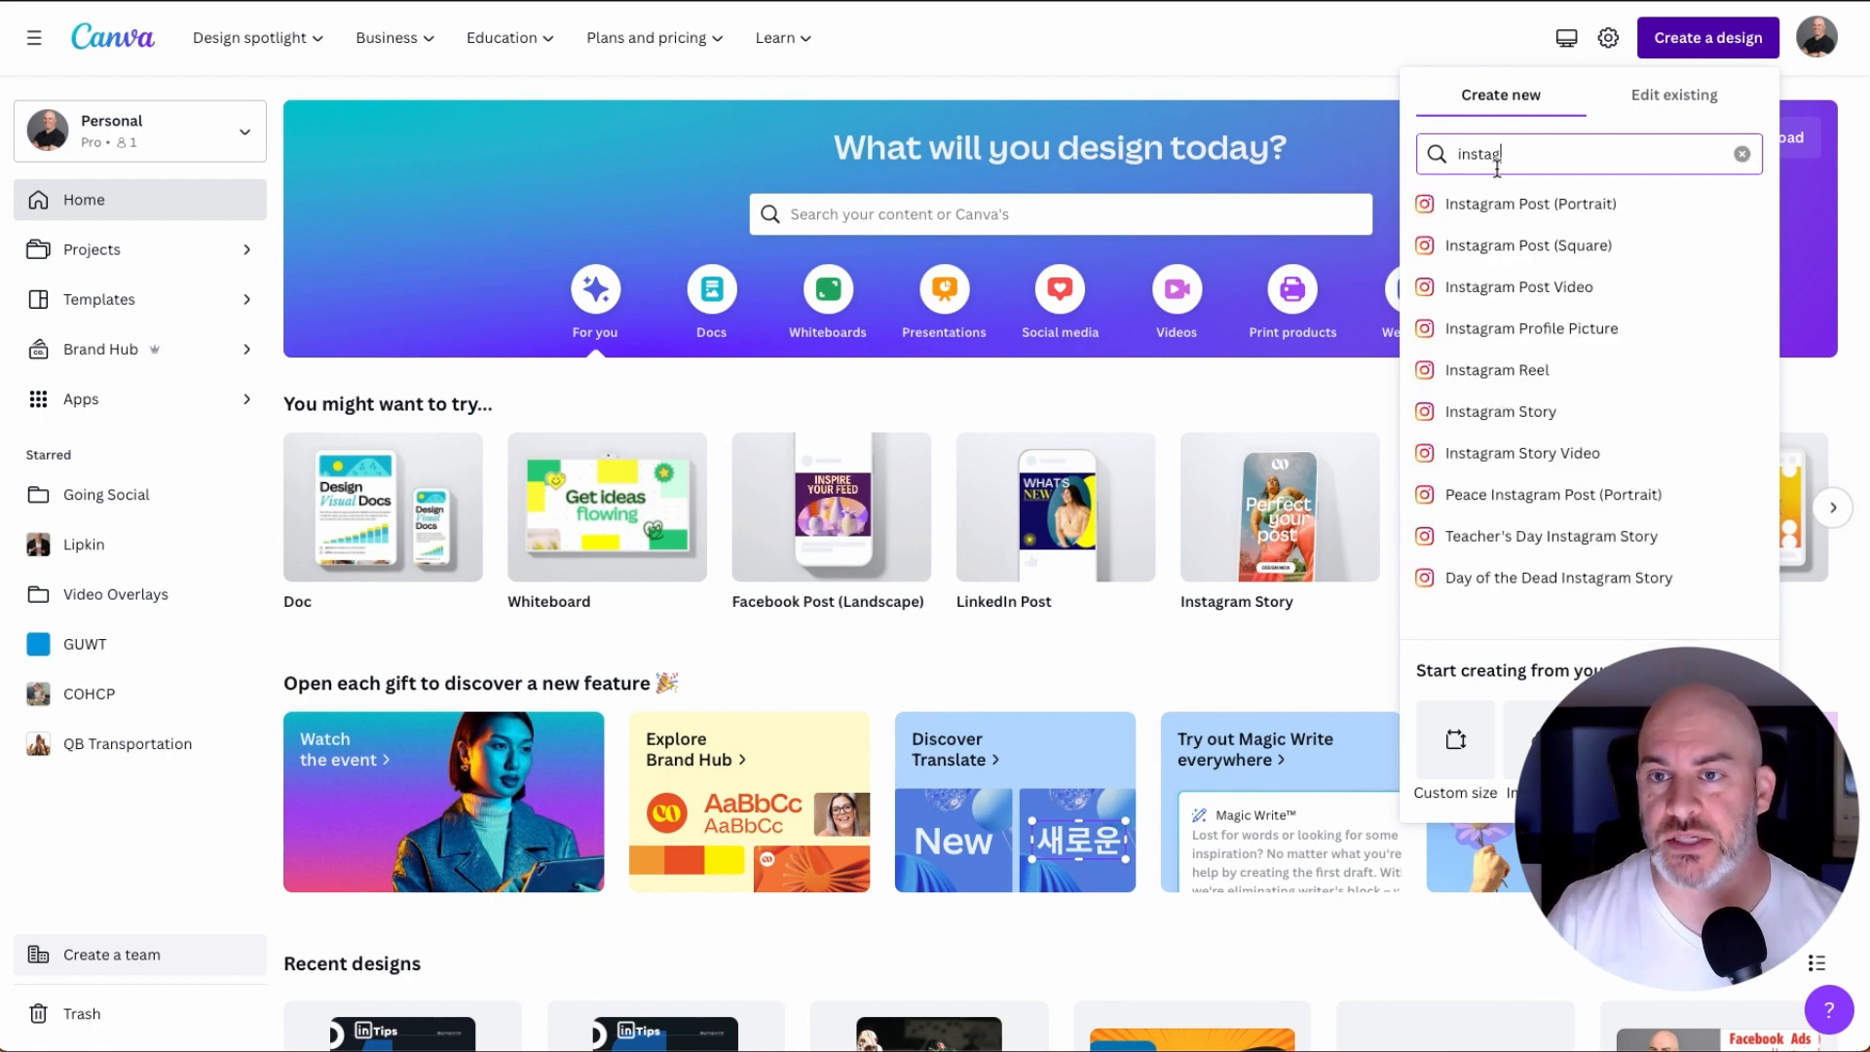
pyautogui.moveTo(1530, 245)
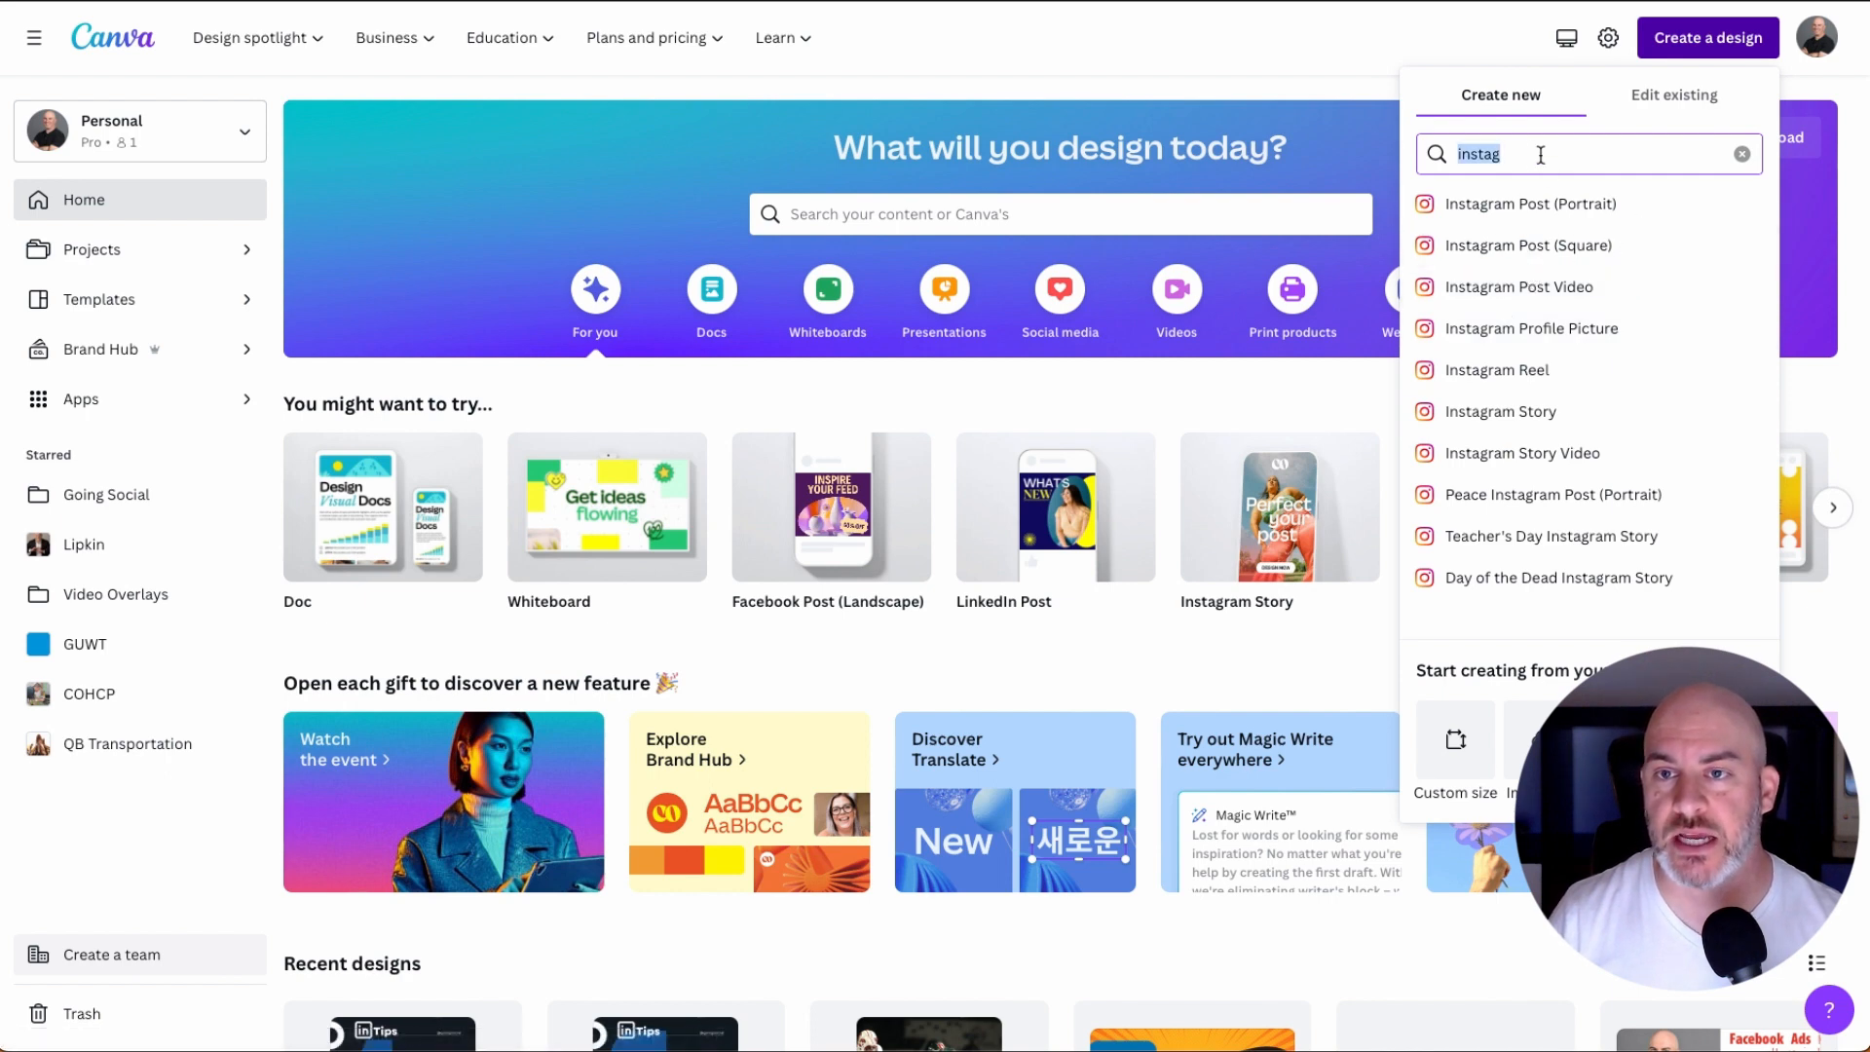
pyautogui.write('linkedin po')
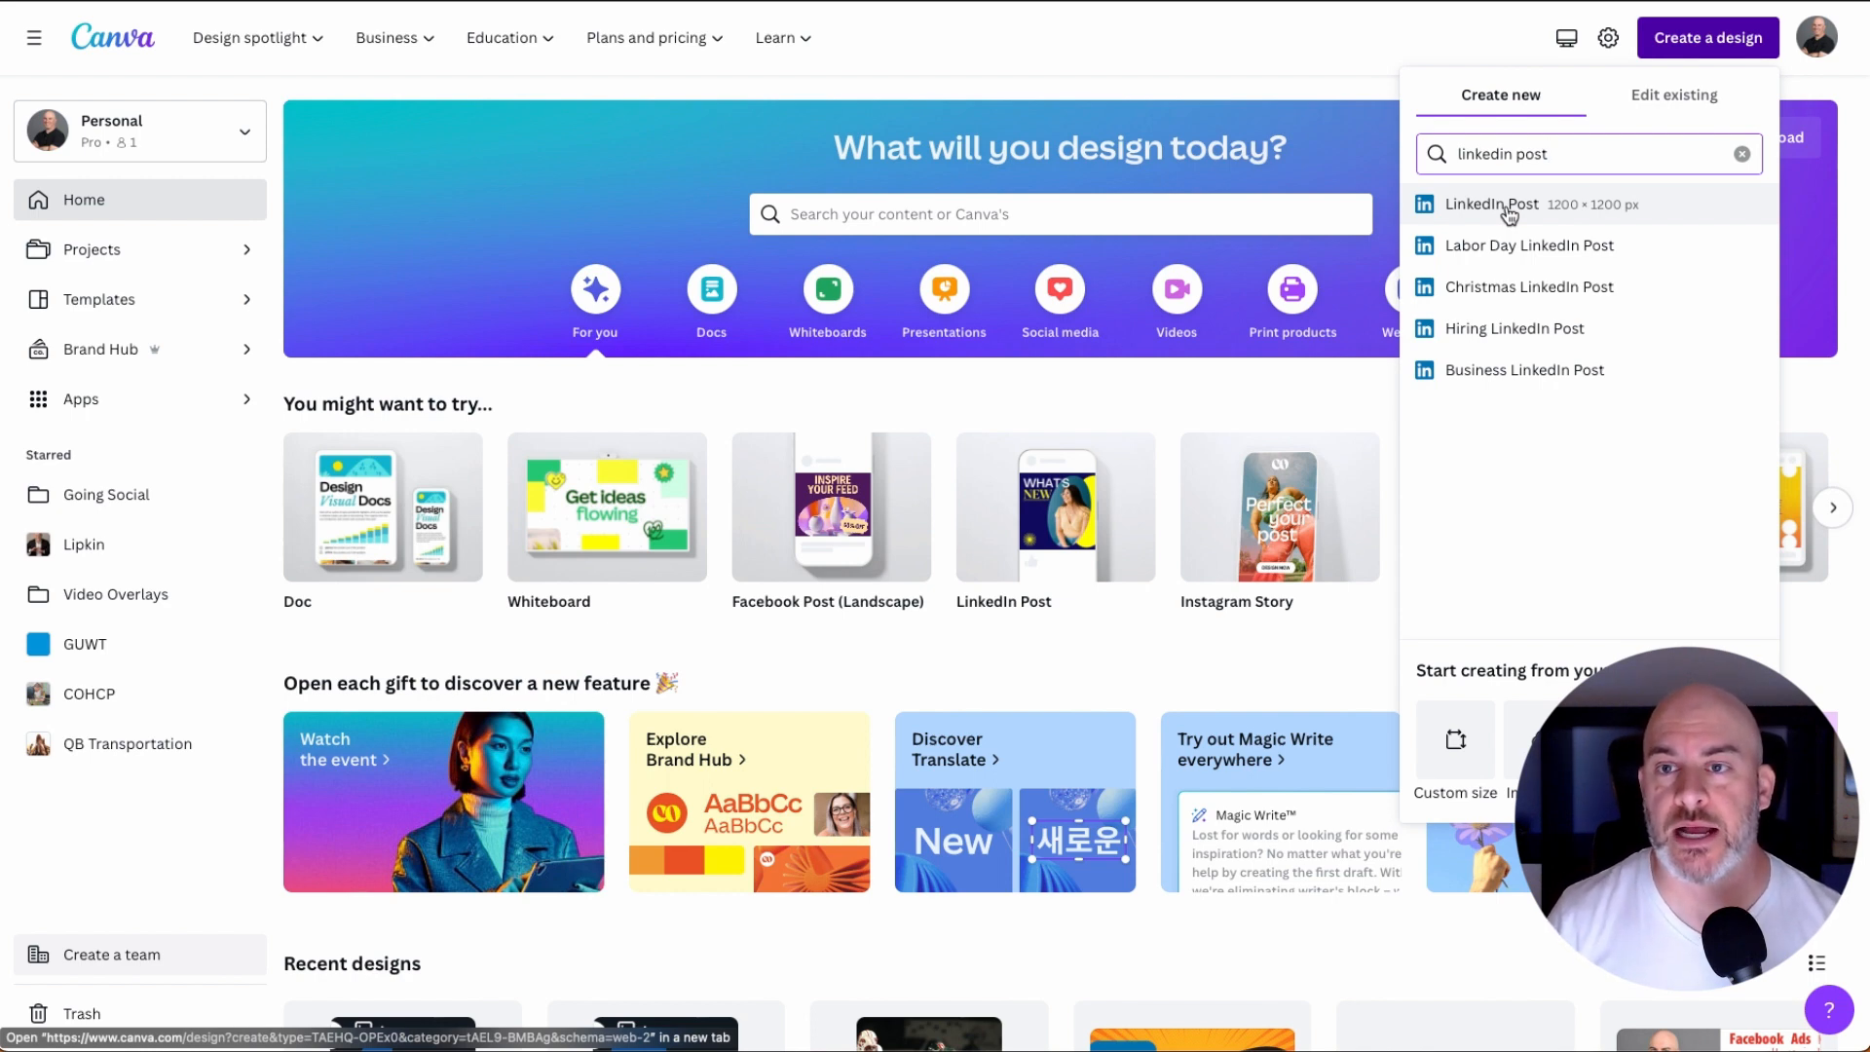
pyautogui.click(1491, 204)
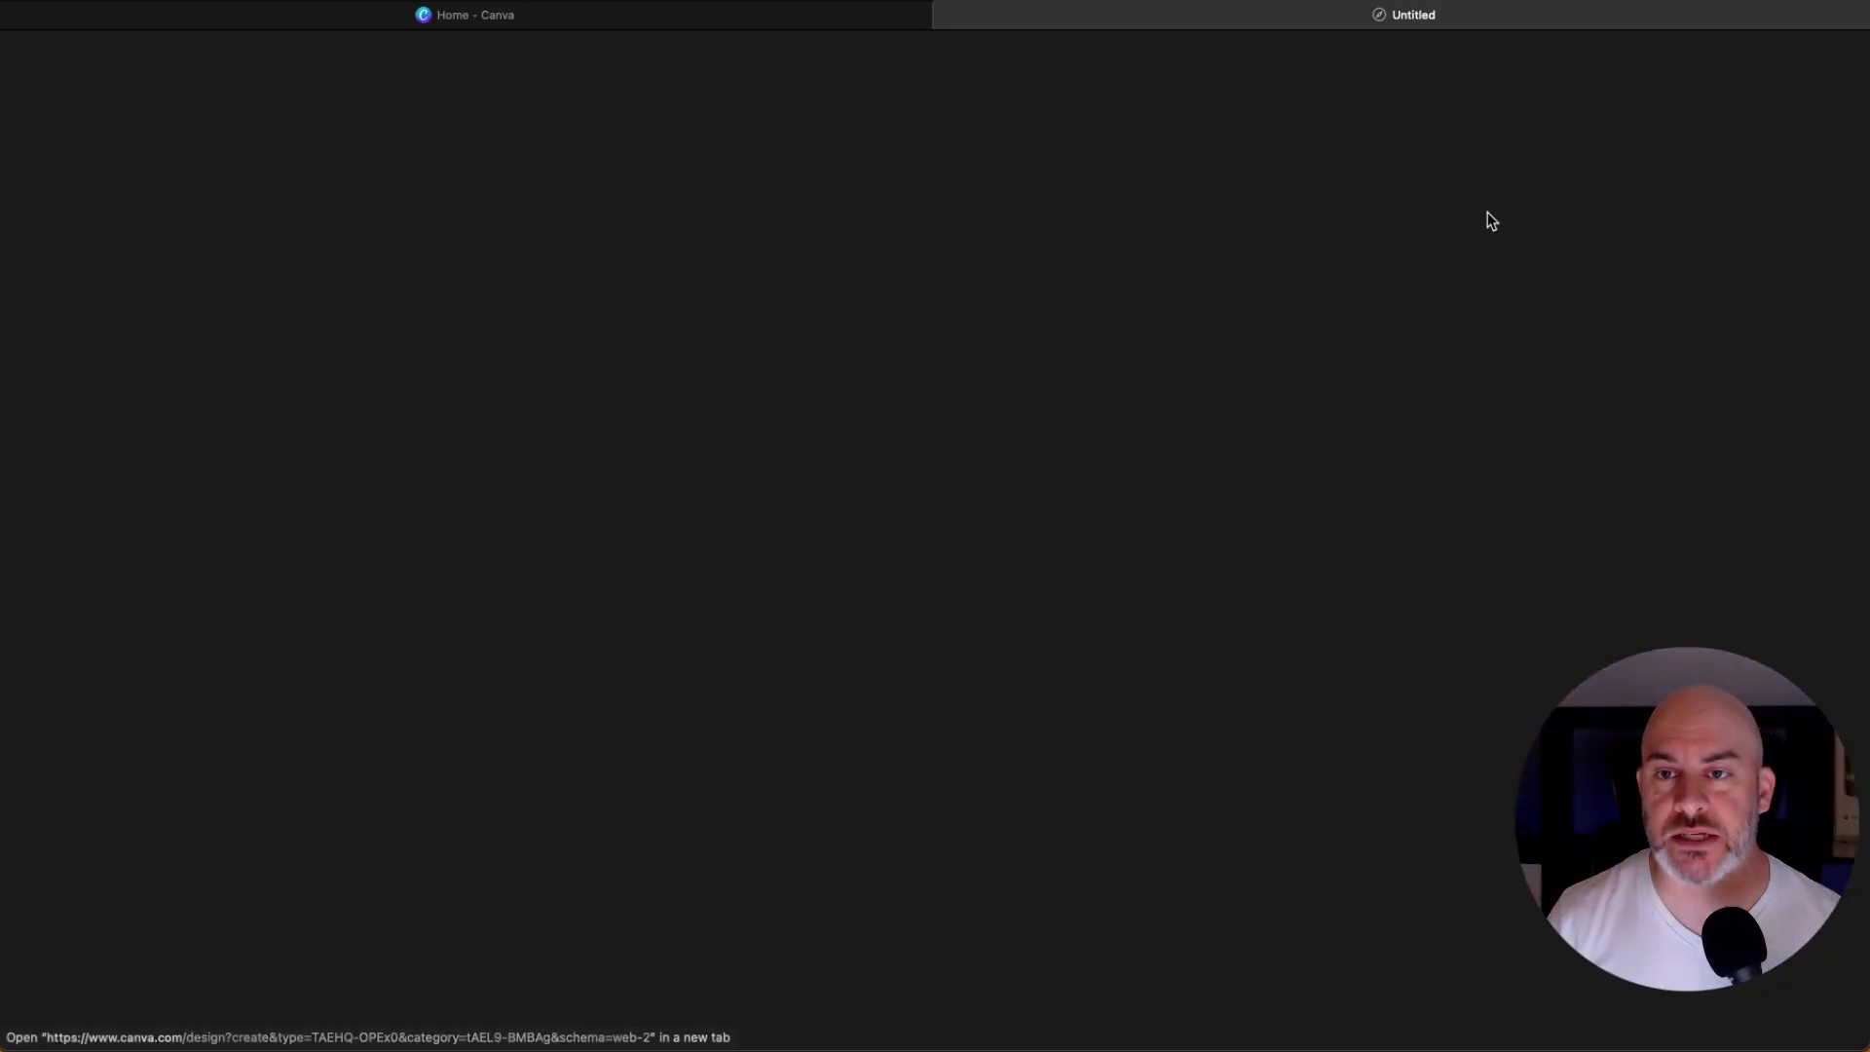
# Leave the blank Untitled design and return that tab to Canva Home.
pyautogui.click(1491, 219)
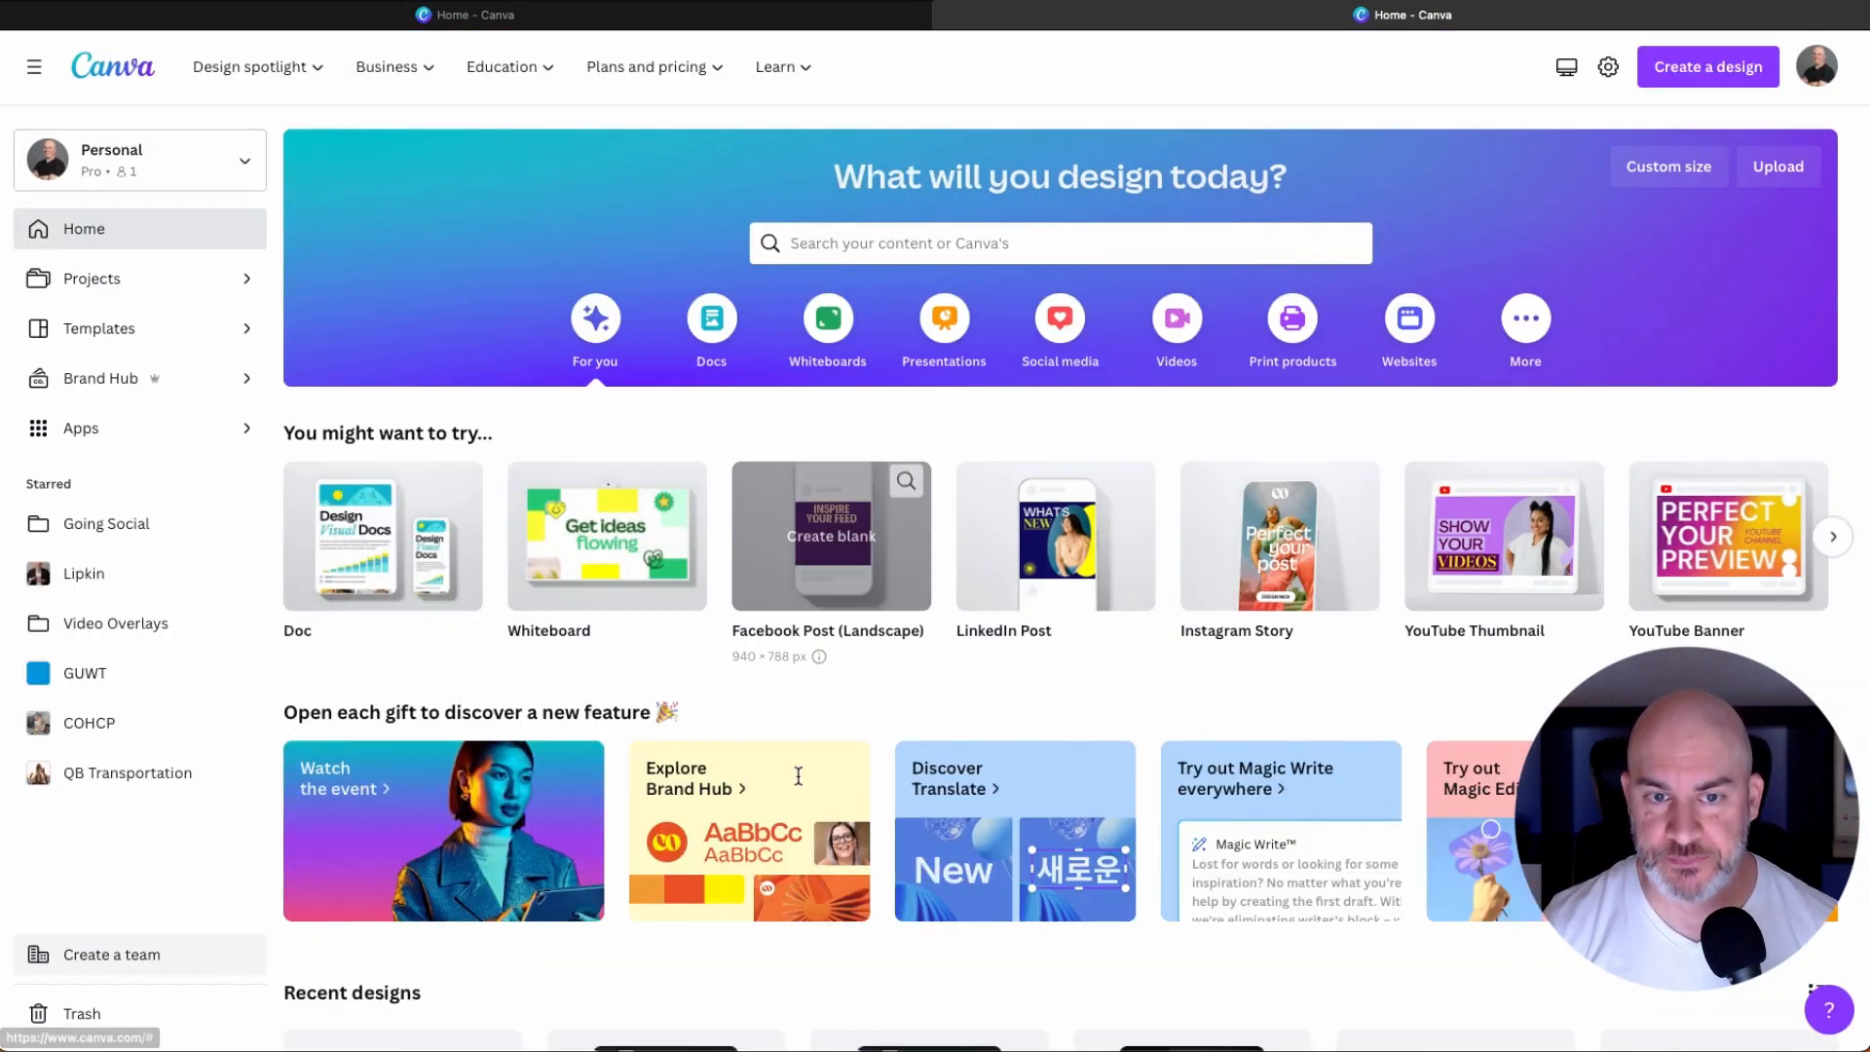
# Open the (Bulk) Sample YT Demo LinkedIn Post Template and inspect page 1's headline.
pyautogui.scroll(-3)
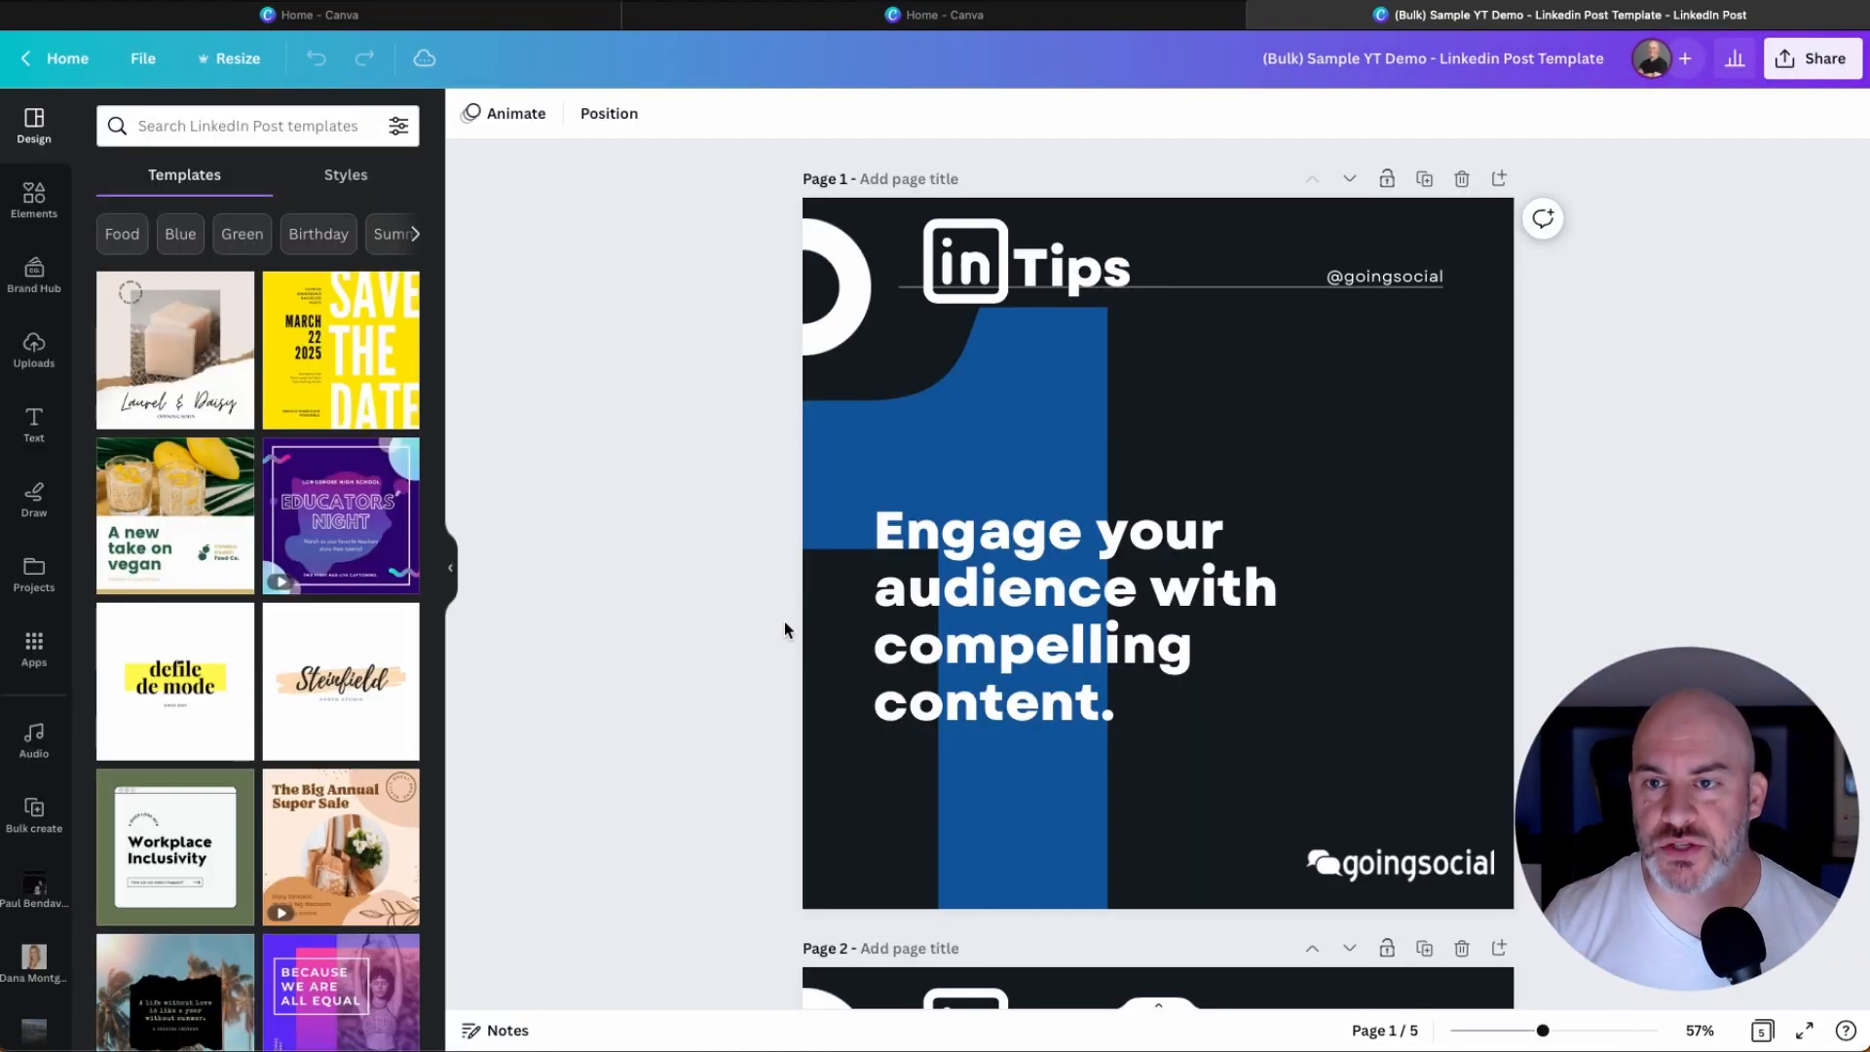
pyautogui.click(1074, 615)
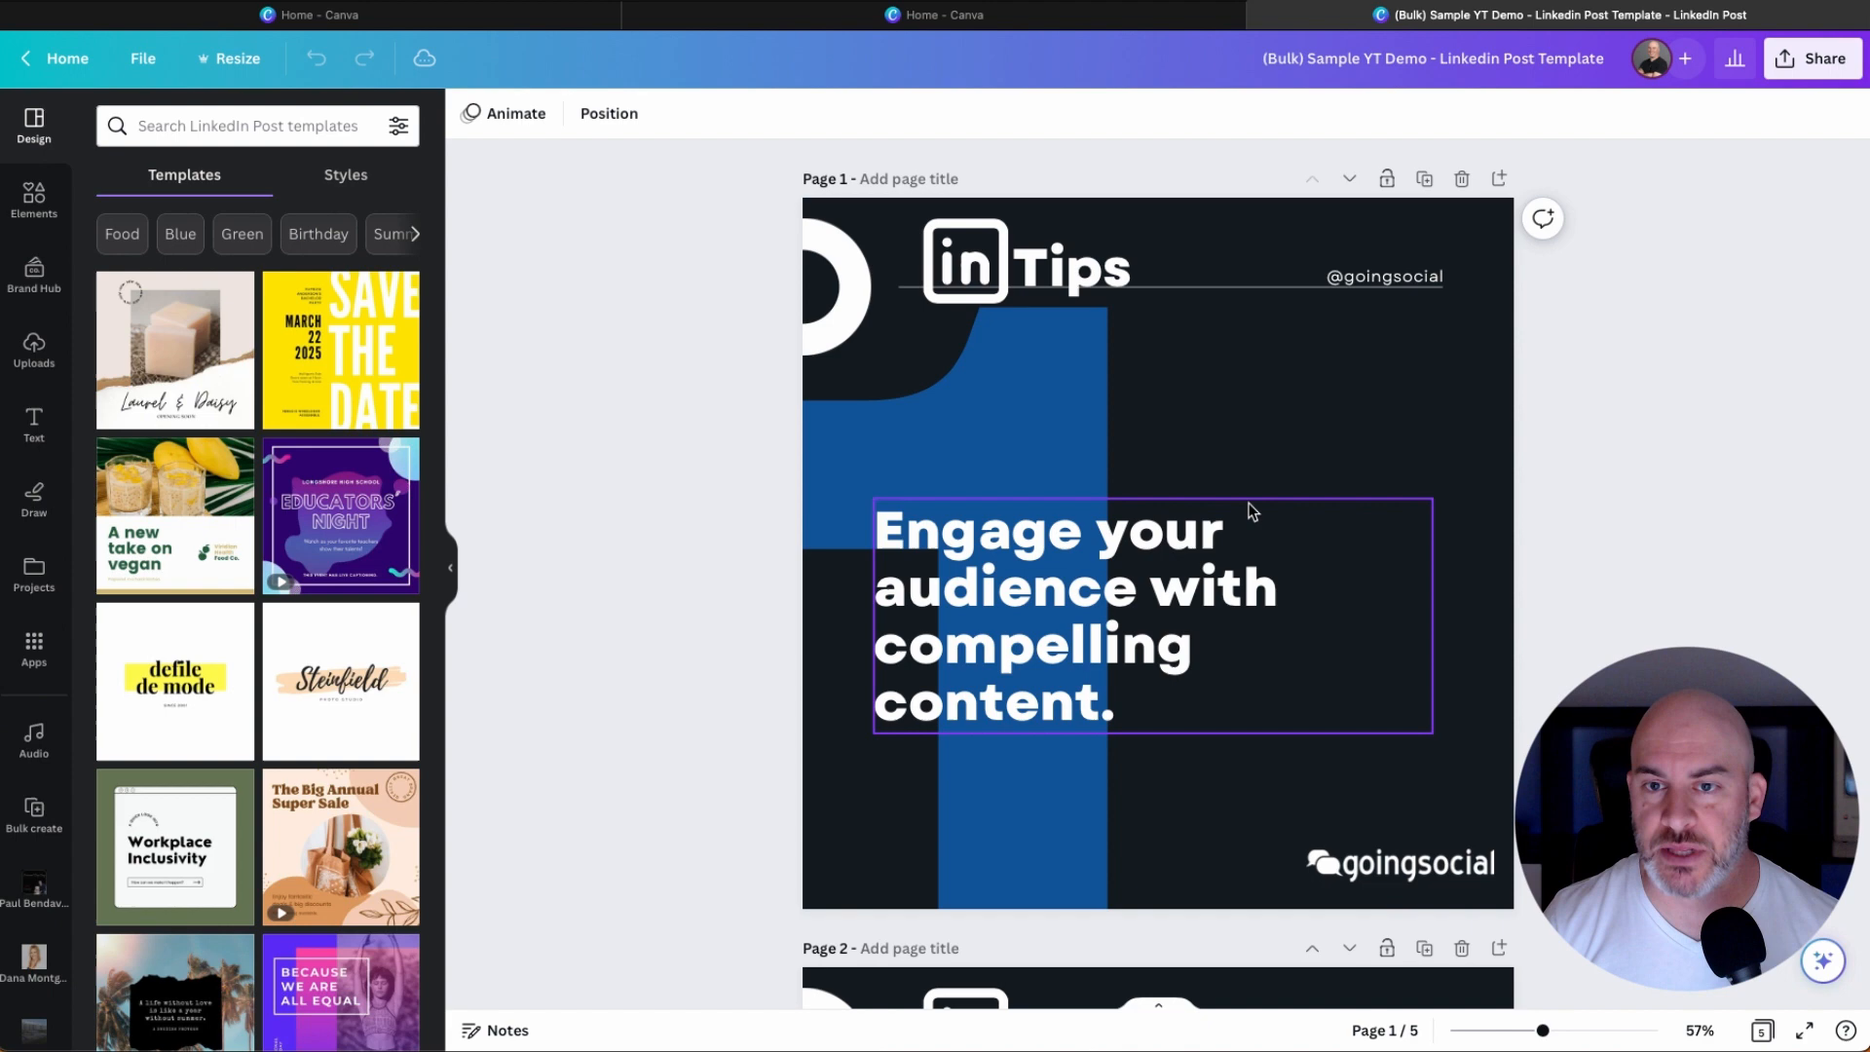
pyautogui.click(1643, 553)
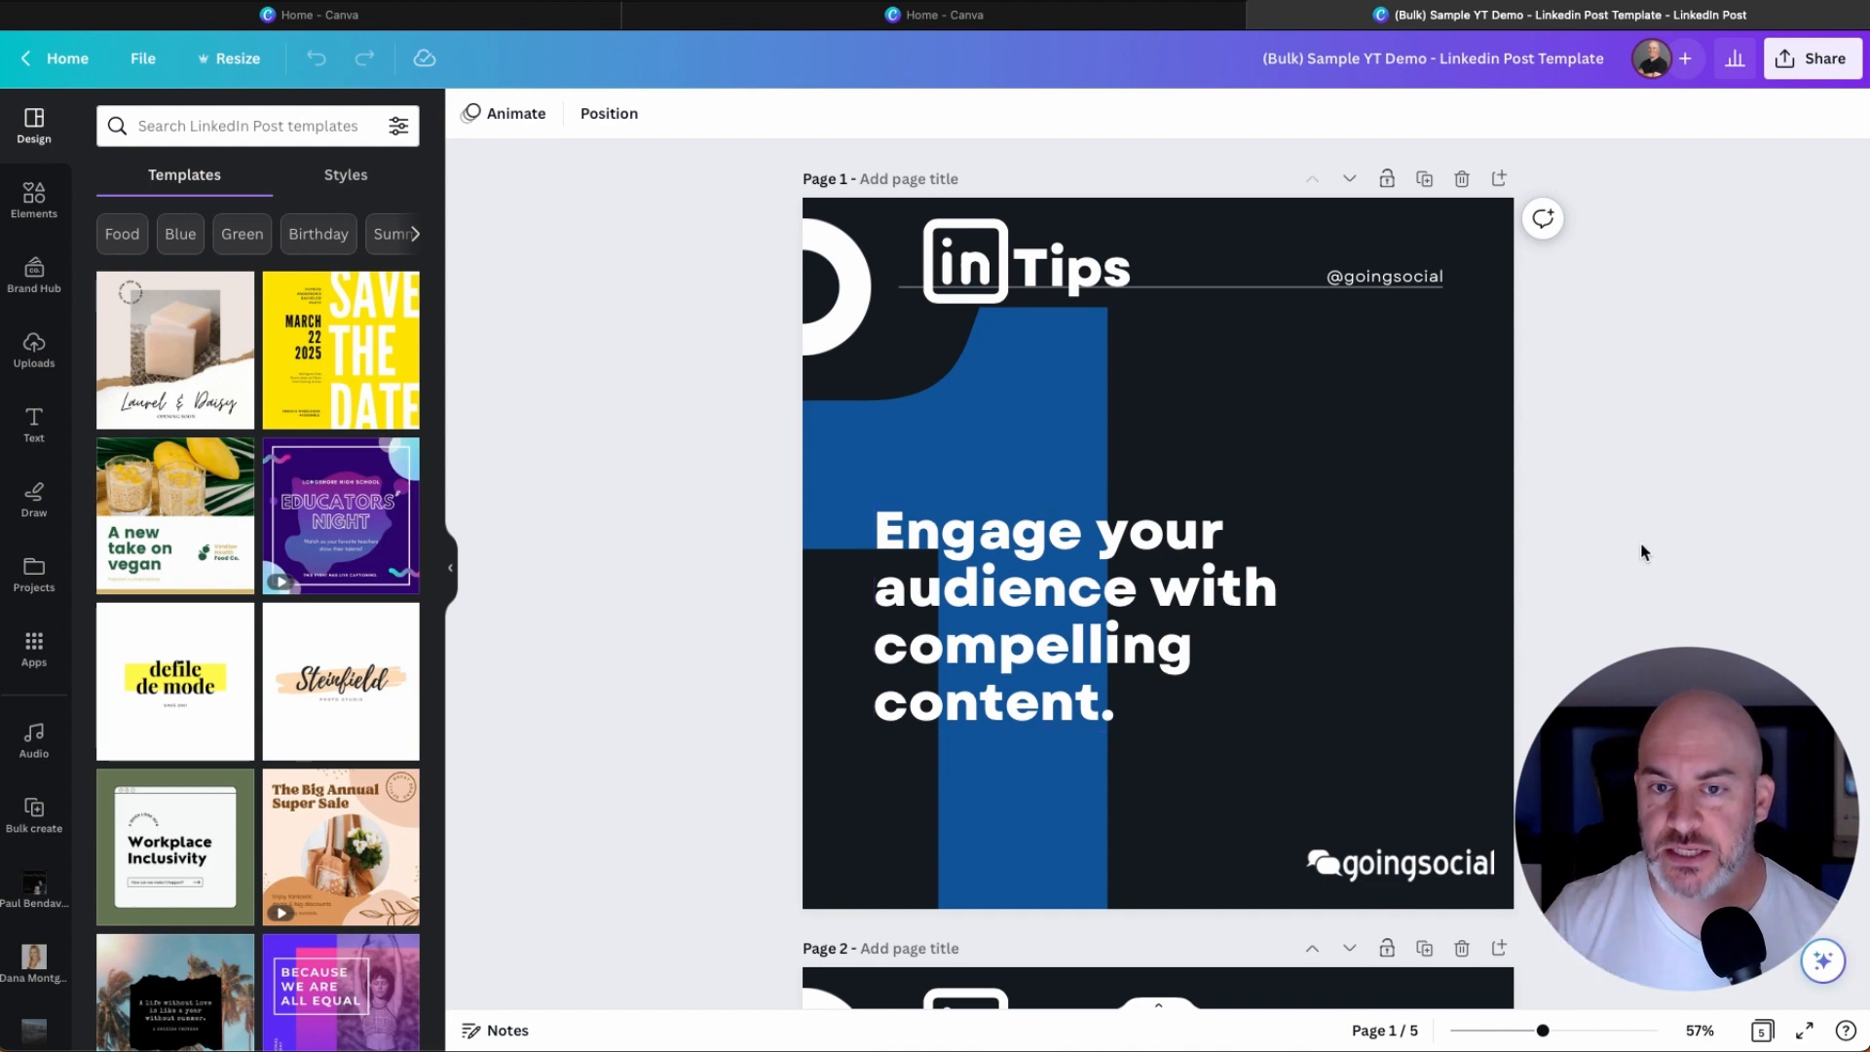
pyautogui.scroll(-3)
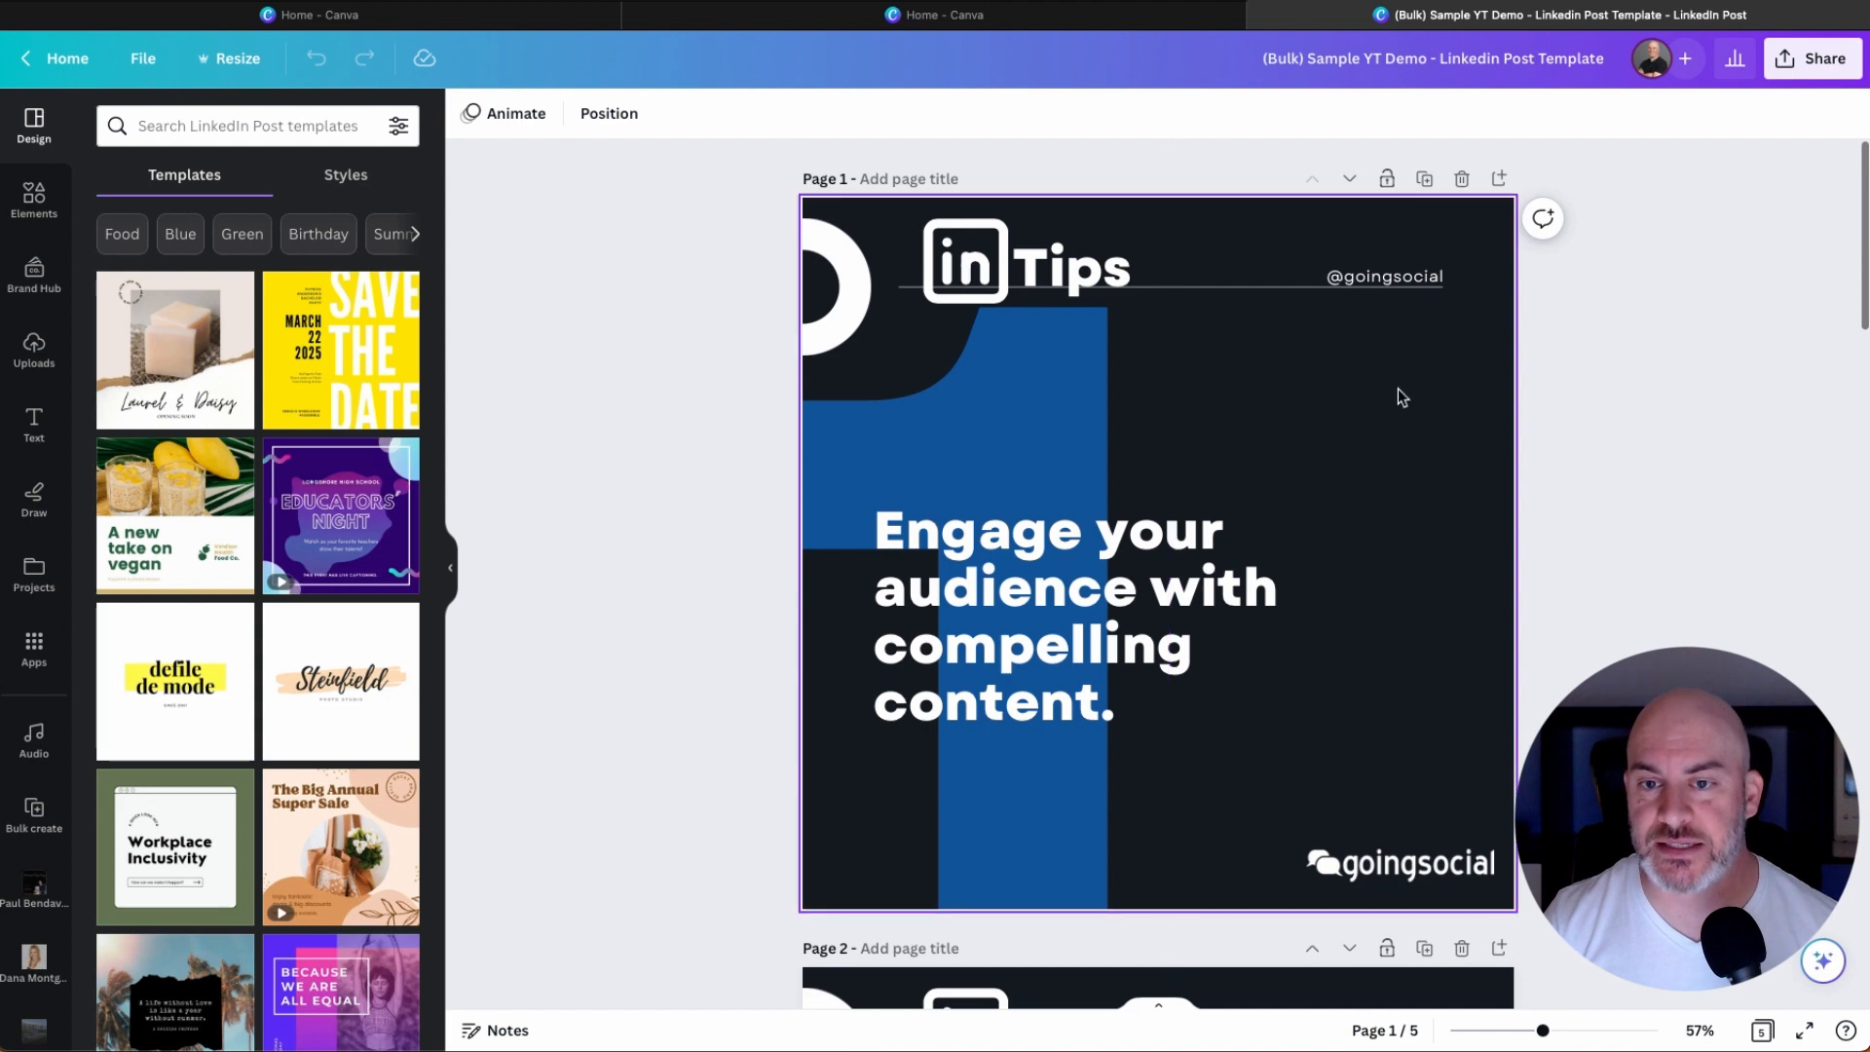
pyautogui.click(654, 588)
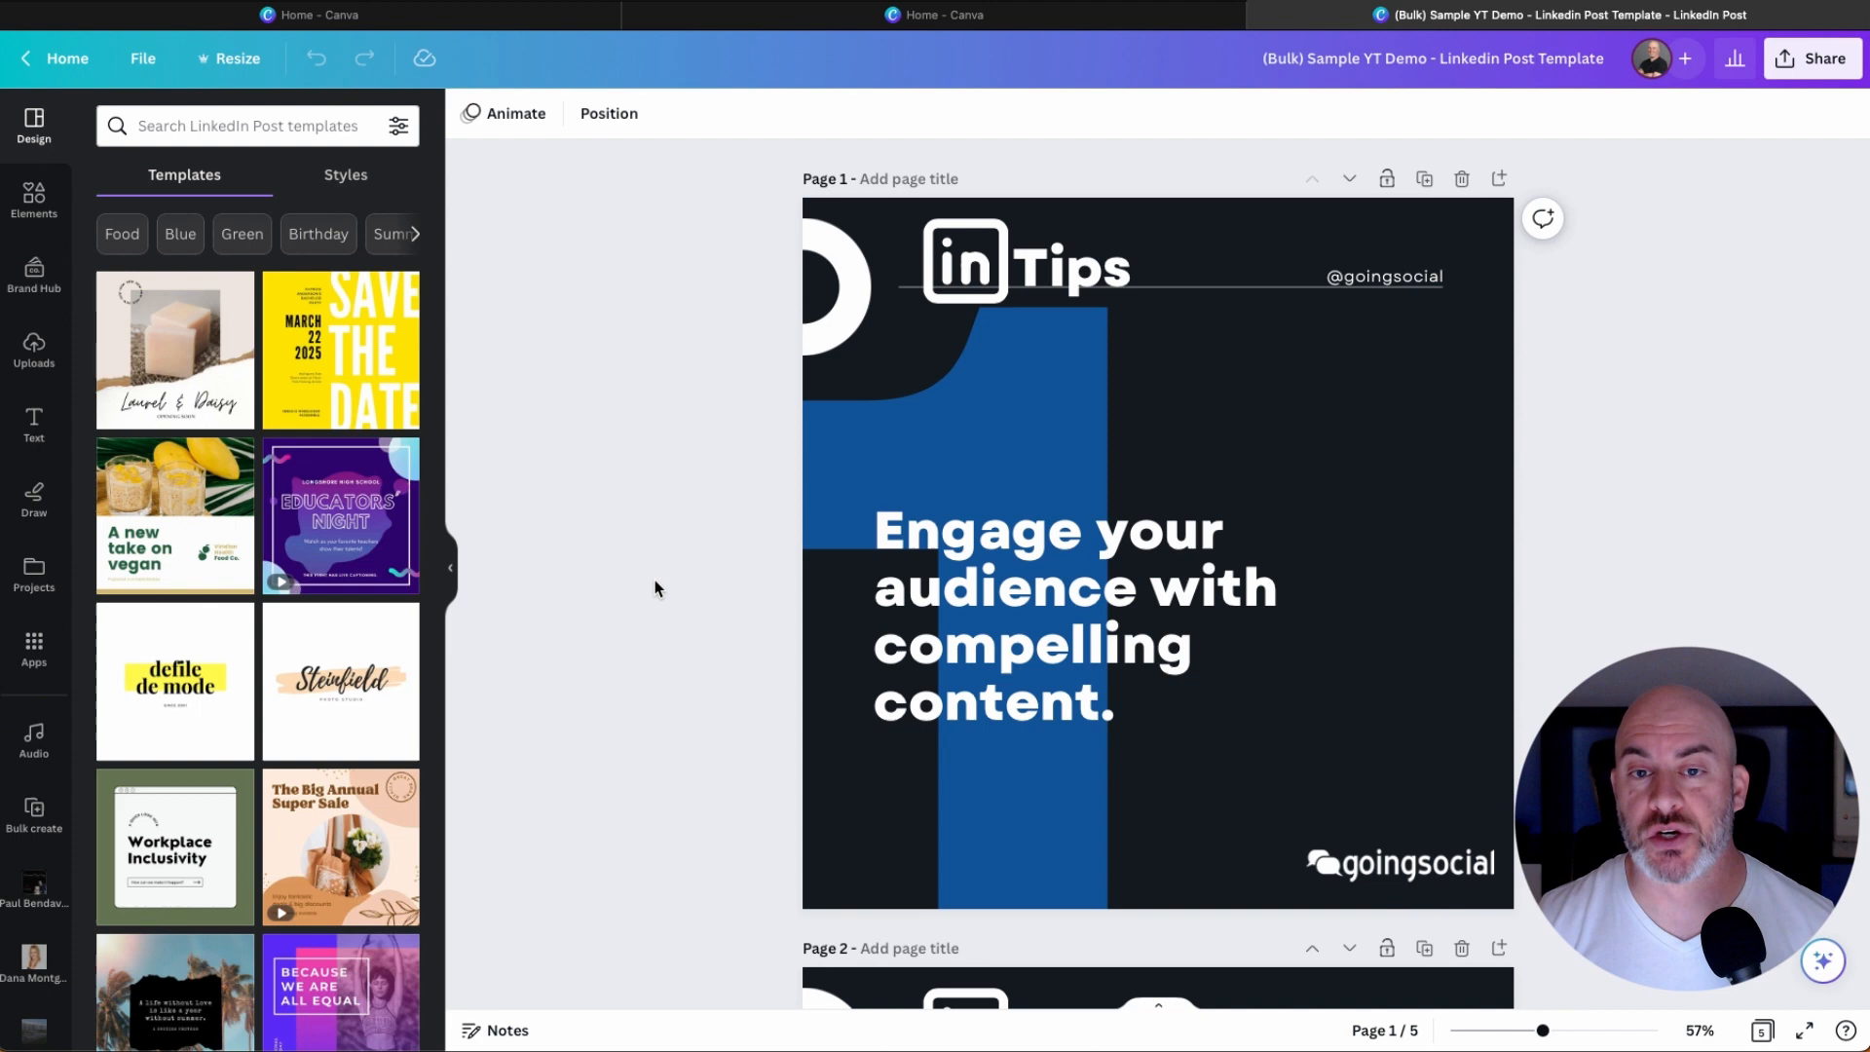
pyautogui.moveTo(660, 625)
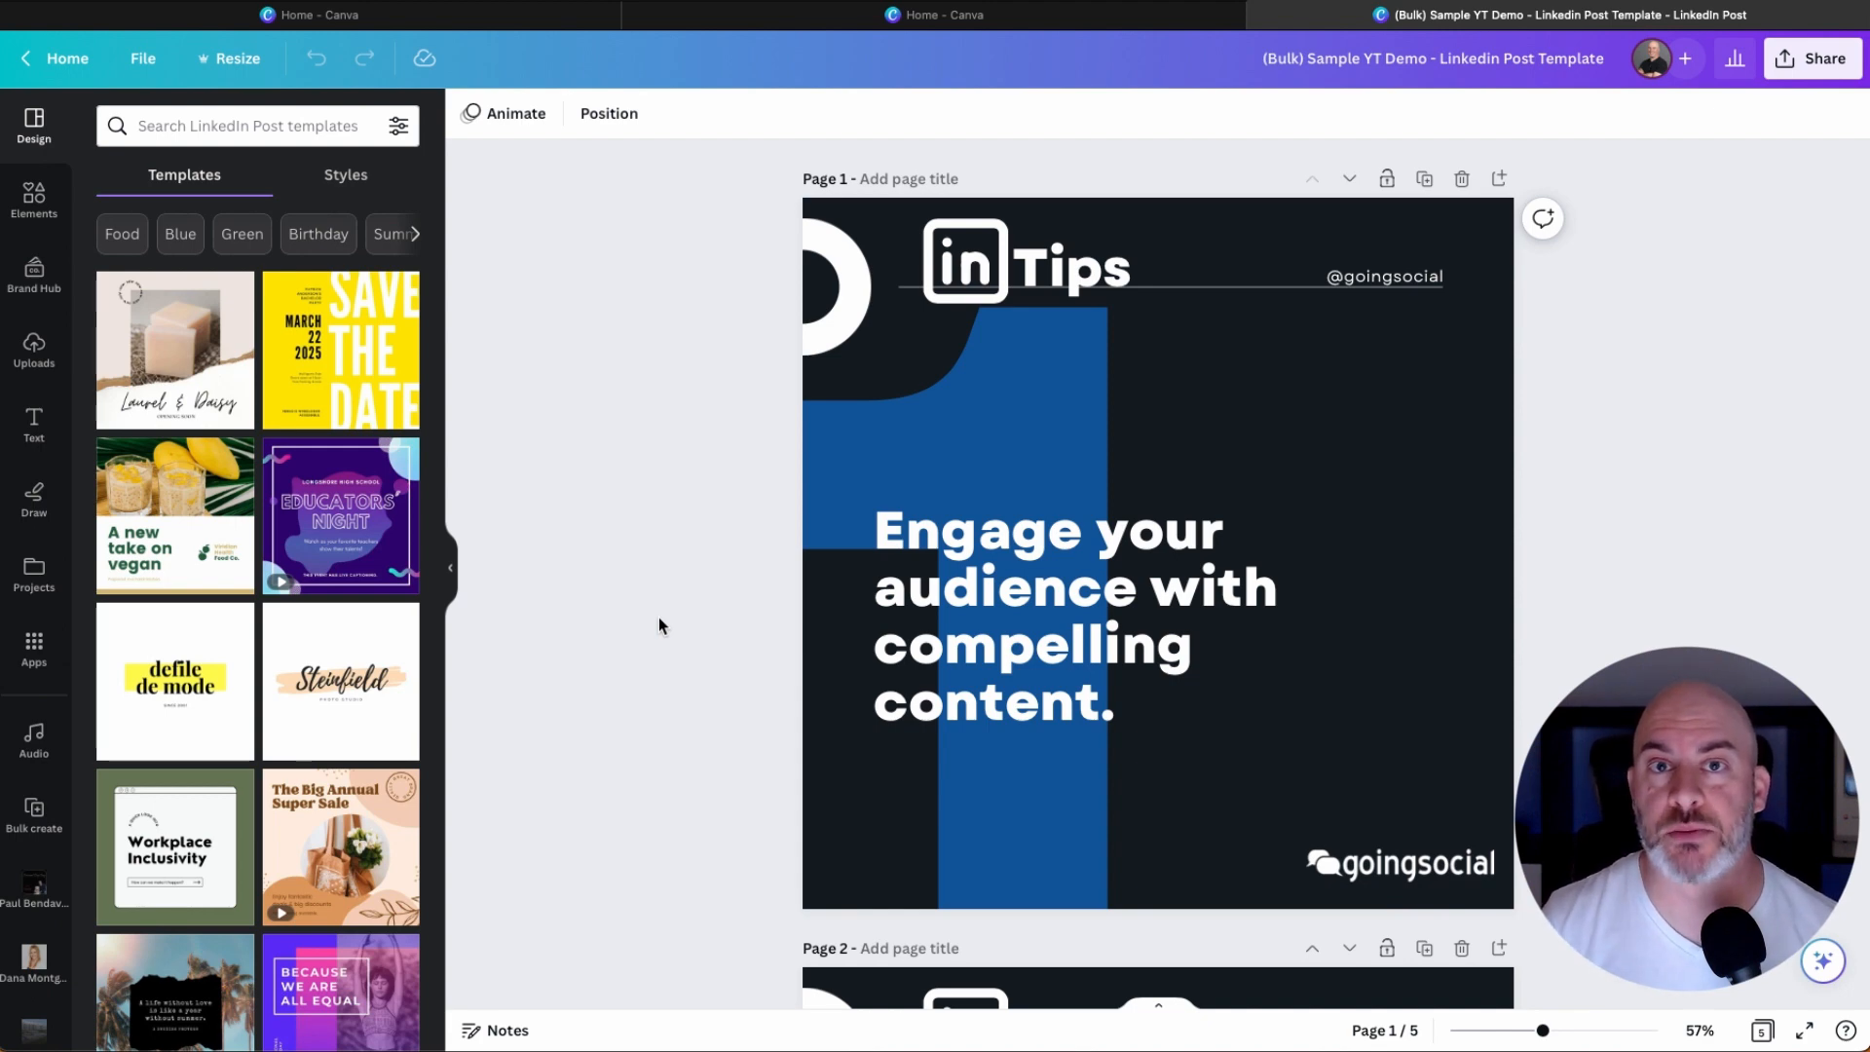
pyautogui.moveTo(705, 654)
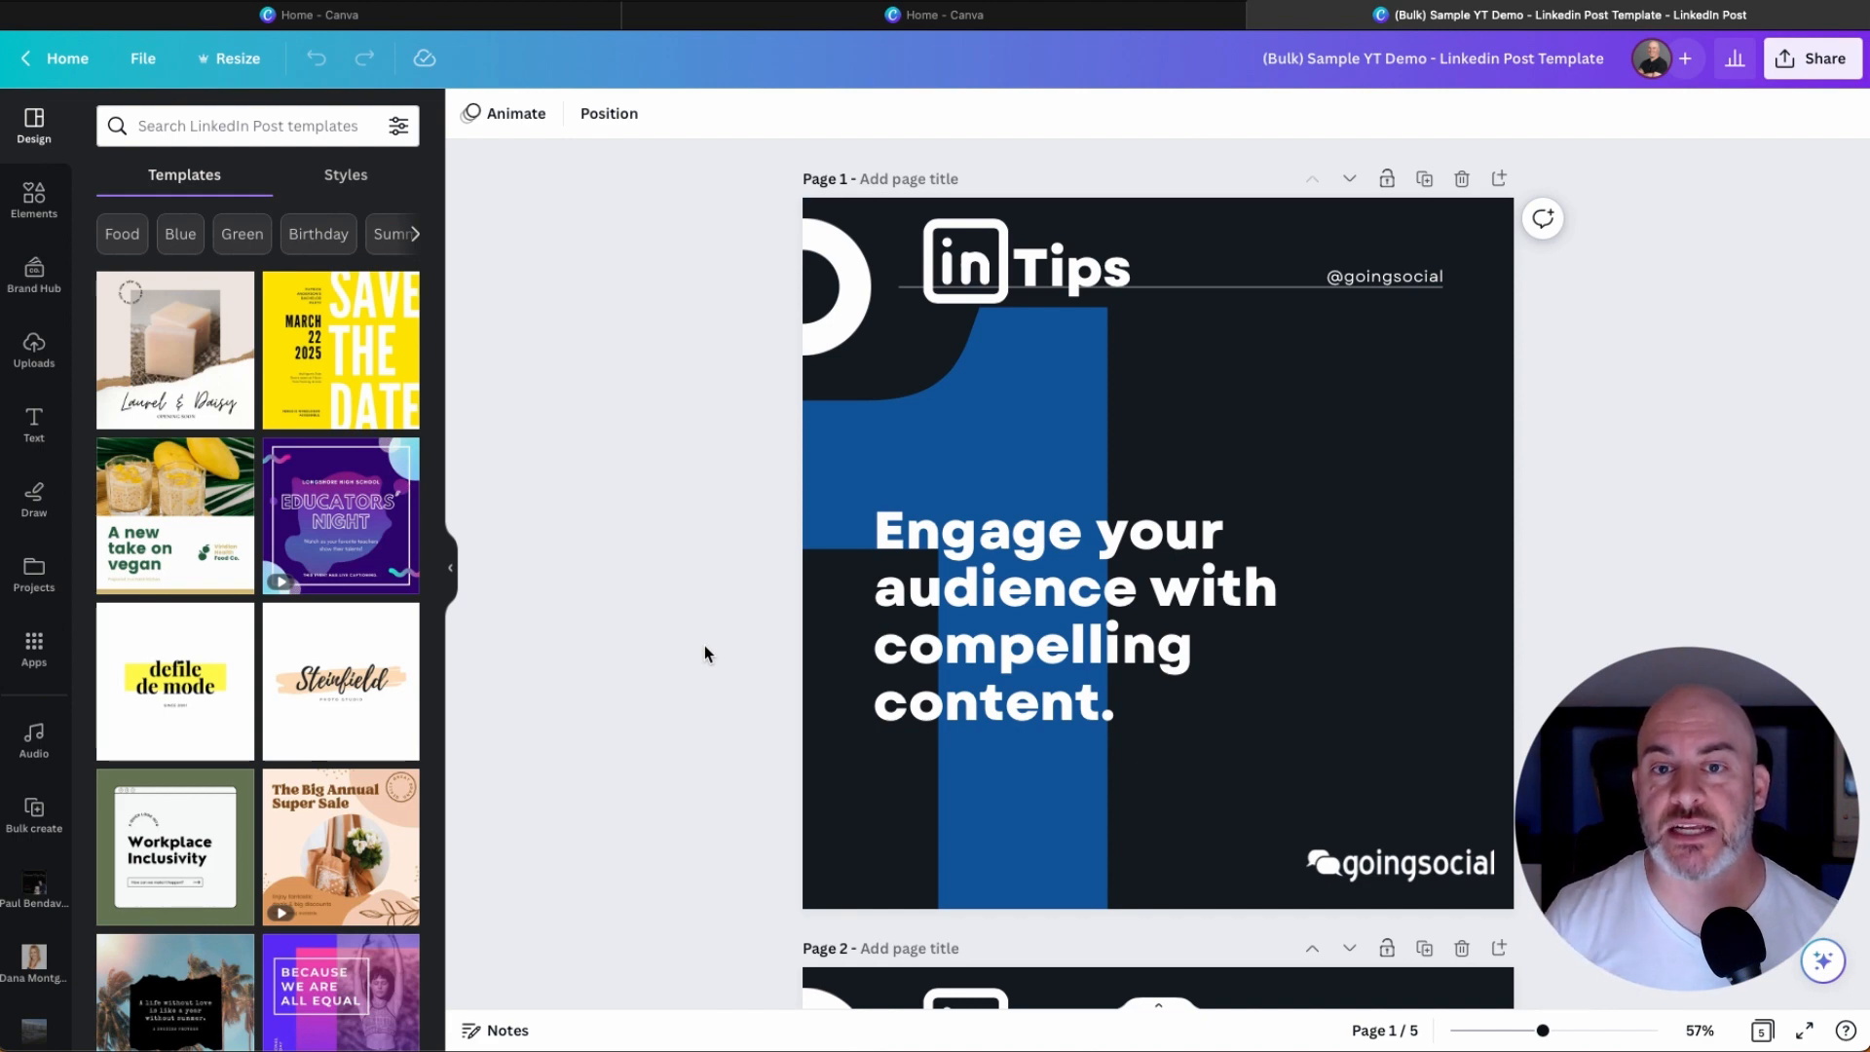
pyautogui.moveTo(1651, 612)
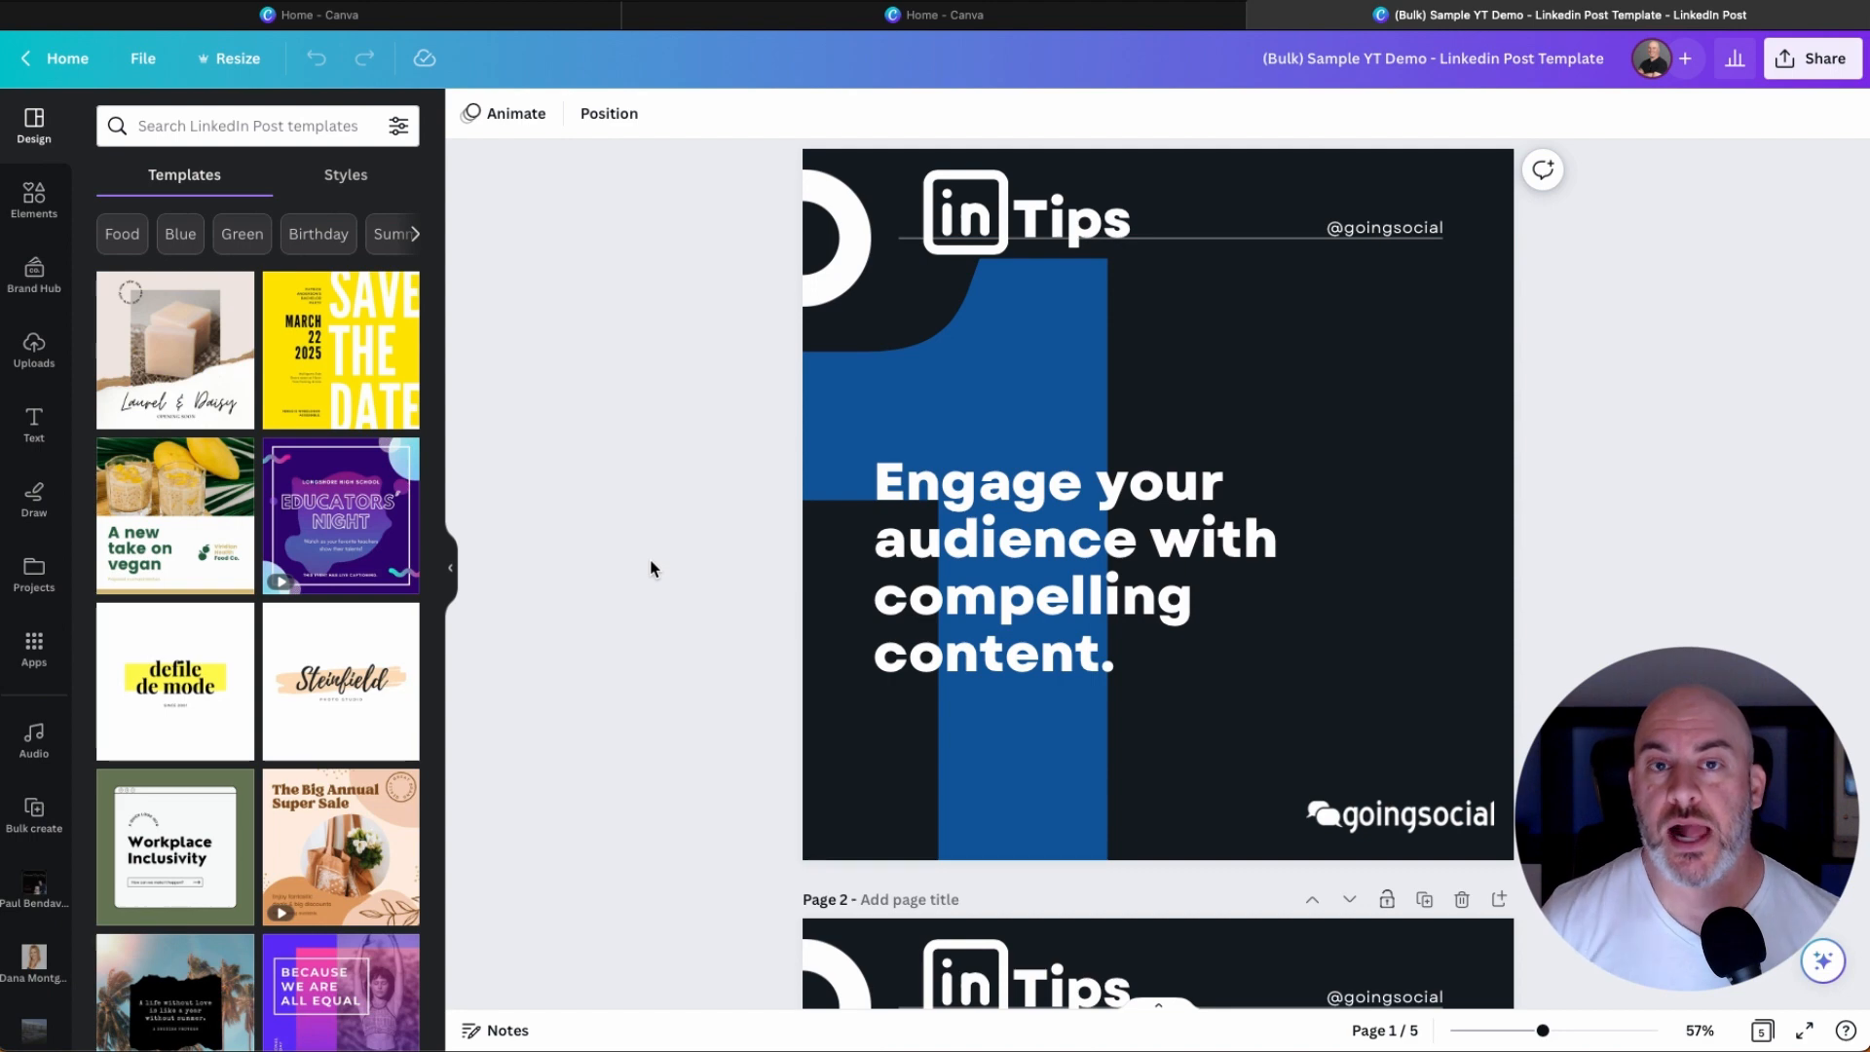
pyautogui.moveTo(656, 665)
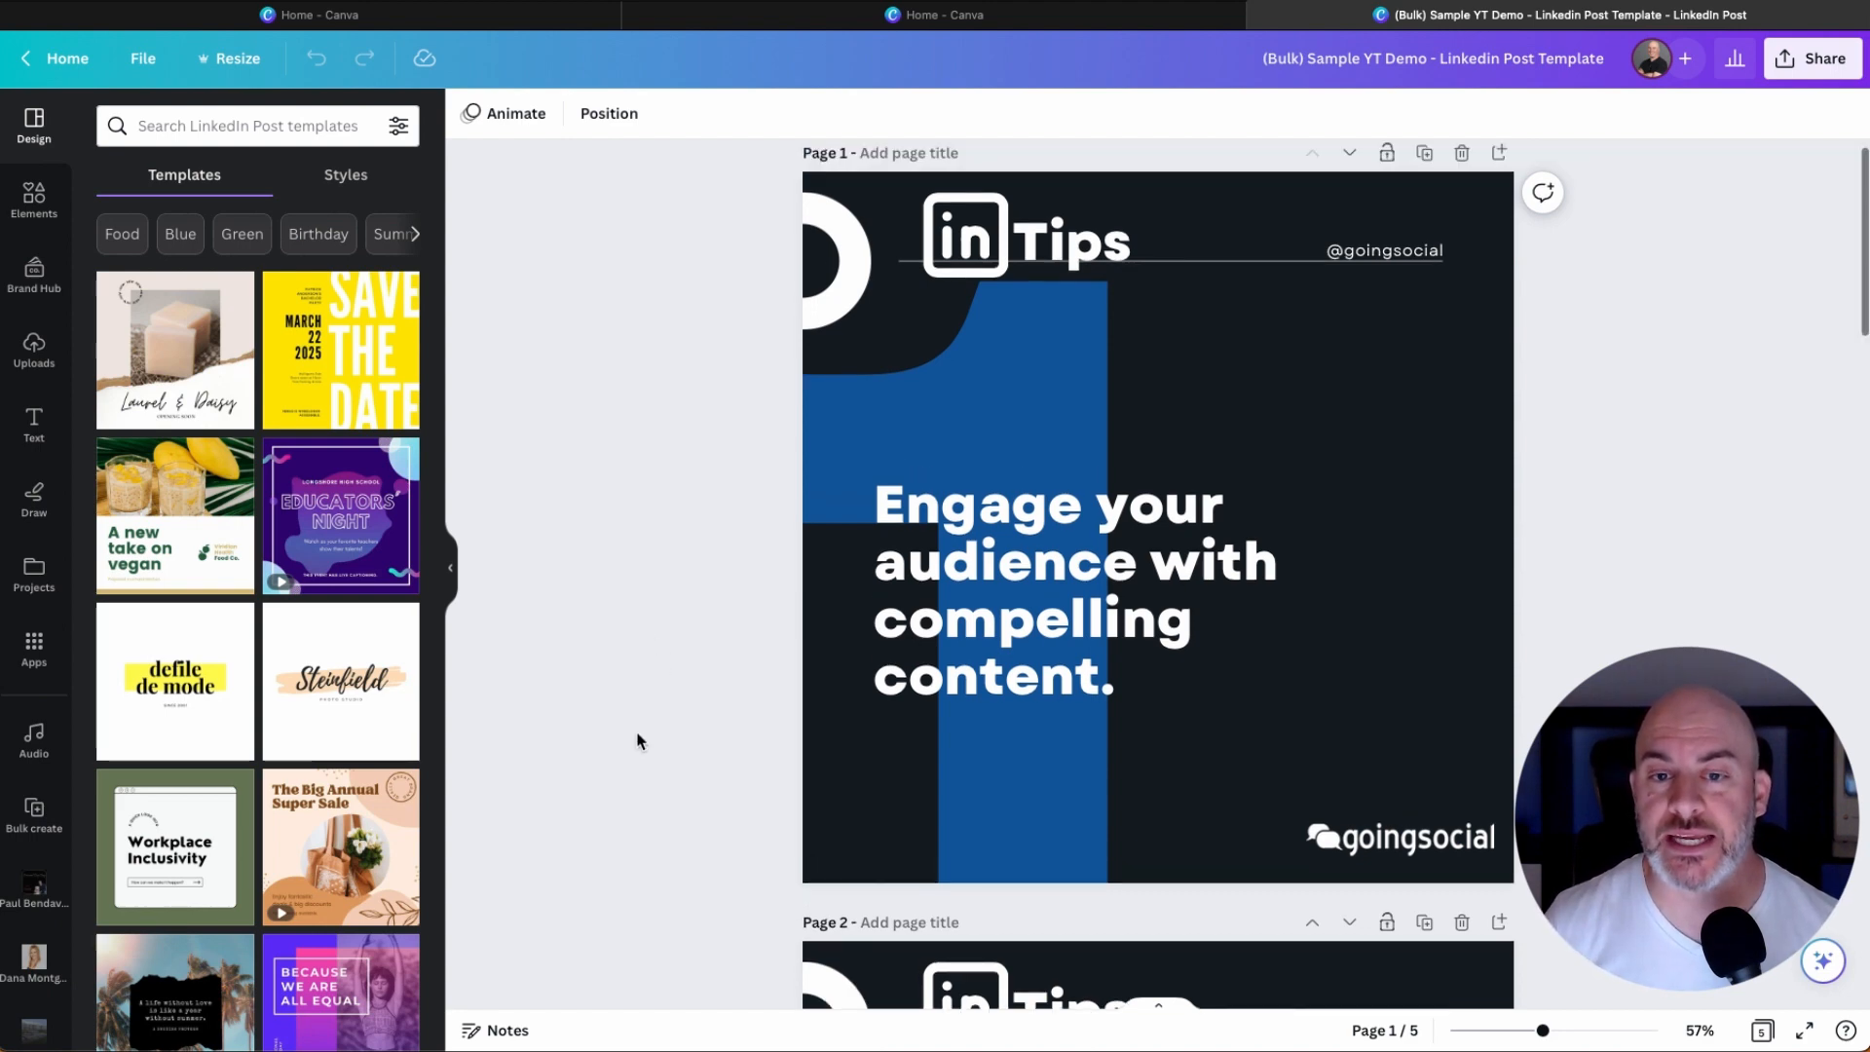
pyautogui.scroll(-3)
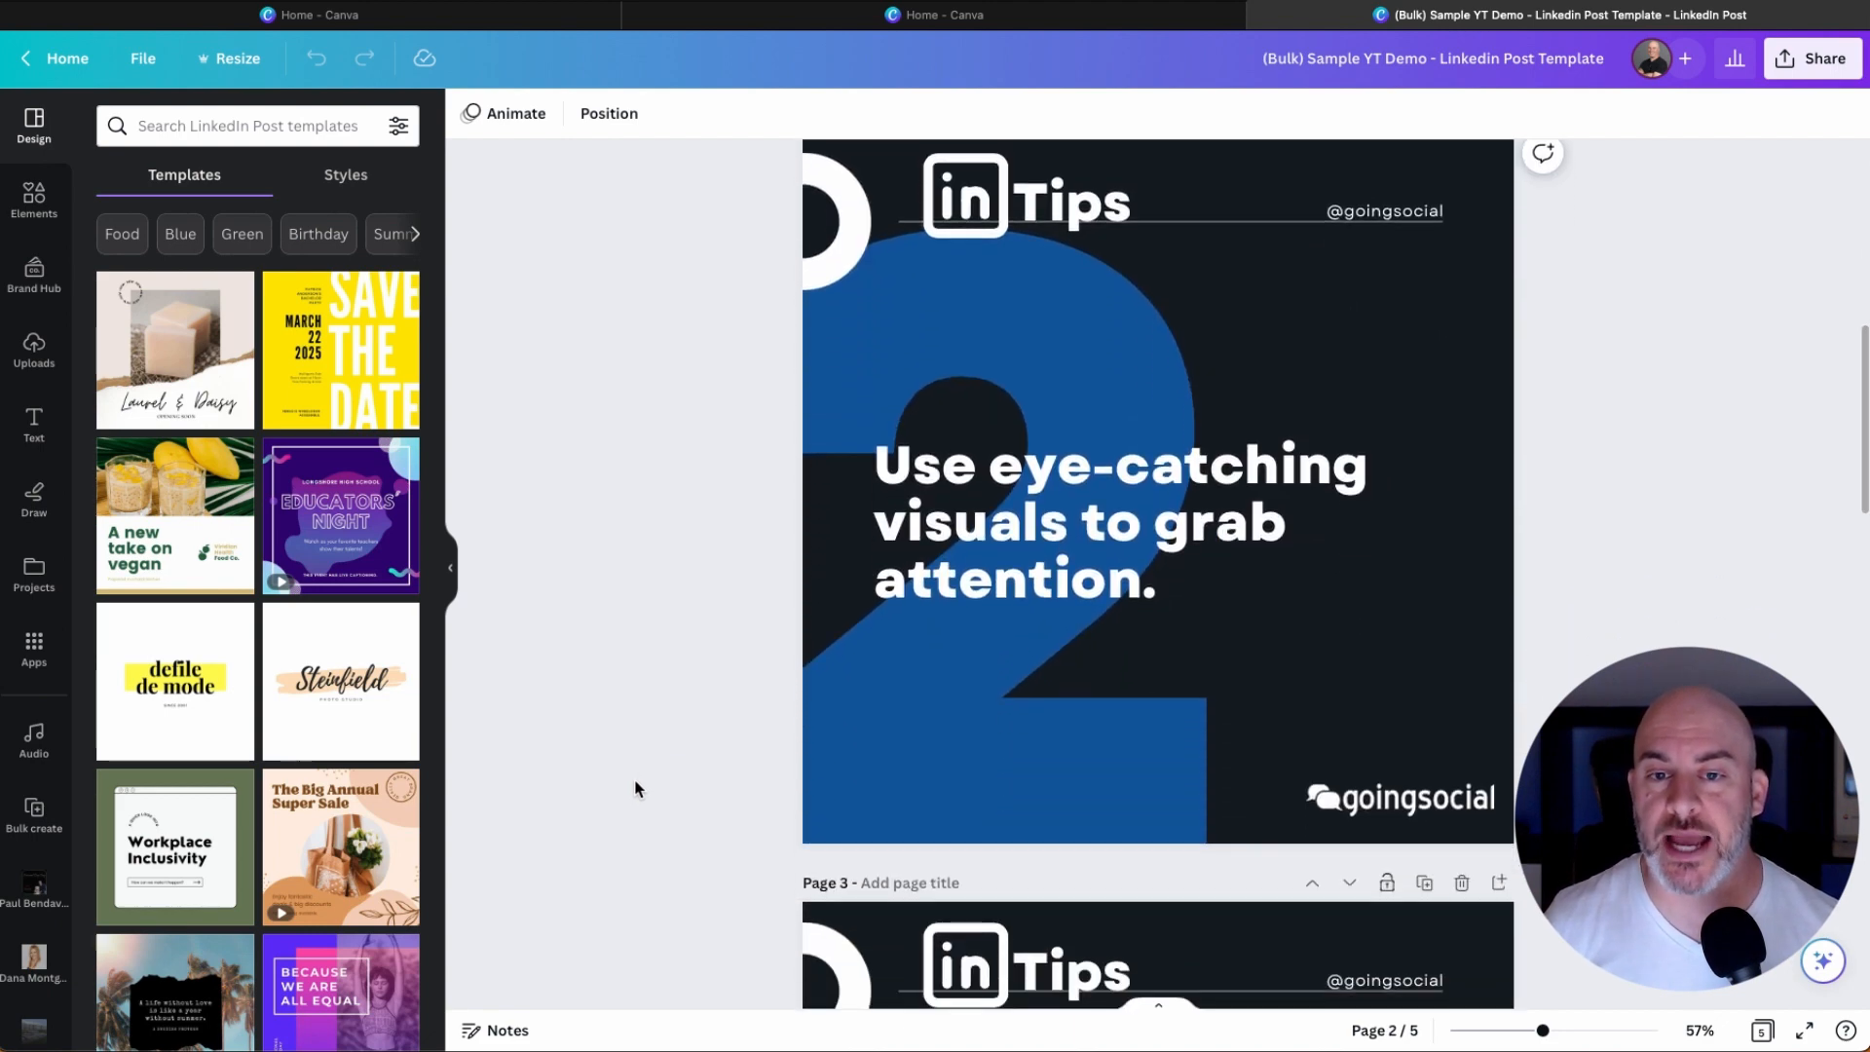
pyautogui.scroll(-3)
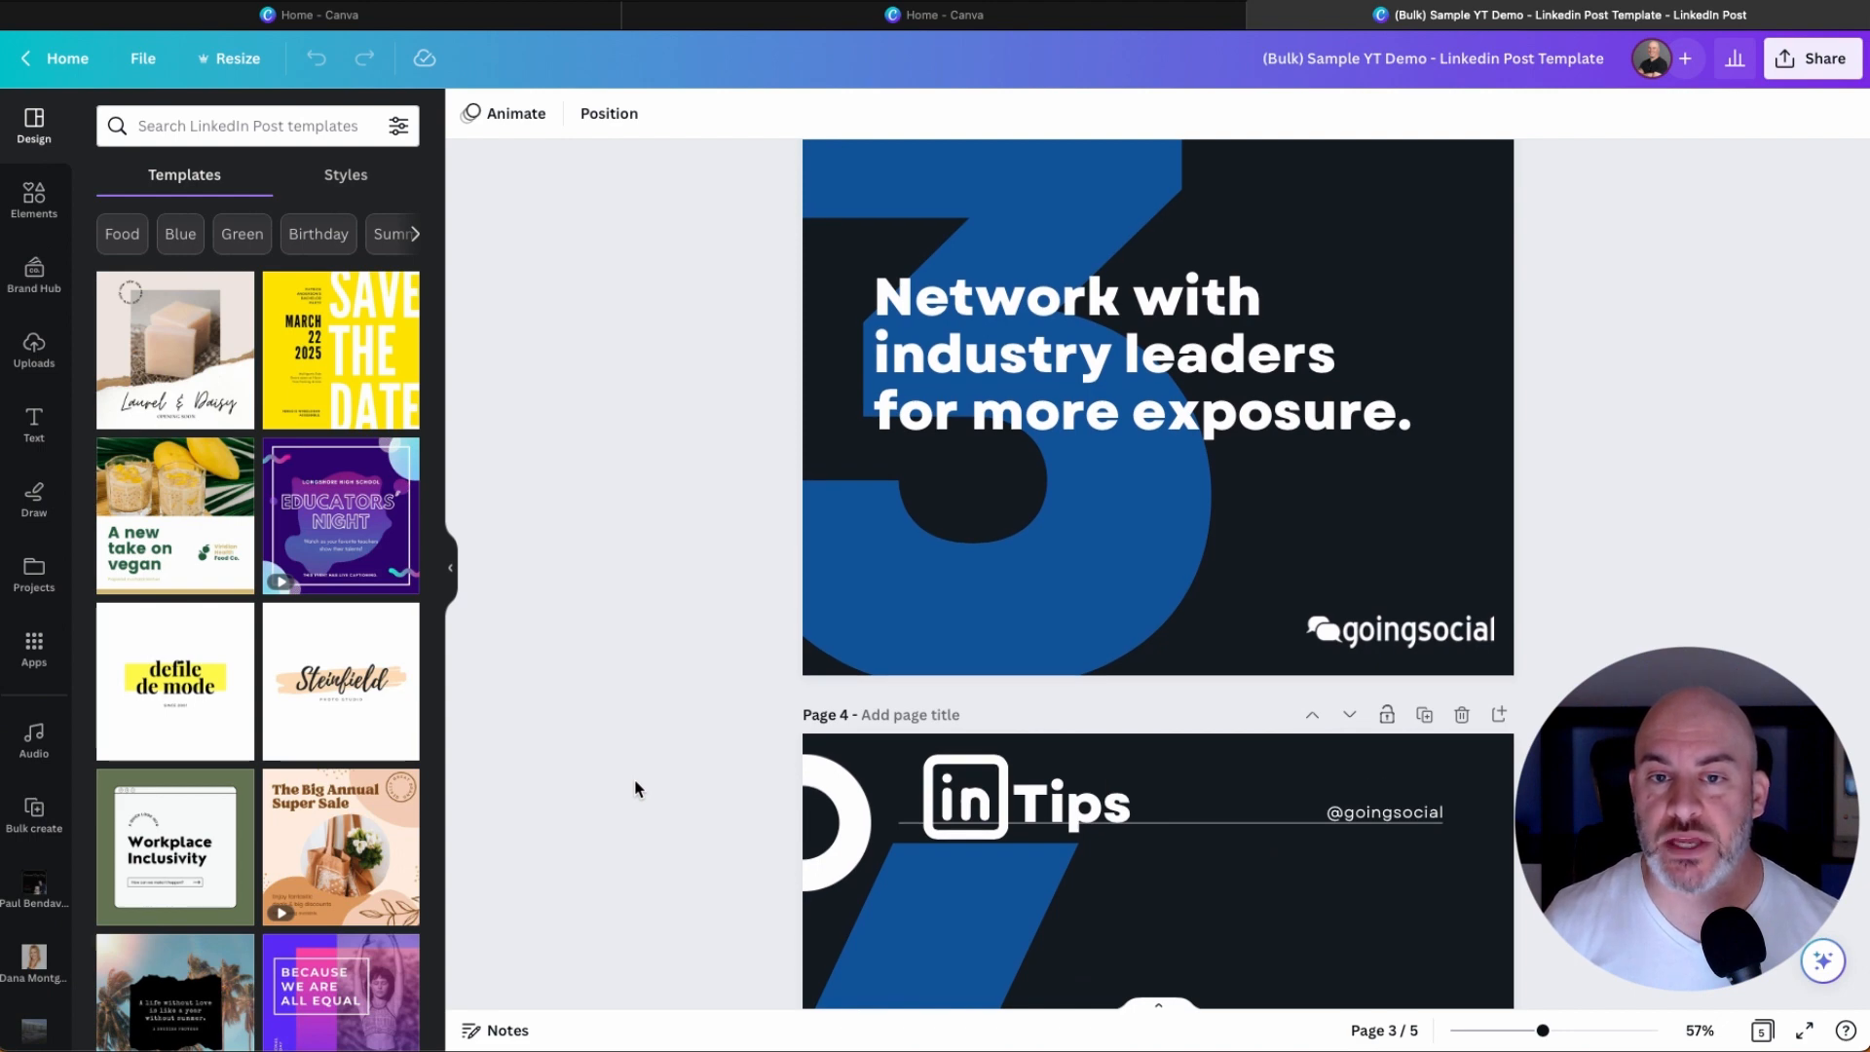
pyautogui.scroll(-3)
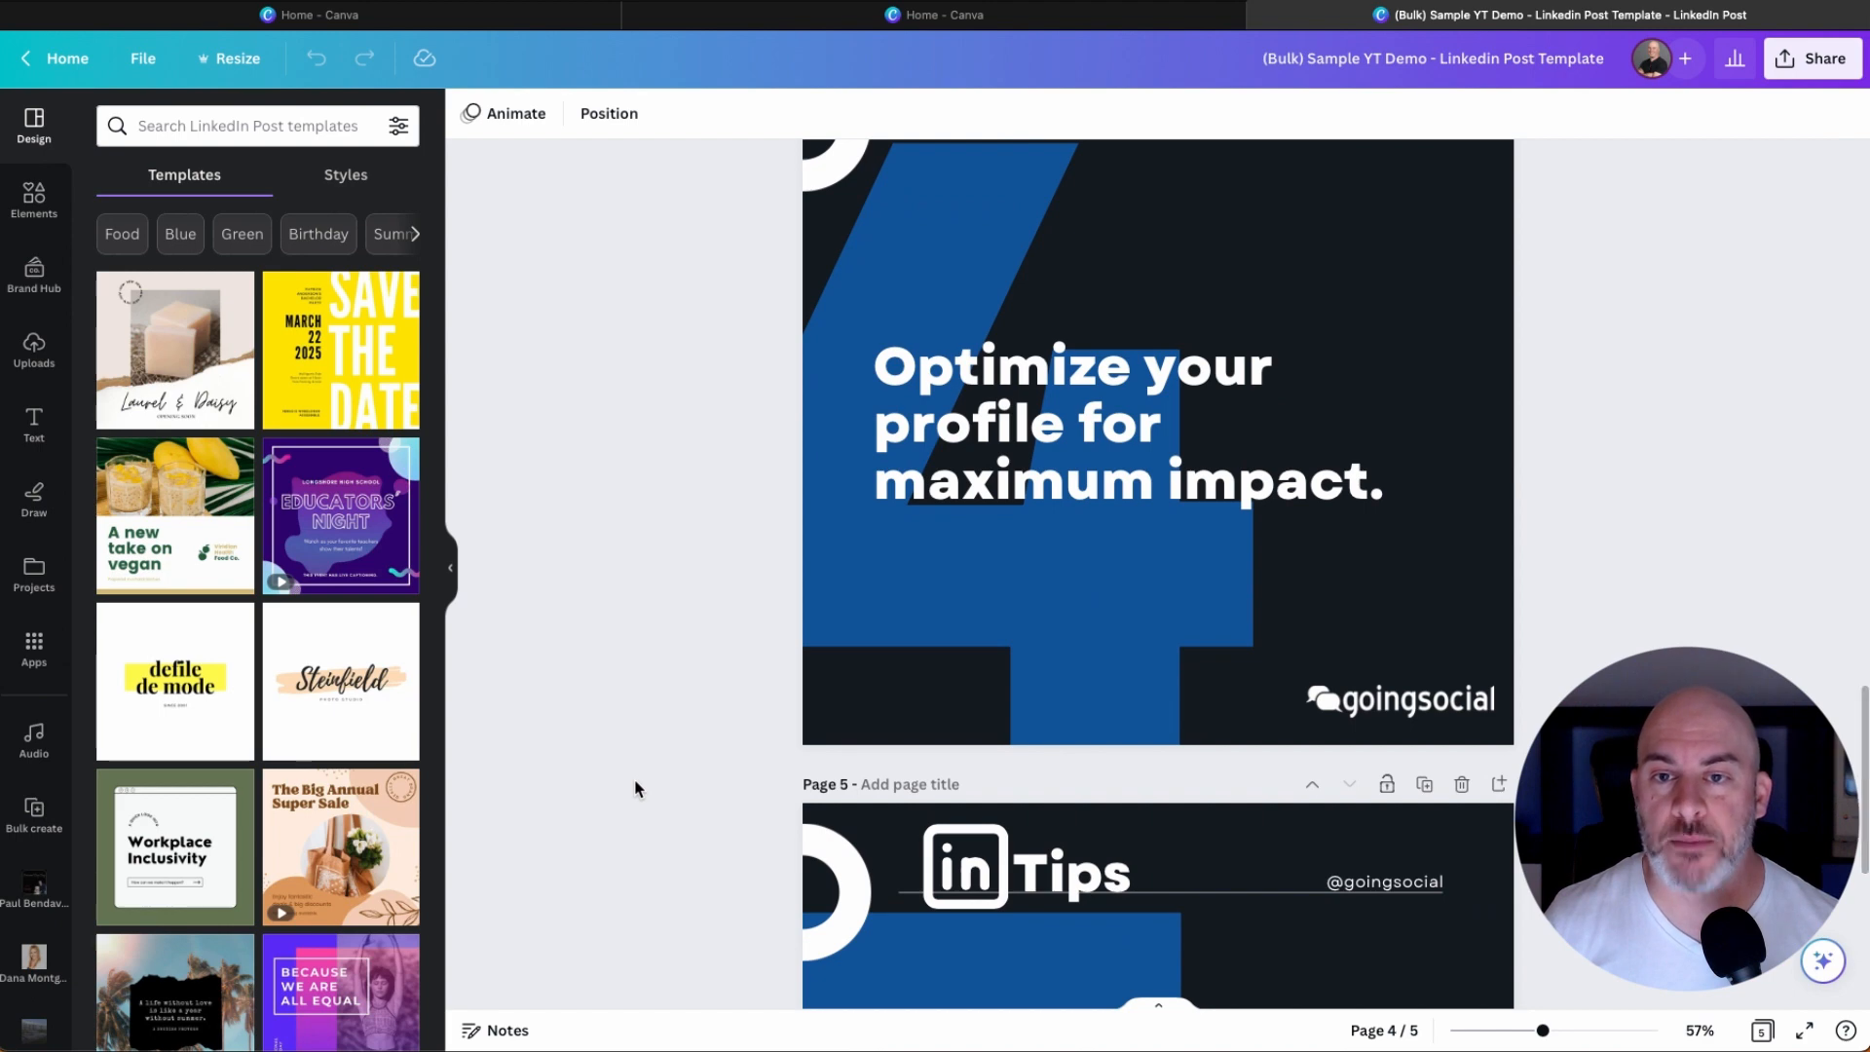
pyautogui.scroll(-3)
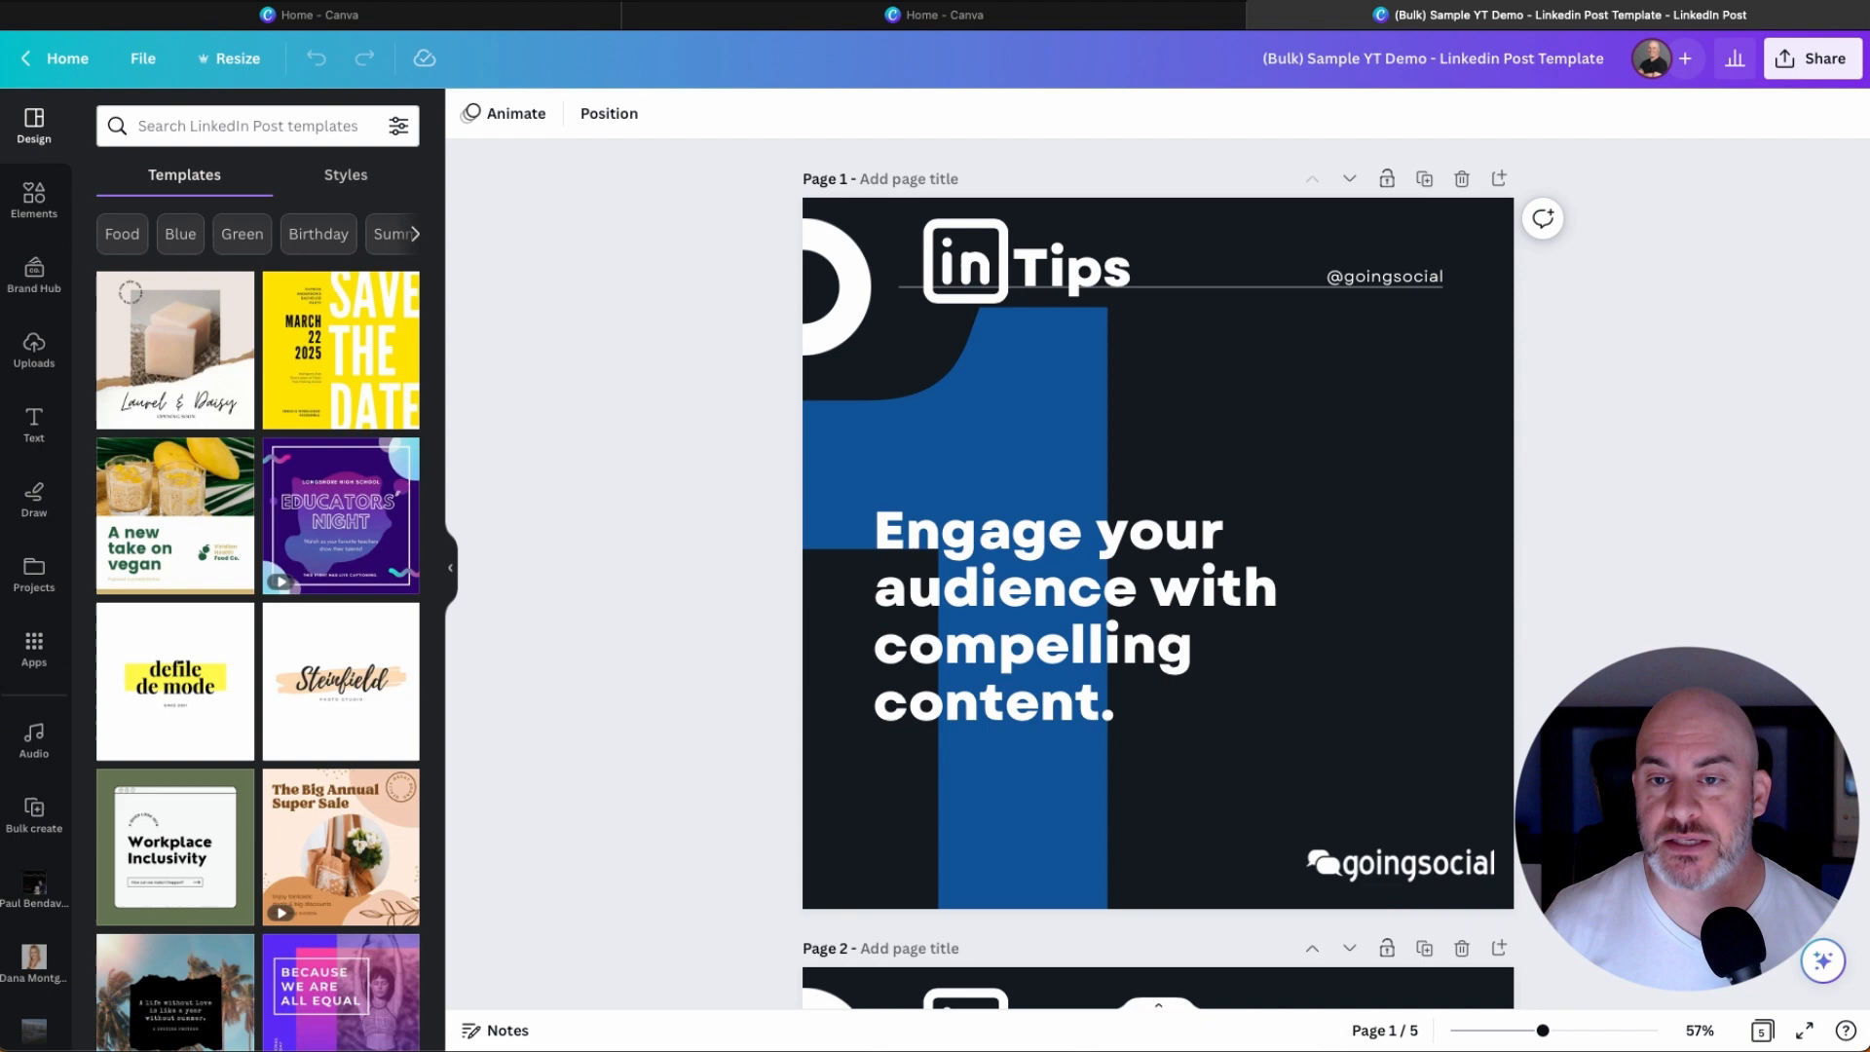
# Duplicate the LinkedIn Tips carousel using File > Make a copy.
pyautogui.scroll(-3)
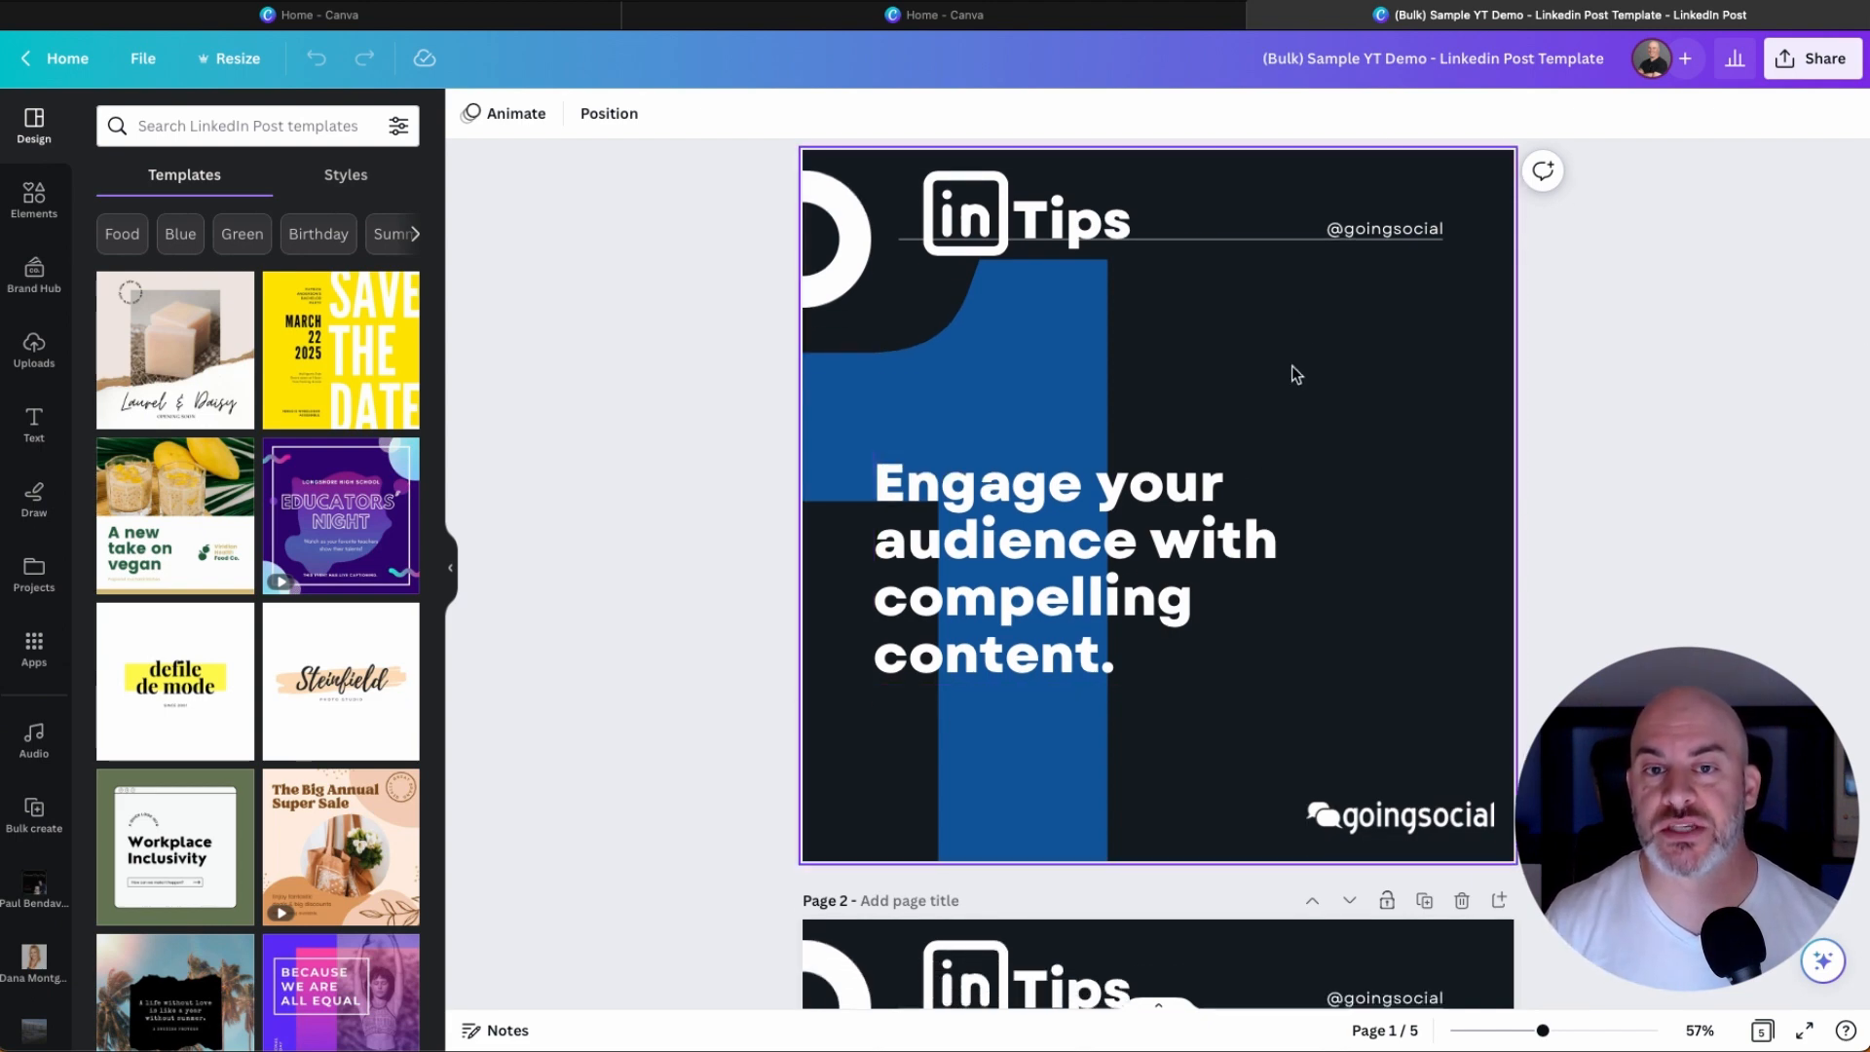
pyautogui.moveTo(1344, 728)
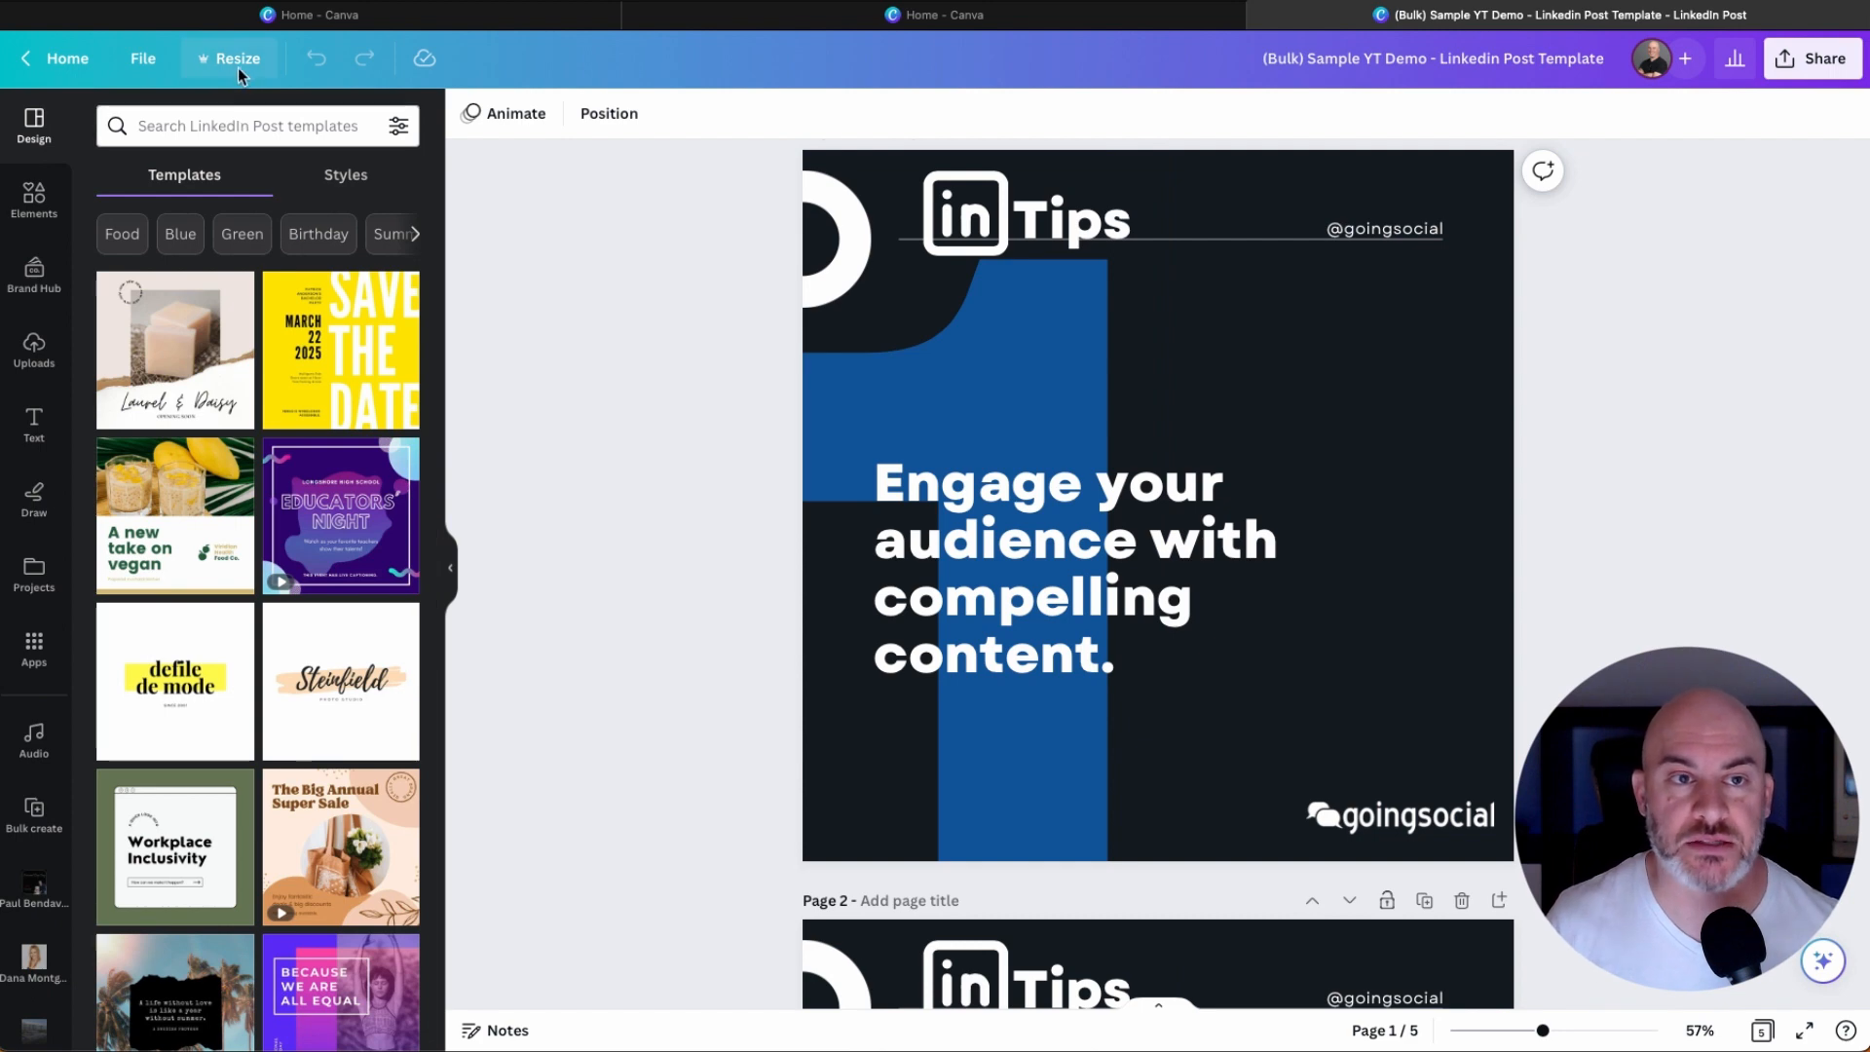
pyautogui.click(142, 57)
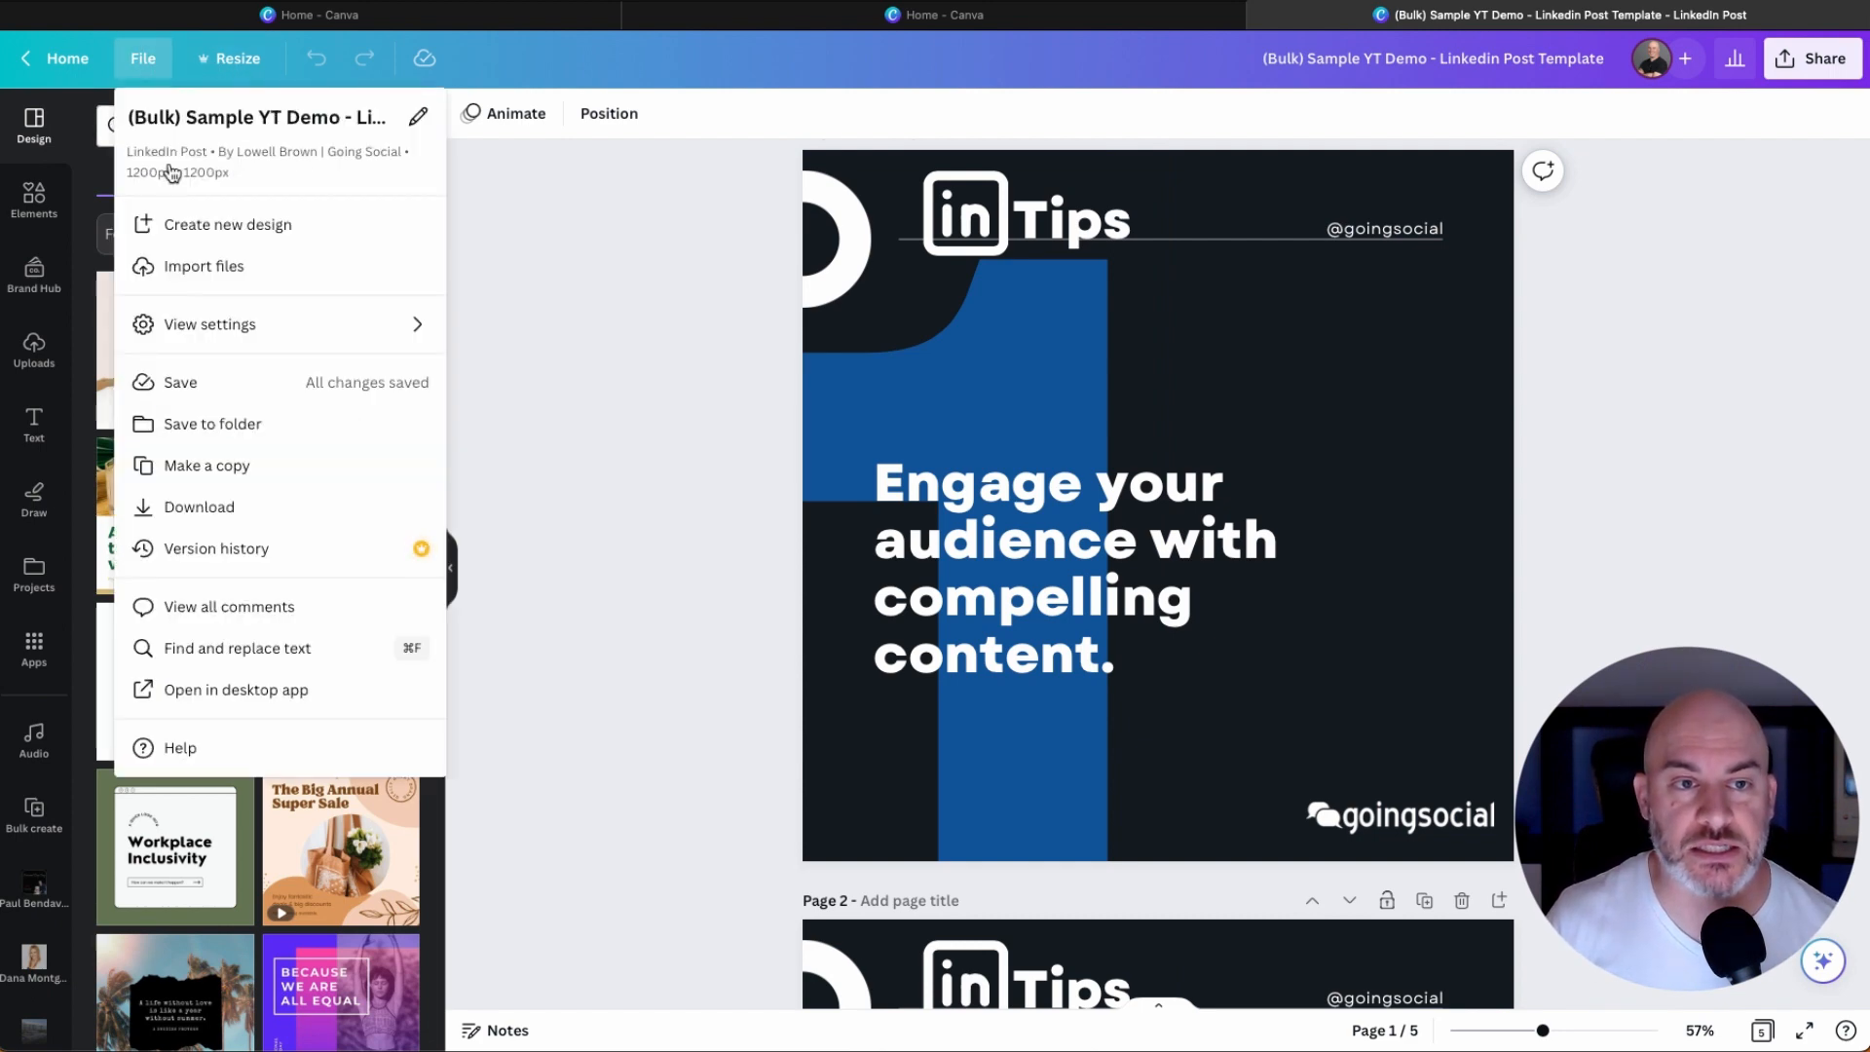
pyautogui.moveTo(211, 311)
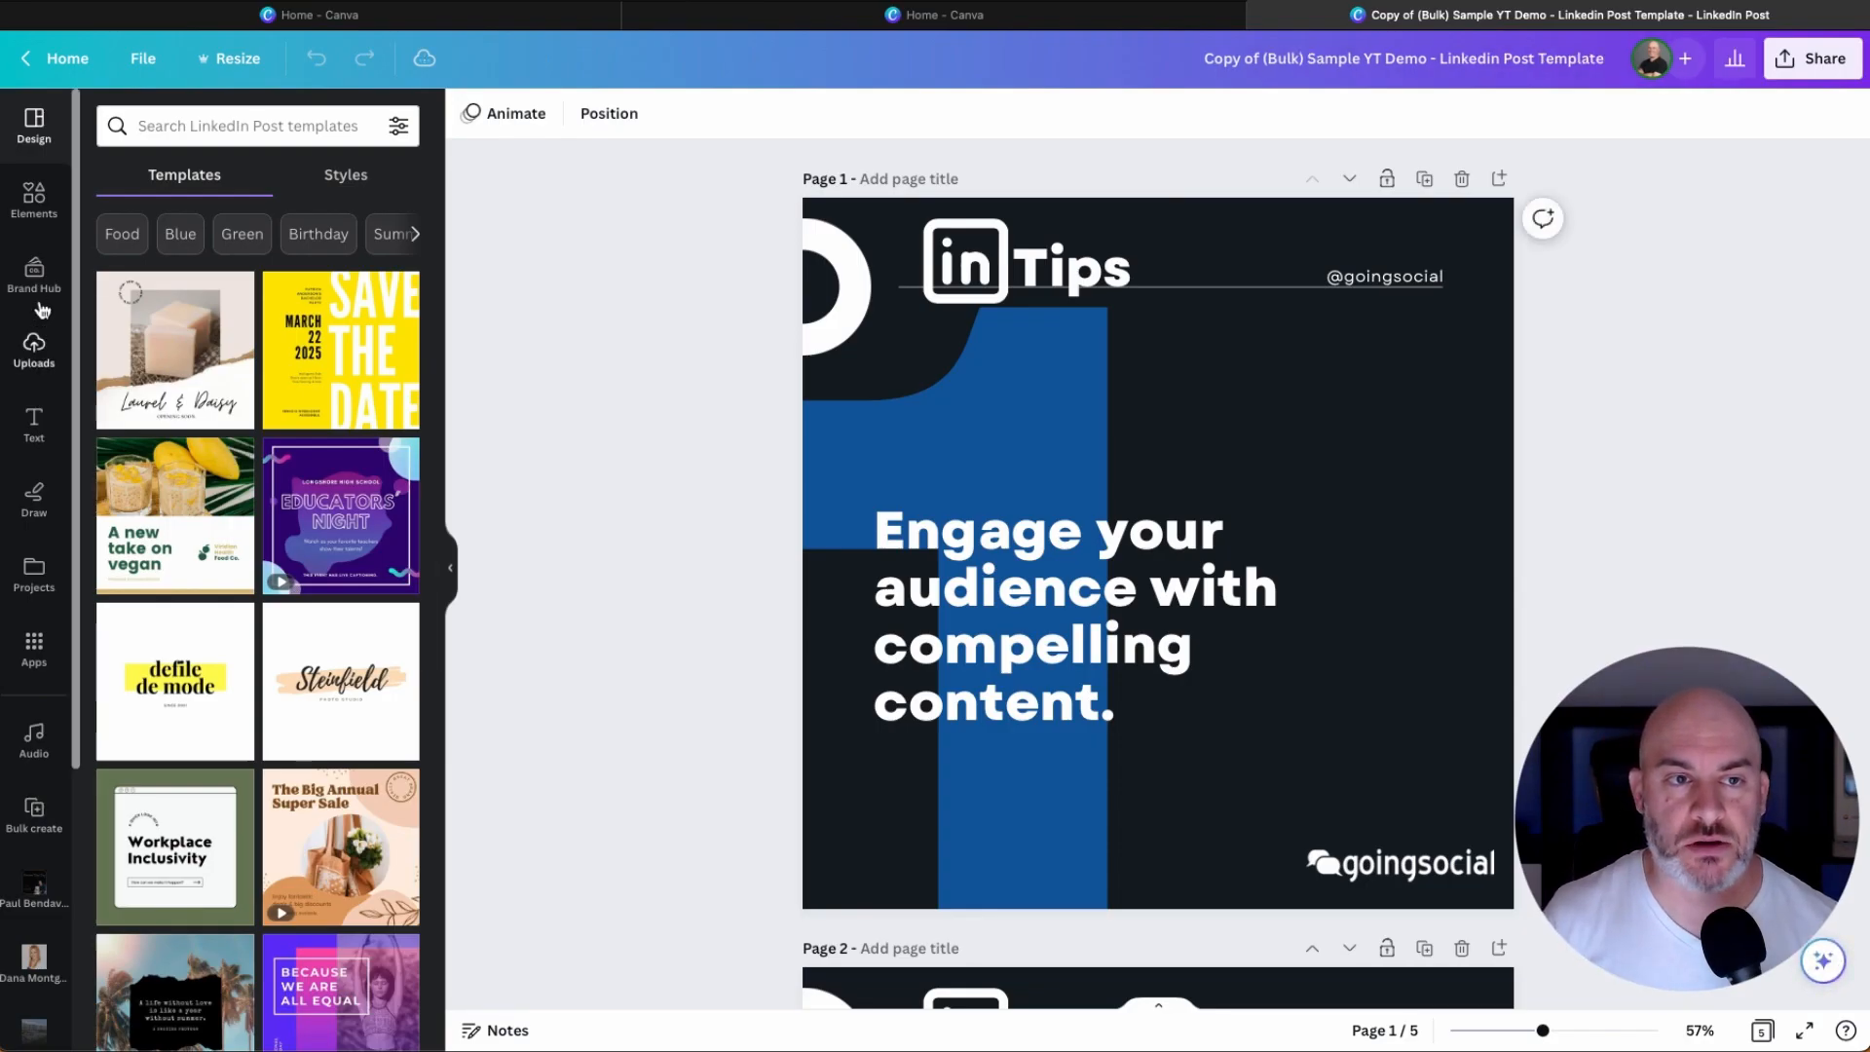
# Search the Elements library for arrow graphics.
pyautogui.click(33, 201)
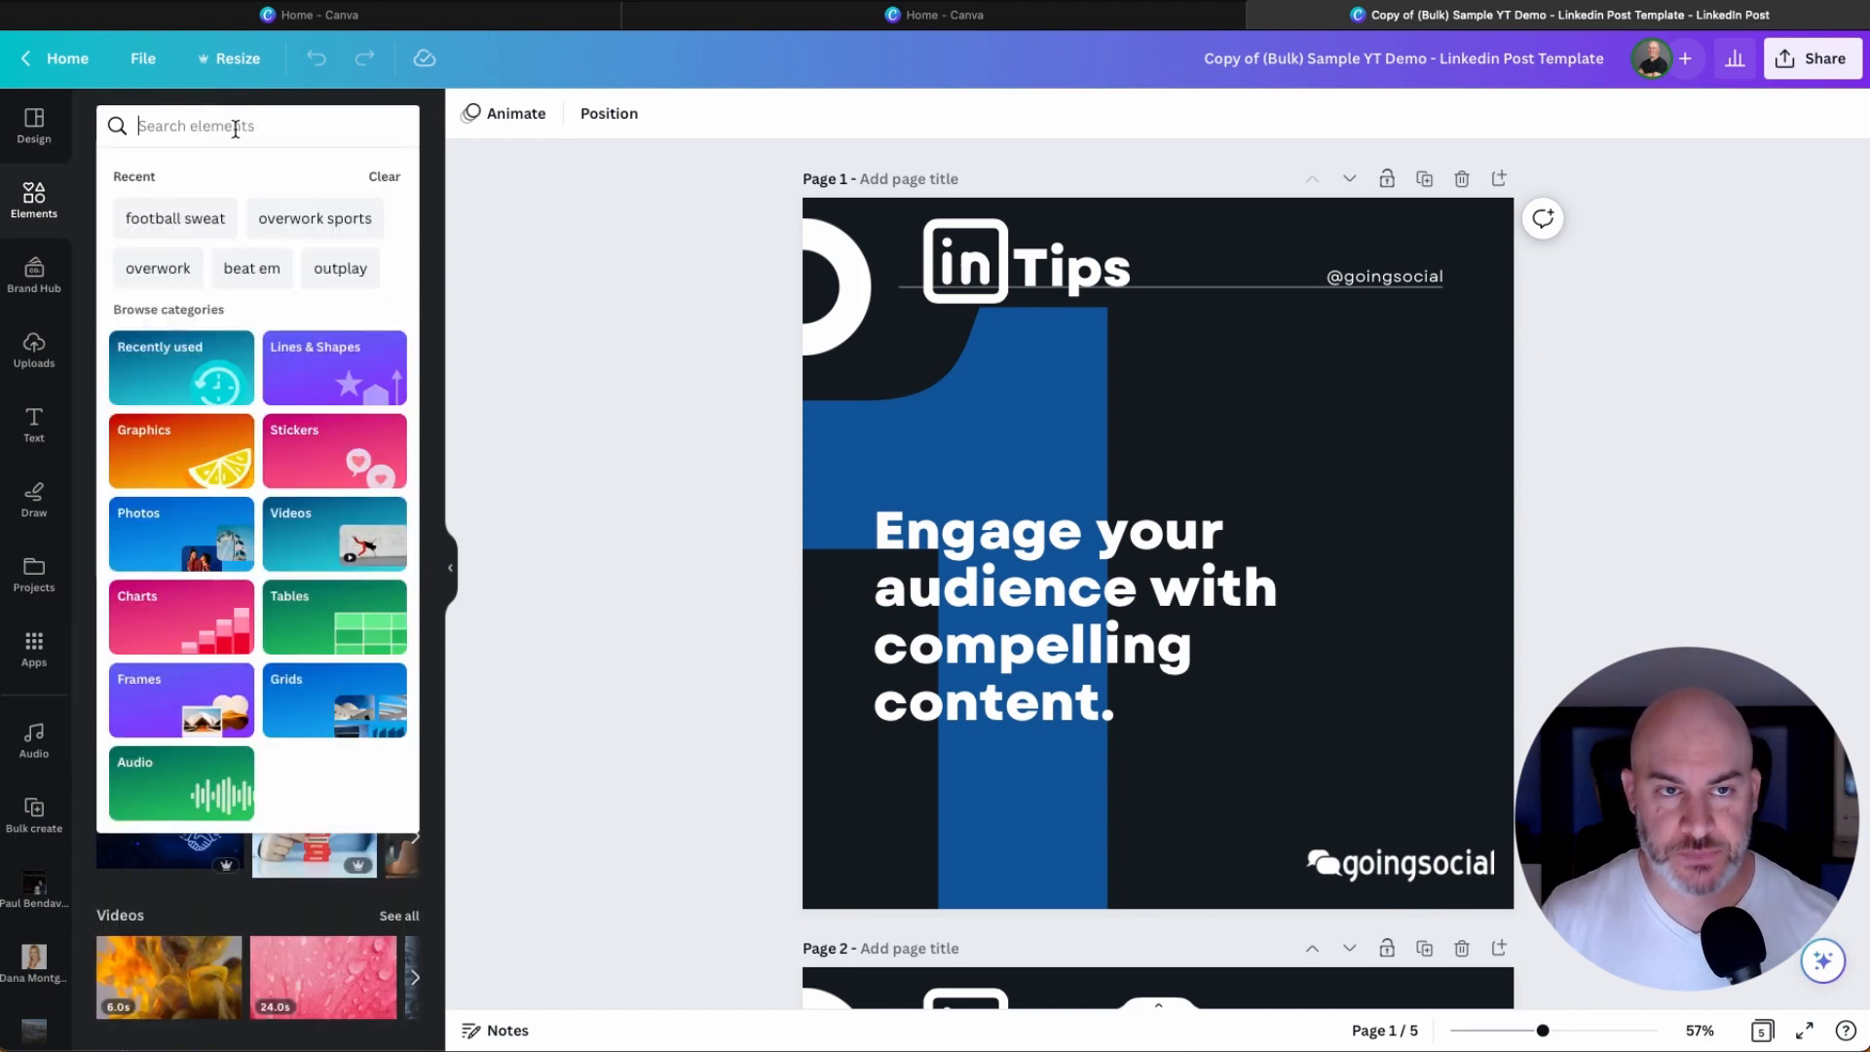
pyautogui.write('arrow')
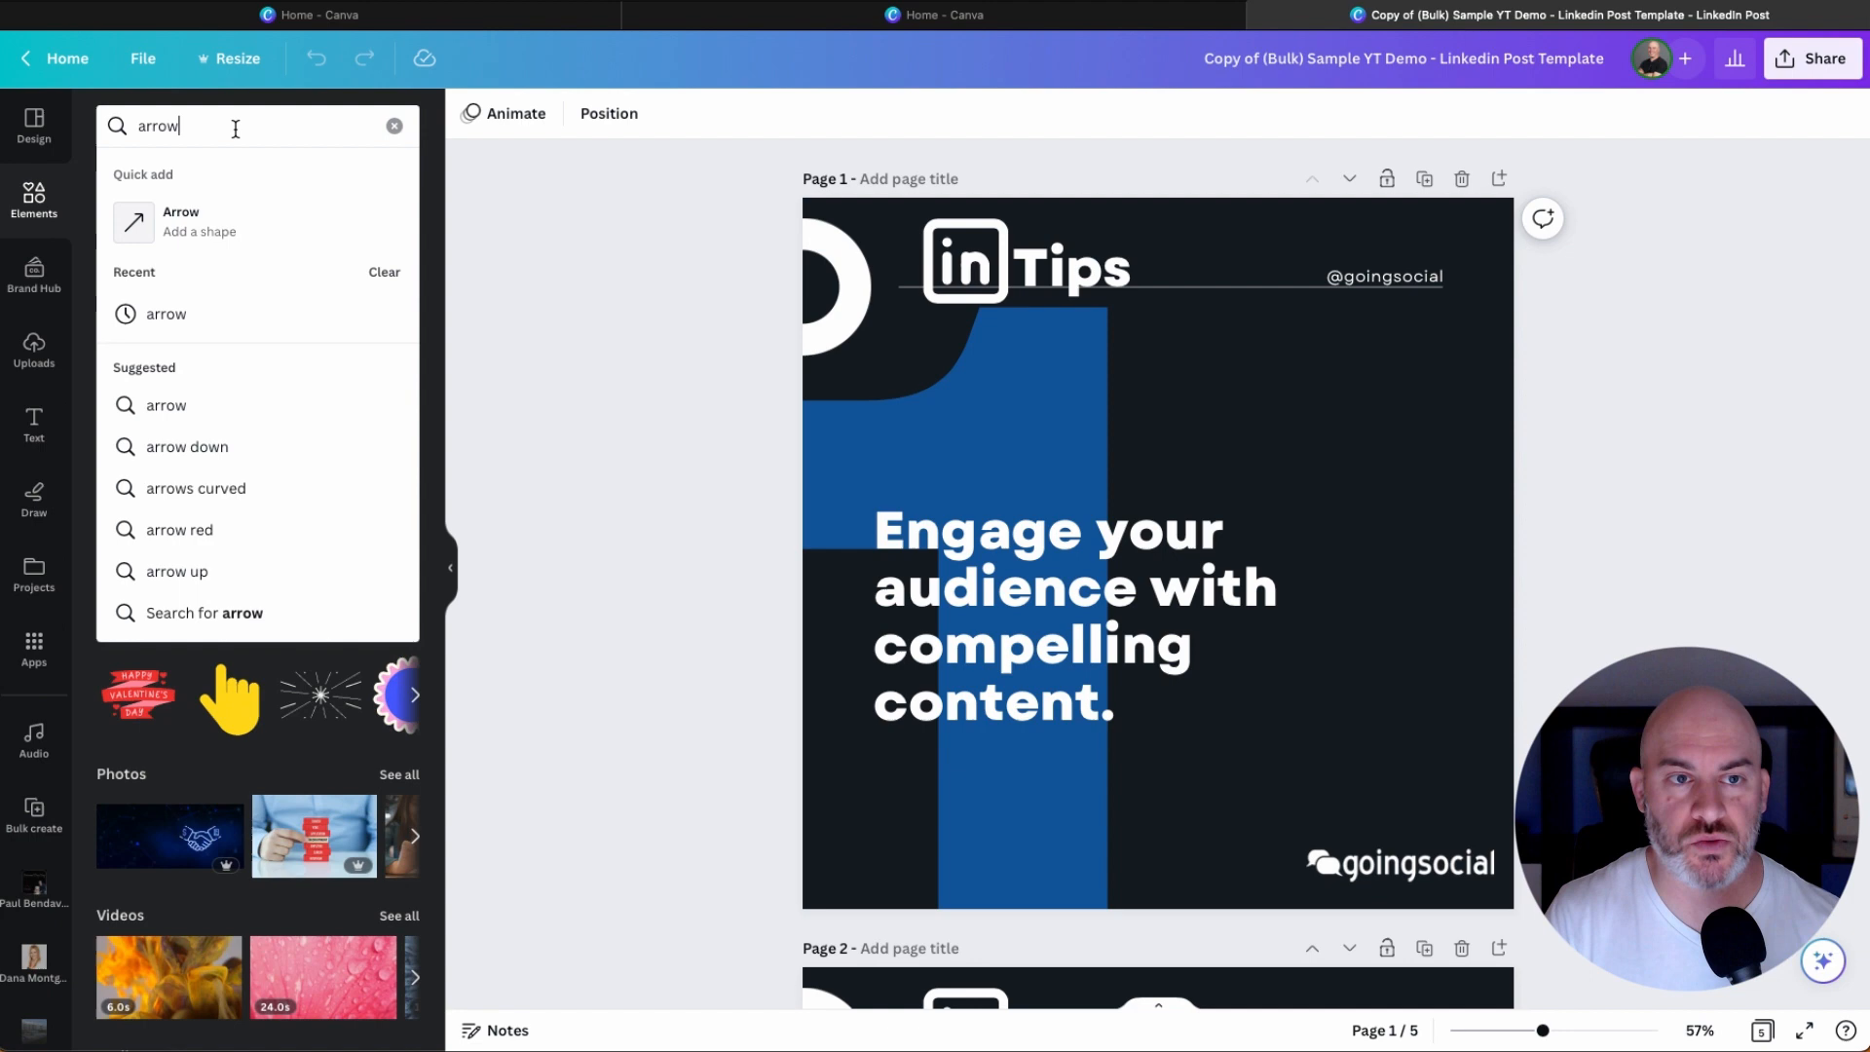
pyautogui.press('Enter')
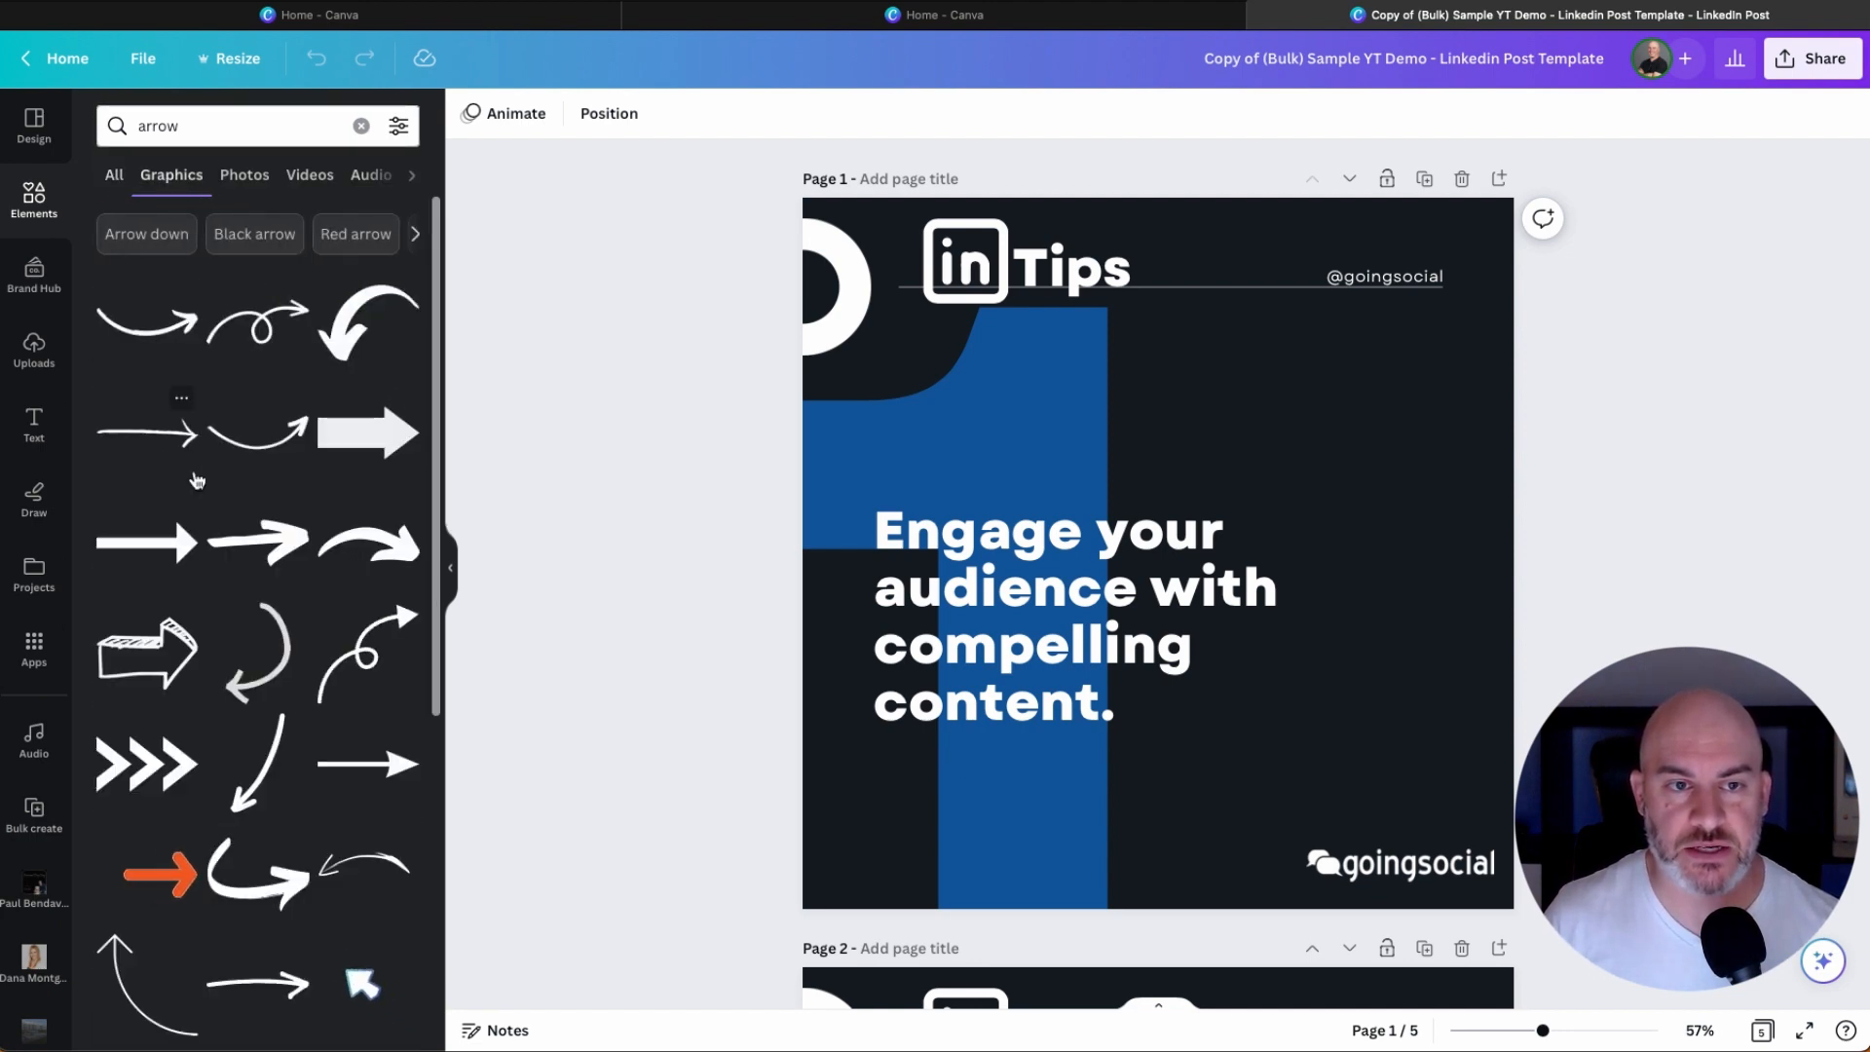
pyautogui.scroll(-3)
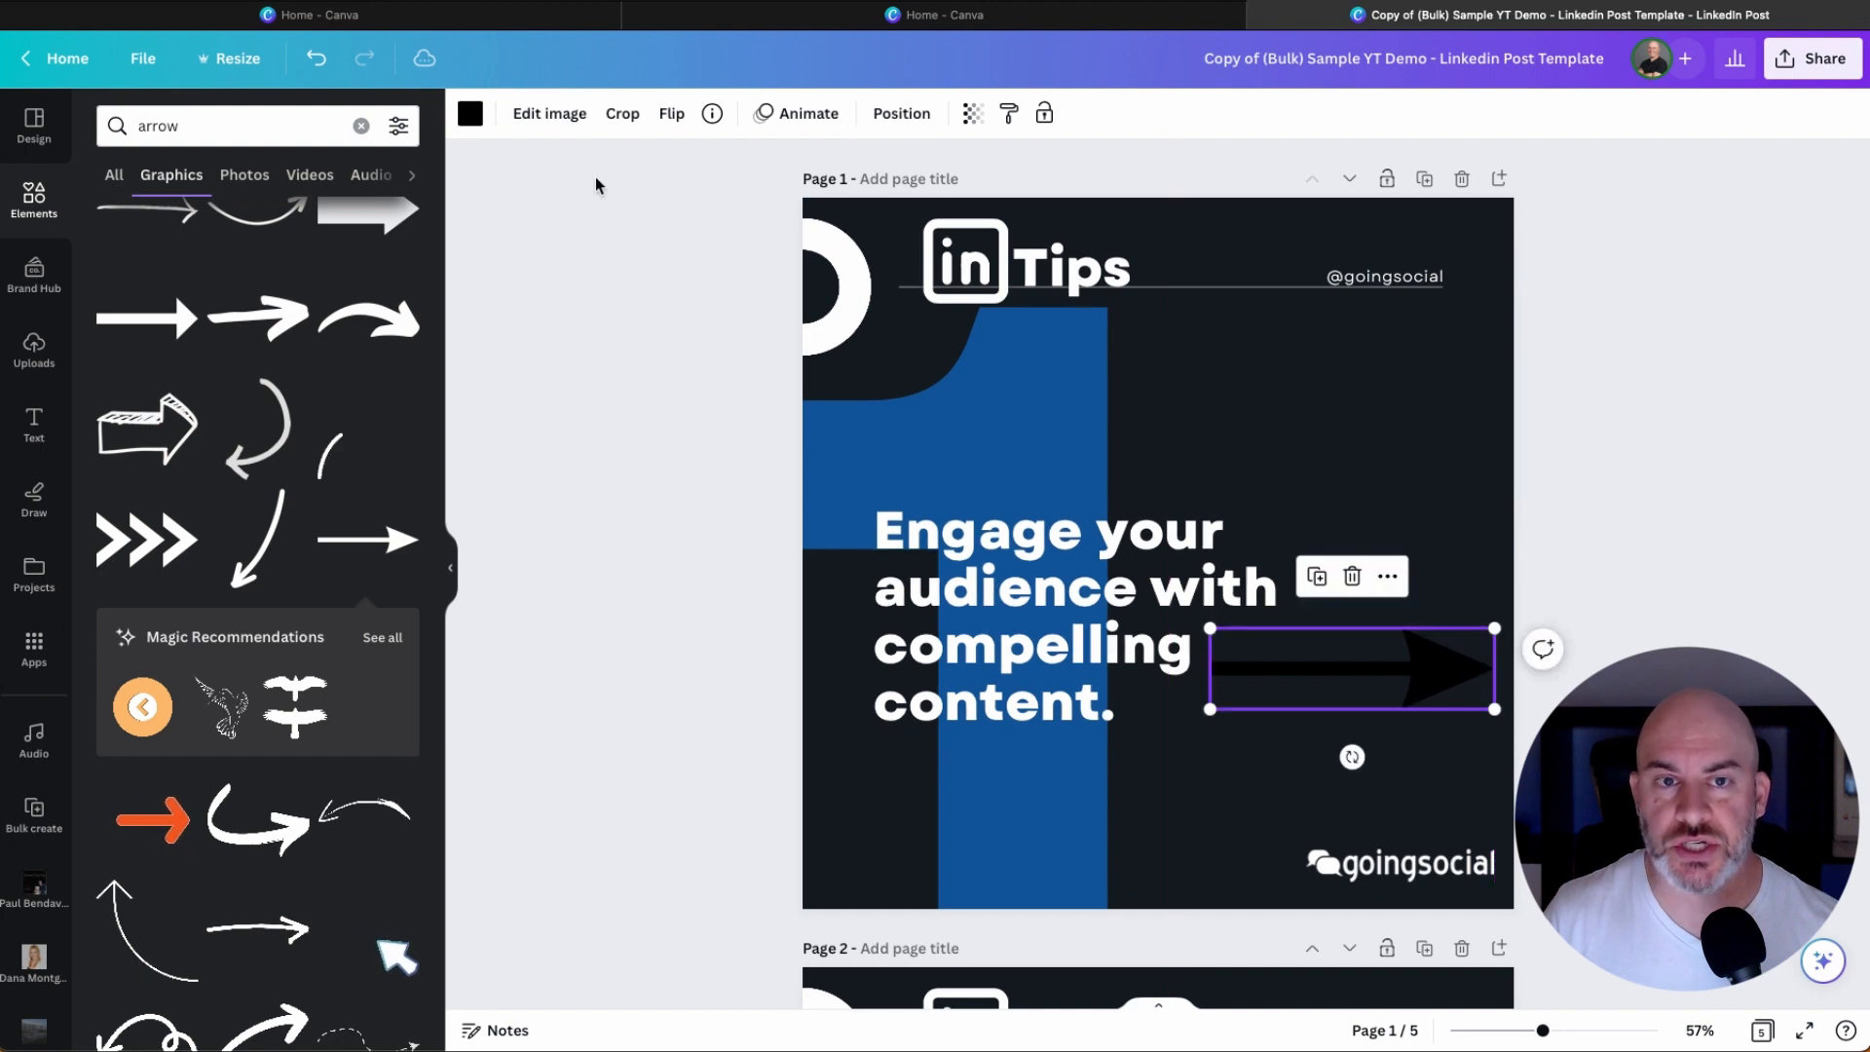
# Recolour the arrow pale light blue after trying white and greyish blue.
pyautogui.click(469, 112)
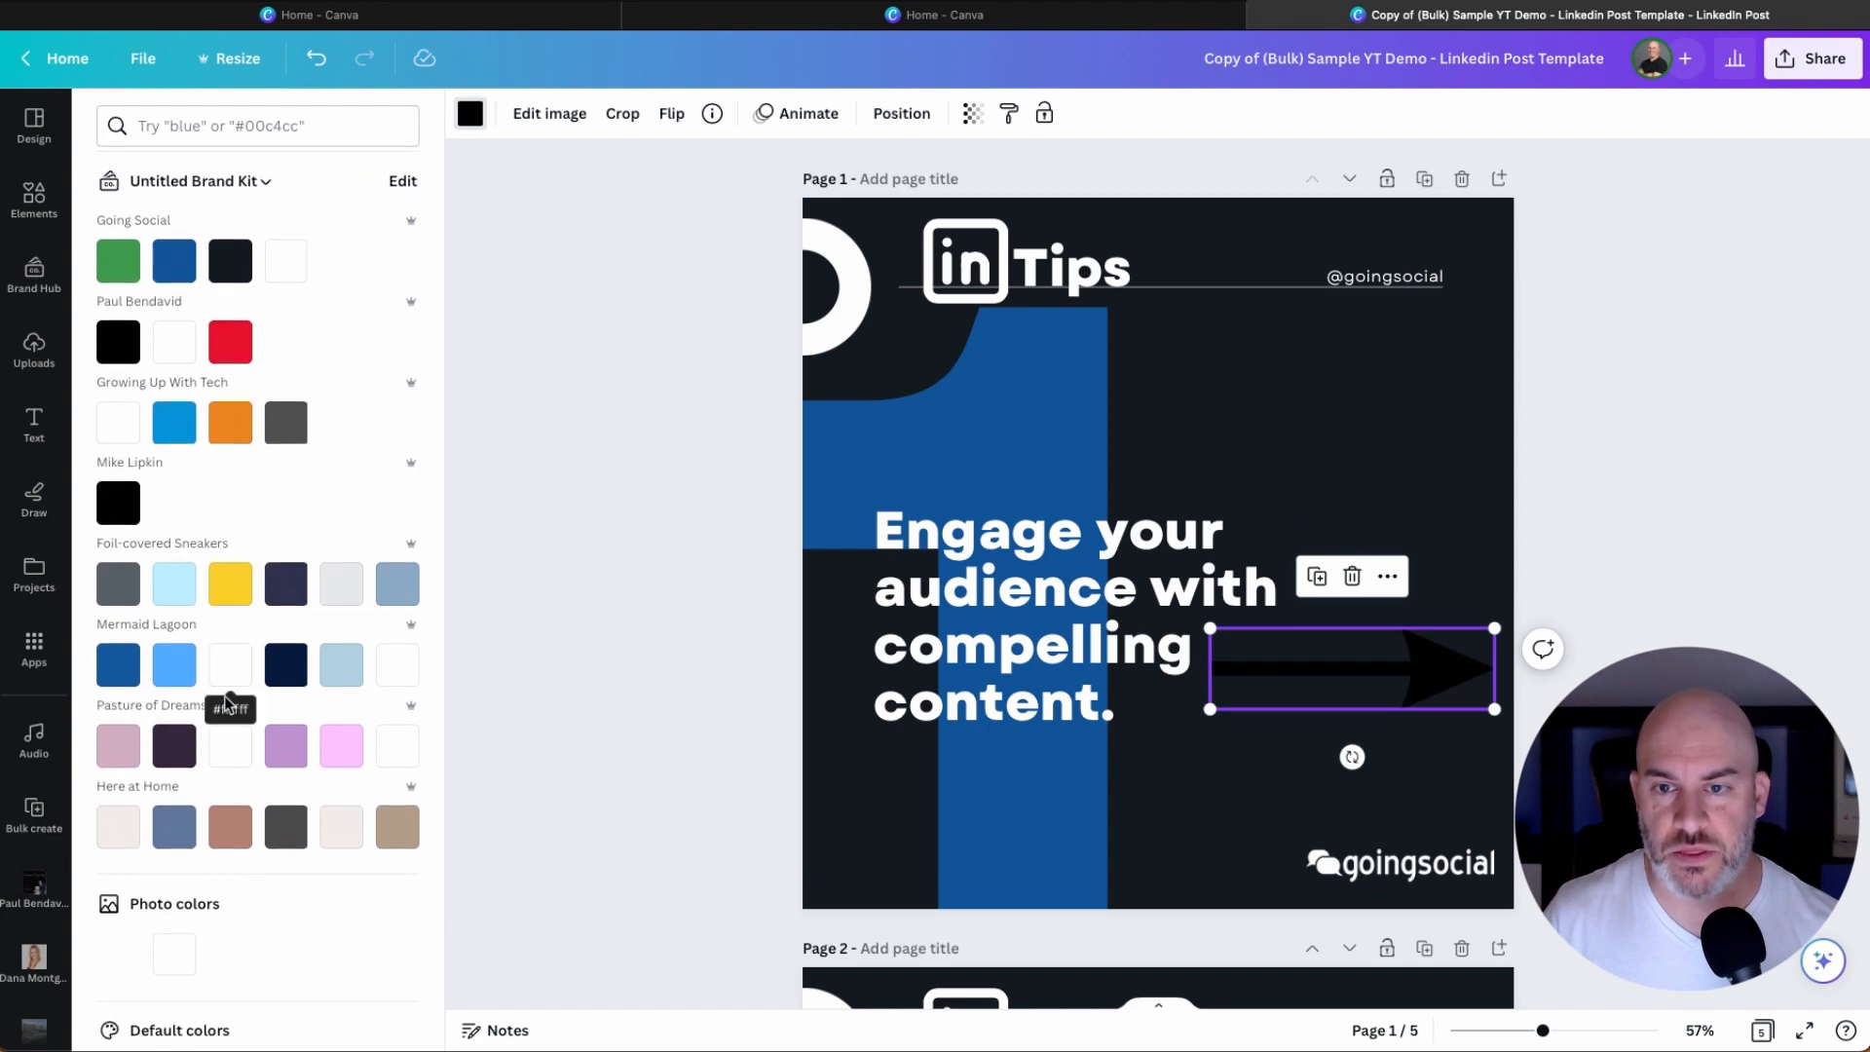
pyautogui.click(340, 665)
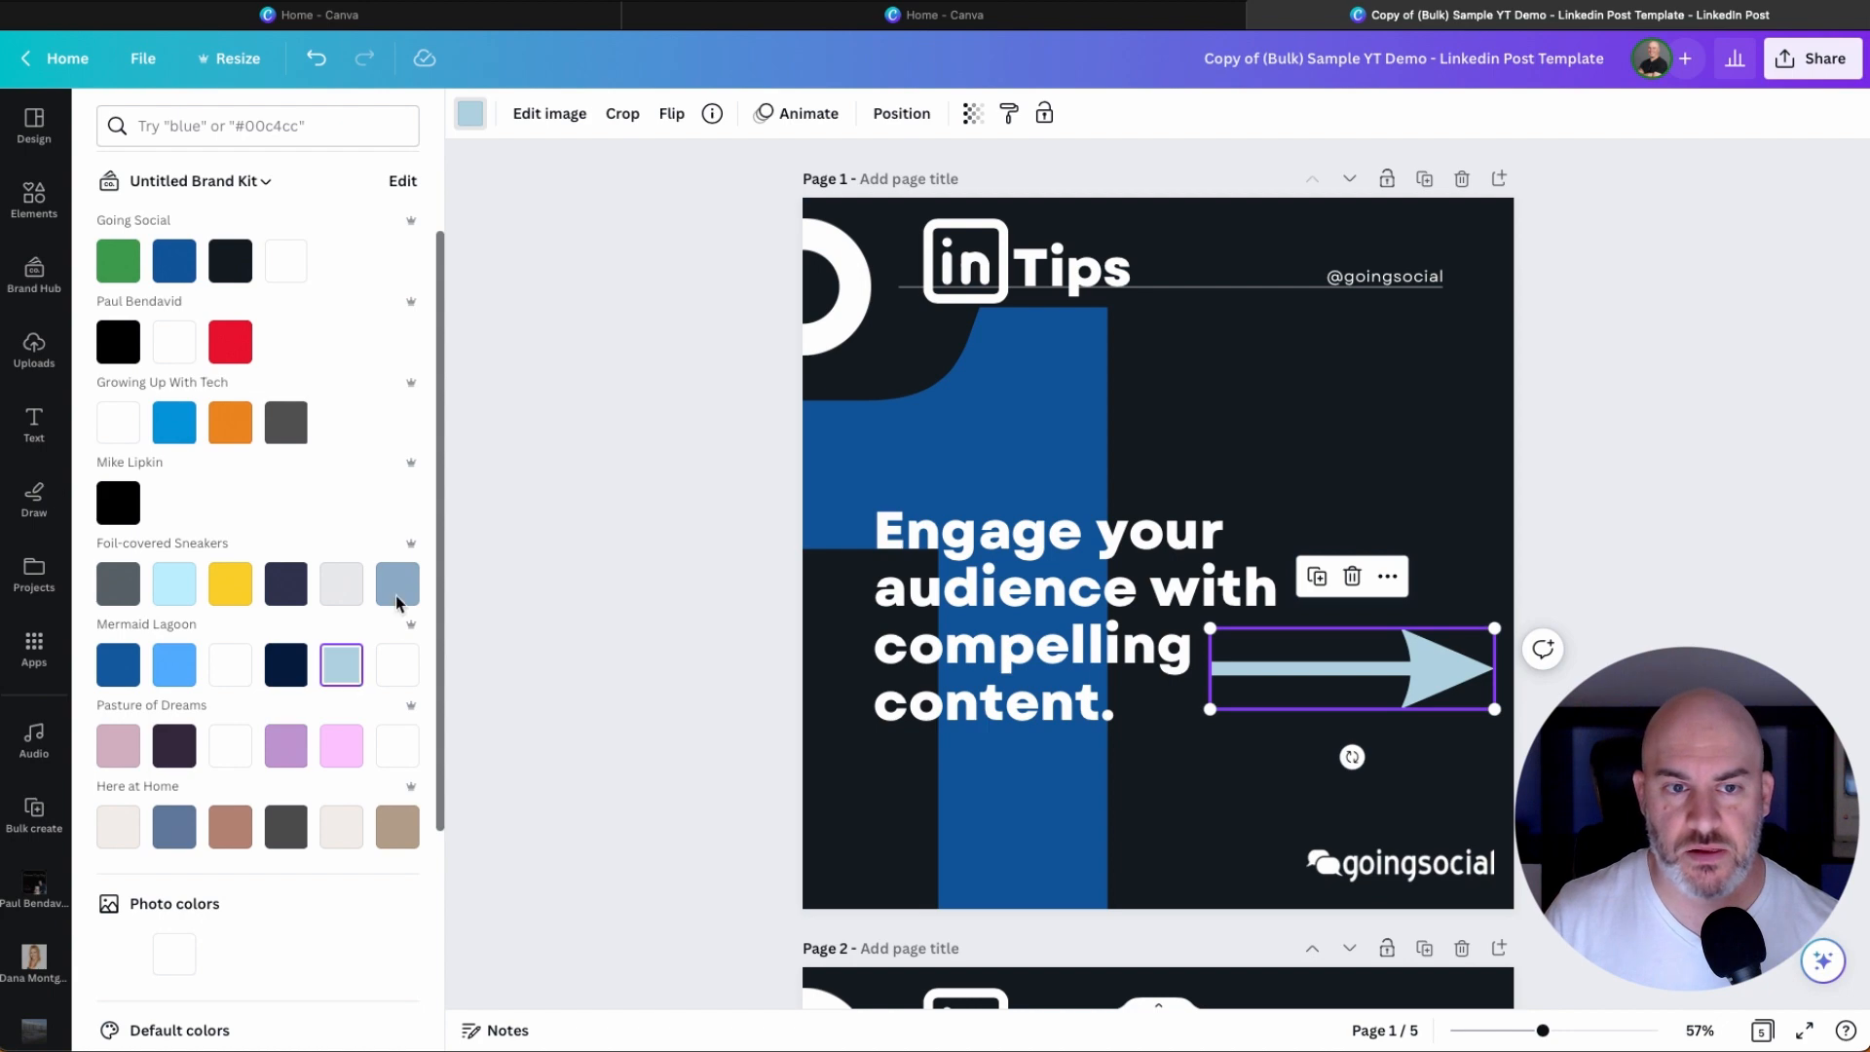
pyautogui.click(397, 583)
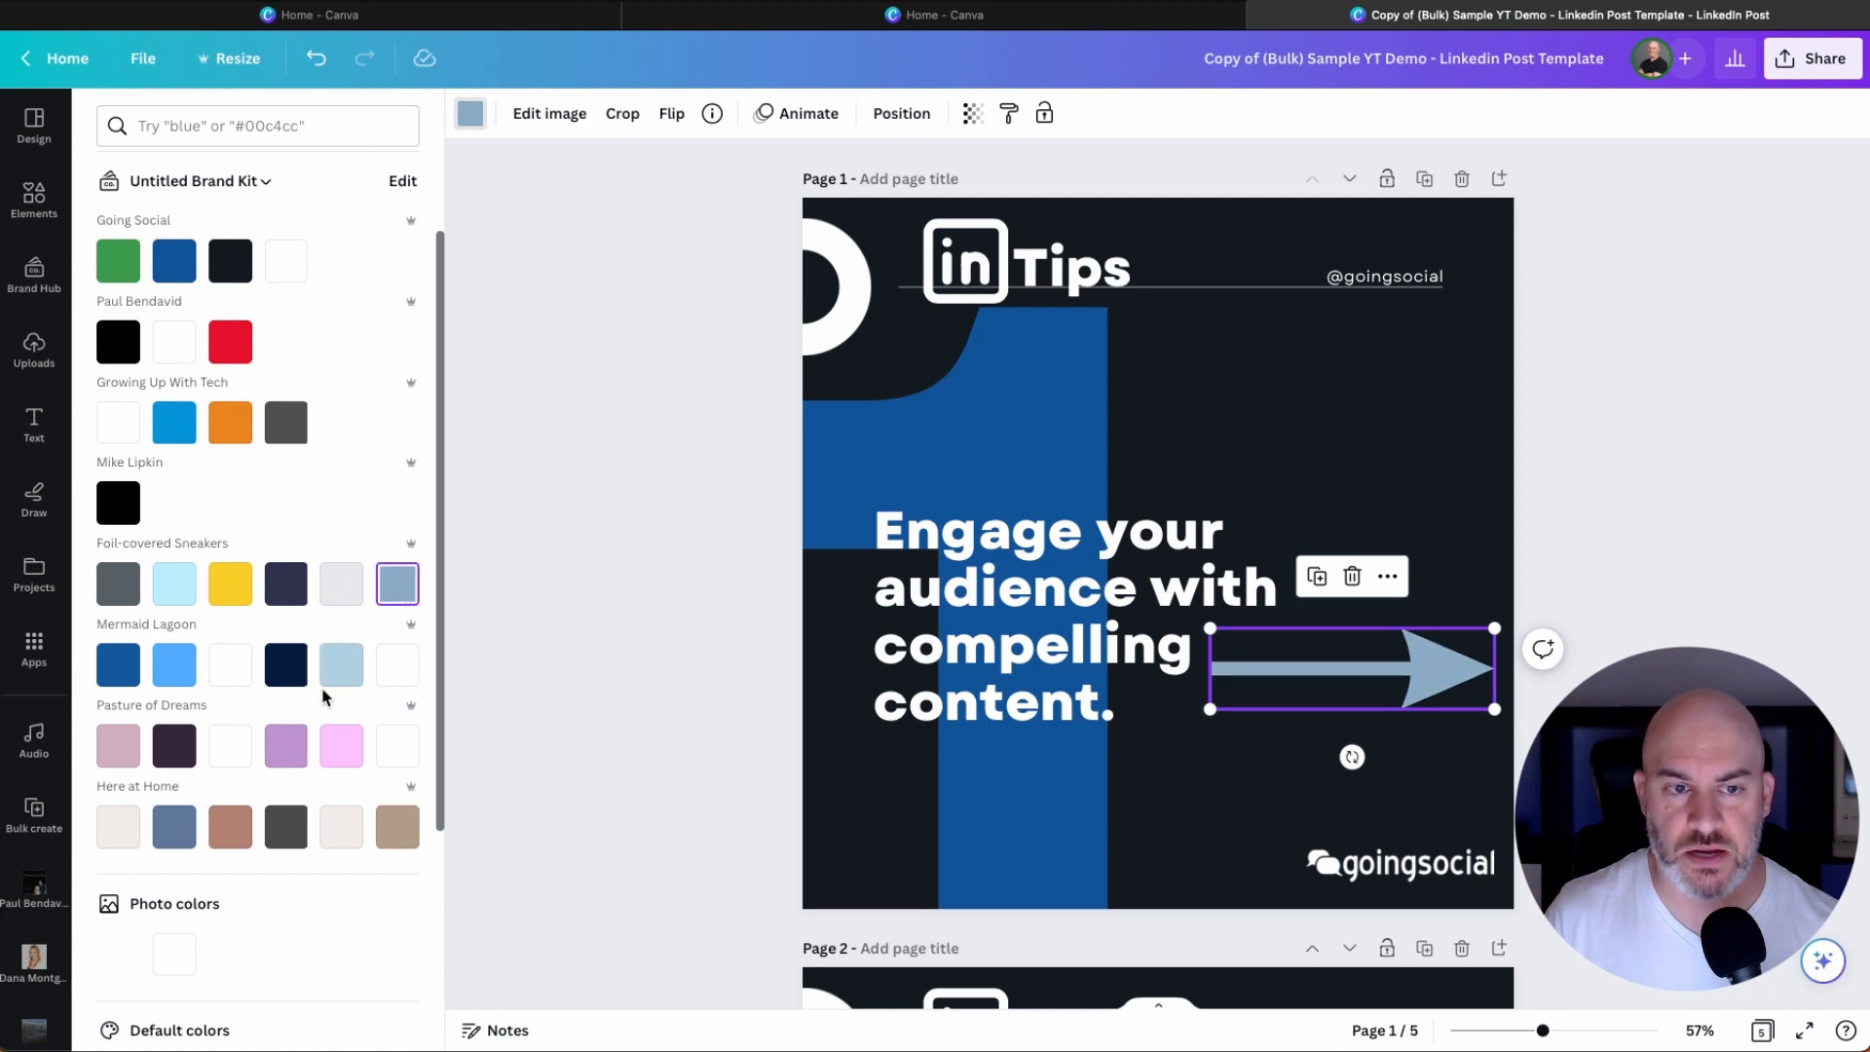
pyautogui.click(173, 583)
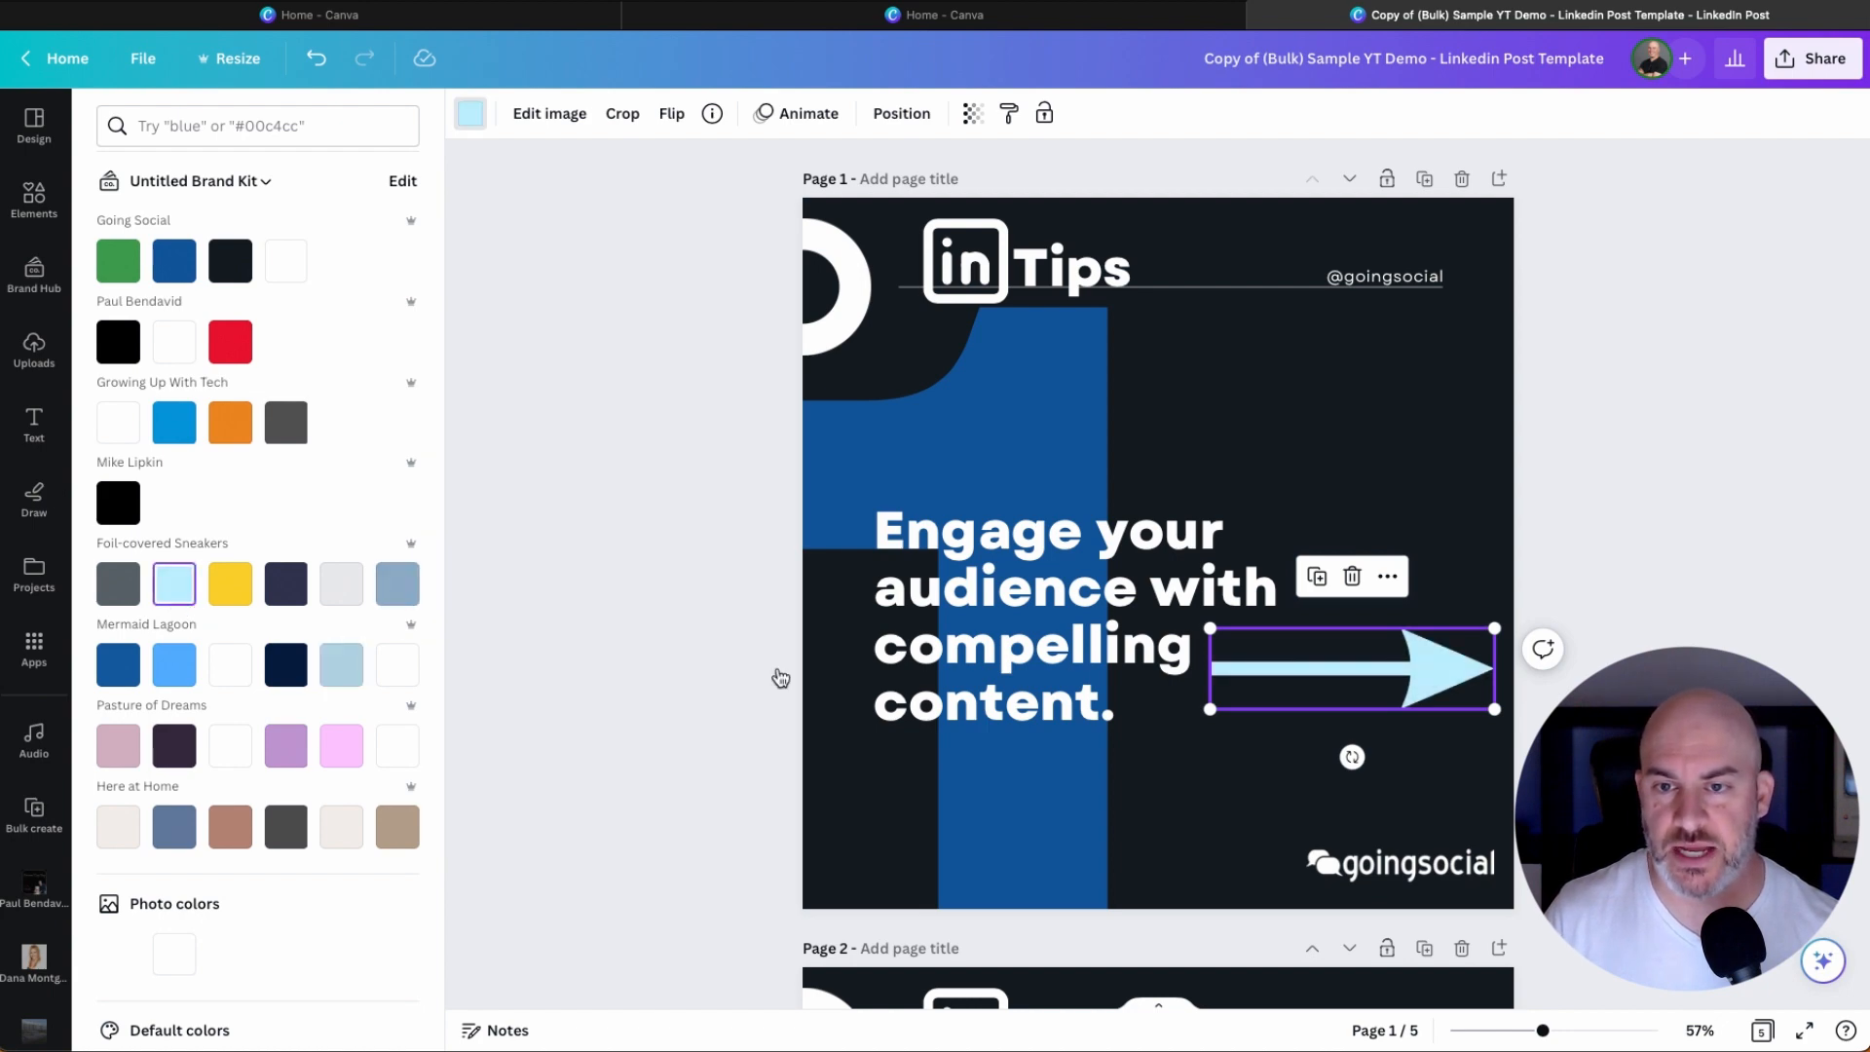
pyautogui.write('arrow')
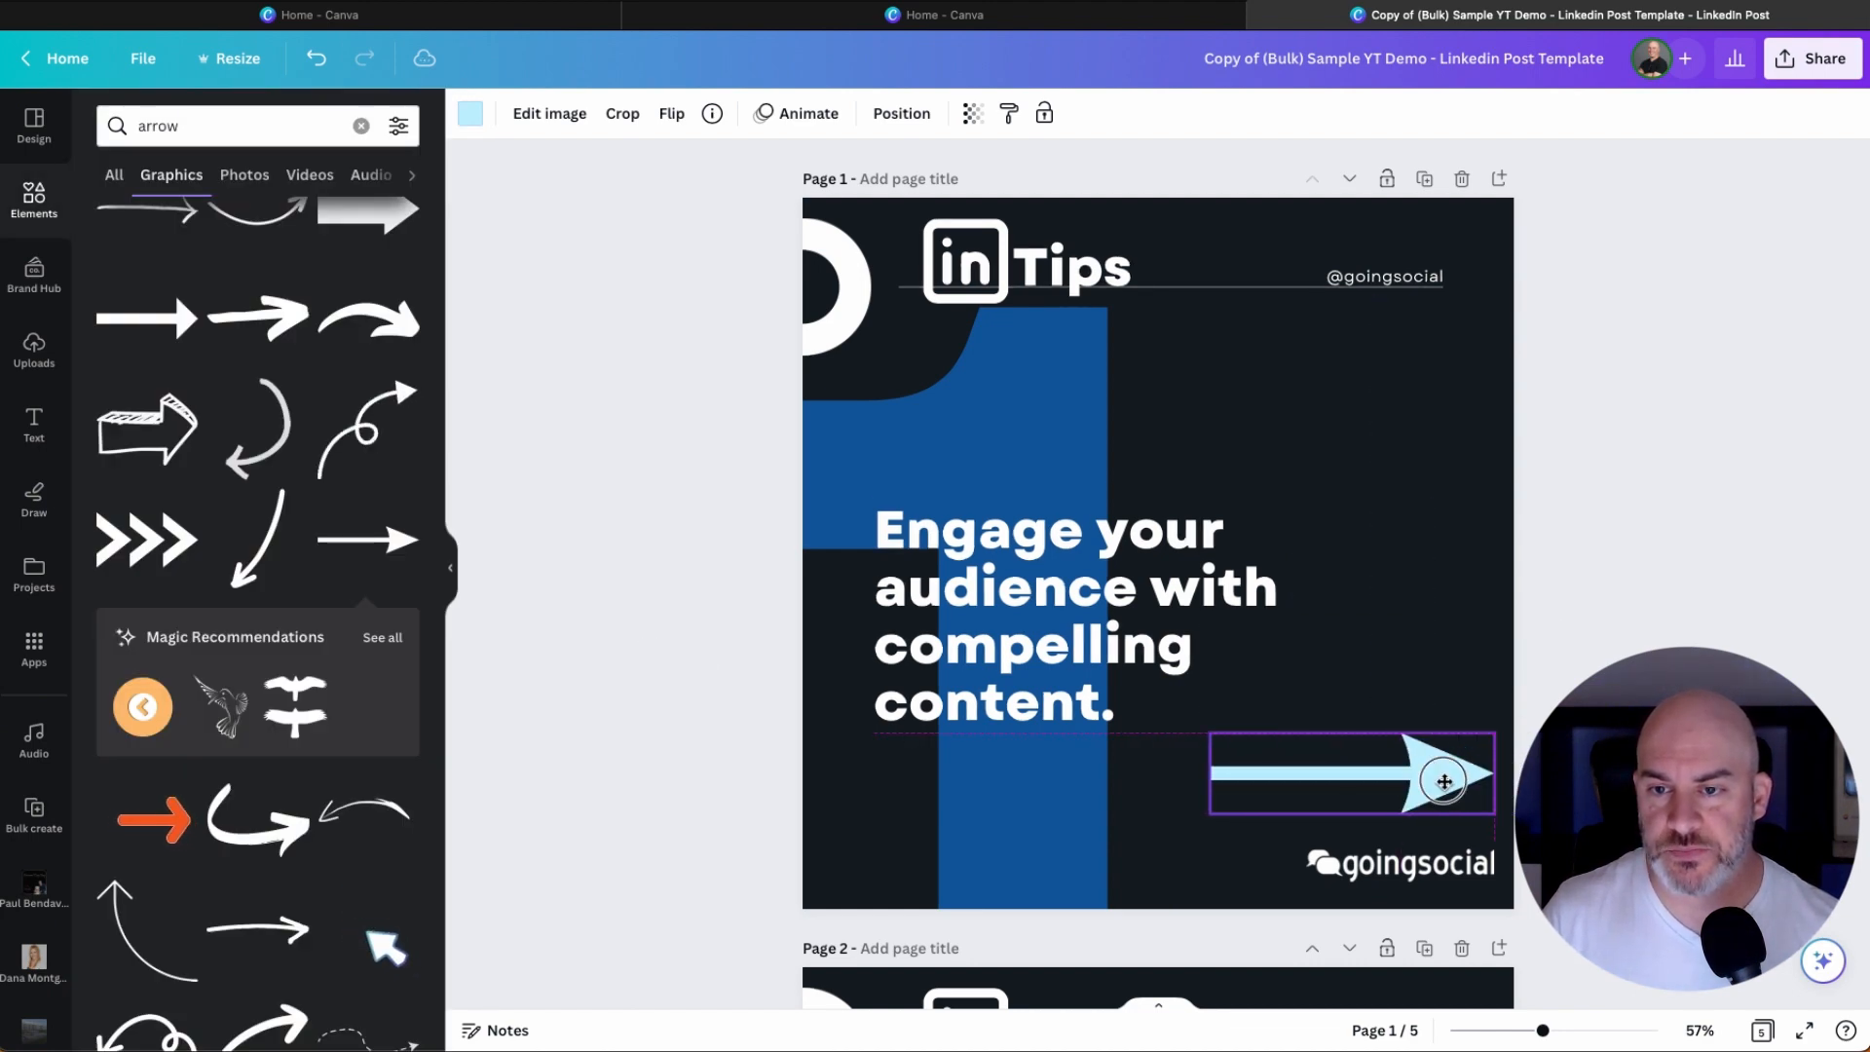
# Place arrows at page 1's bottom-right and partly off page 2's left edge.
pyautogui.moveTo(1444, 780); pyautogui.dragTo(1430, 777)
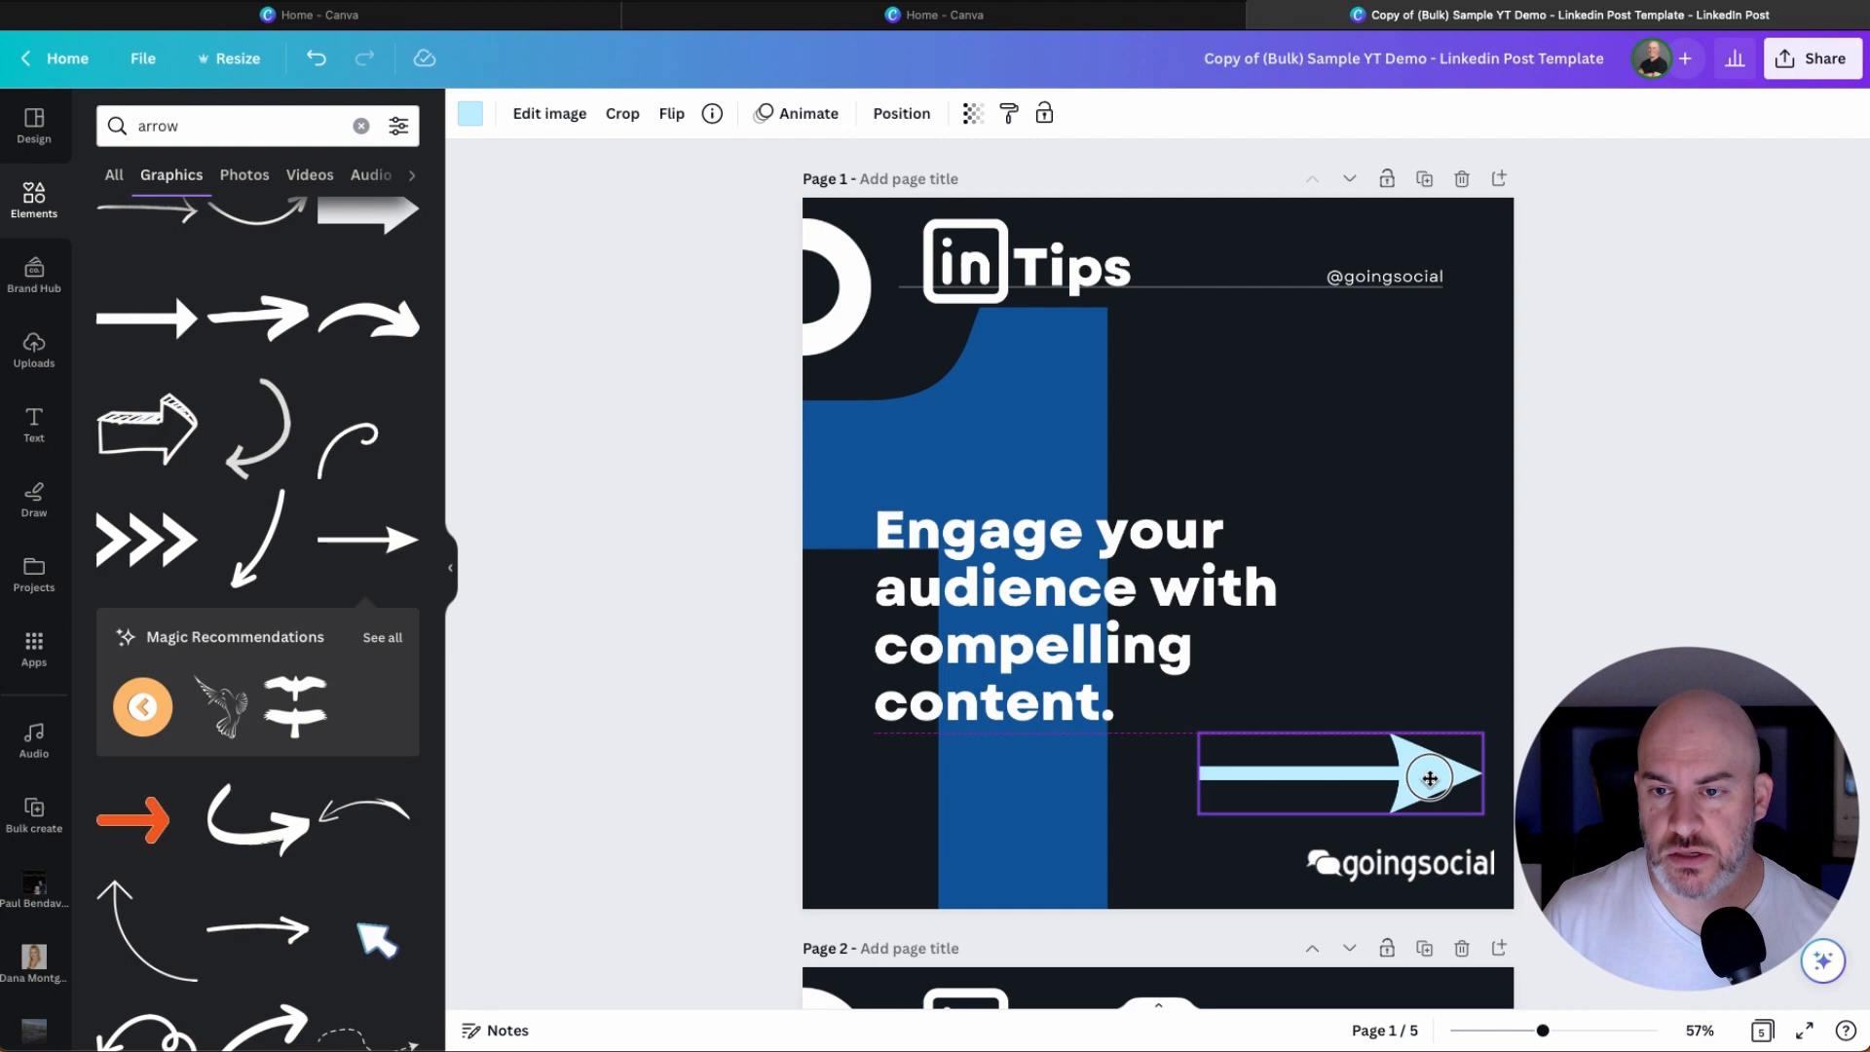
pyautogui.moveTo(1428, 775); pyautogui.dragTo(1438, 773)
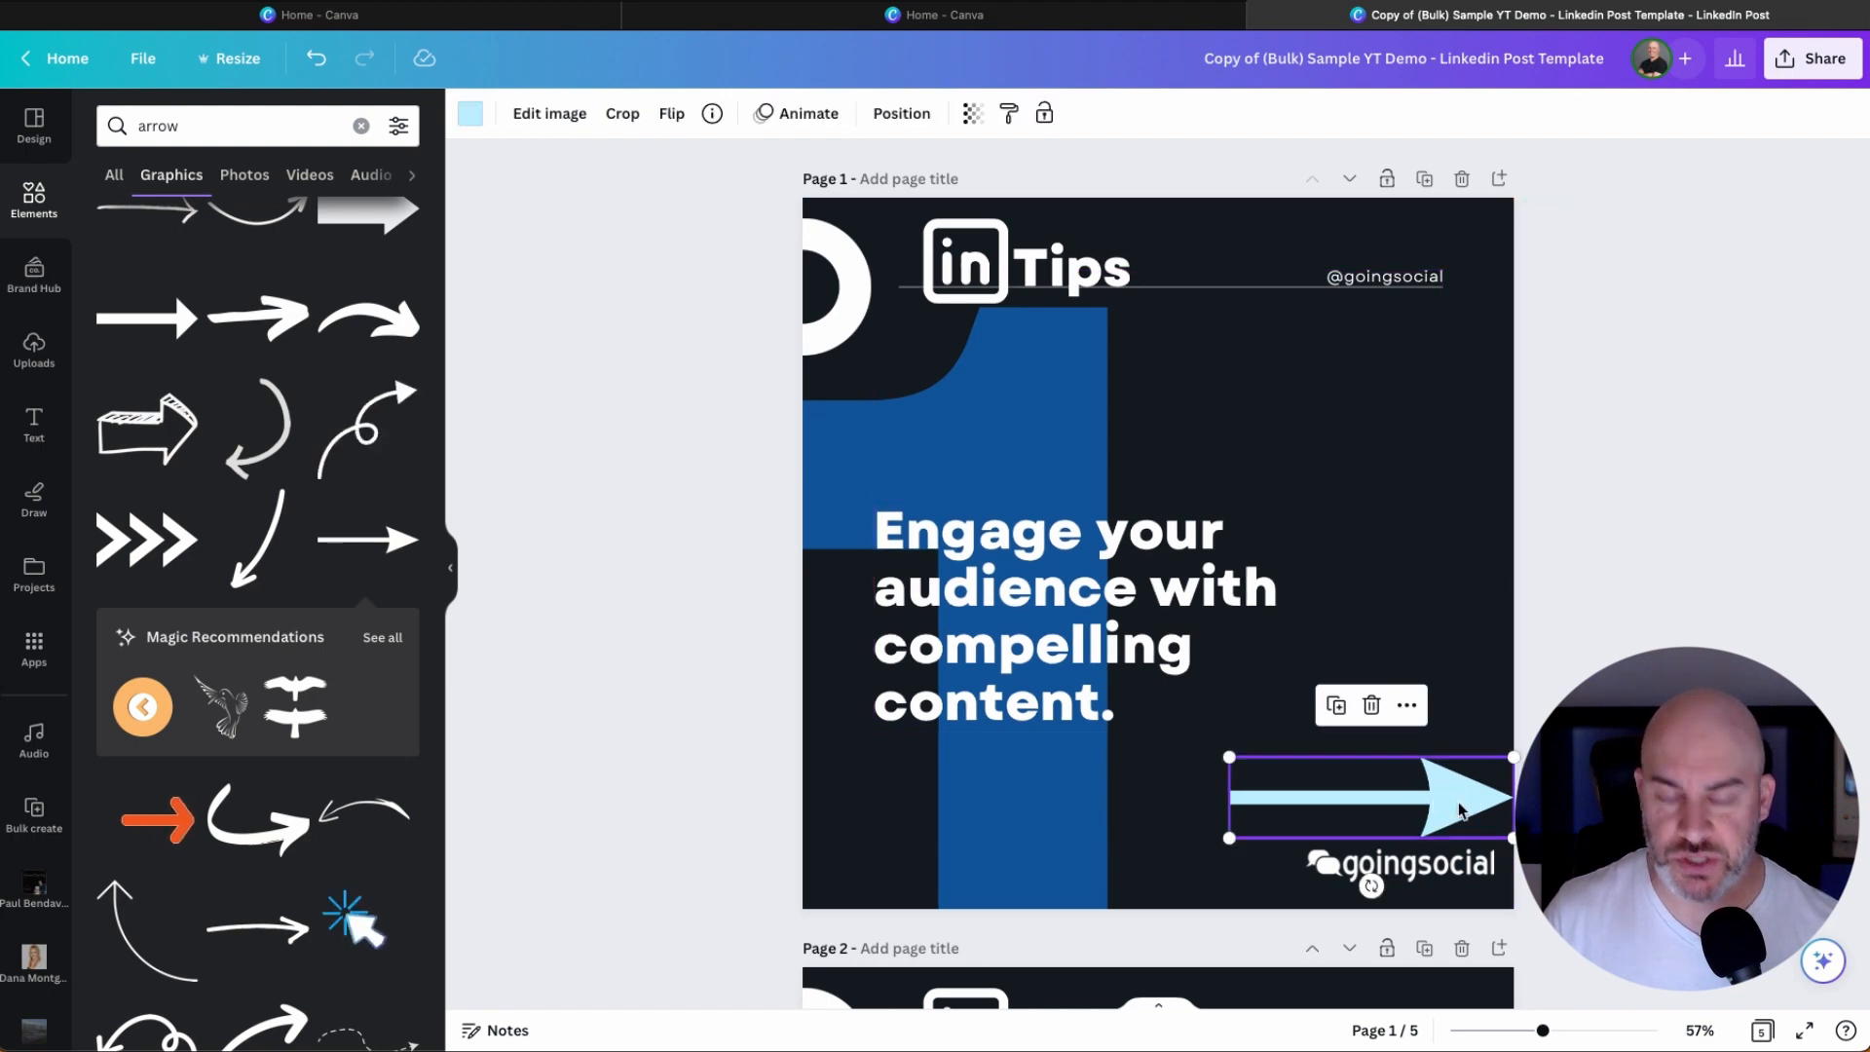
pyautogui.scroll(-3)
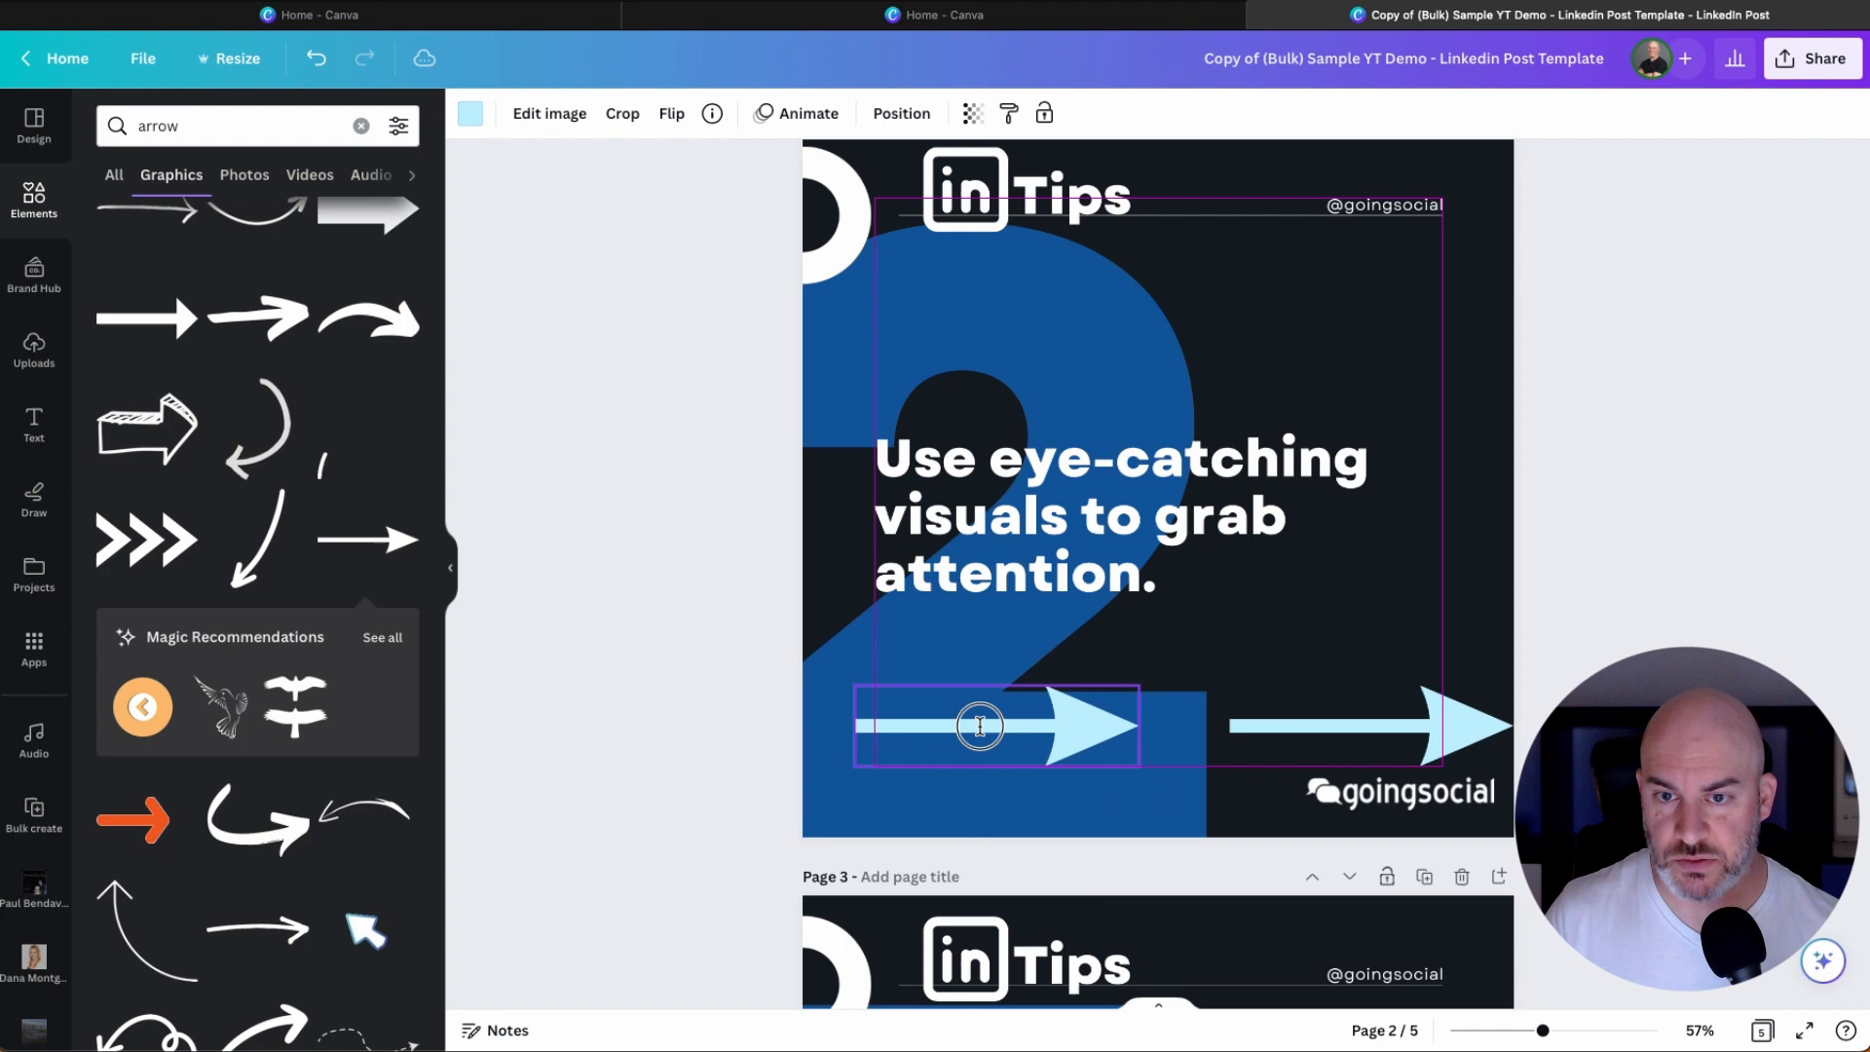
pyautogui.moveTo(981, 725); pyautogui.dragTo(780, 725)
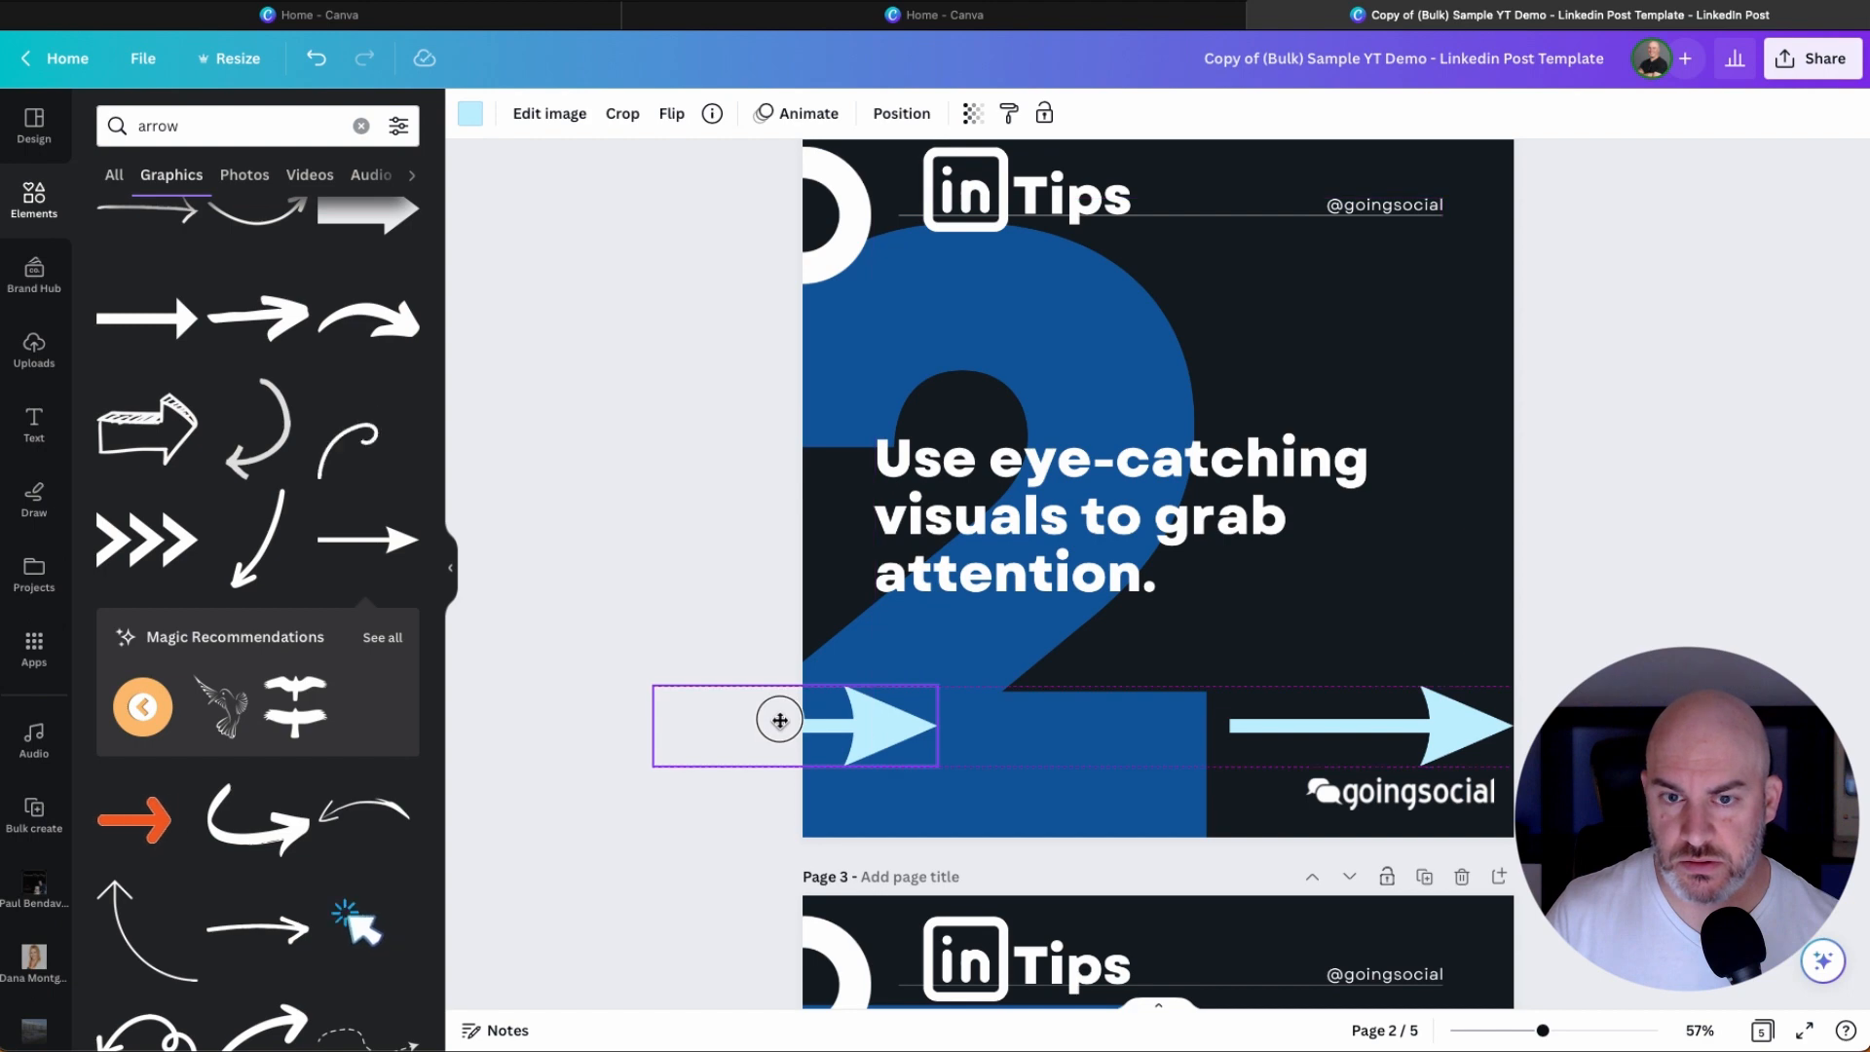
pyautogui.moveTo(779, 719); pyautogui.dragTo(799, 717)
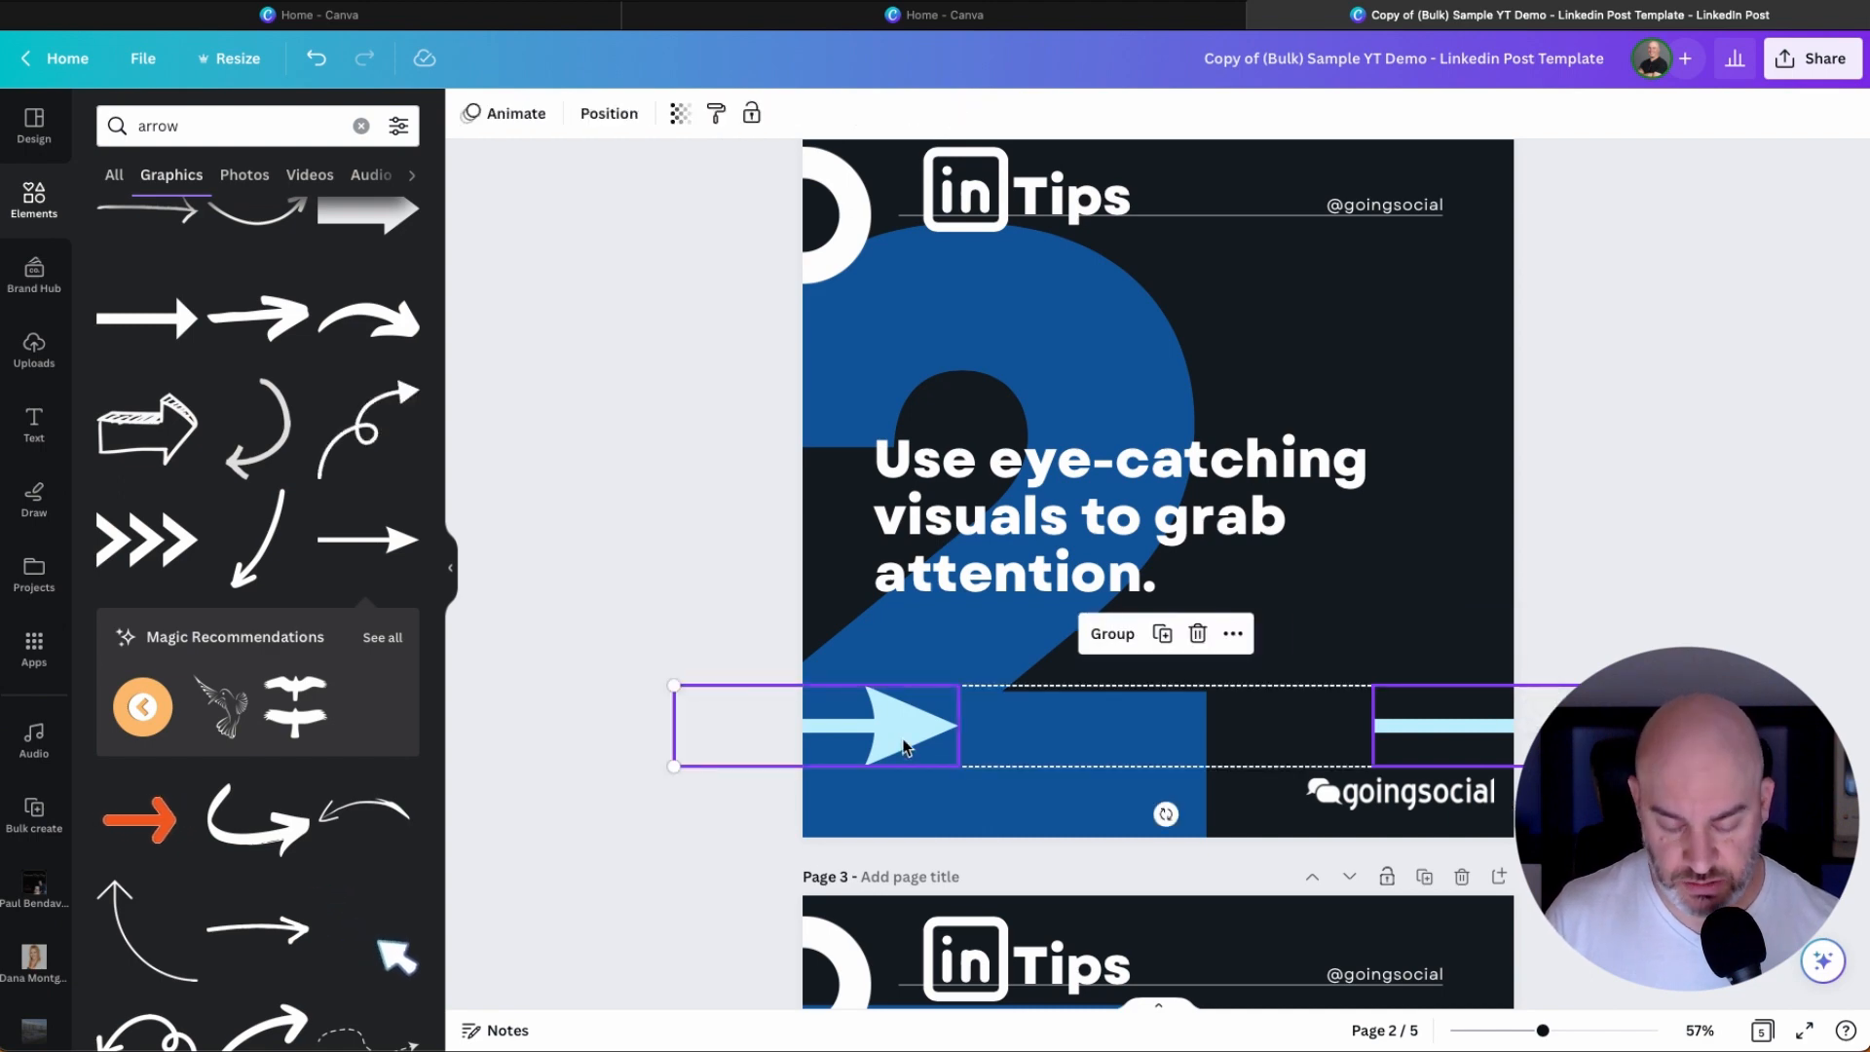
pyautogui.scroll(-3)
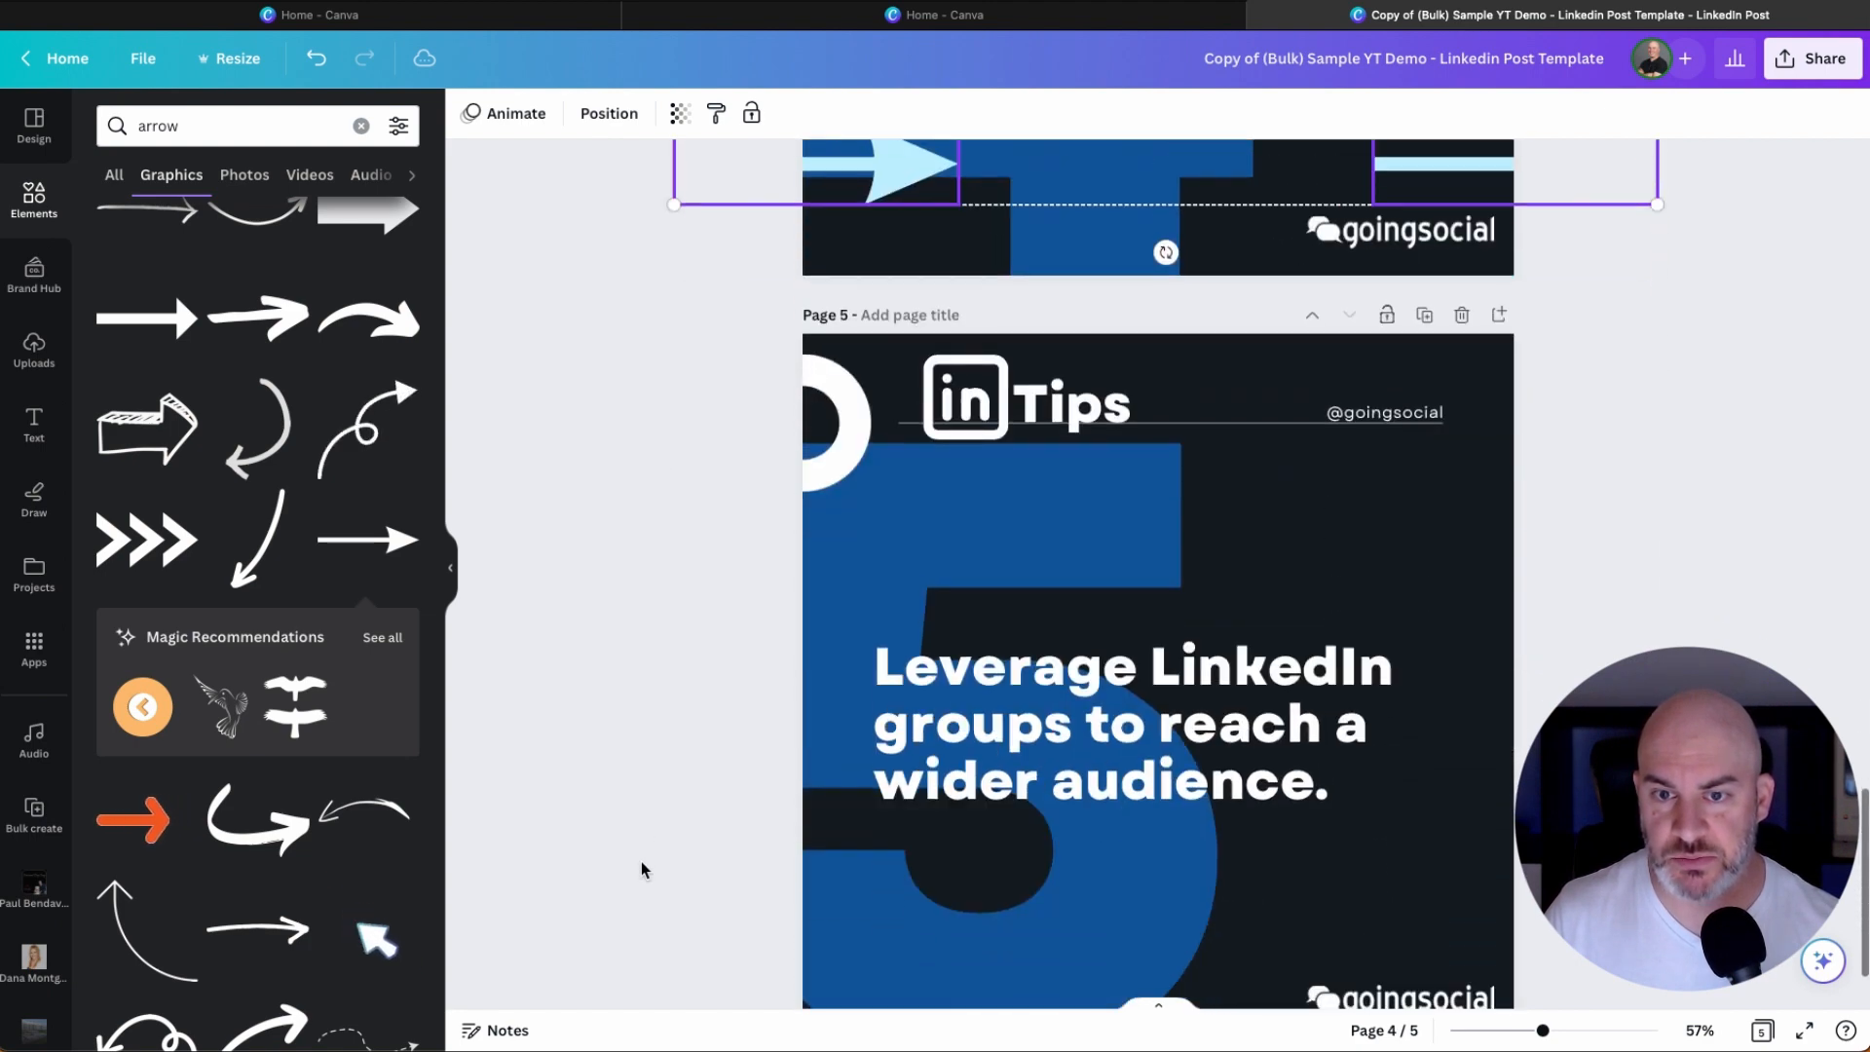
pyautogui.scroll(-3)
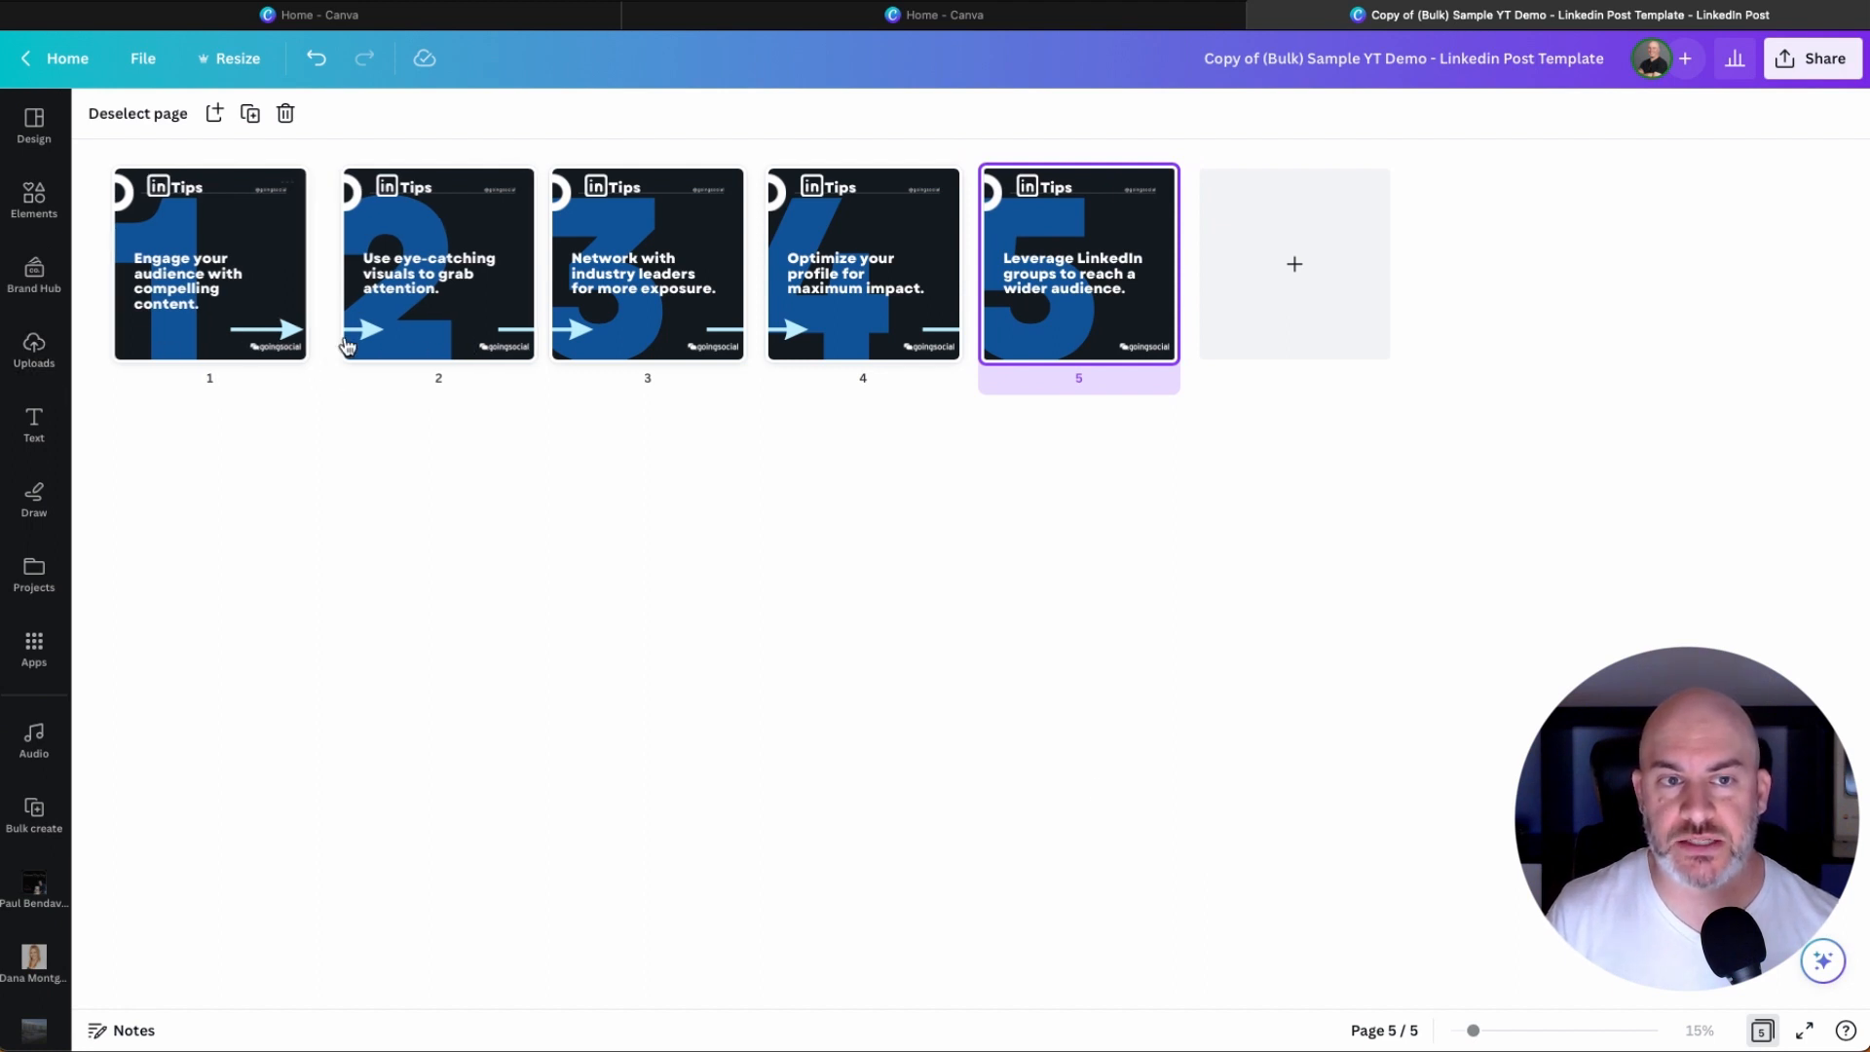
pyautogui.moveTo(402, 346)
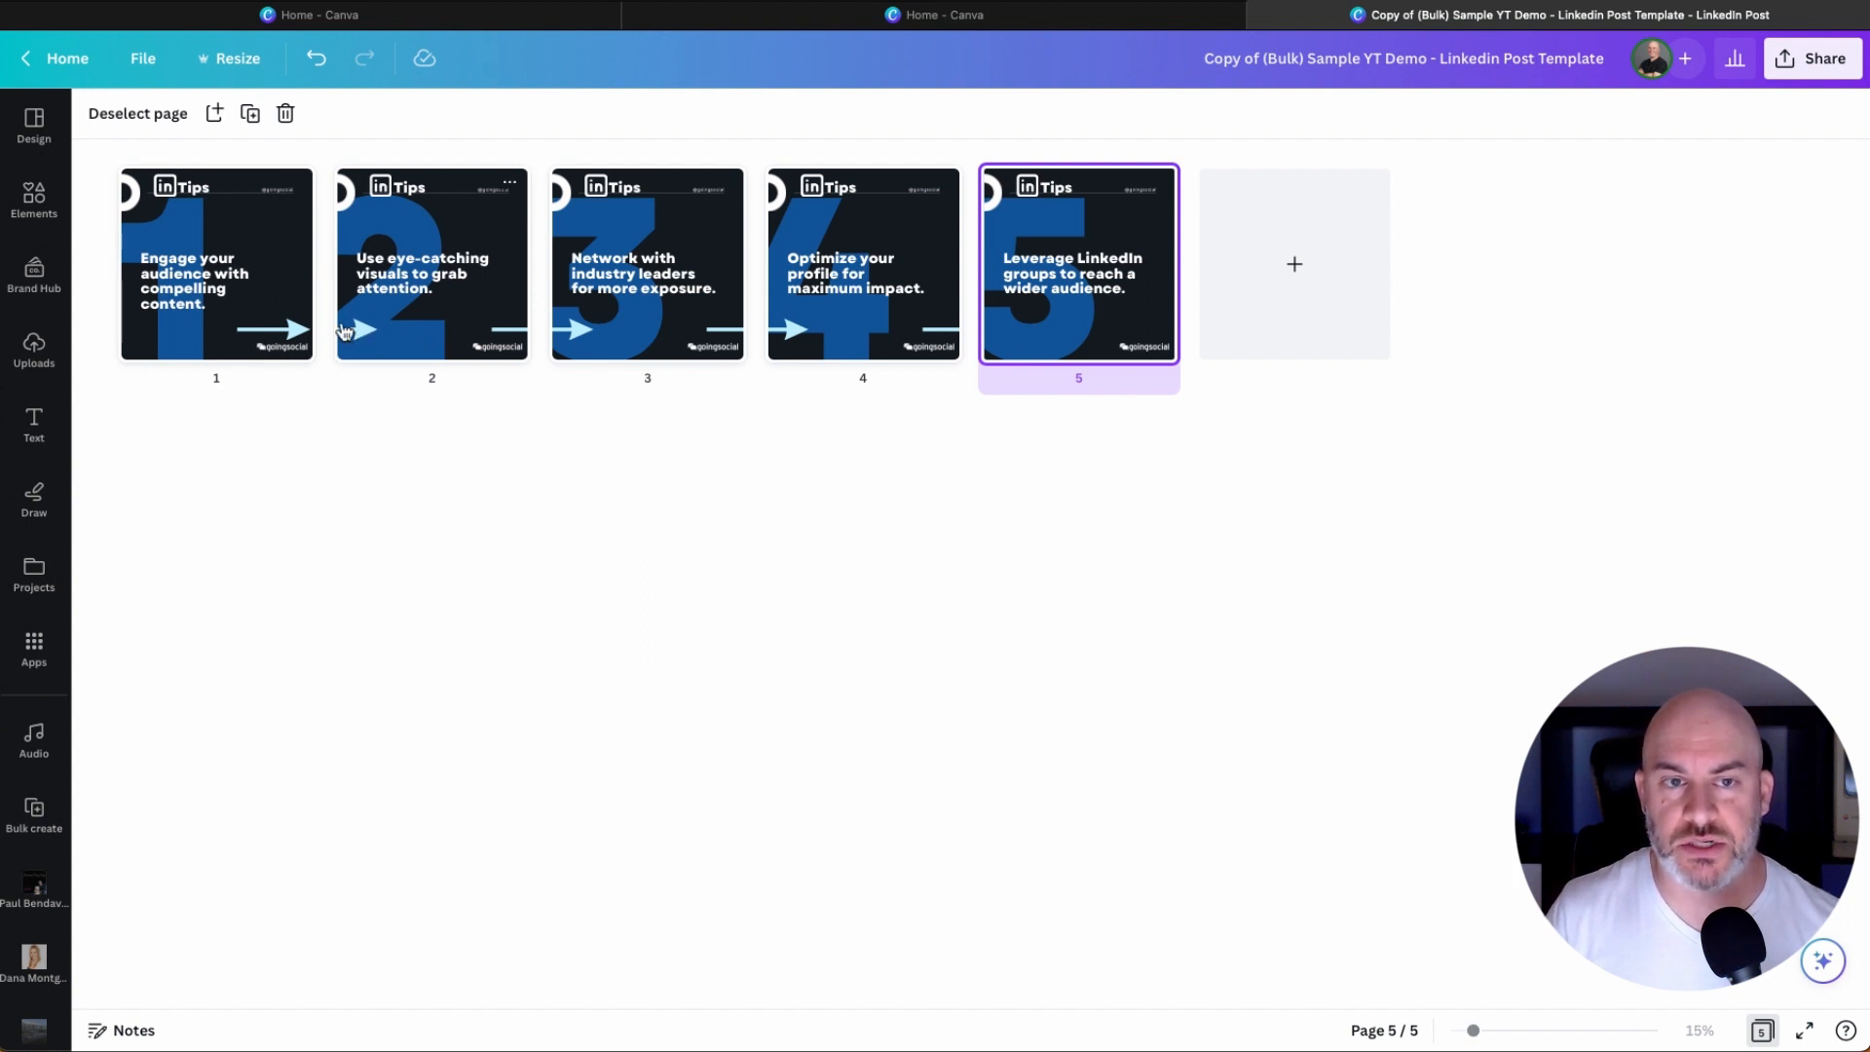
pyautogui.moveTo(662, 342)
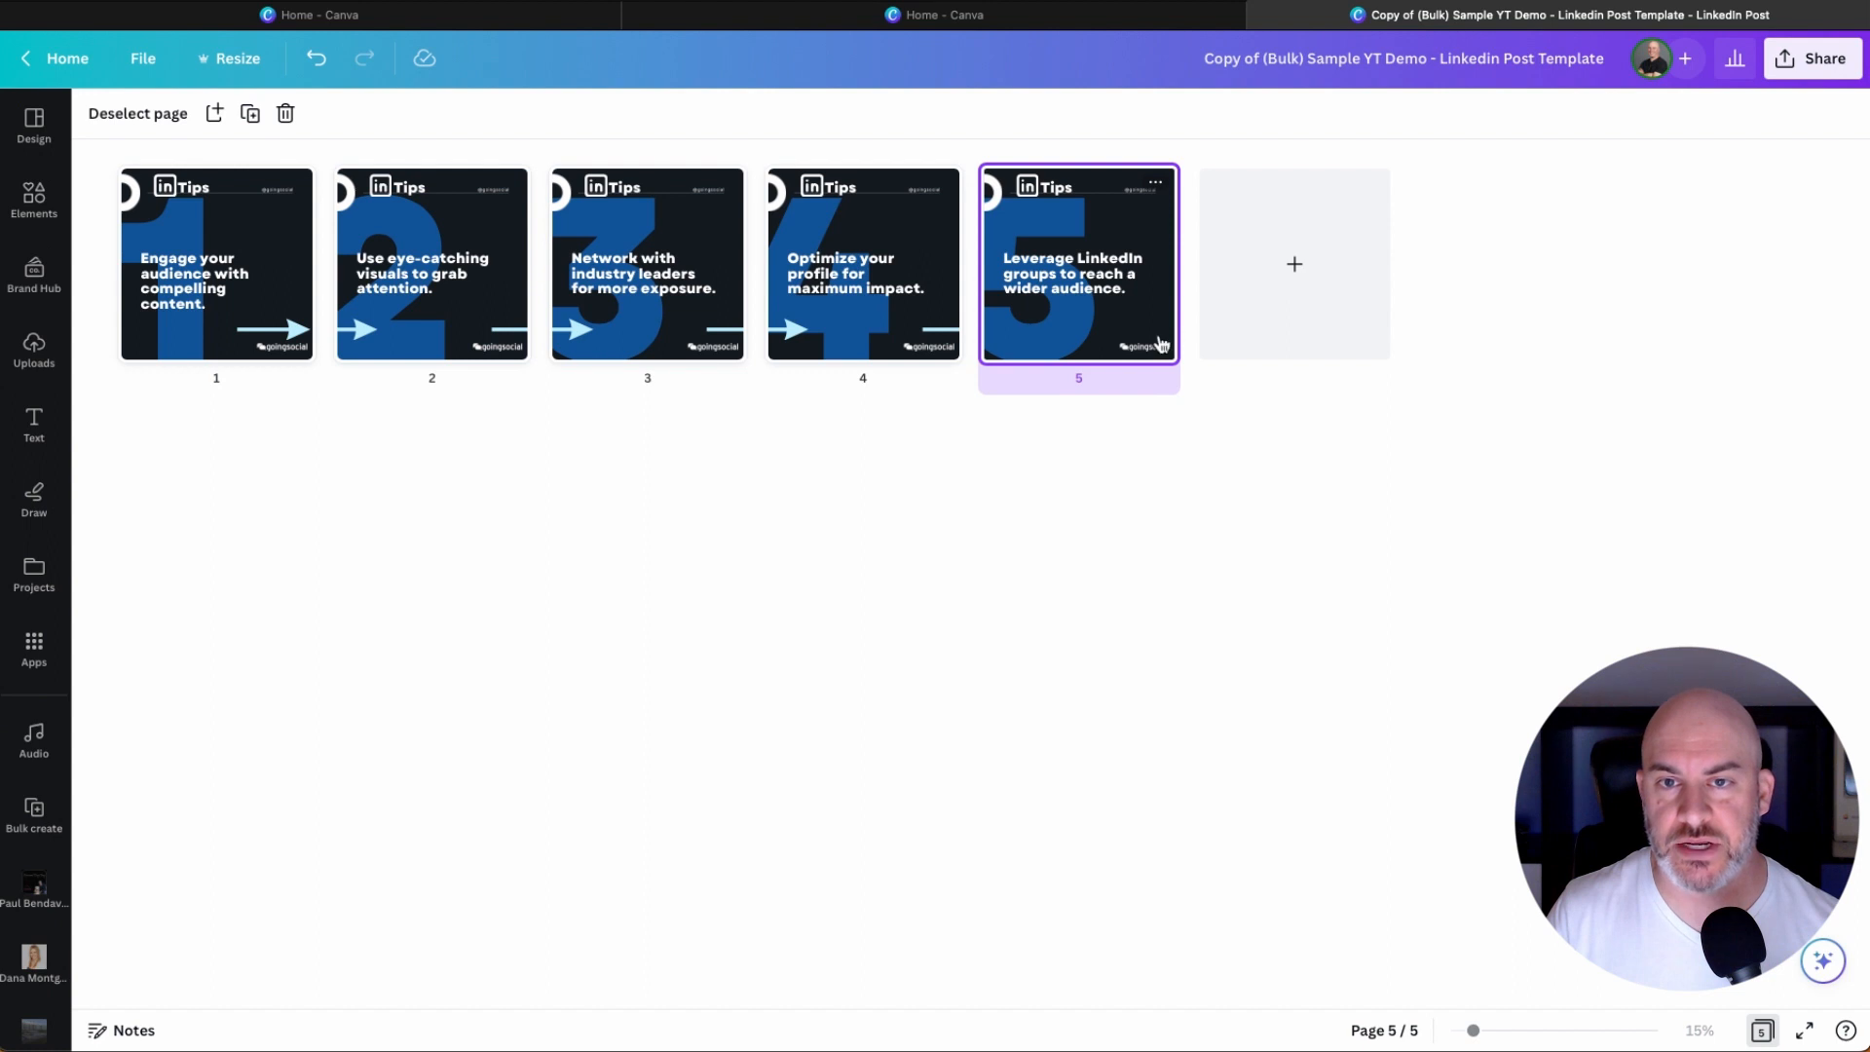
pyautogui.moveTo(1053, 346)
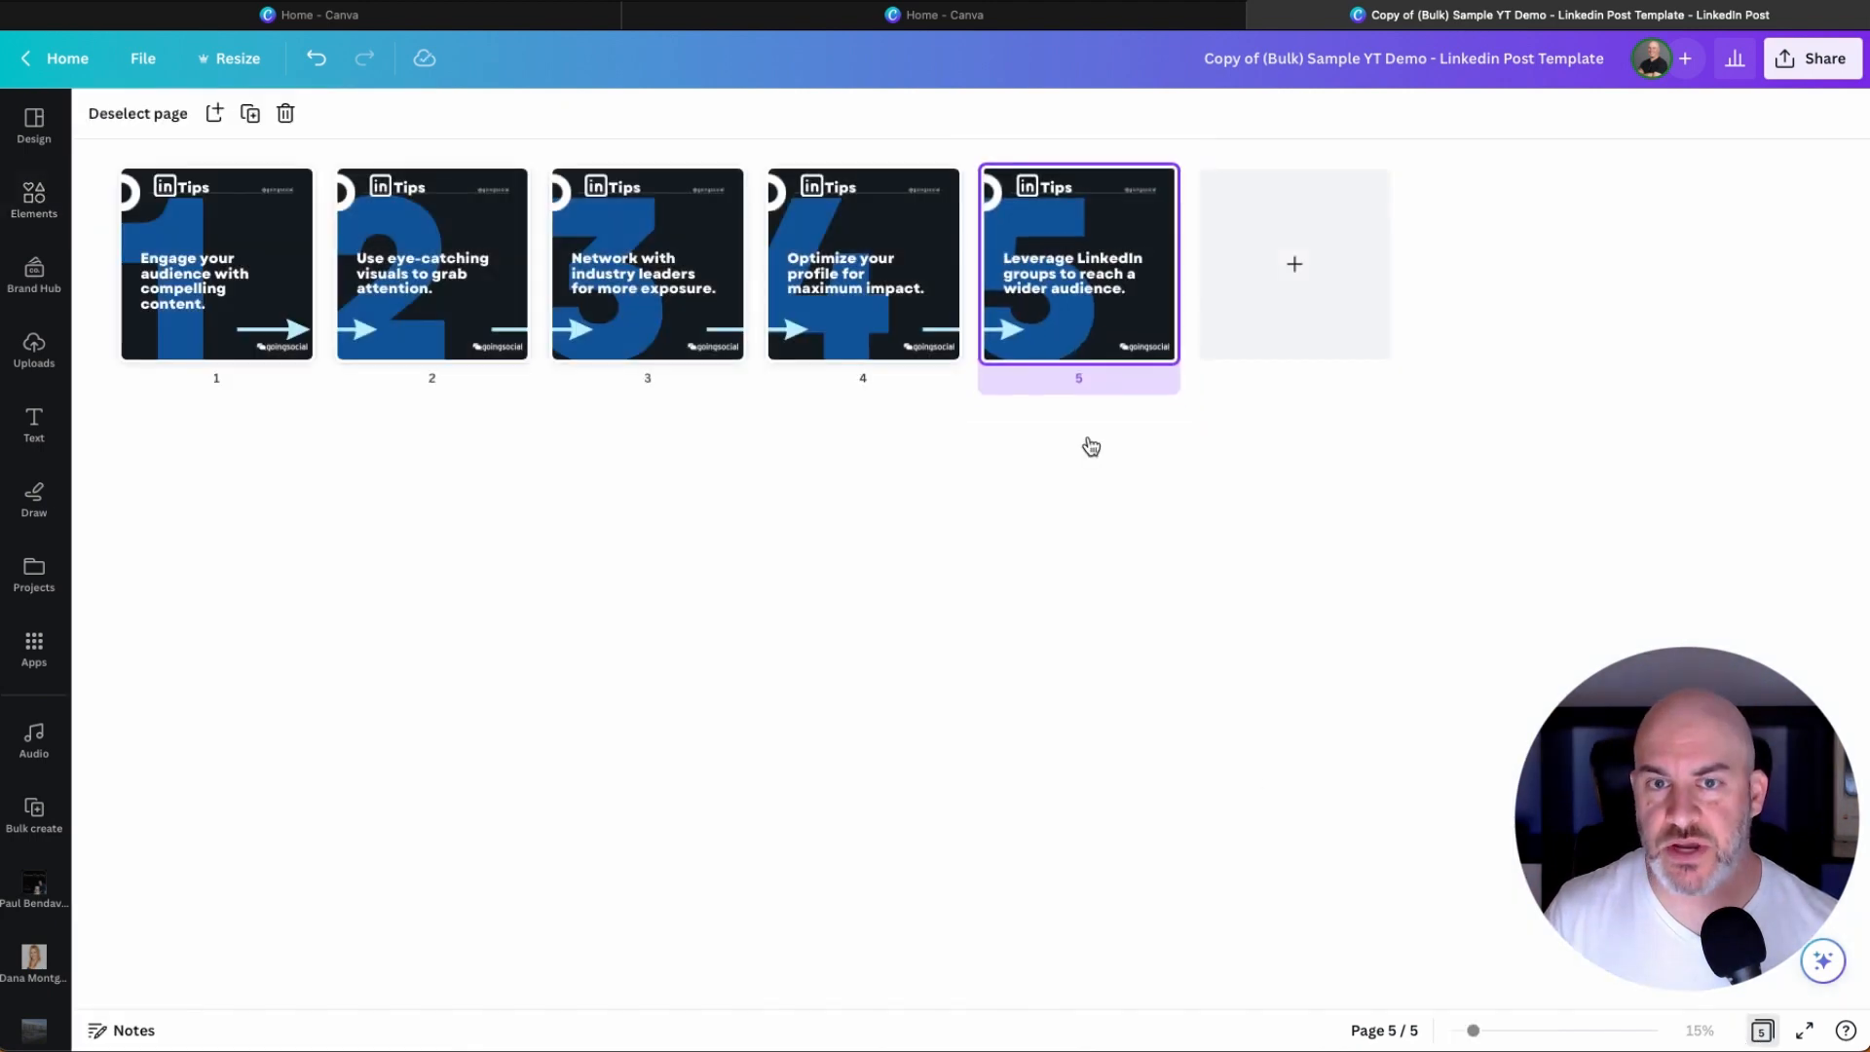
pyautogui.moveTo(480, 341)
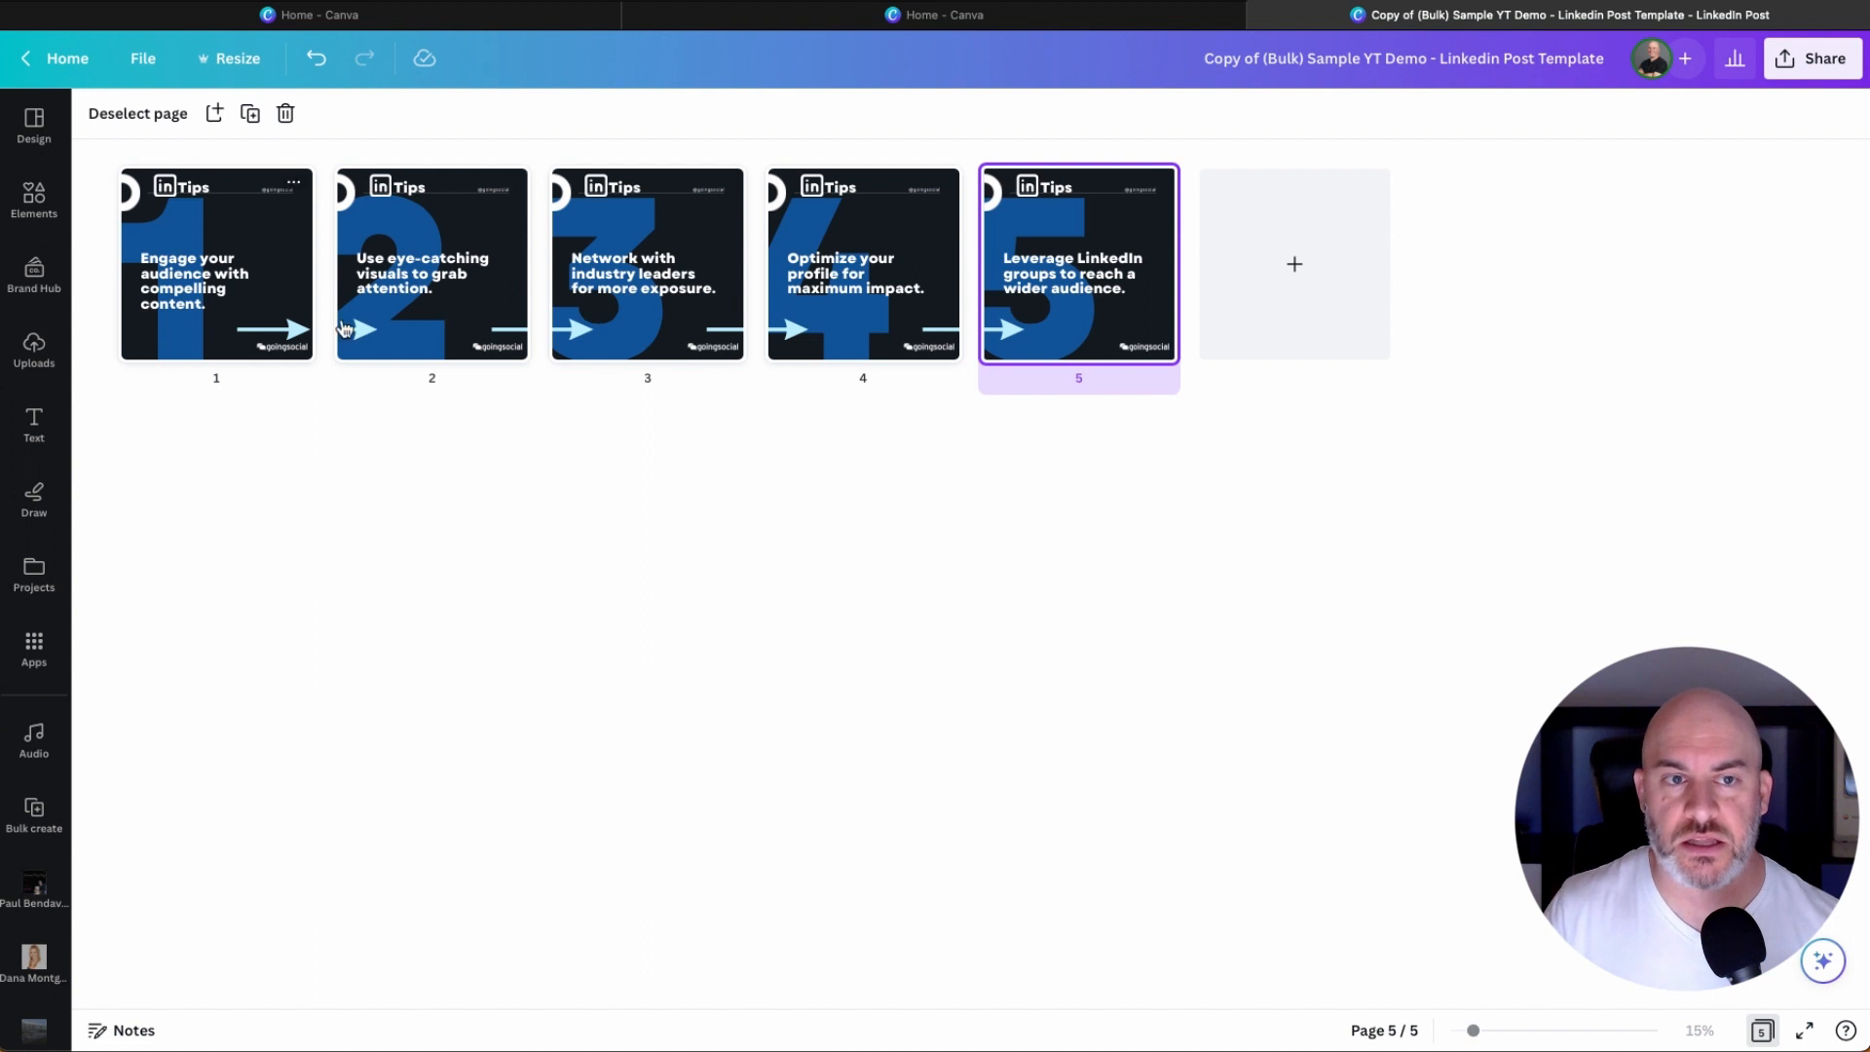
pyautogui.moveTo(762, 517)
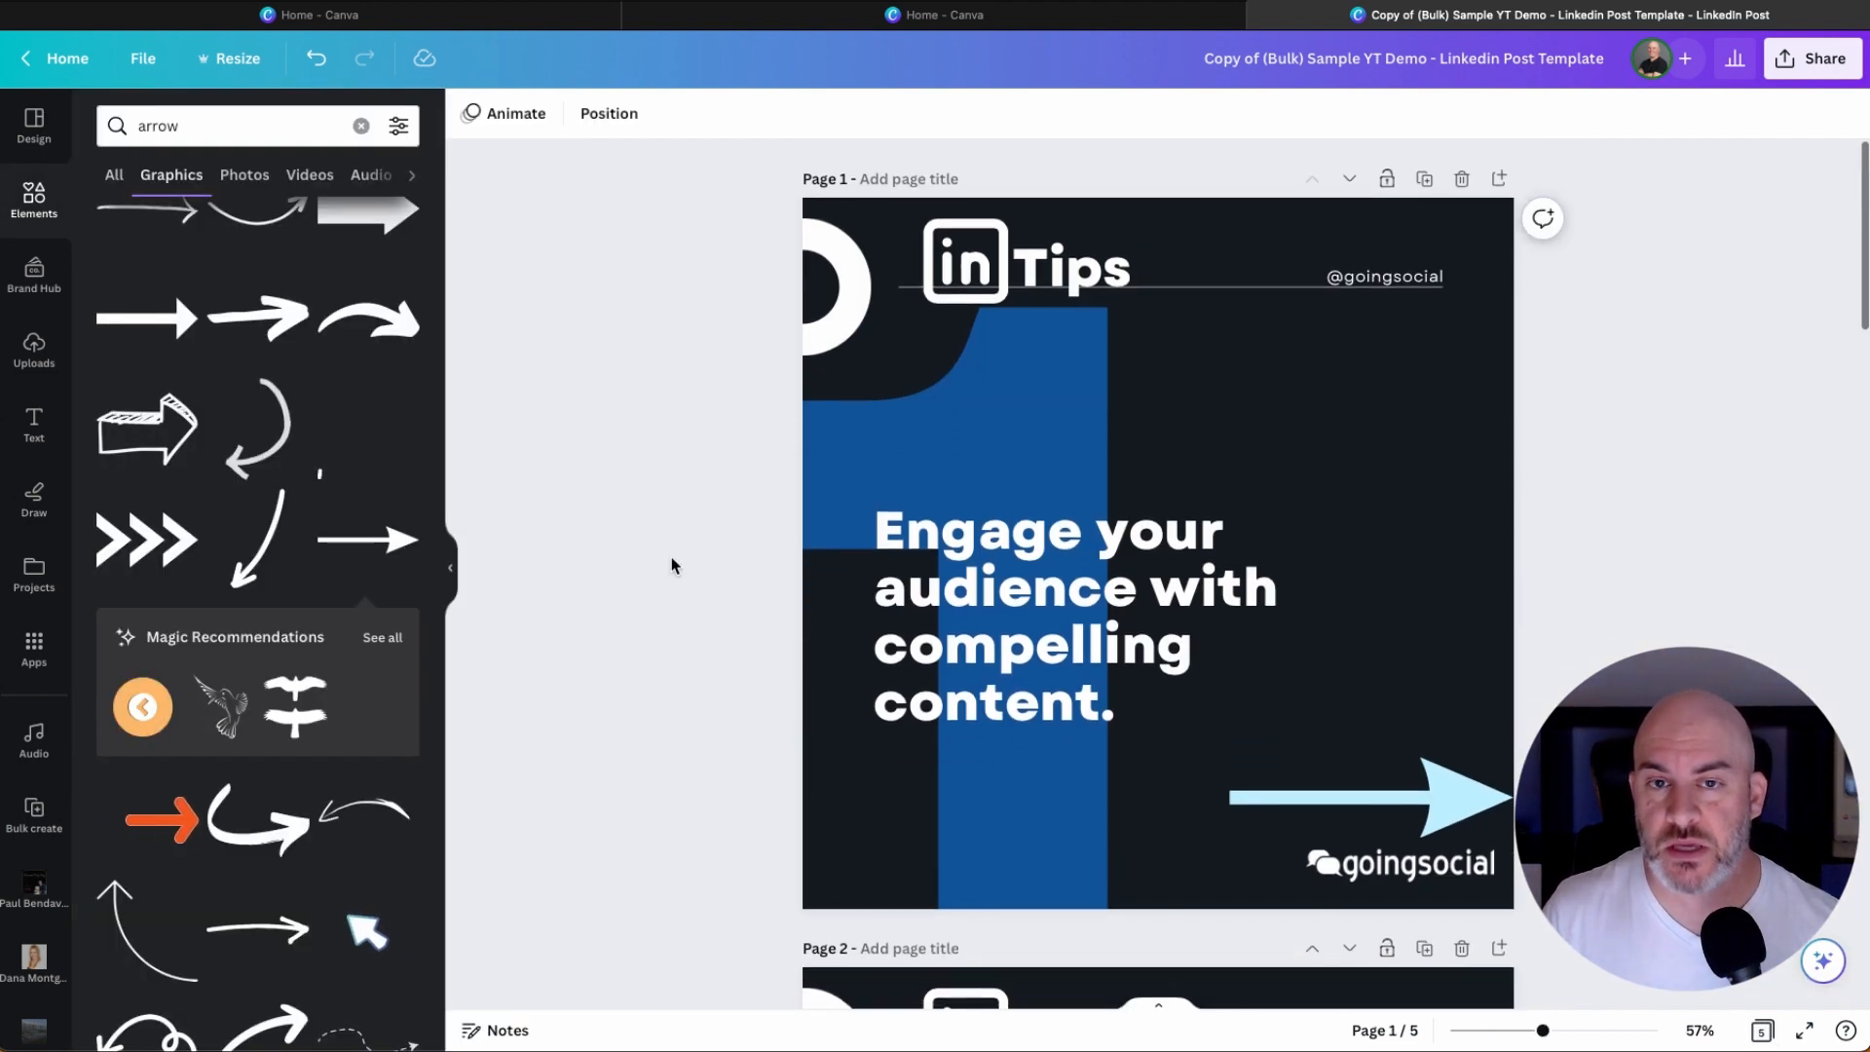
# Scroll through the full-size slides to page 5, then open Share.
pyautogui.scroll(-3)
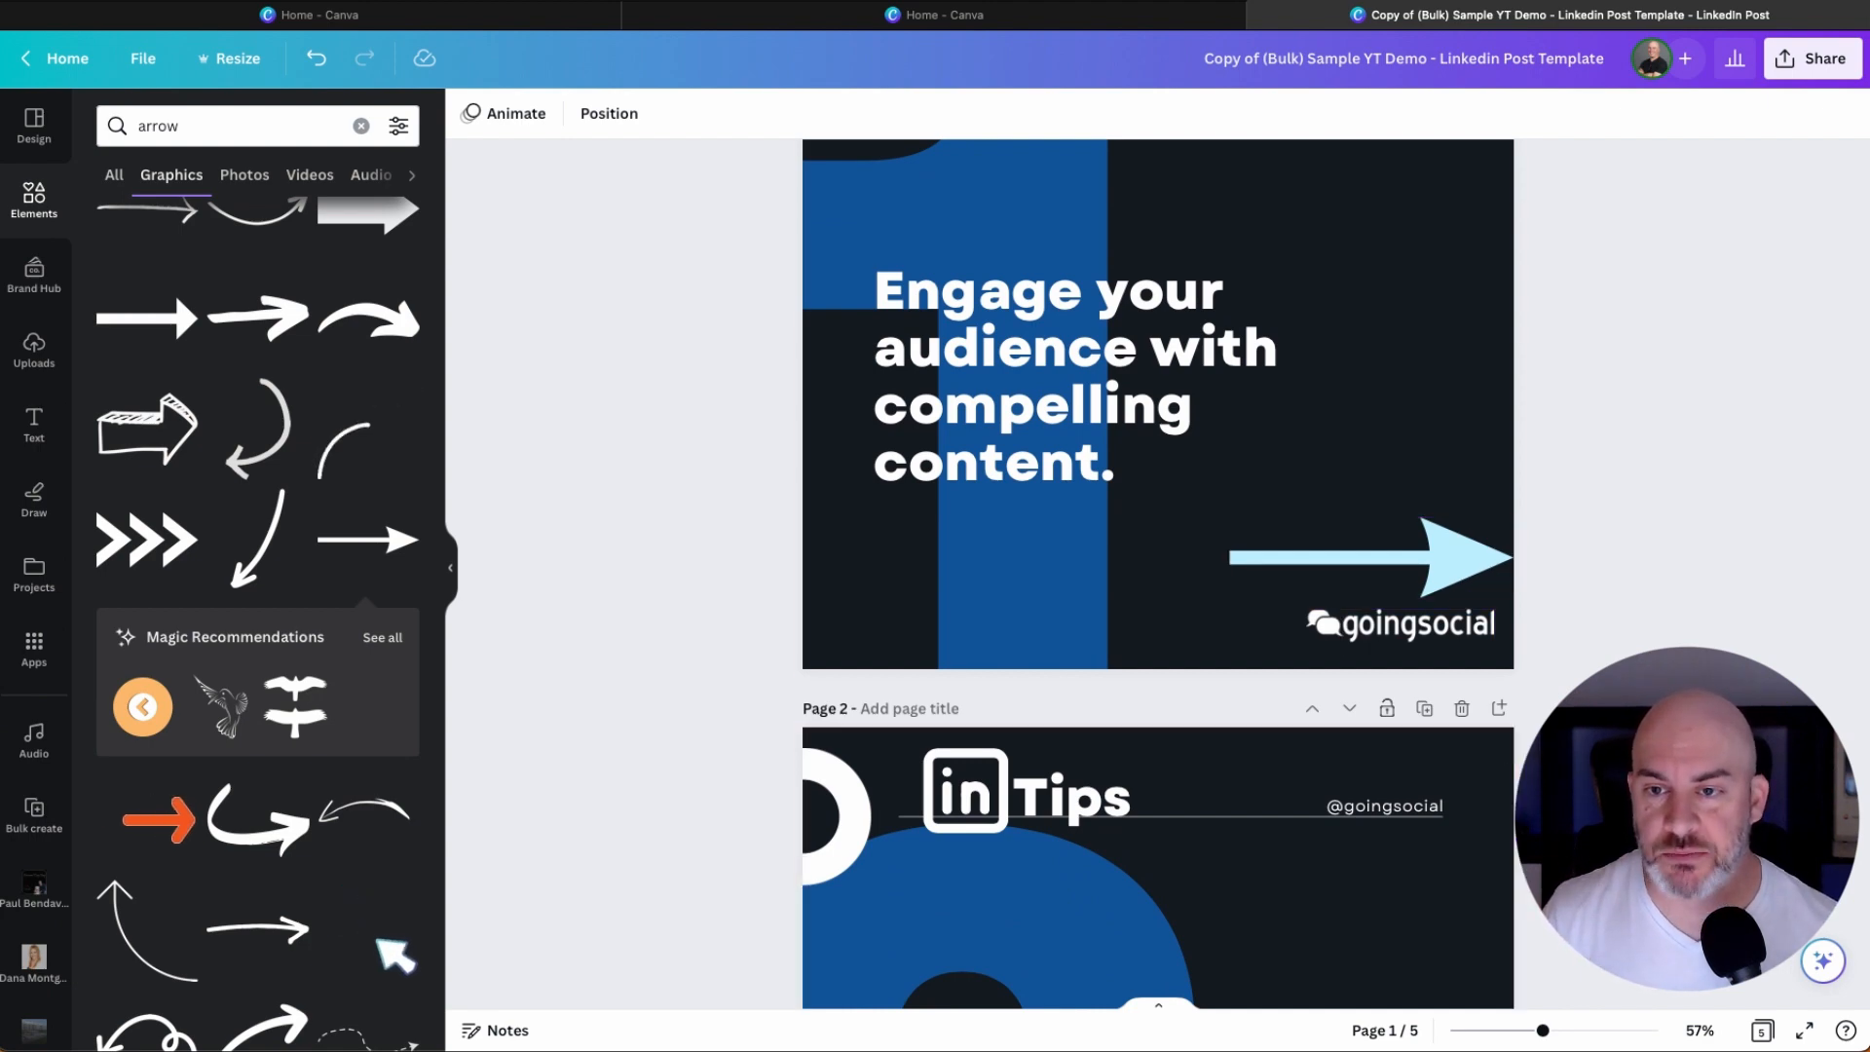
pyautogui.scroll(-3)
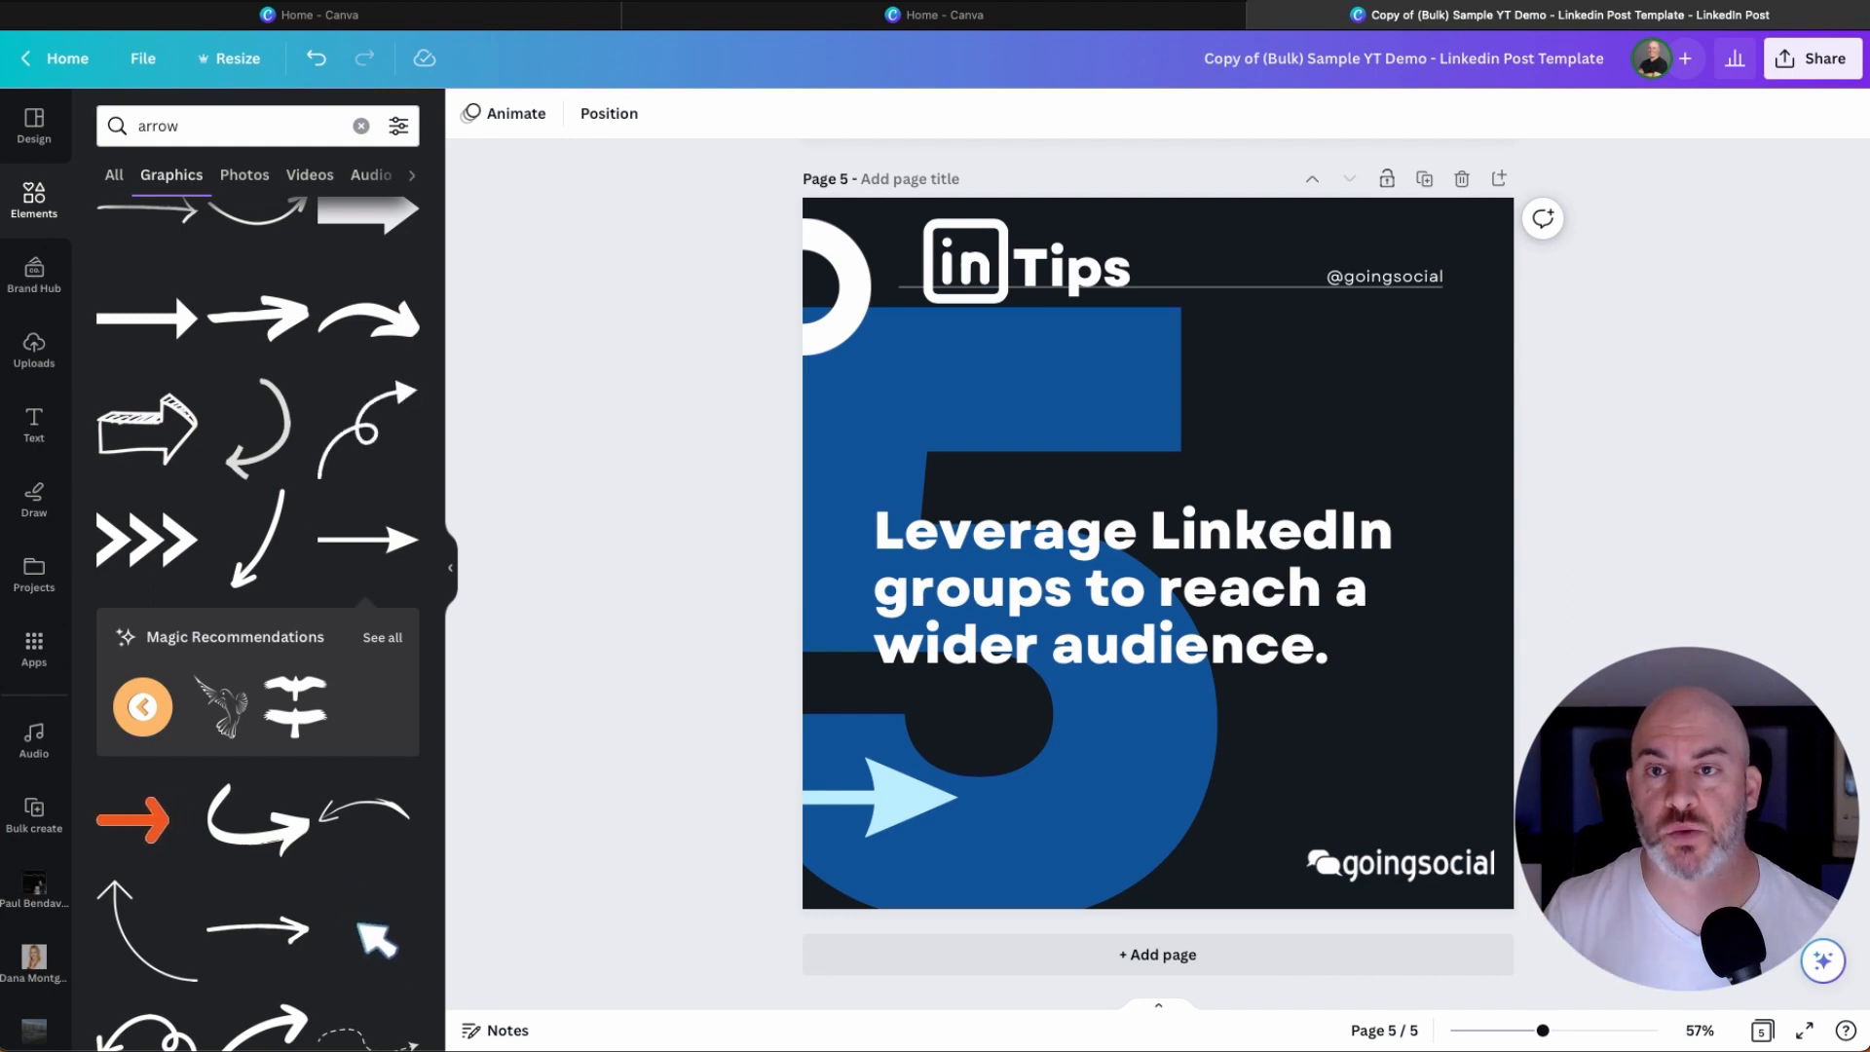
pyautogui.moveTo(1722, 455)
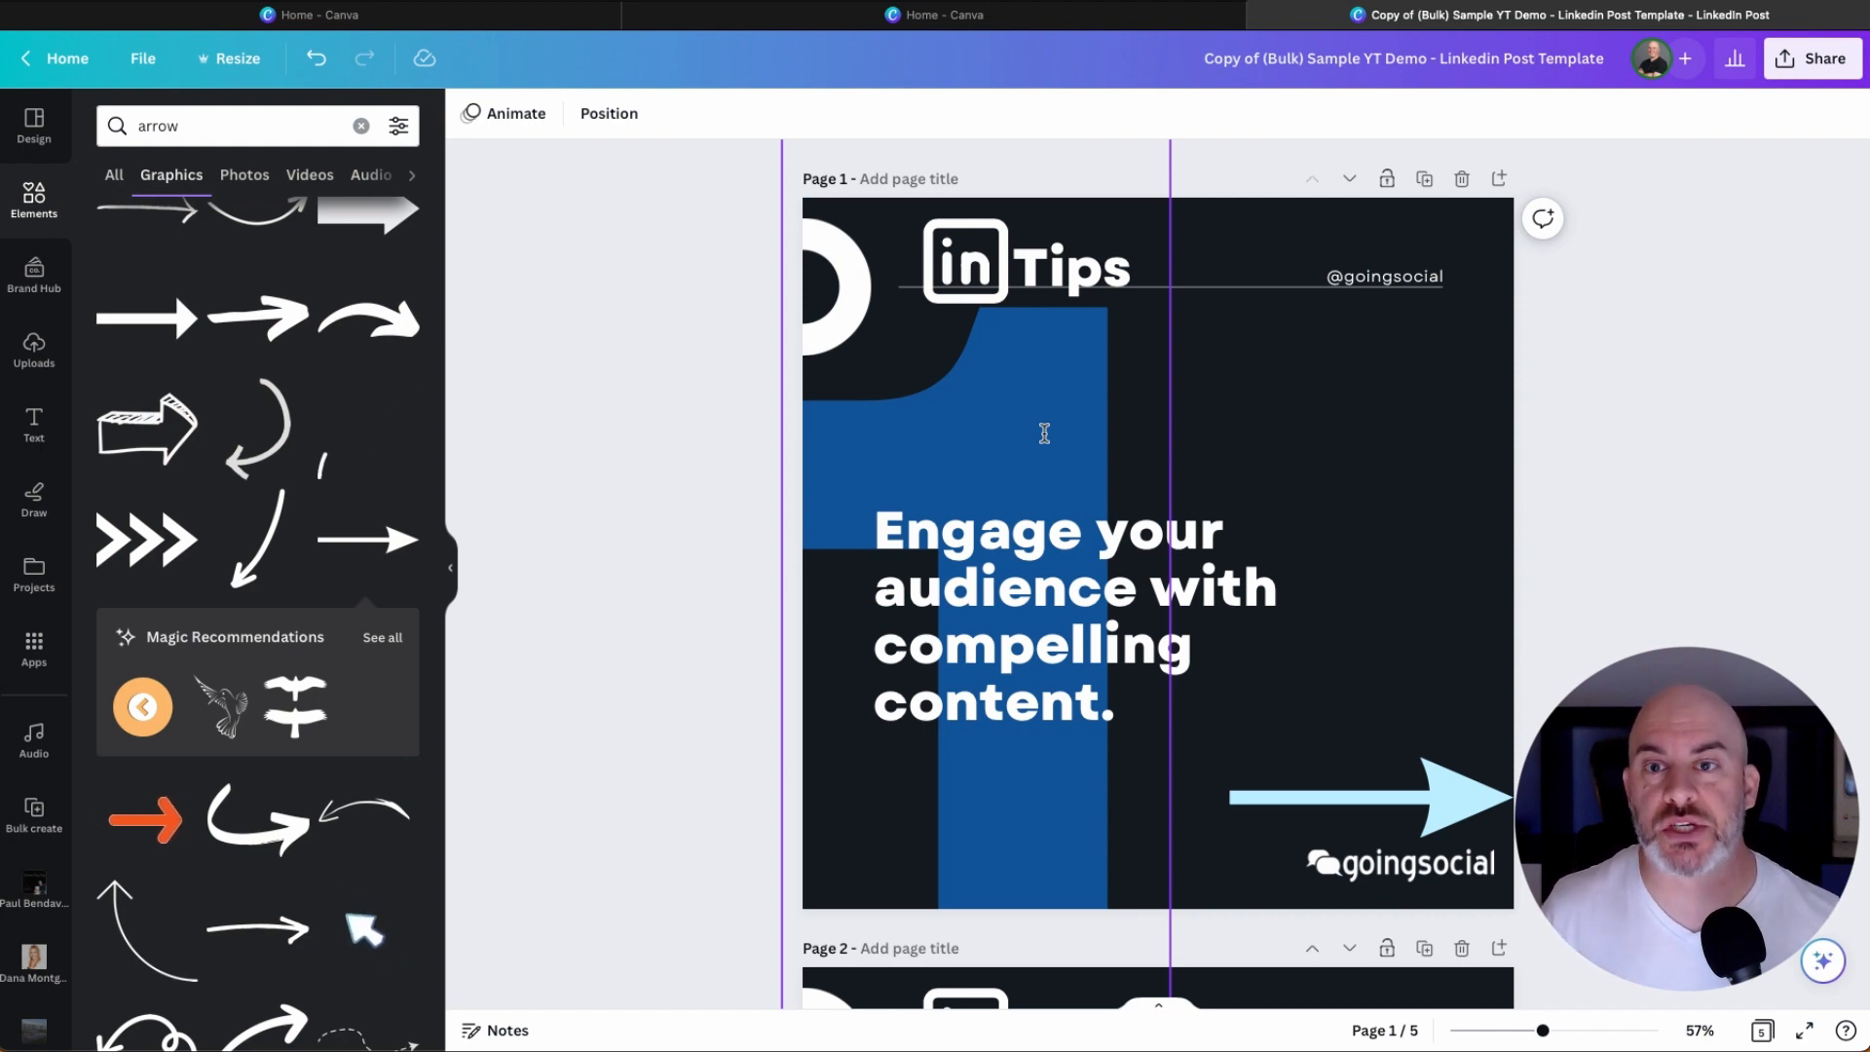
pyautogui.click(1812, 58)
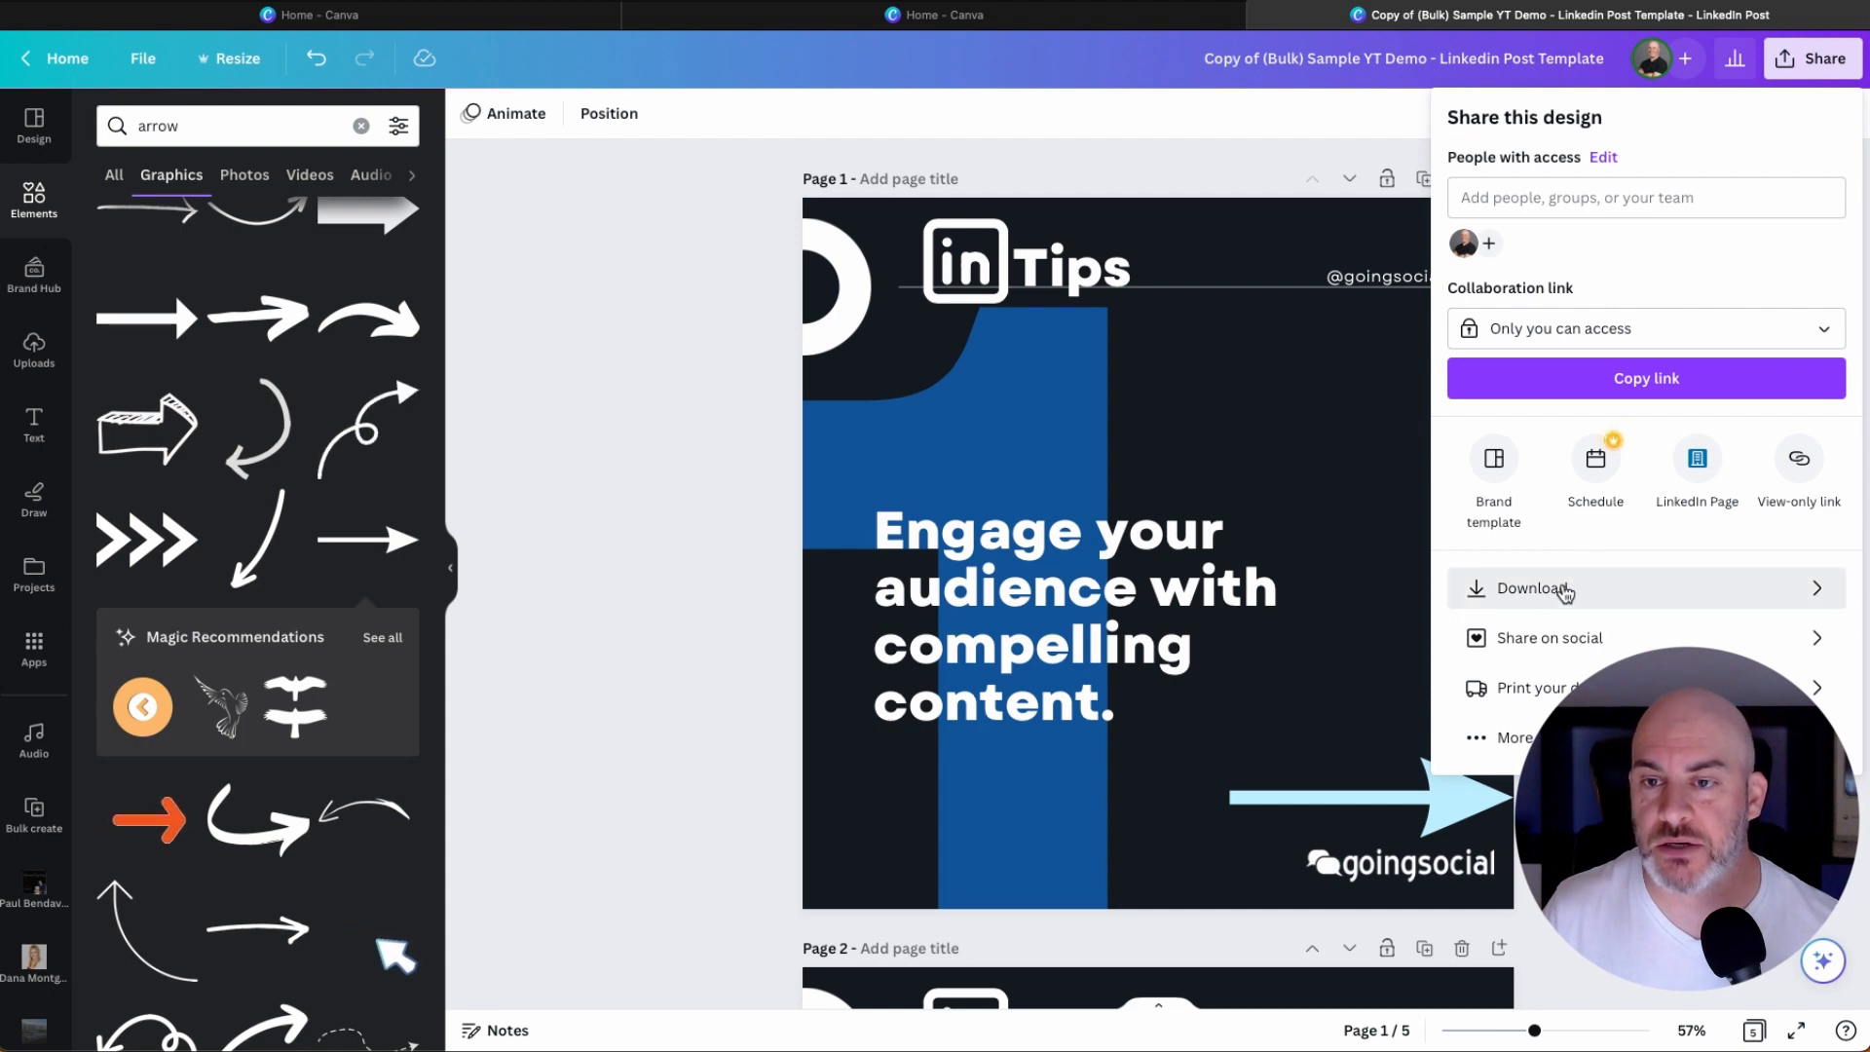
# Download all five pages of the carousel as a PDF Standard file.
pyautogui.click(1530, 588)
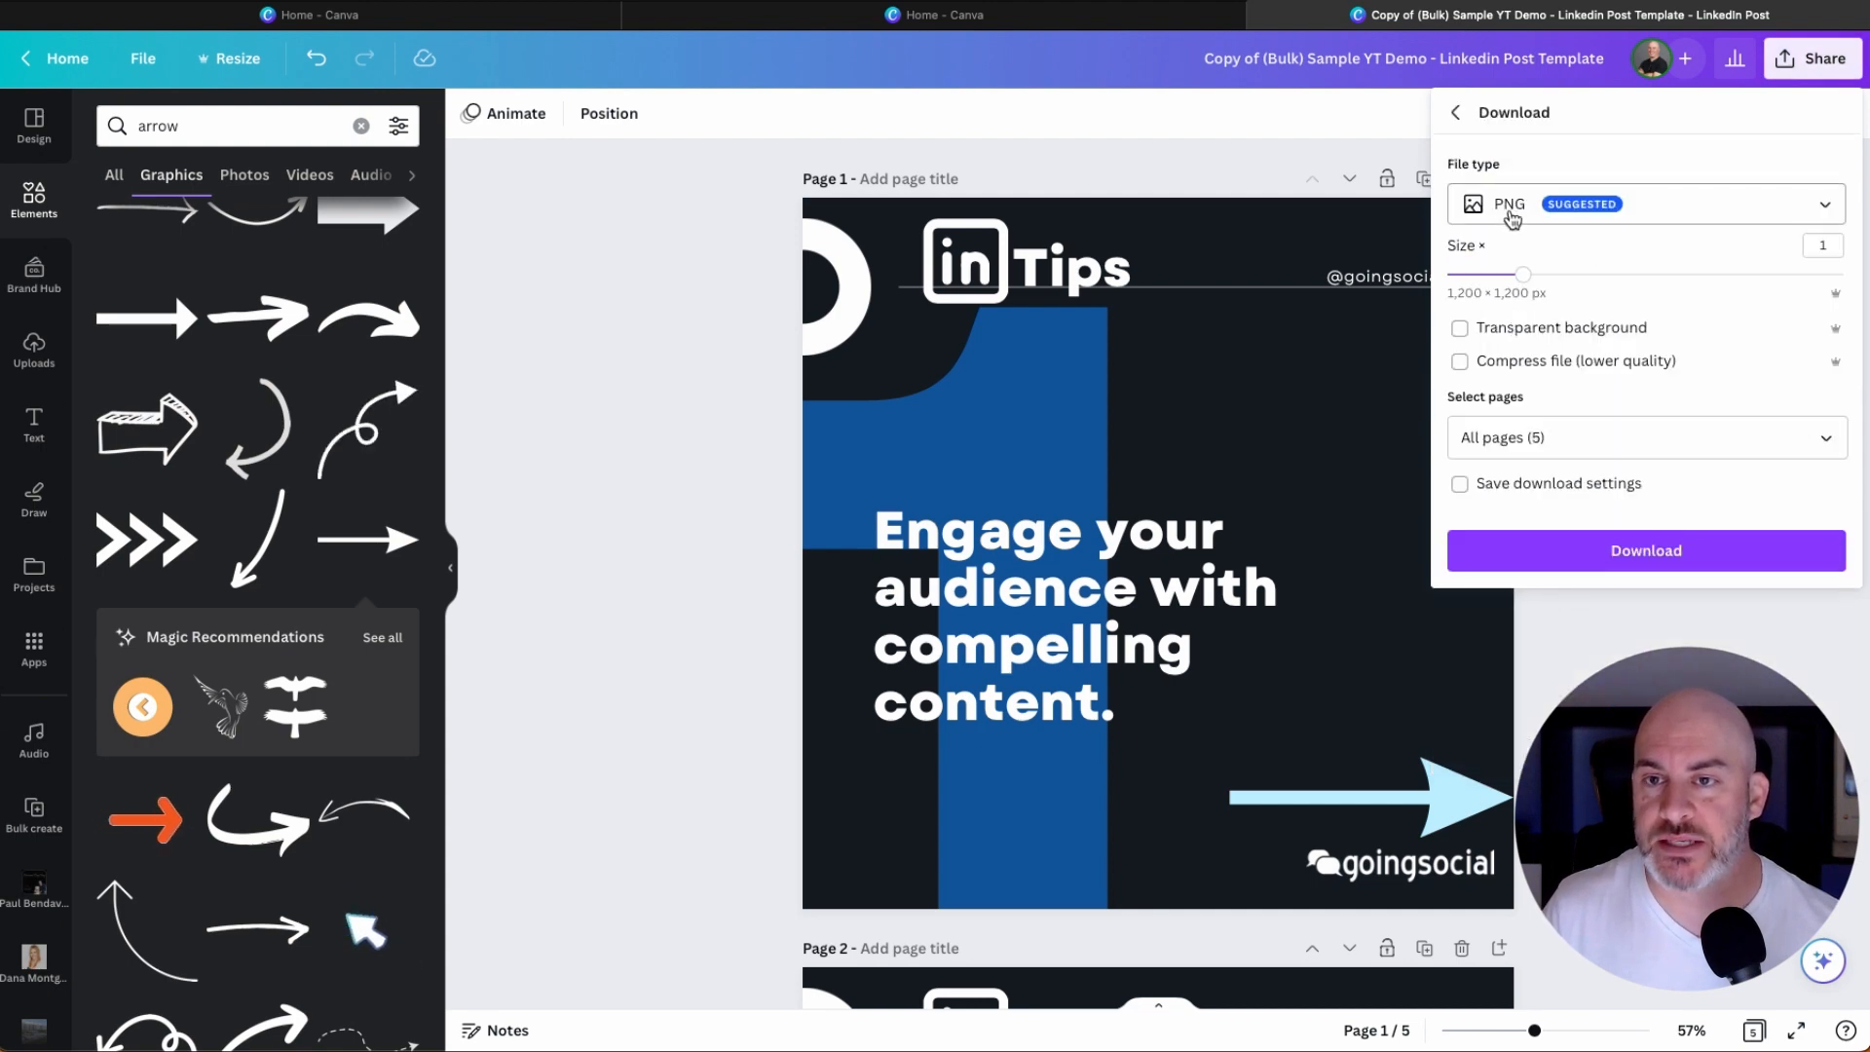
pyautogui.click(1643, 202)
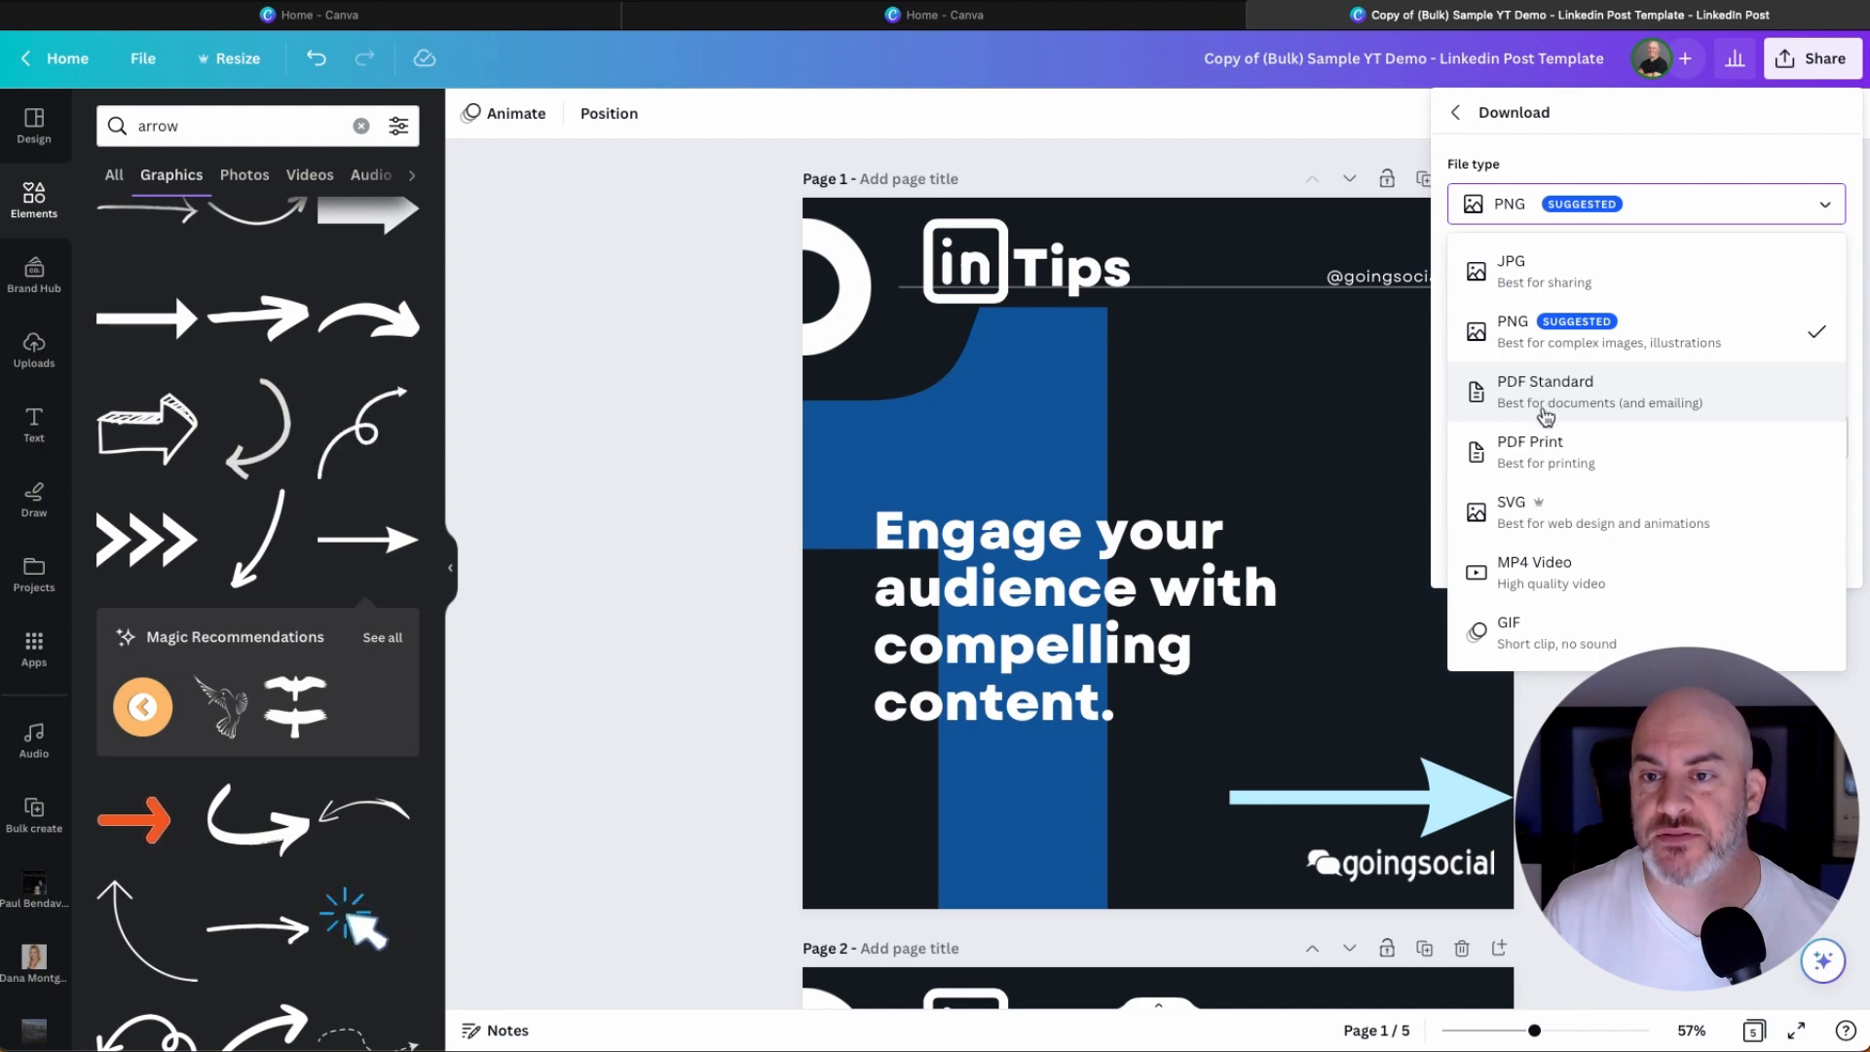
pyautogui.moveTo(1552, 464)
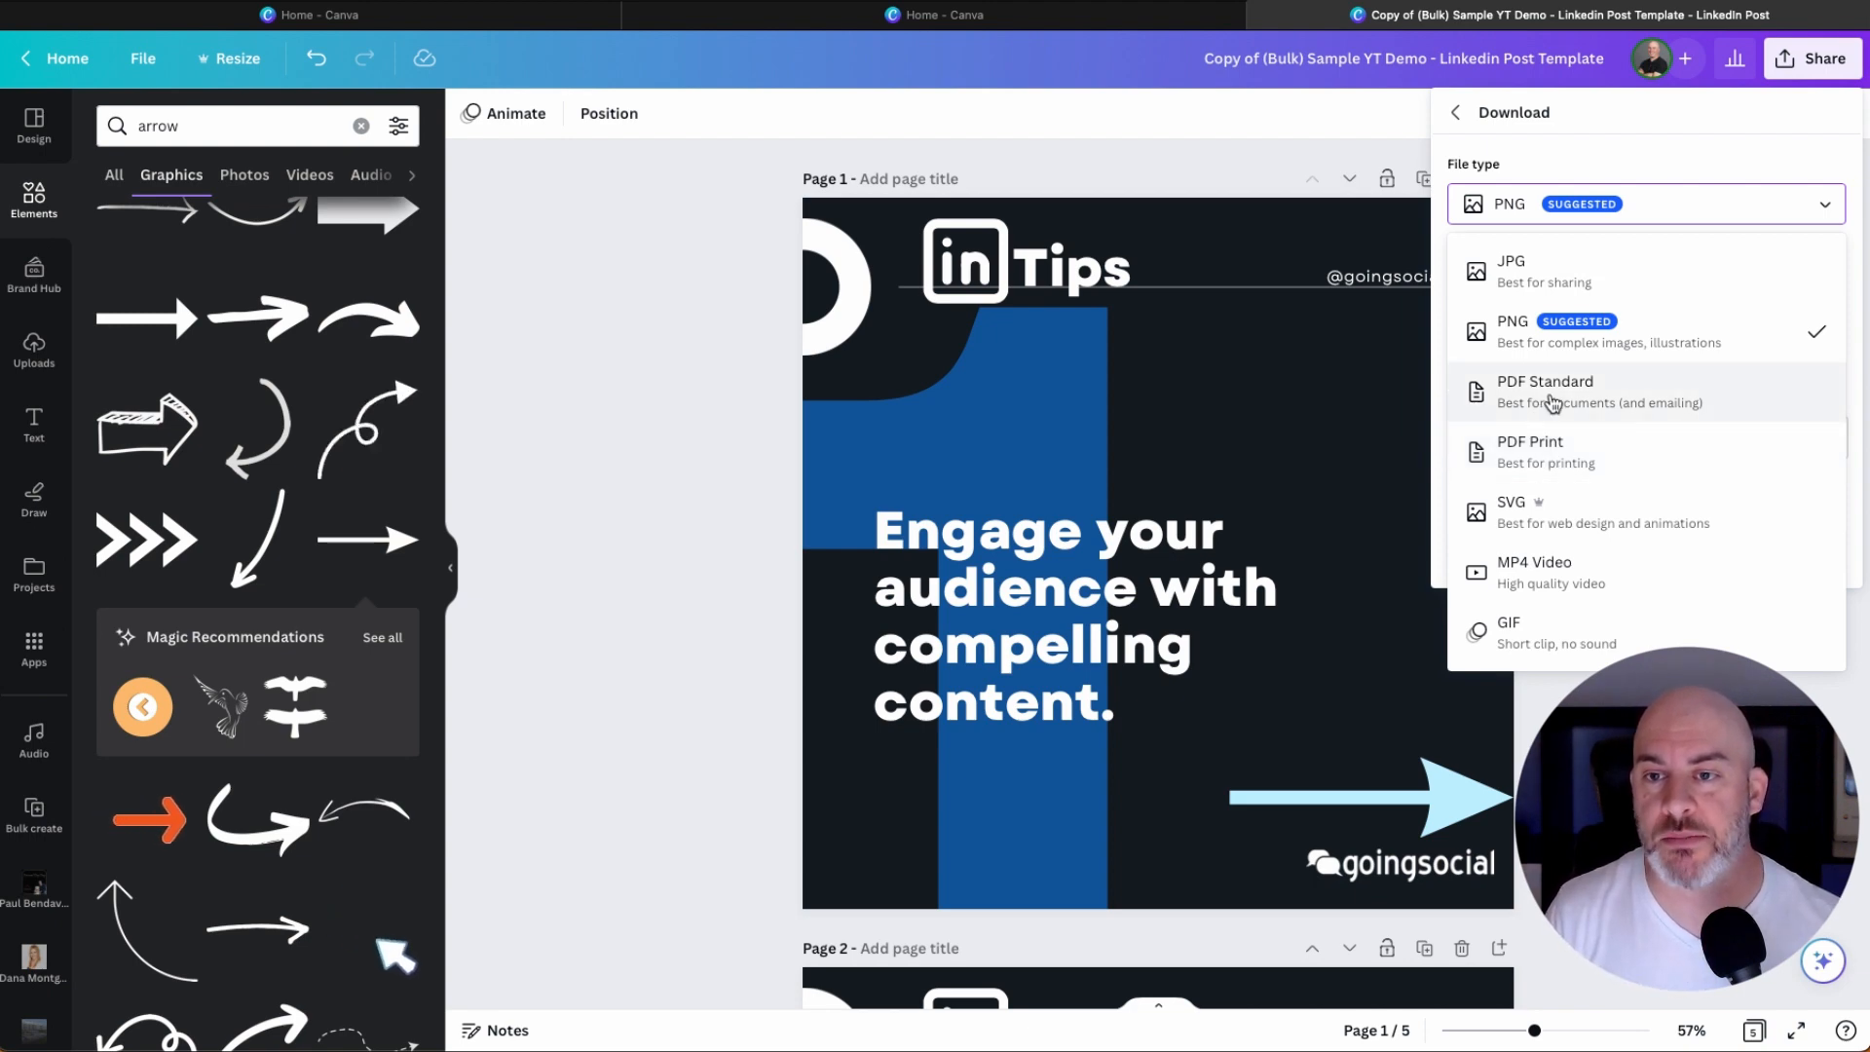
pyautogui.click(1545, 392)
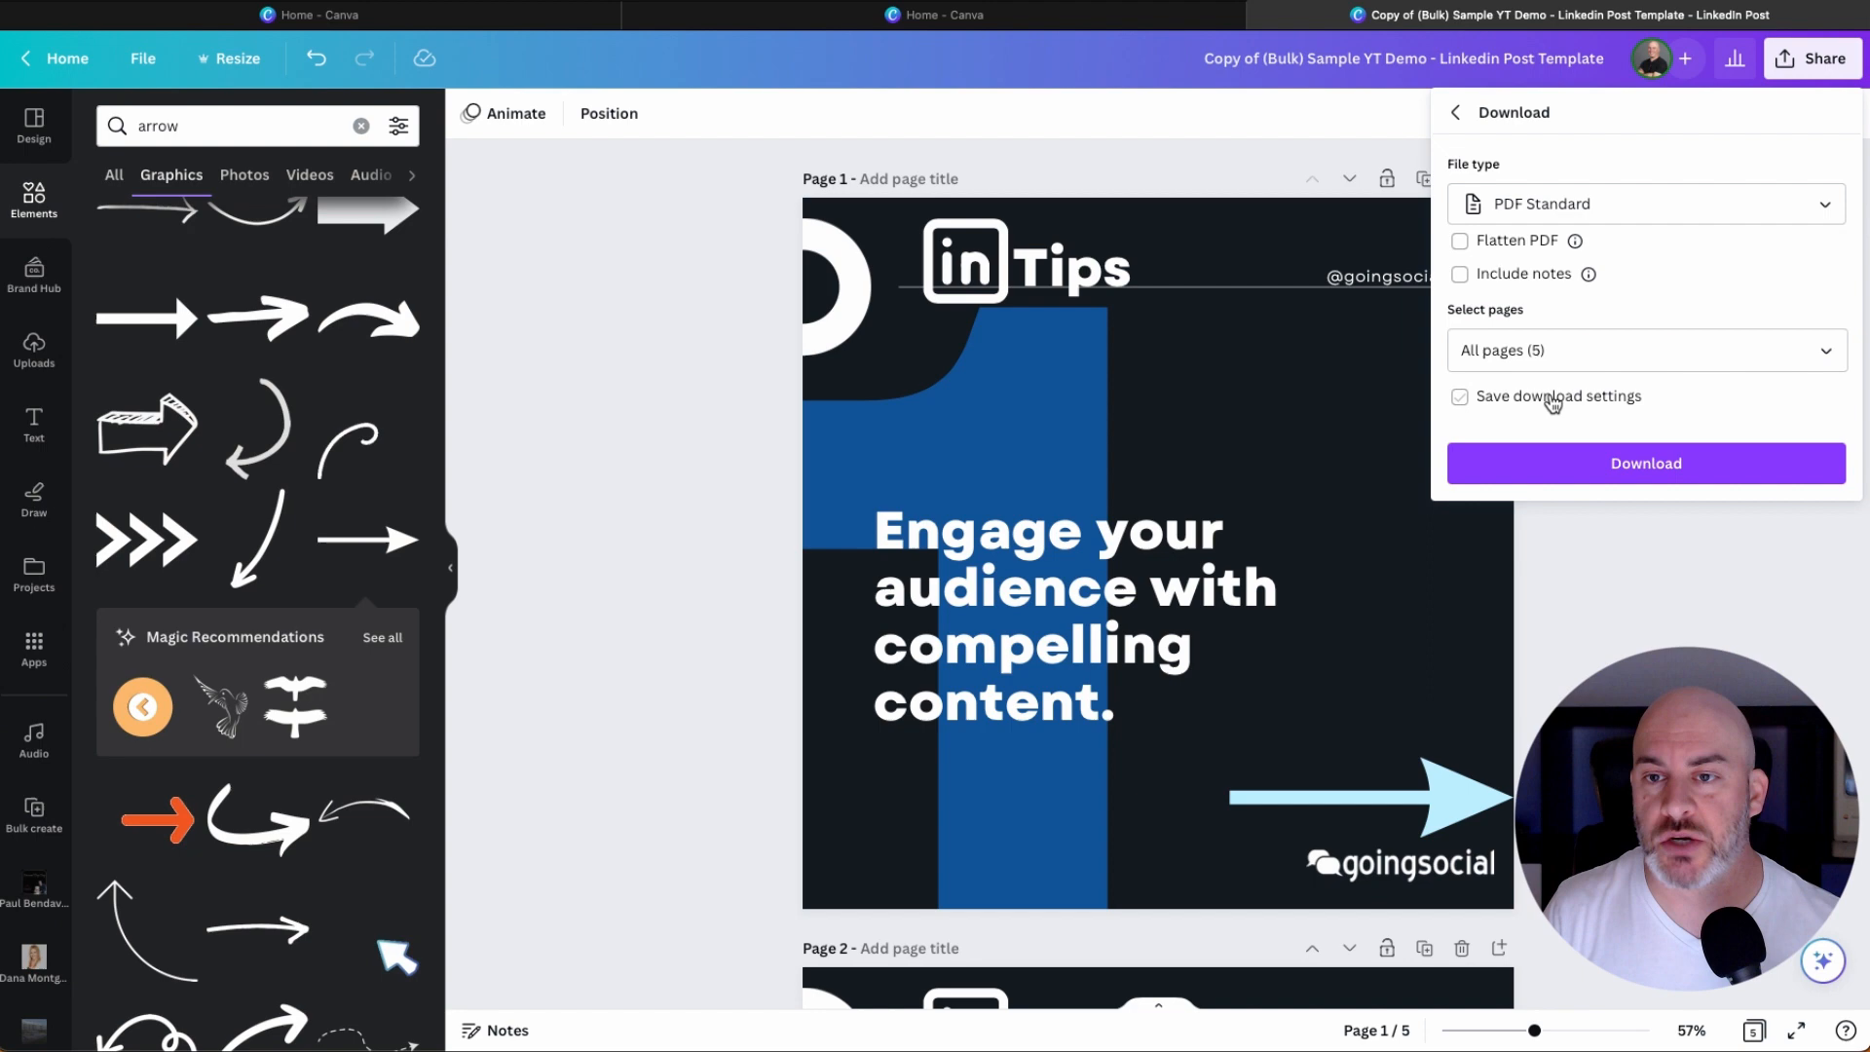
pyautogui.click(1460, 397)
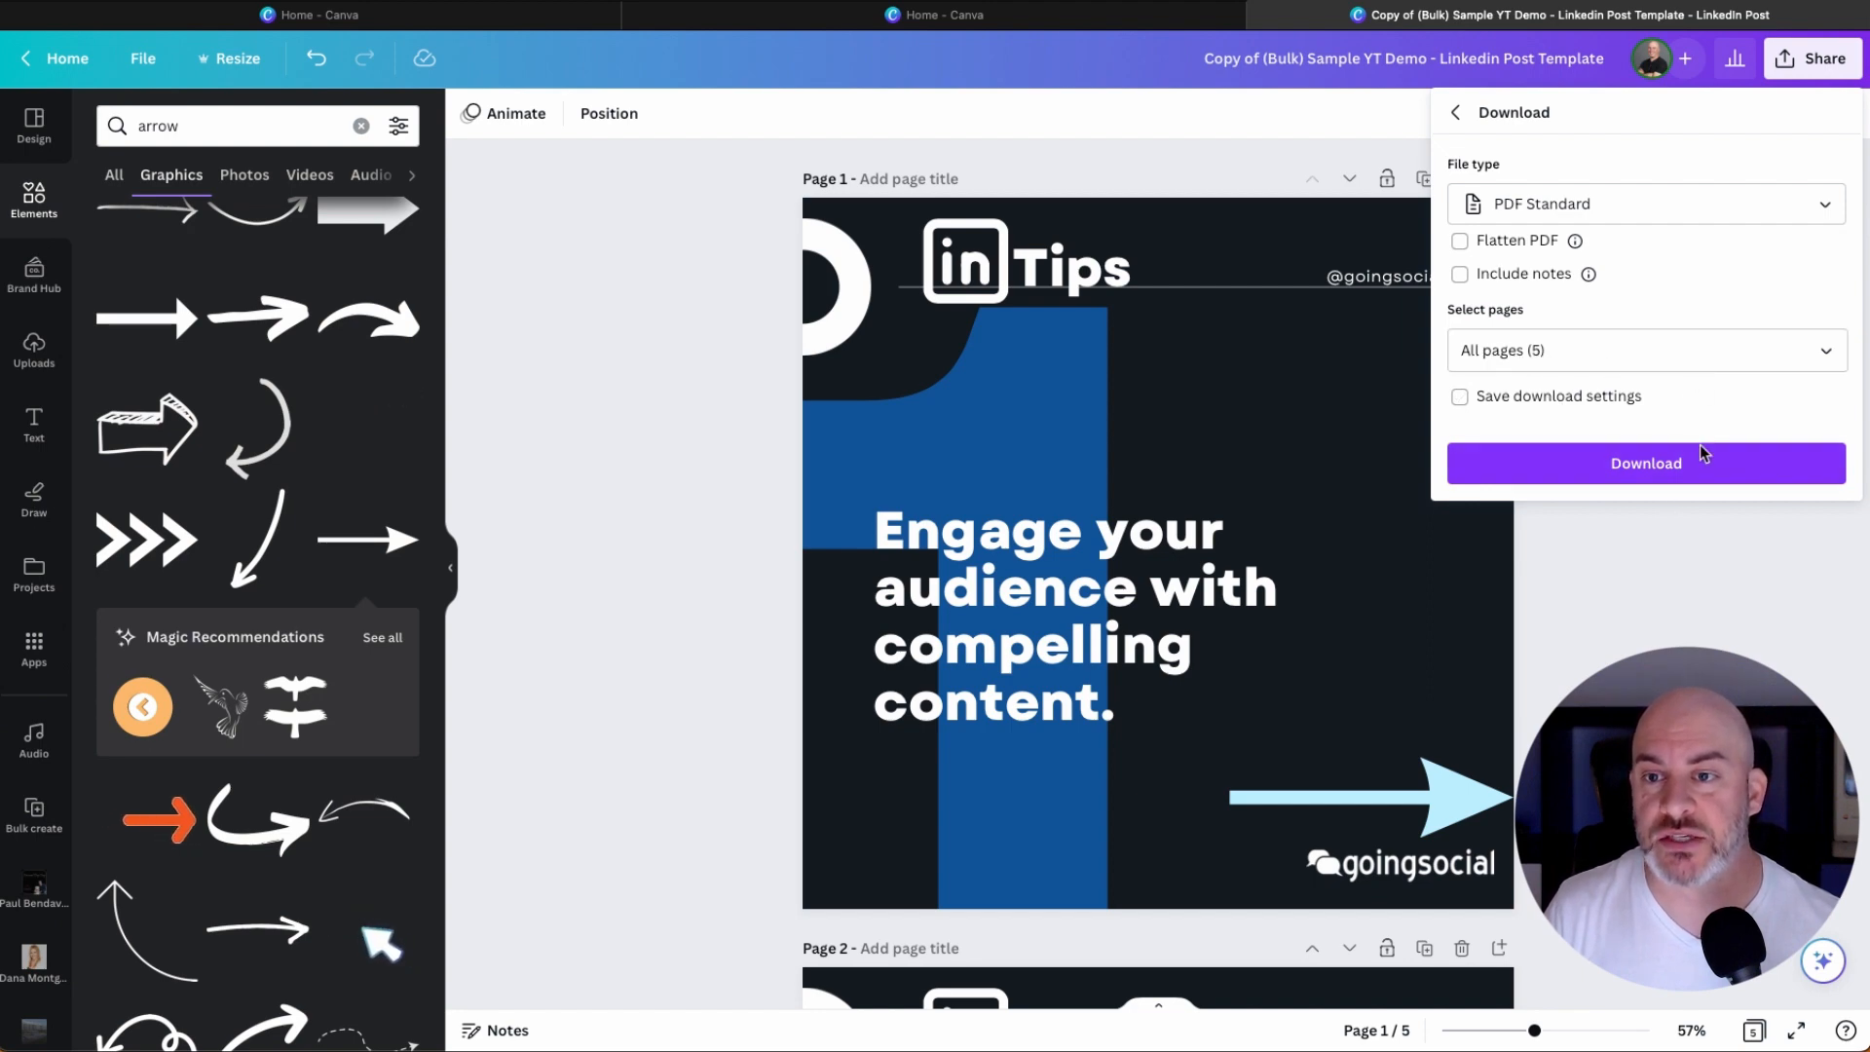
pyautogui.click(1645, 463)
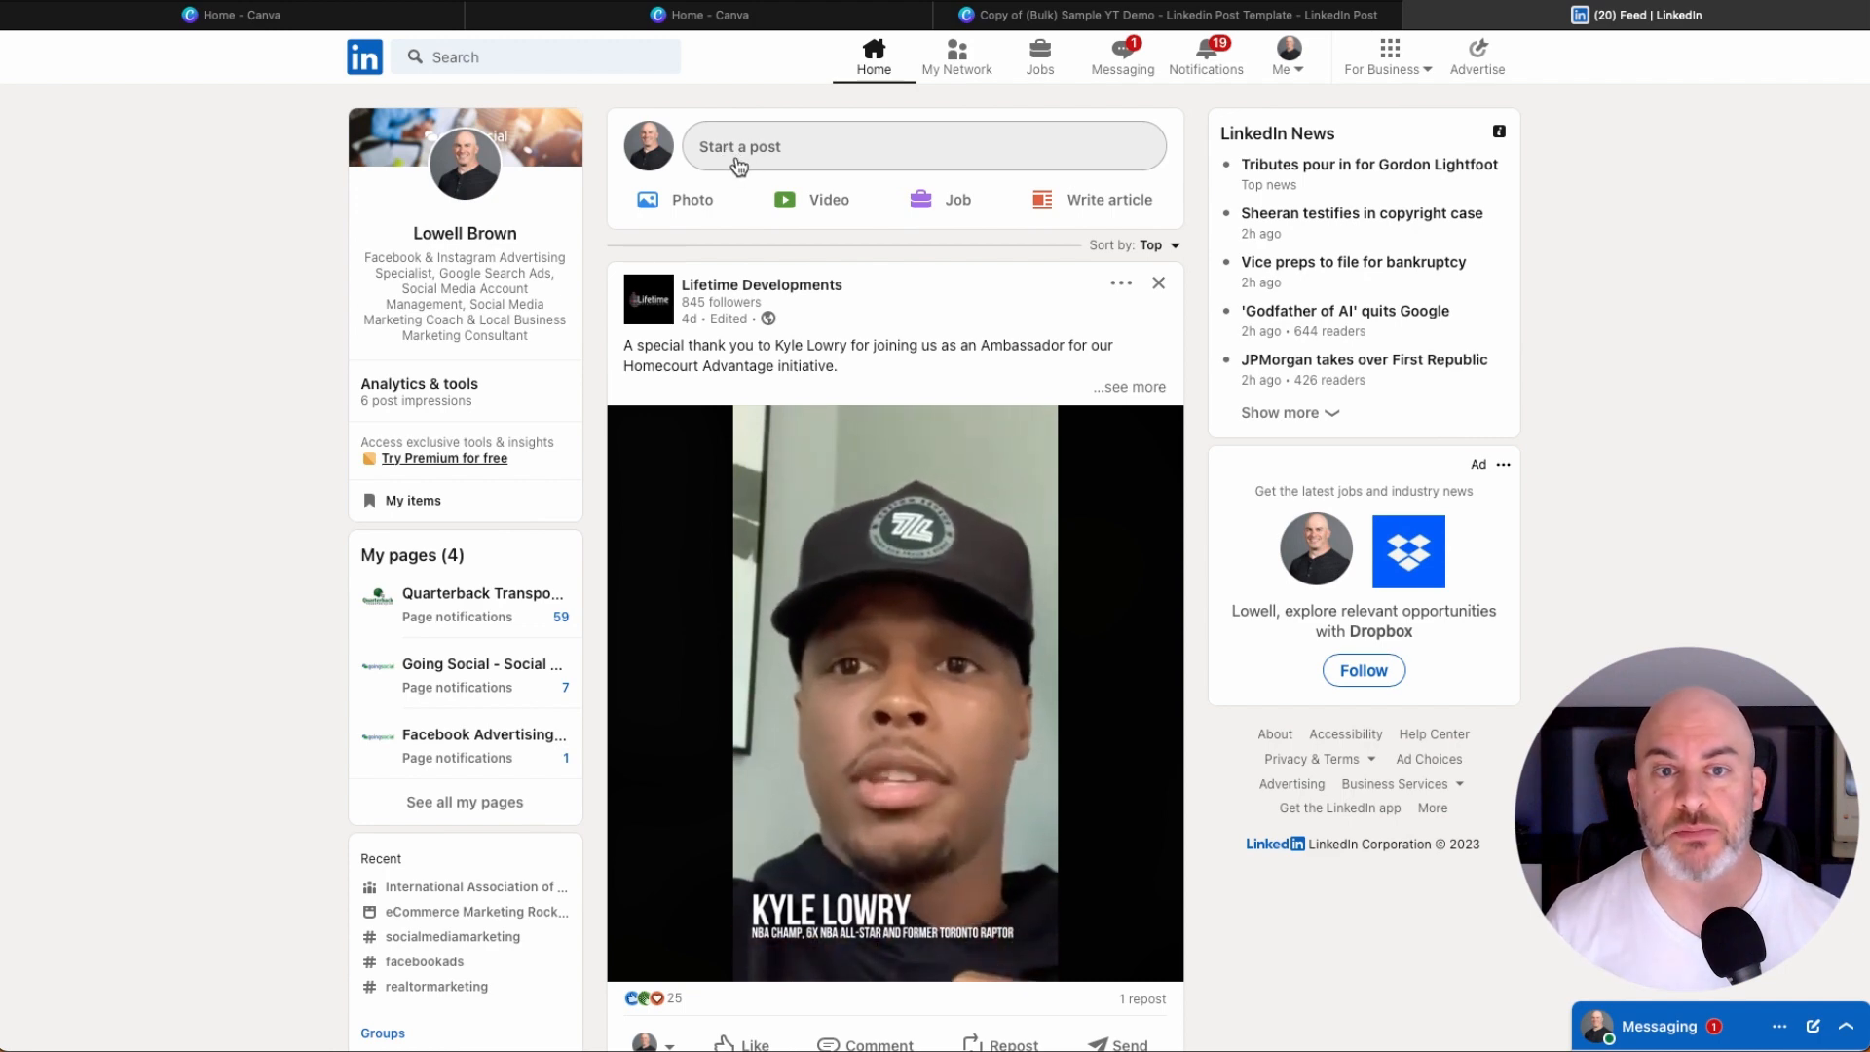
# Start a LinkedIn post and choose Document from the extra content options.
pyautogui.click(739, 145)
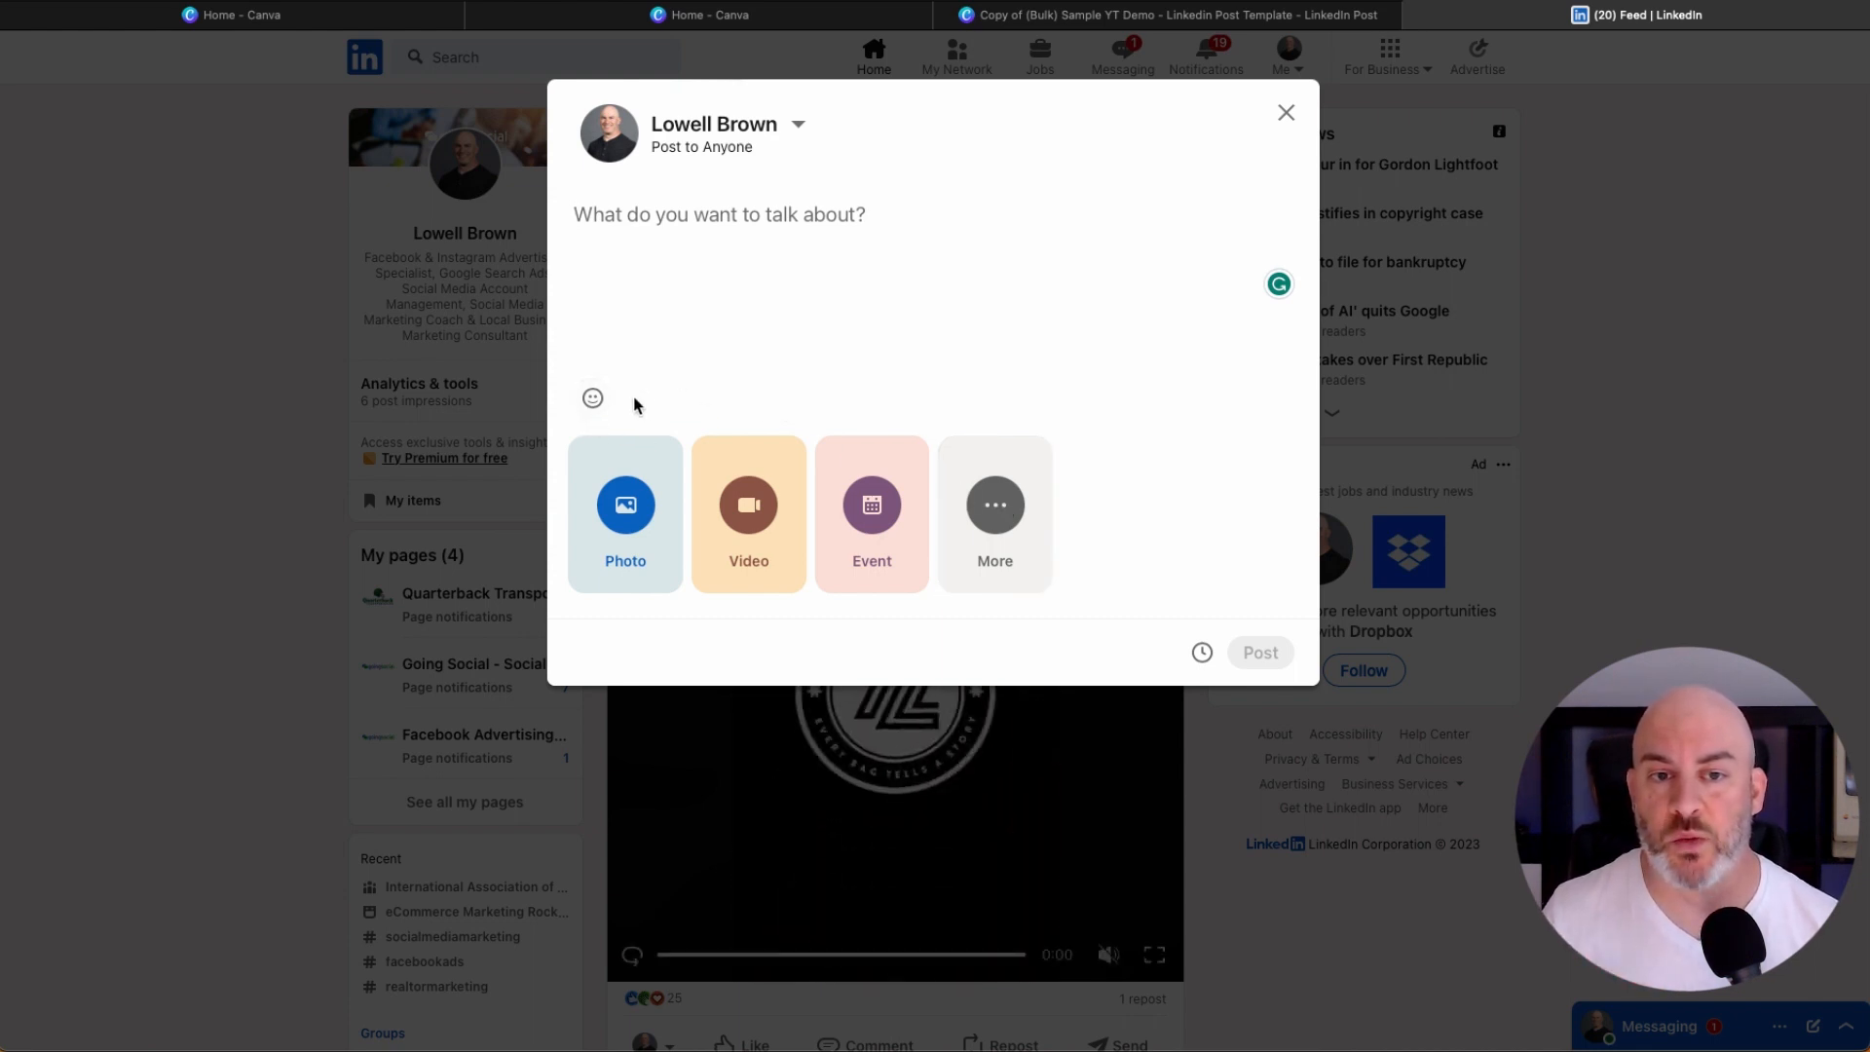
pyautogui.moveTo(995, 515)
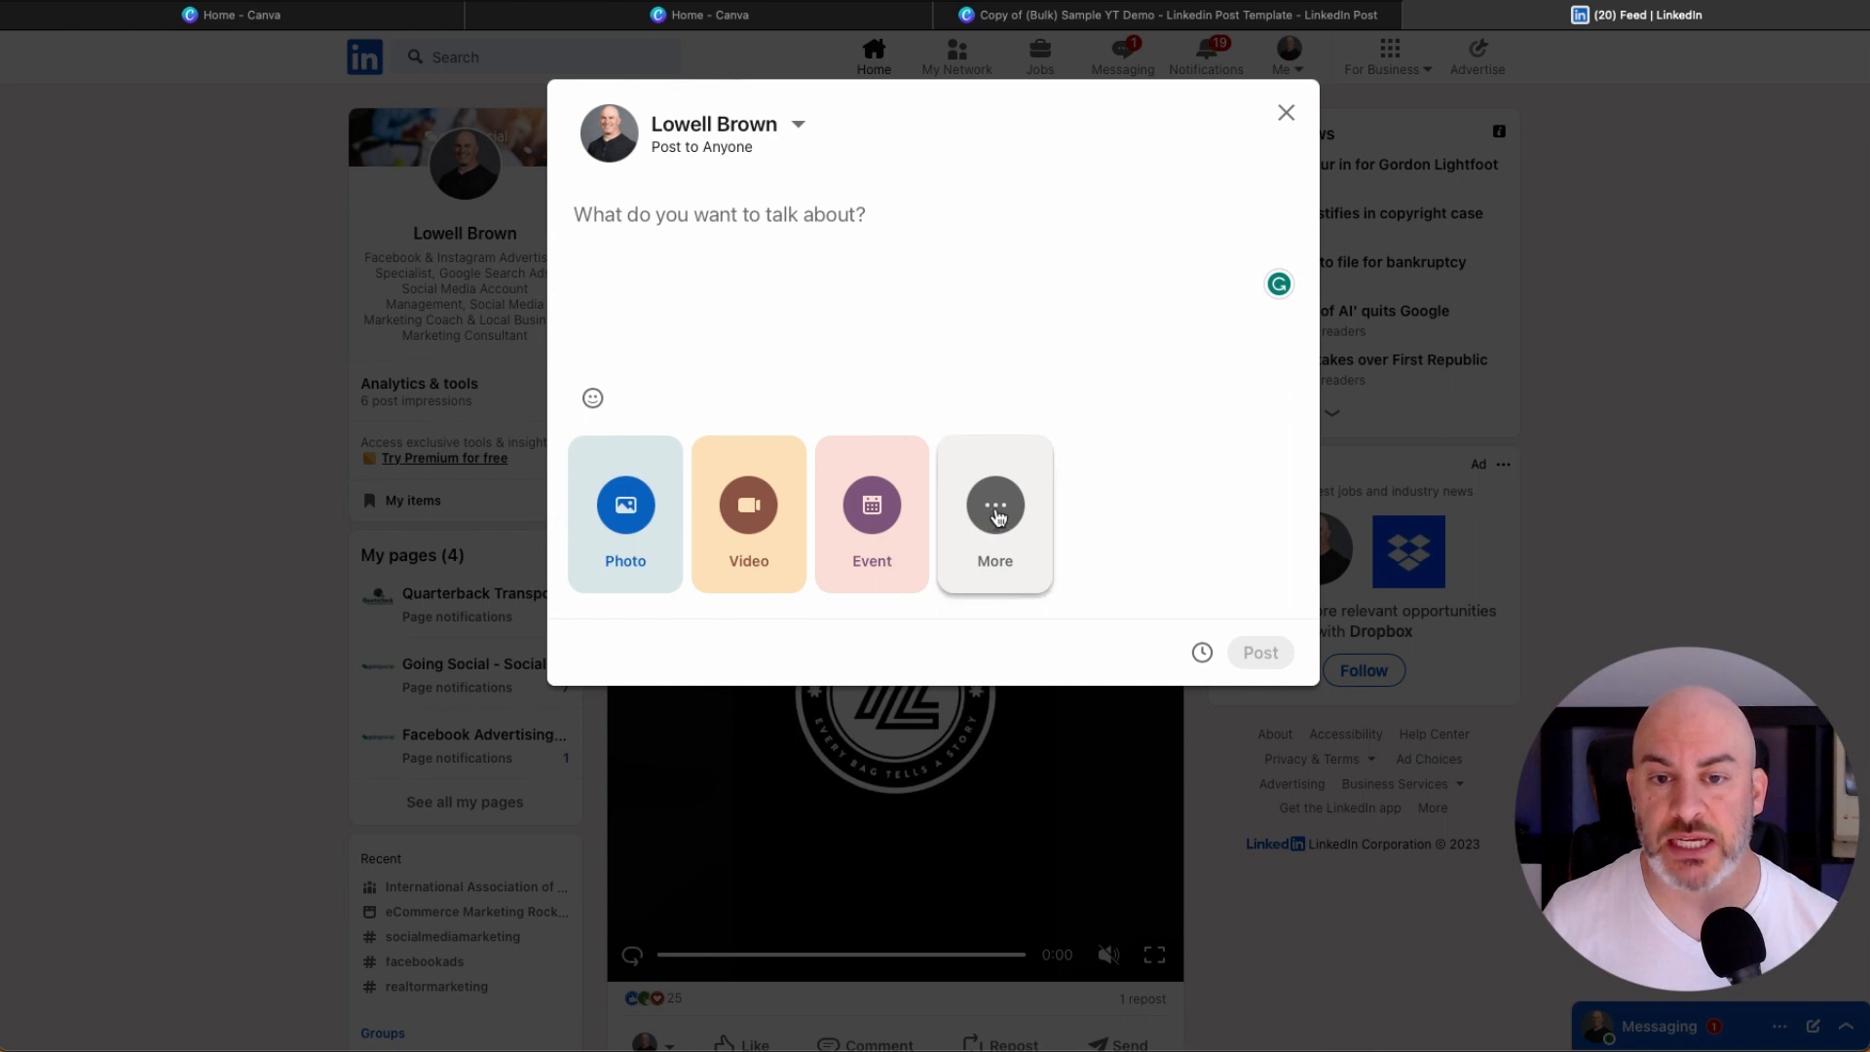
pyautogui.click(993, 516)
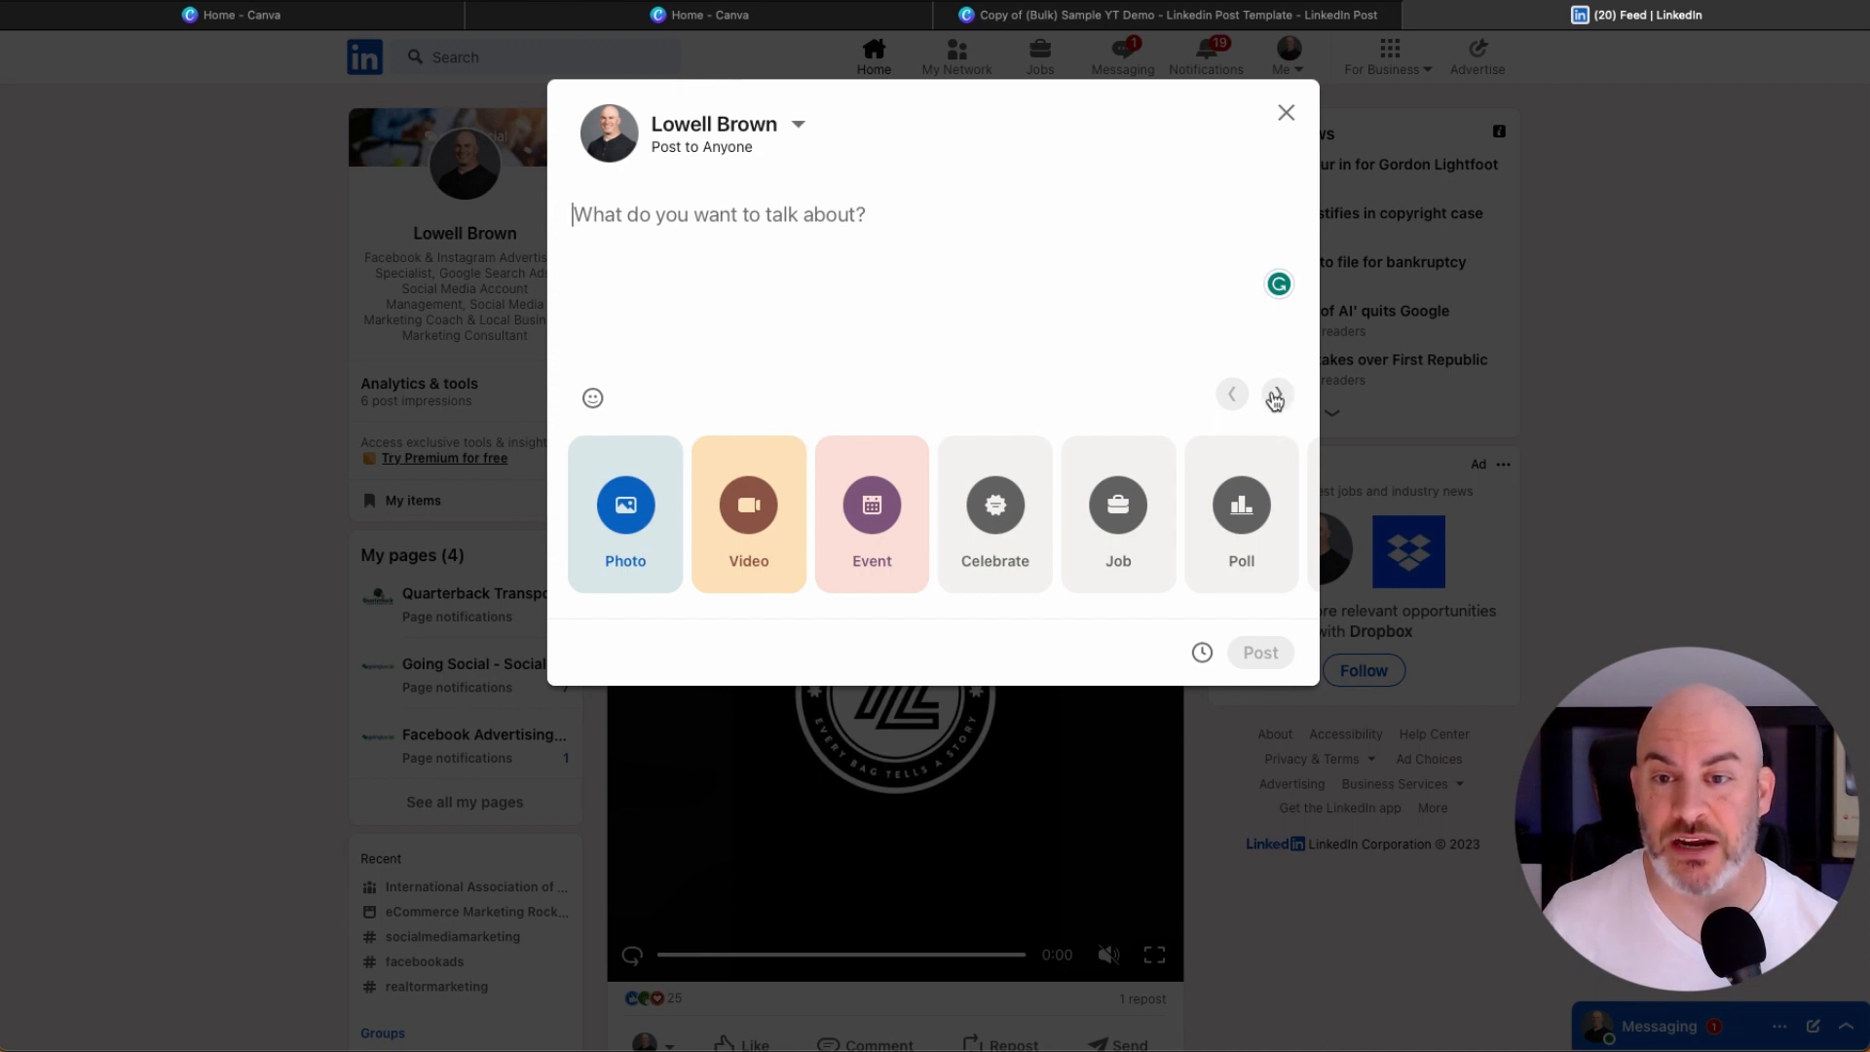
pyautogui.click(1276, 393)
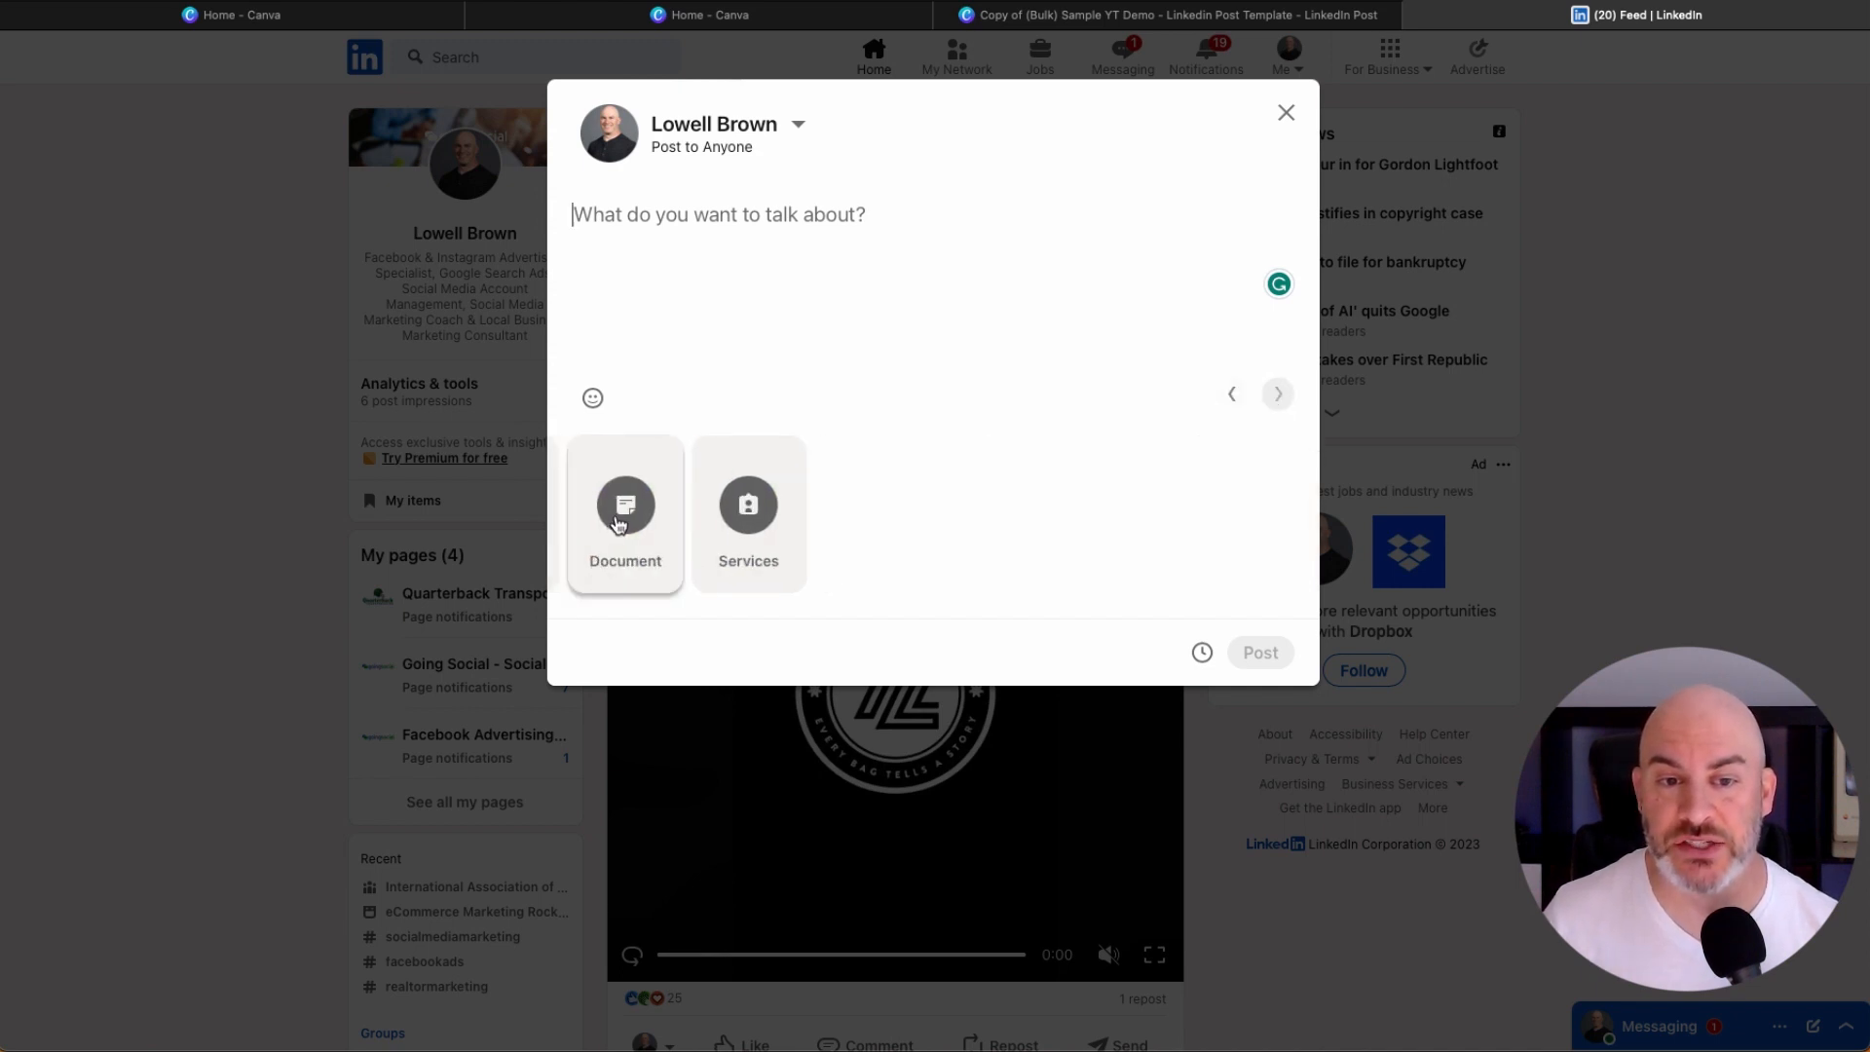
pyautogui.click(626, 515)
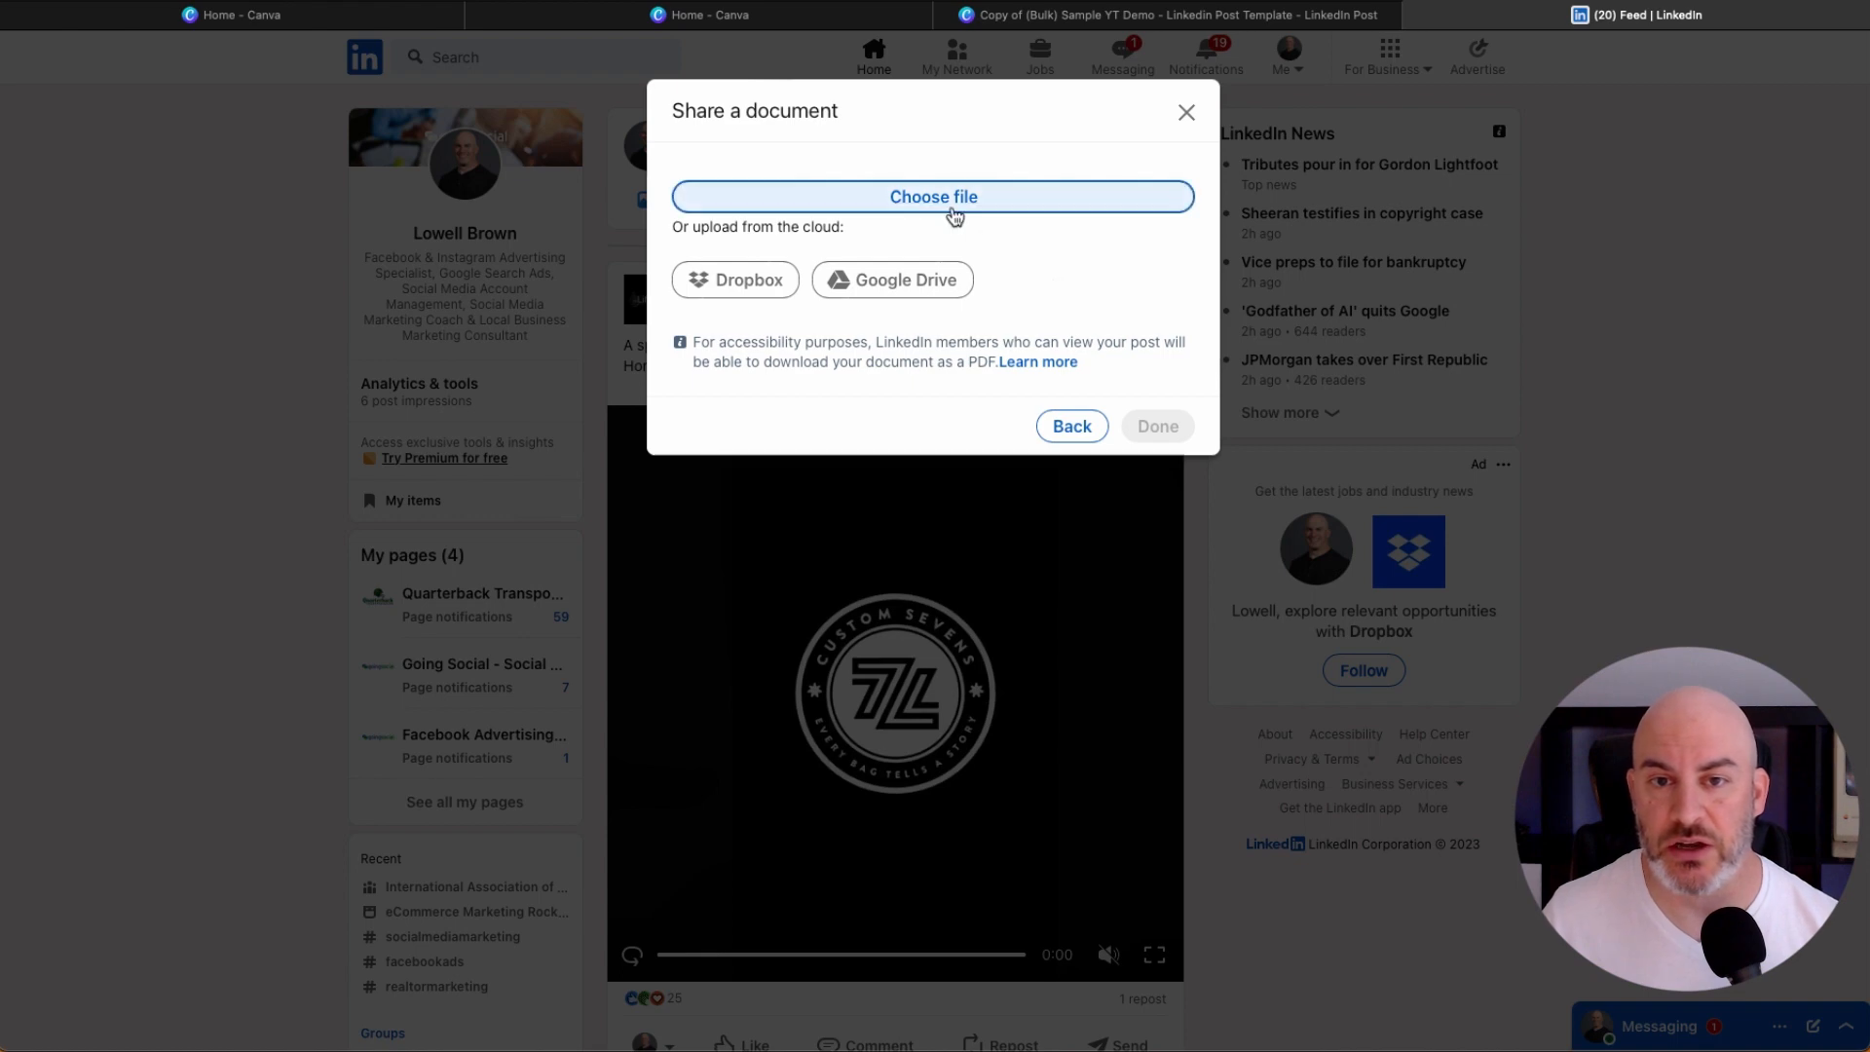
# Upload Linkedin_5Tips_Carousel.pdf from Downloads as the post's document, ready for a title.
pyautogui.click(933, 195)
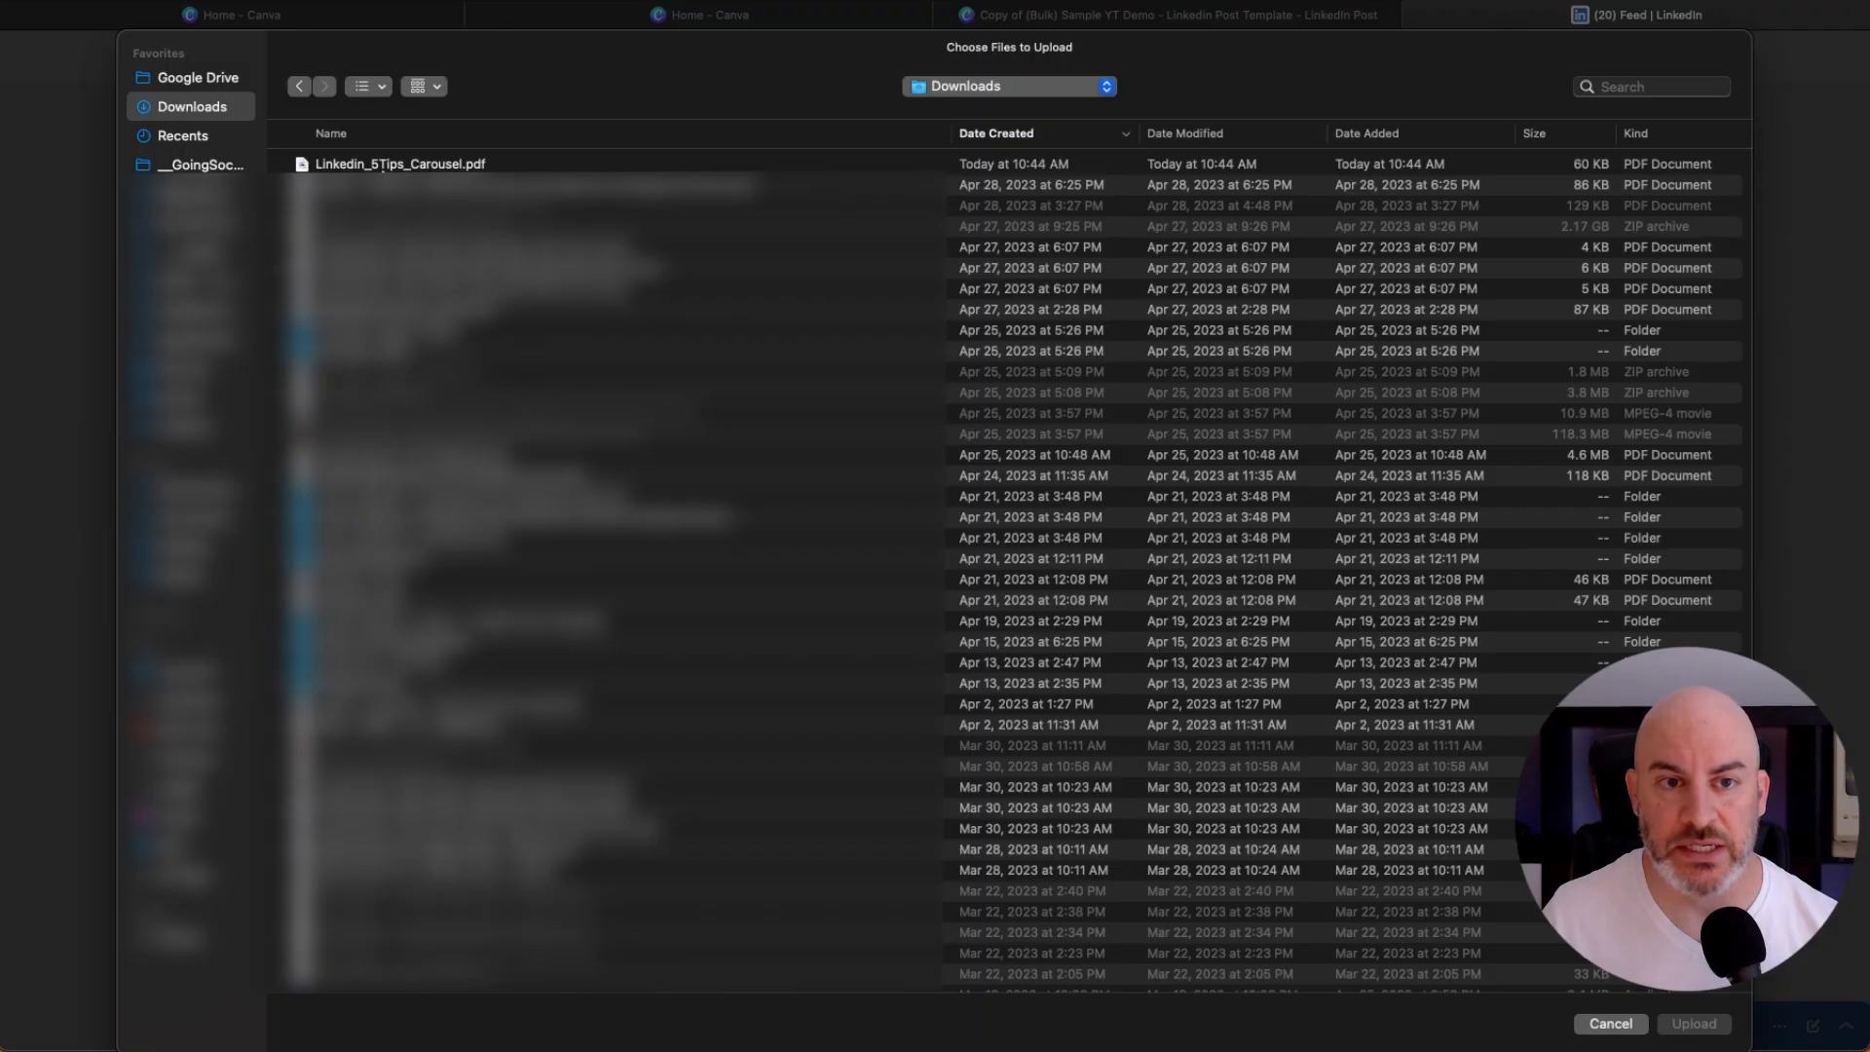
pyautogui.click(1691, 1024)
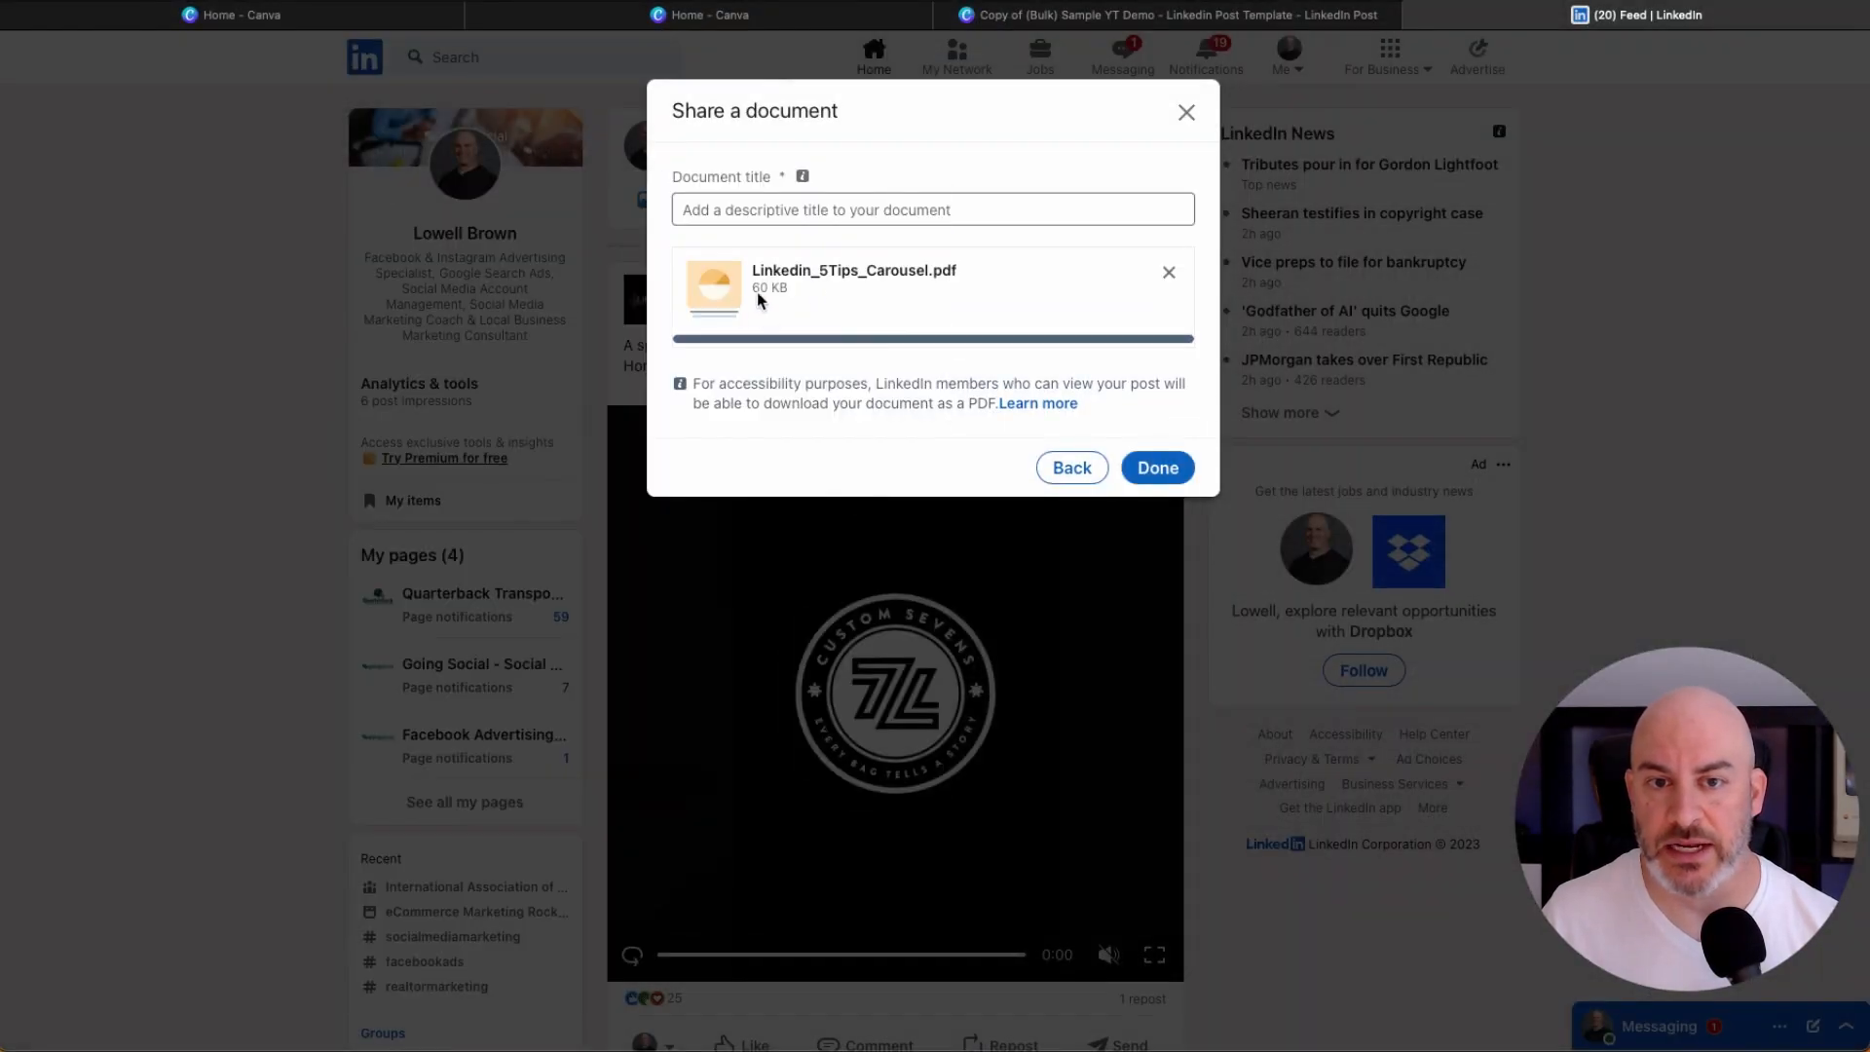
pyautogui.click(932, 208)
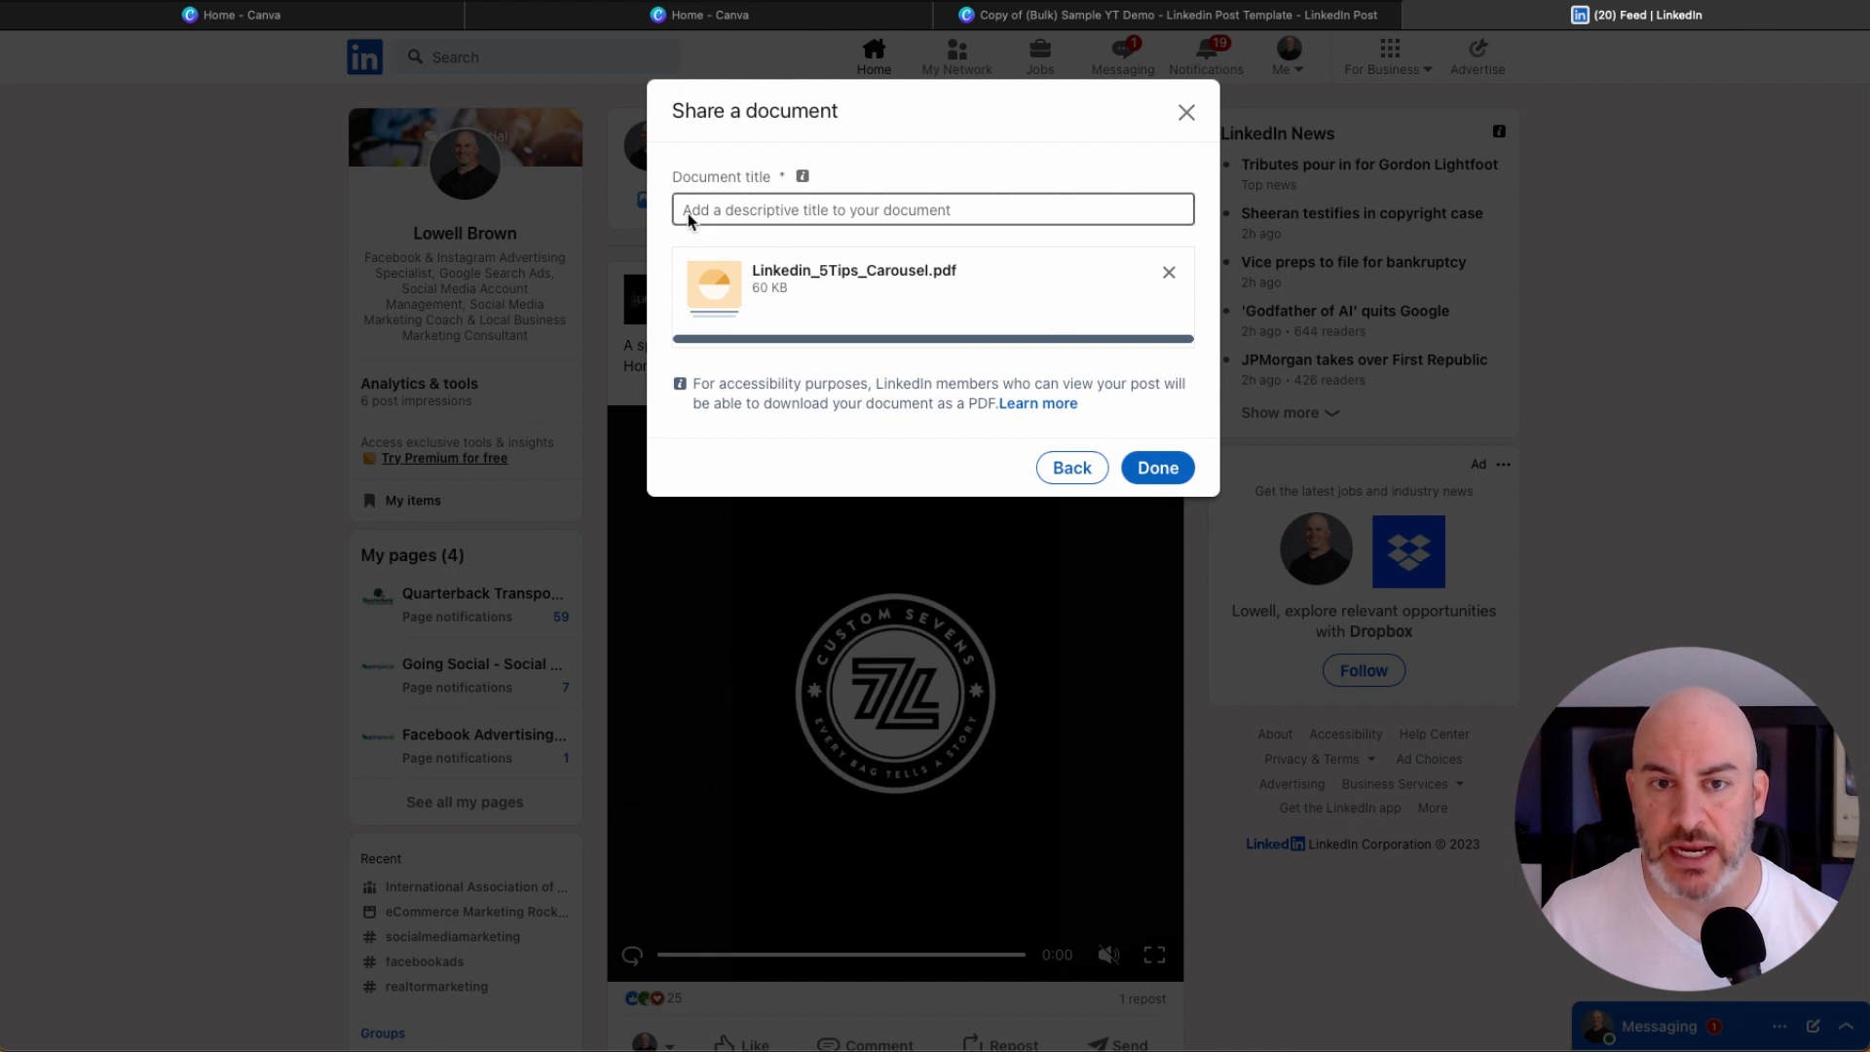
pyautogui.moveTo(864, 463)
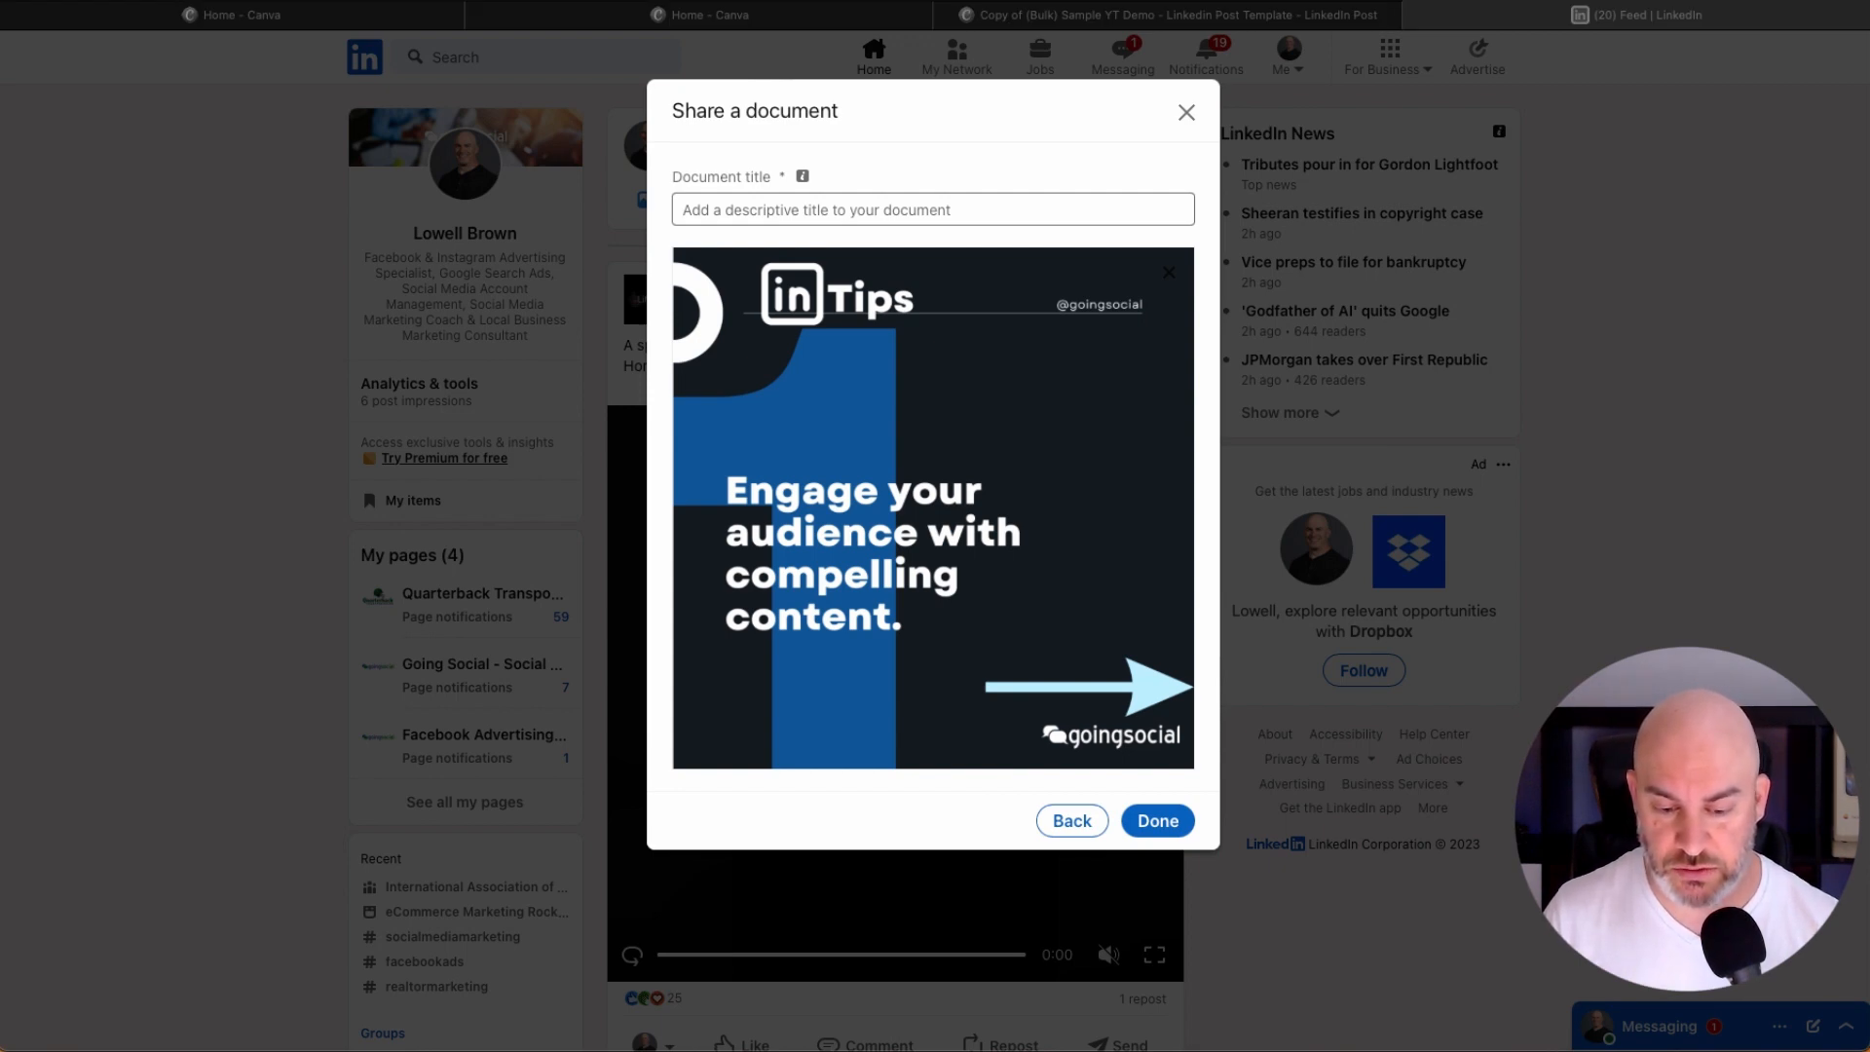
pyautogui.moveTo(783, 331)
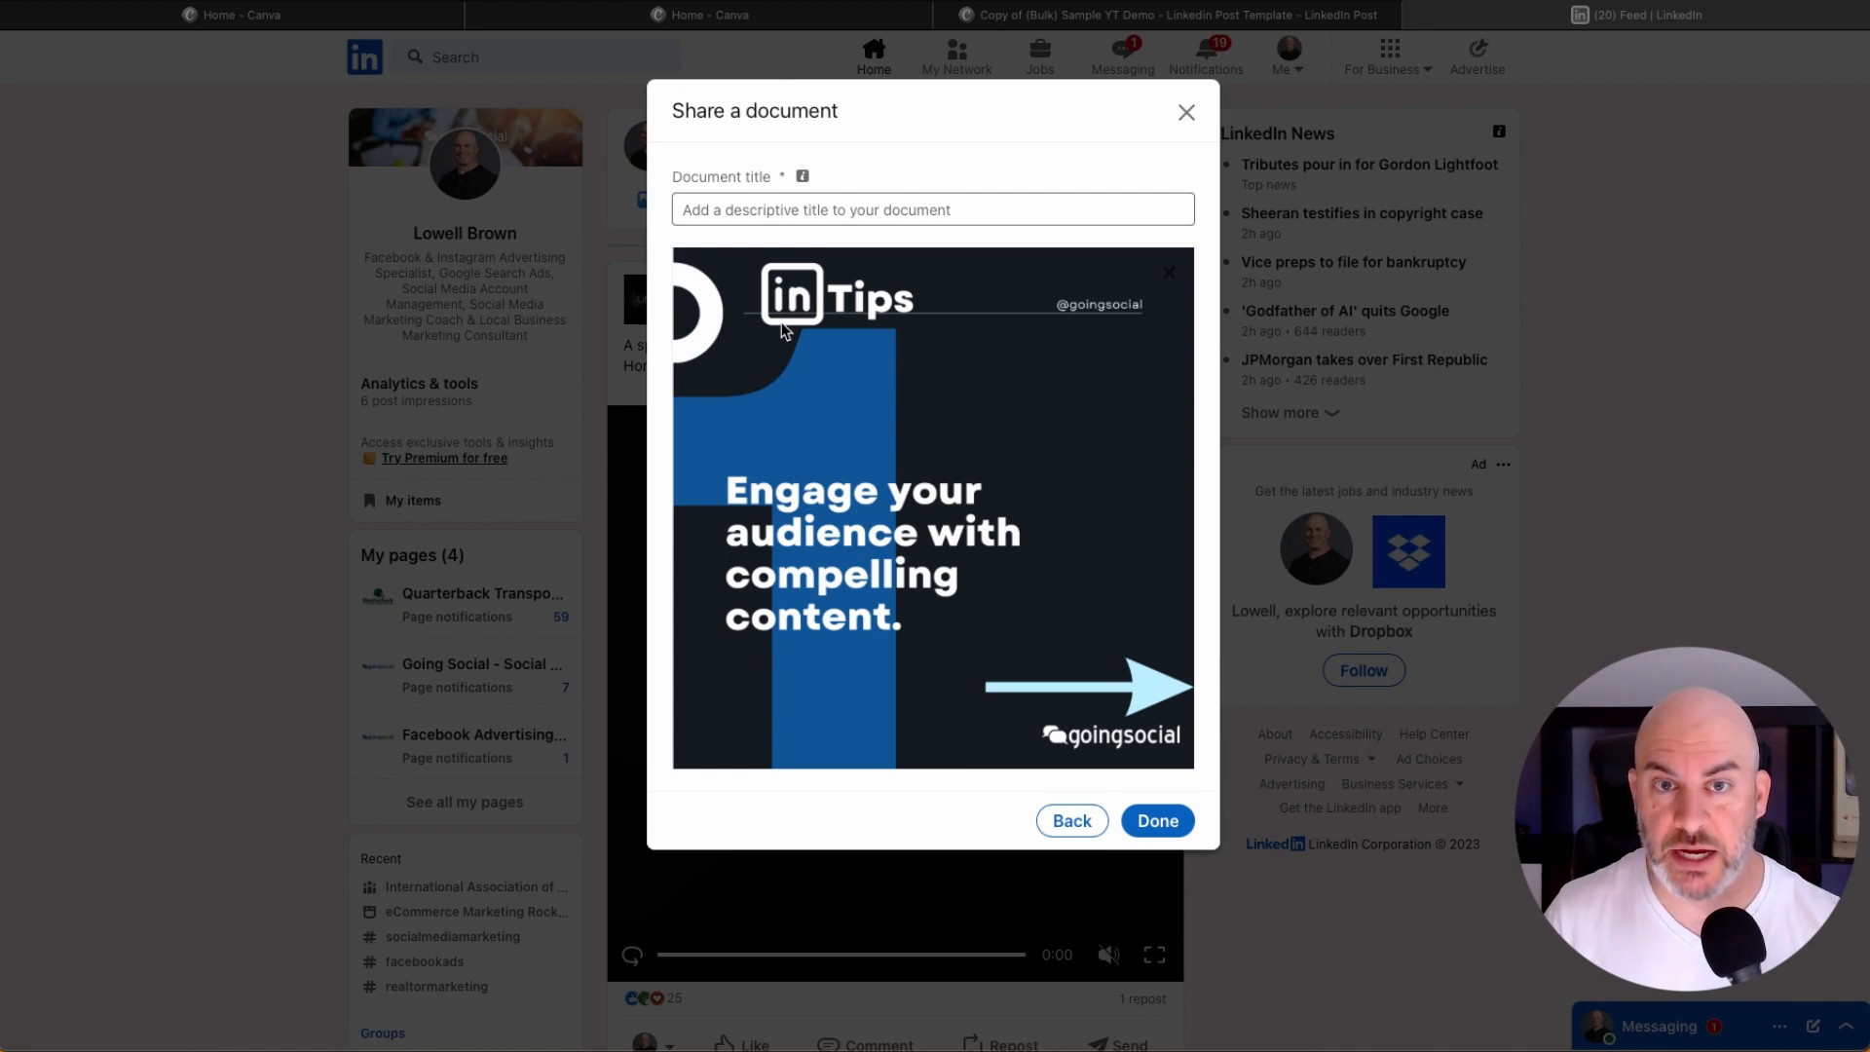
# Title the document '5 Tips To Help You Grow A Following On LinkedIn', preview pages one and two, and confirm.
pyautogui.write('5 Tips To Help You Grow A Following On LinkedIn')
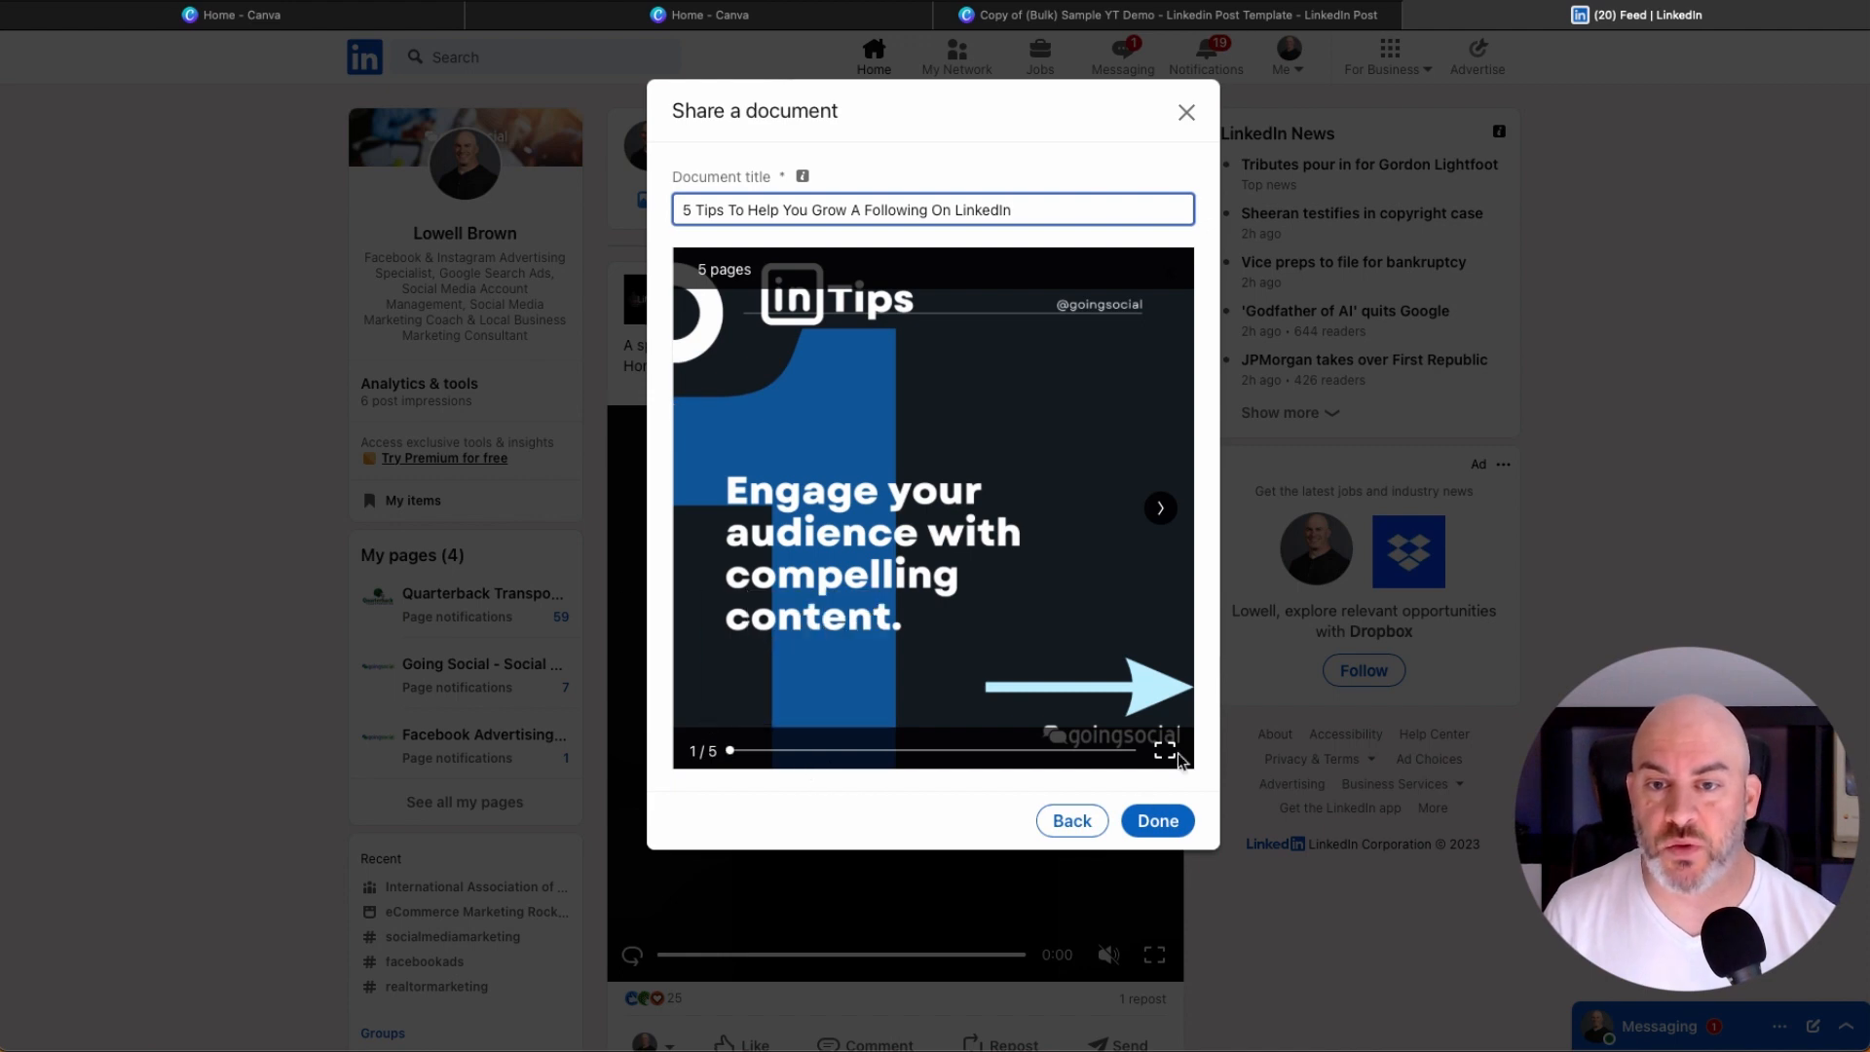
pyautogui.moveTo(808, 854)
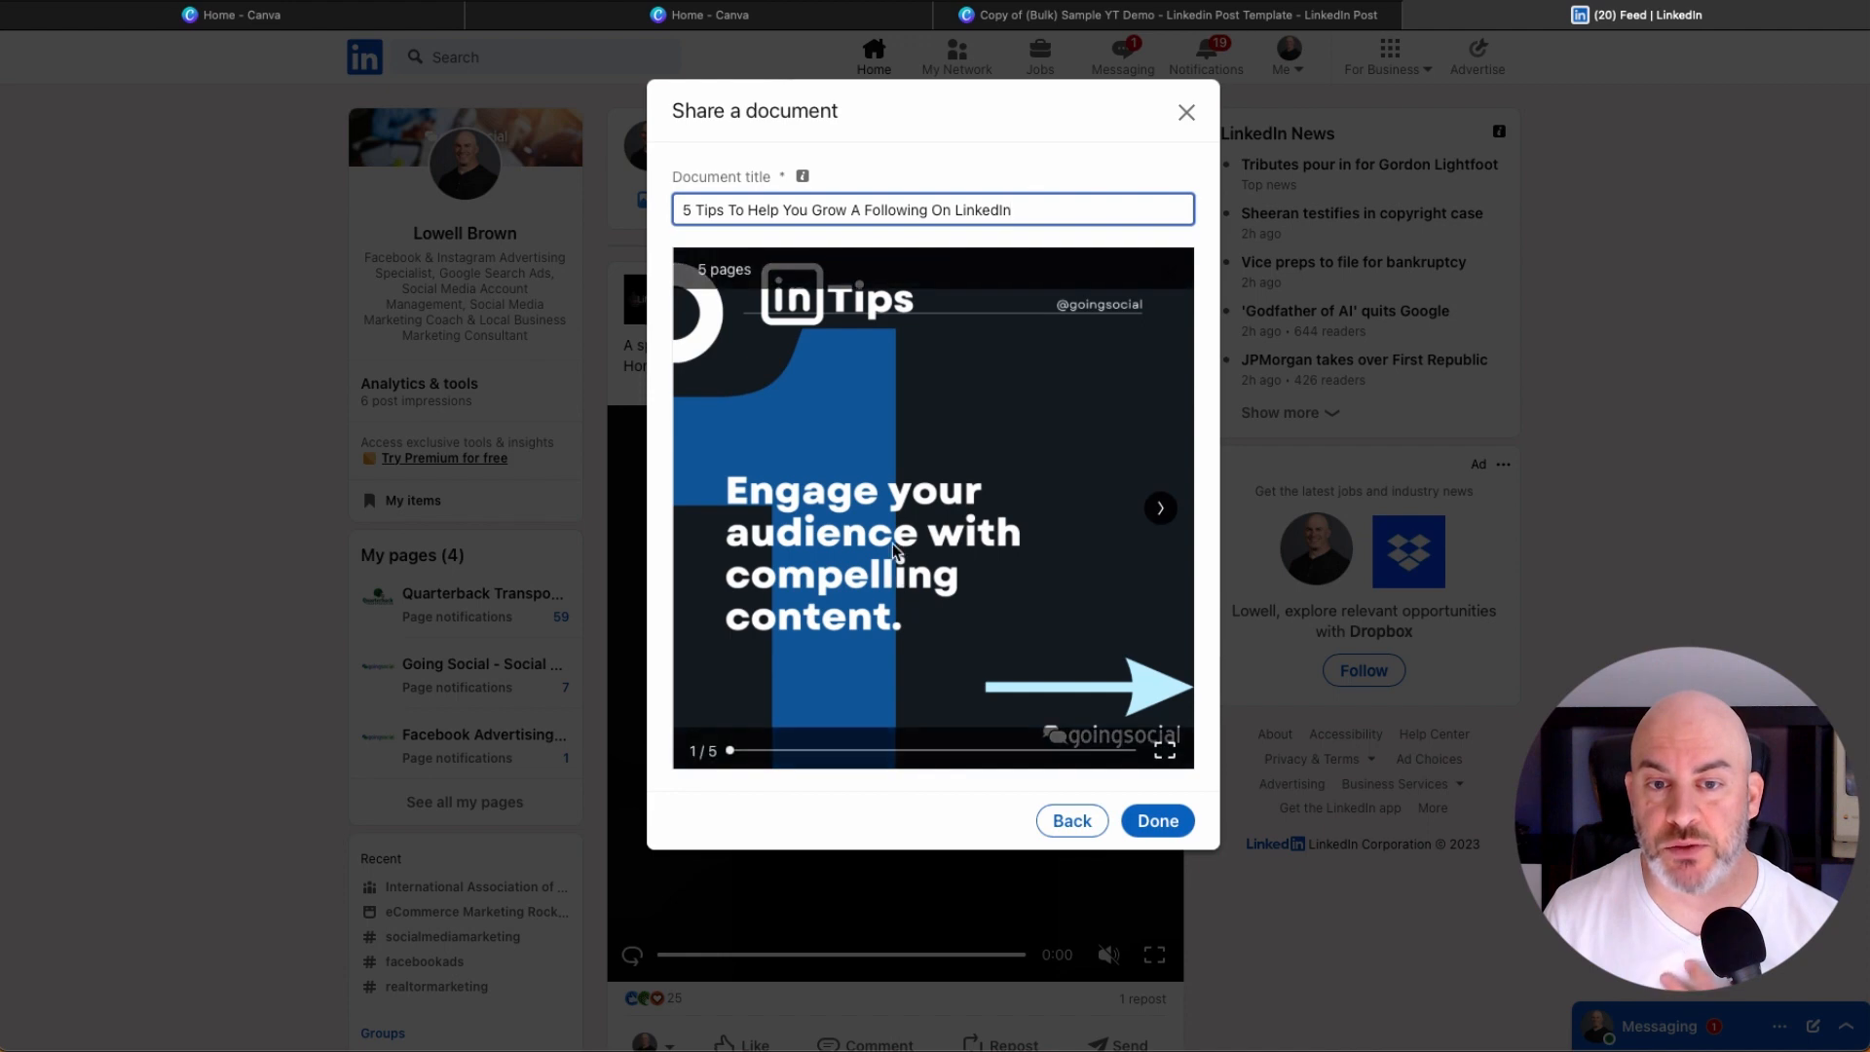
pyautogui.moveTo(1153, 525)
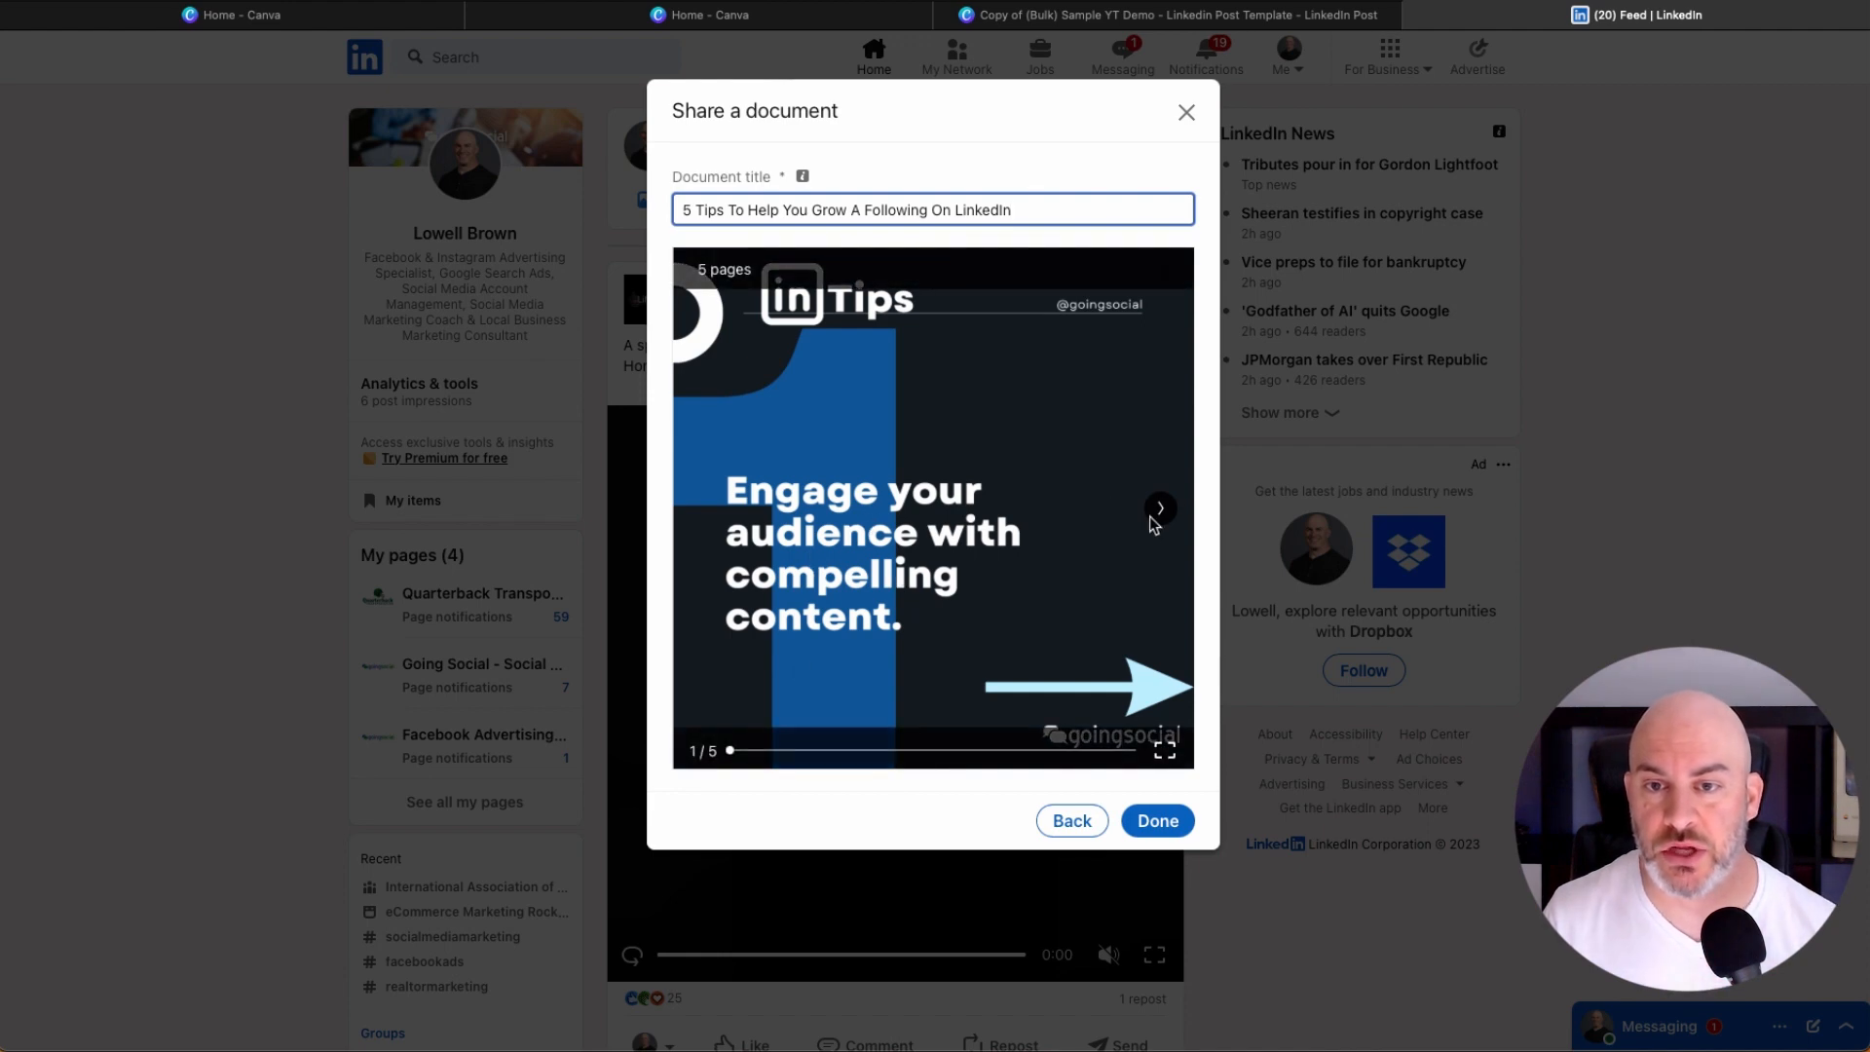
pyautogui.moveTo(1134, 397)
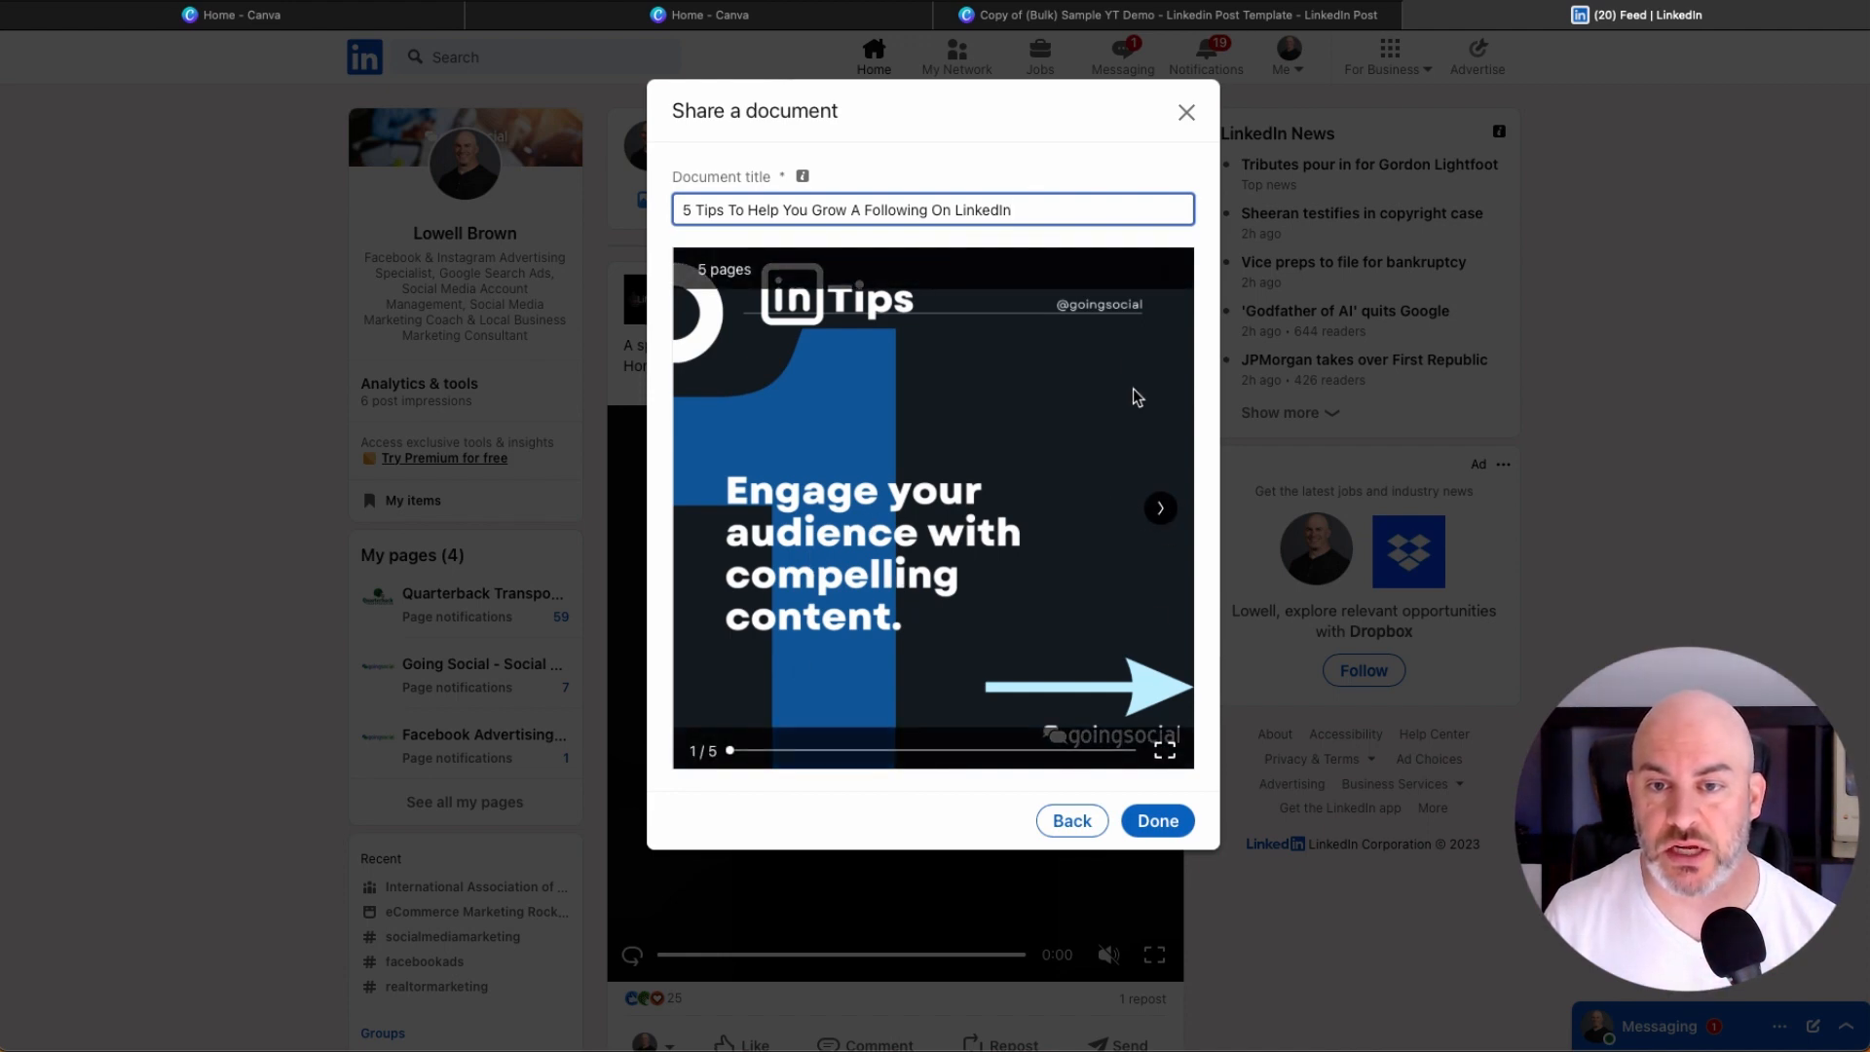
pyautogui.click(1158, 507)
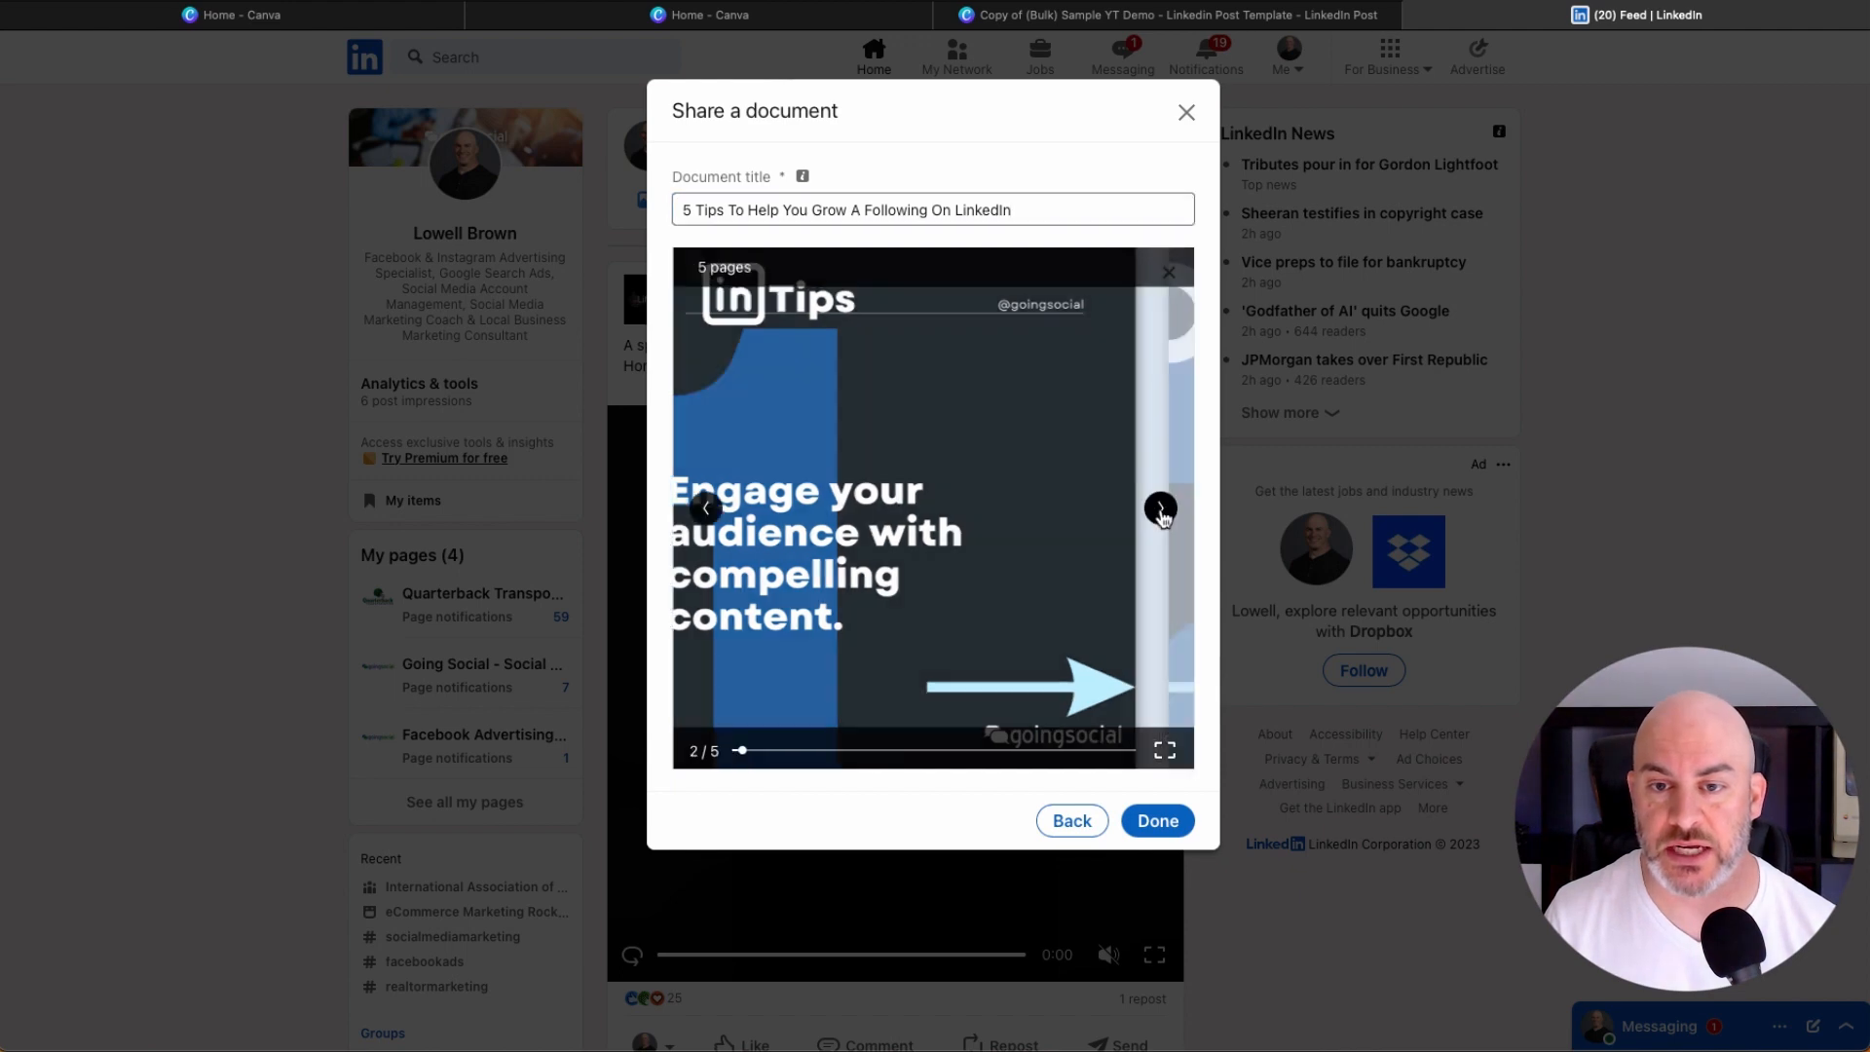
pyautogui.click(705, 506)
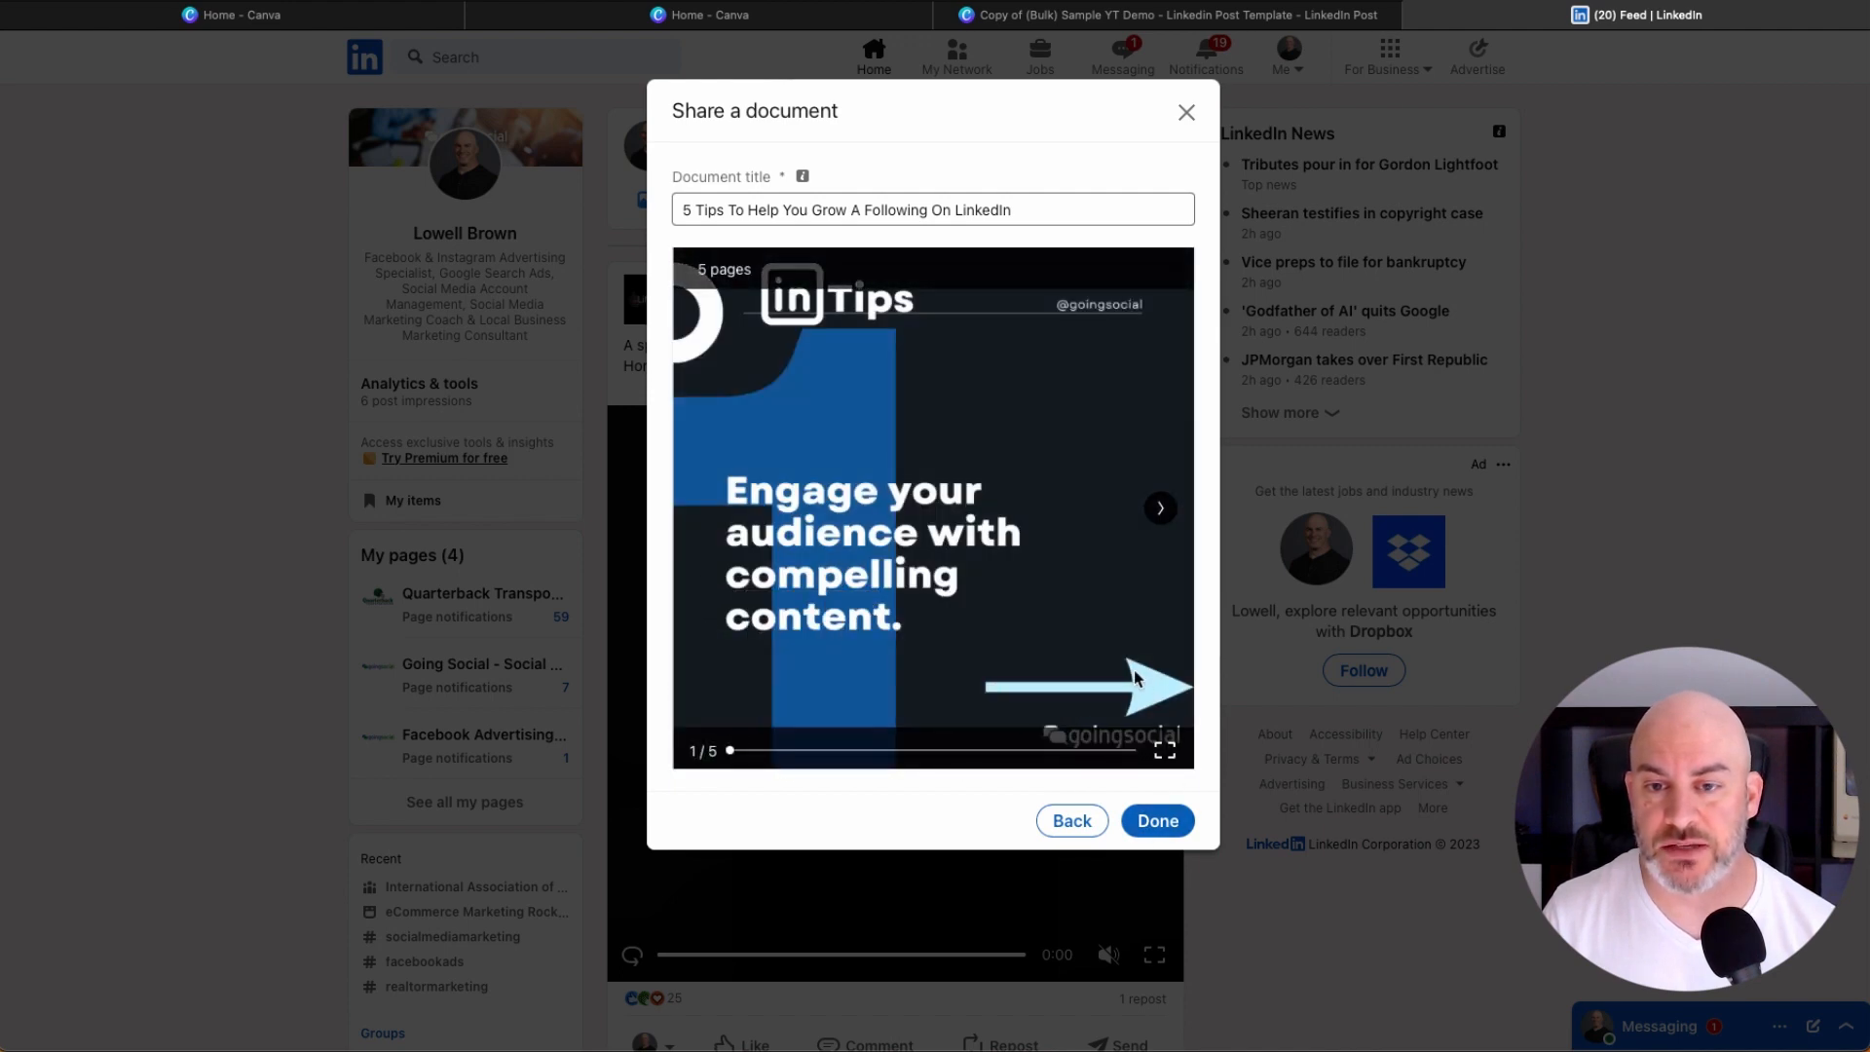
pyautogui.moveTo(1050, 657)
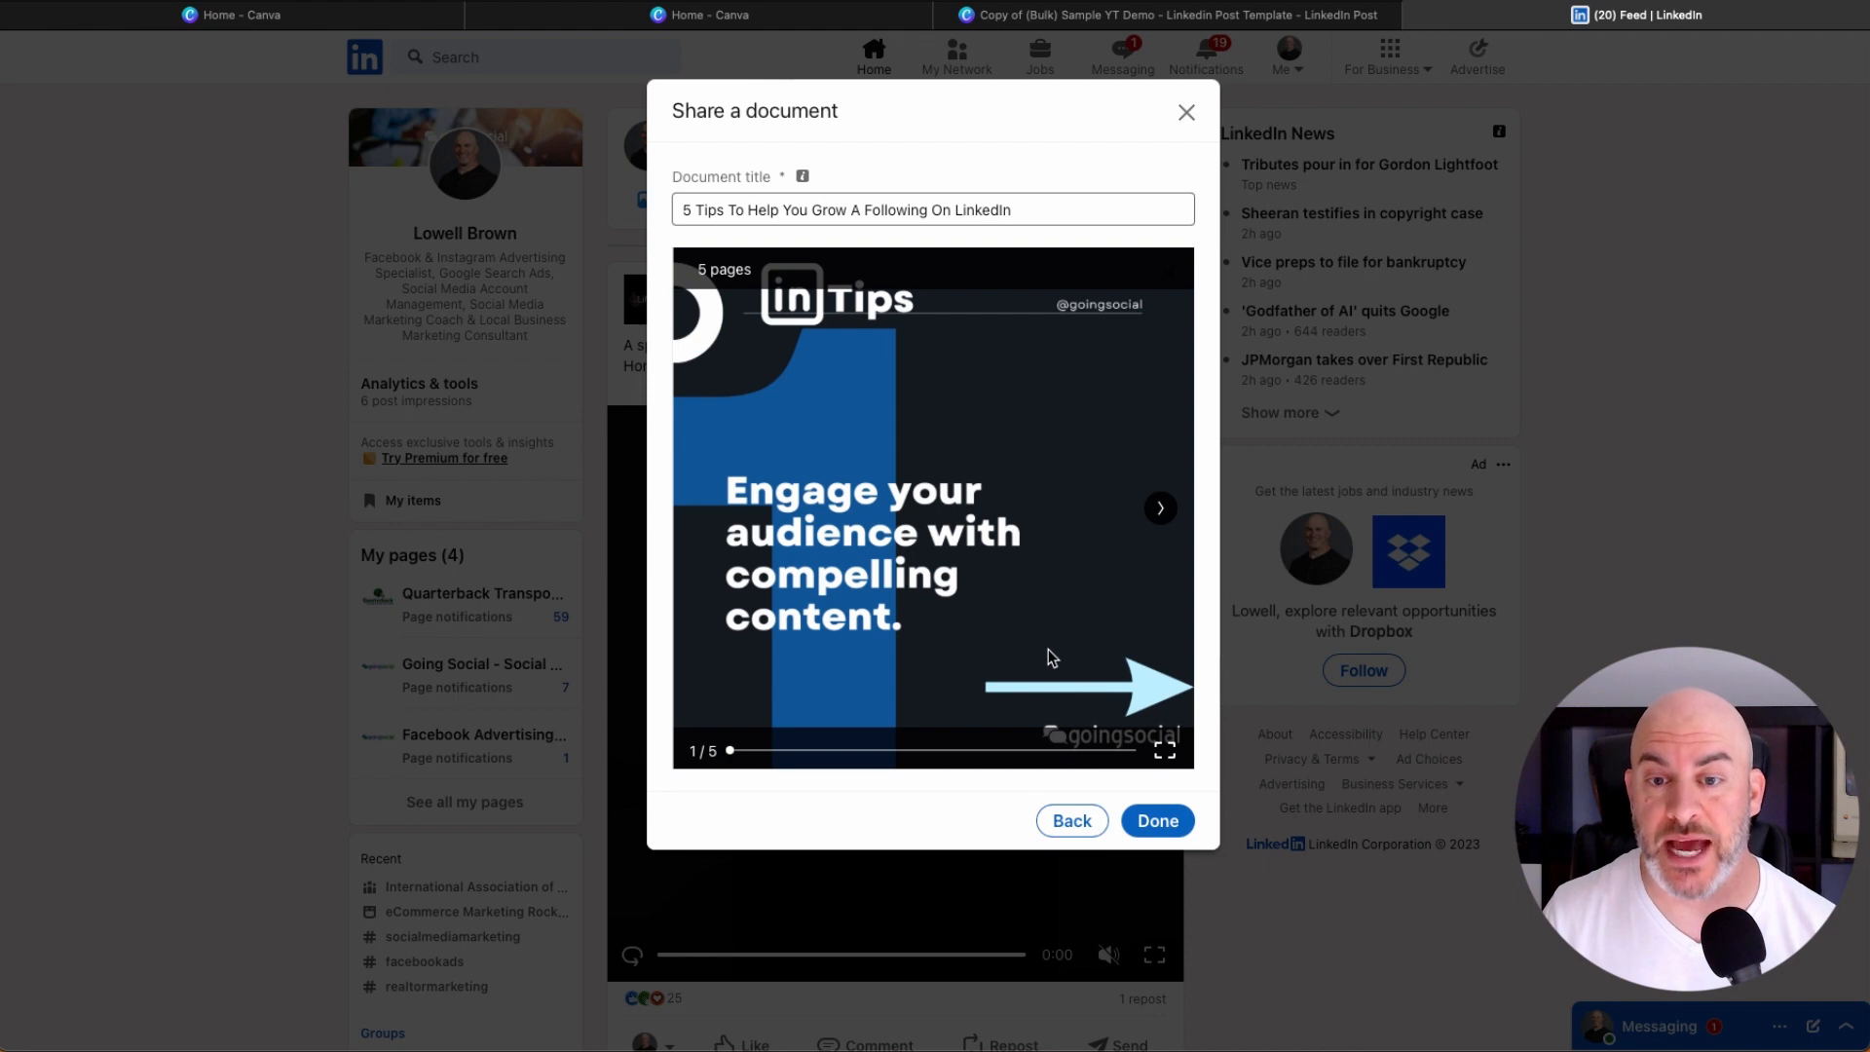
pyautogui.moveTo(1156, 821)
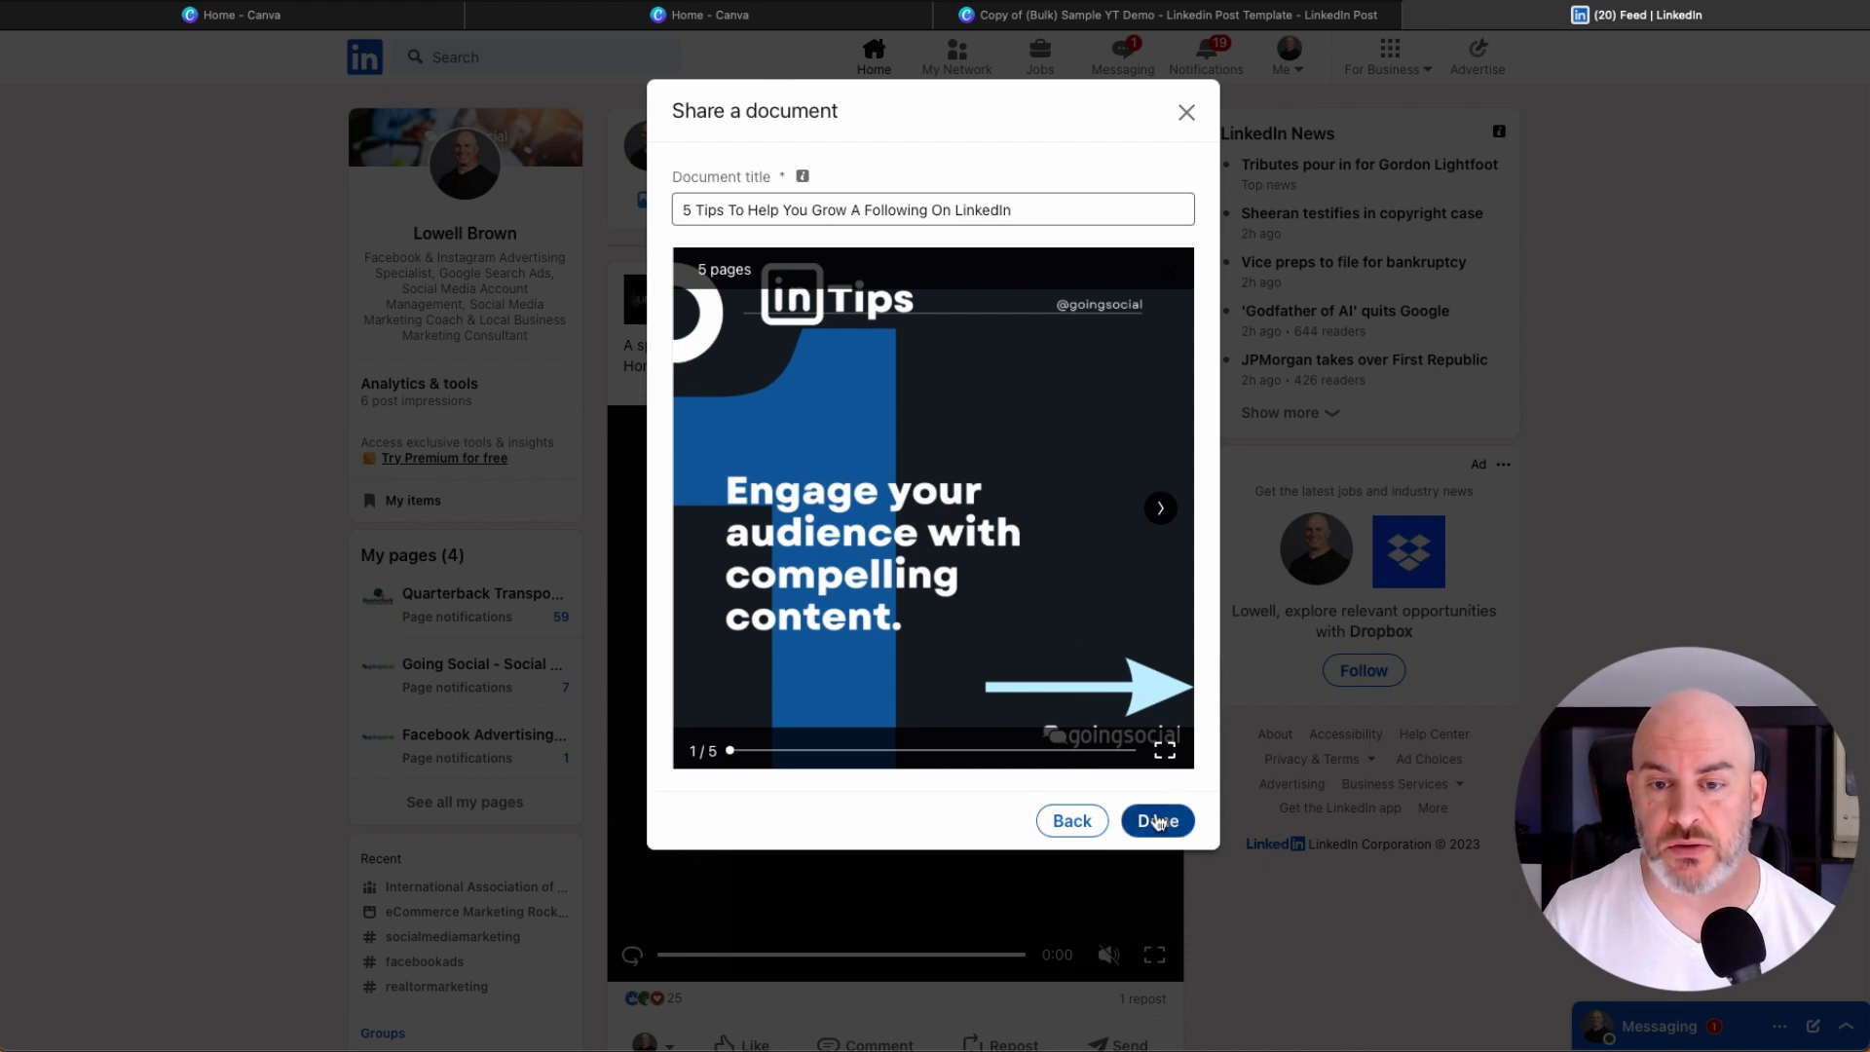
pyautogui.click(1157, 821)
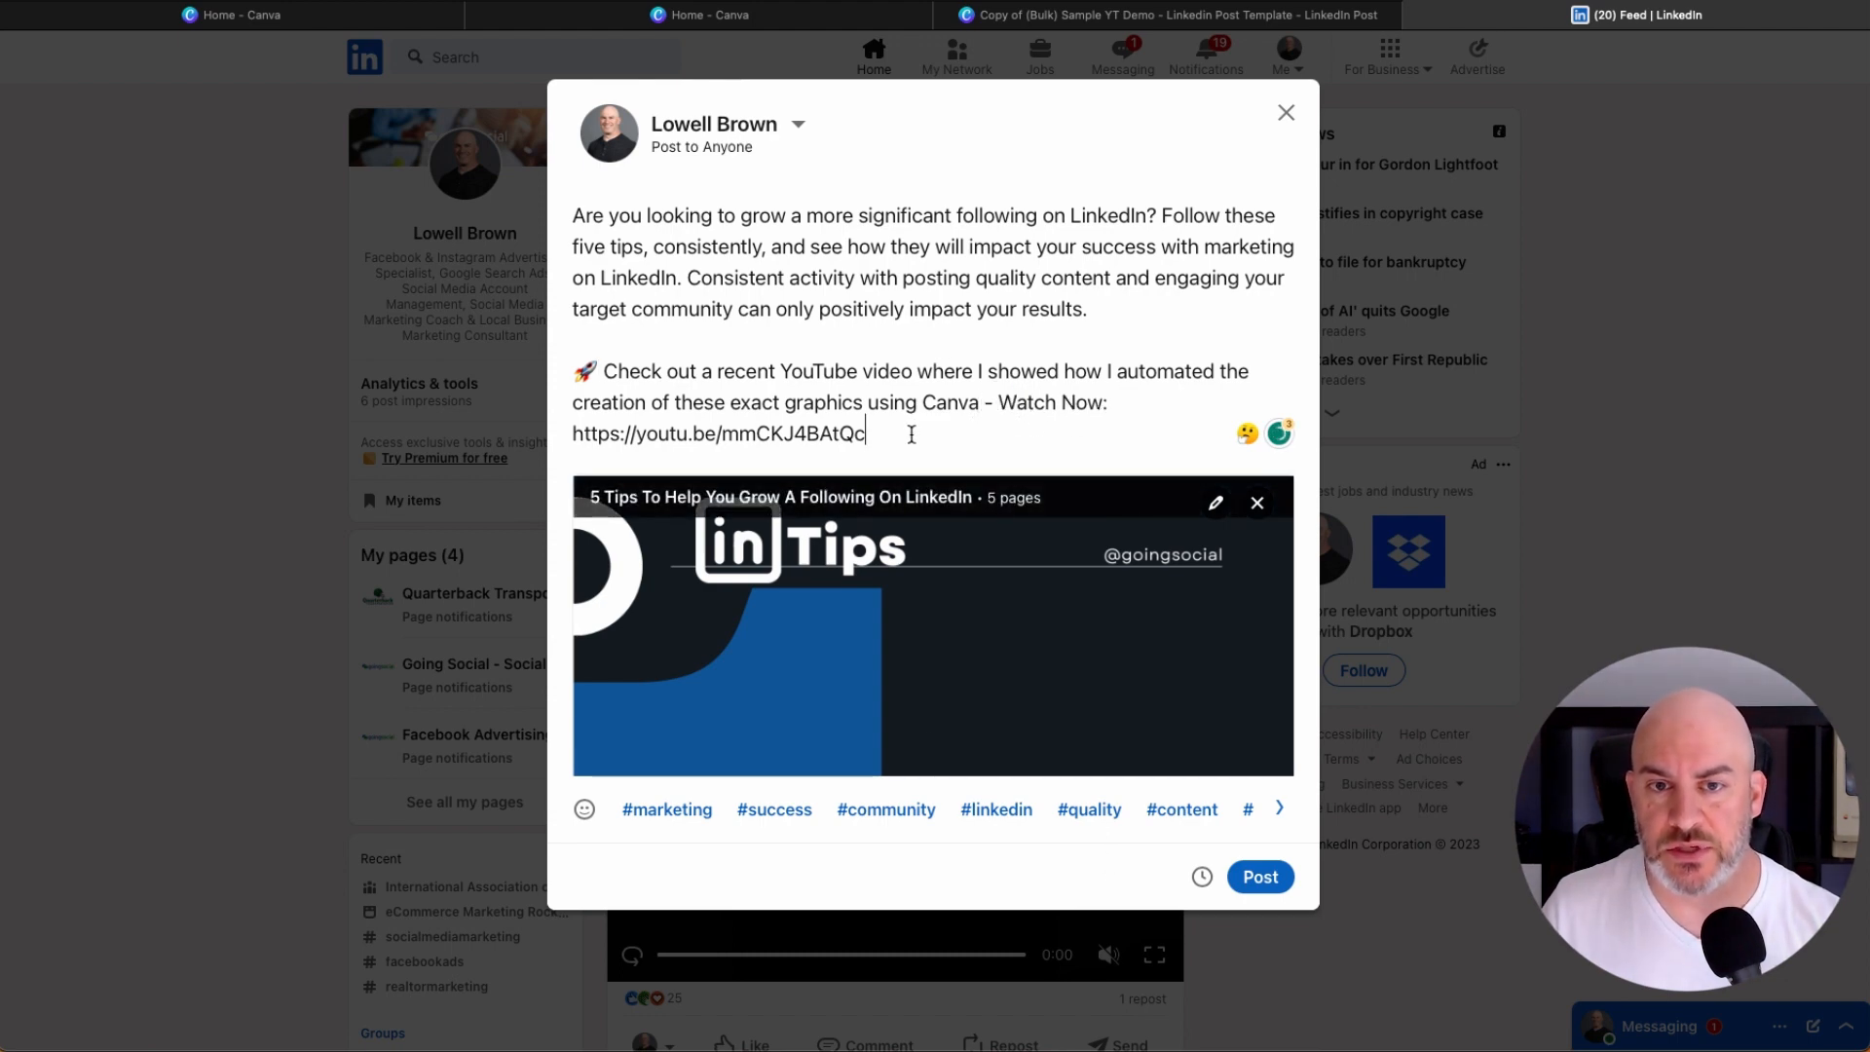
# Add hashtags #linkedinmarketing, #linkedintips and #goingsocial below the YouTube link.
pyautogui.write('#lin')
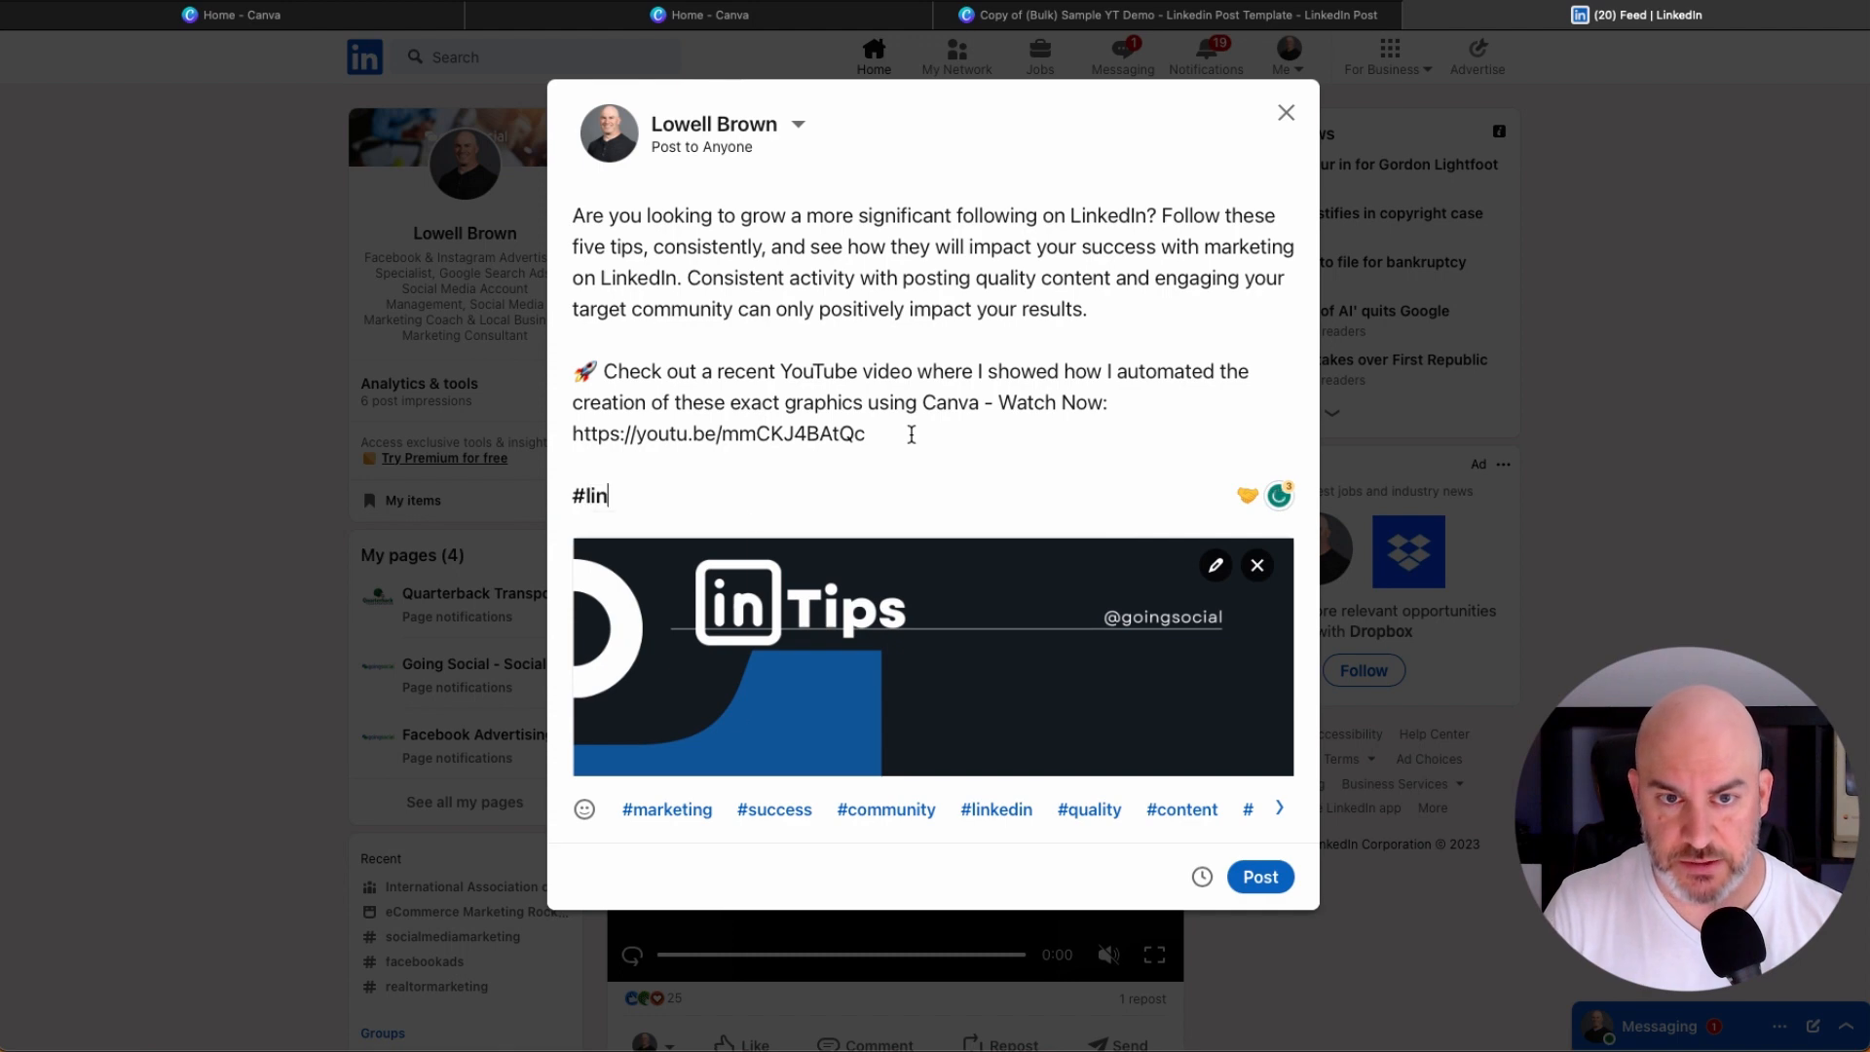
pyautogui.write('kedin')
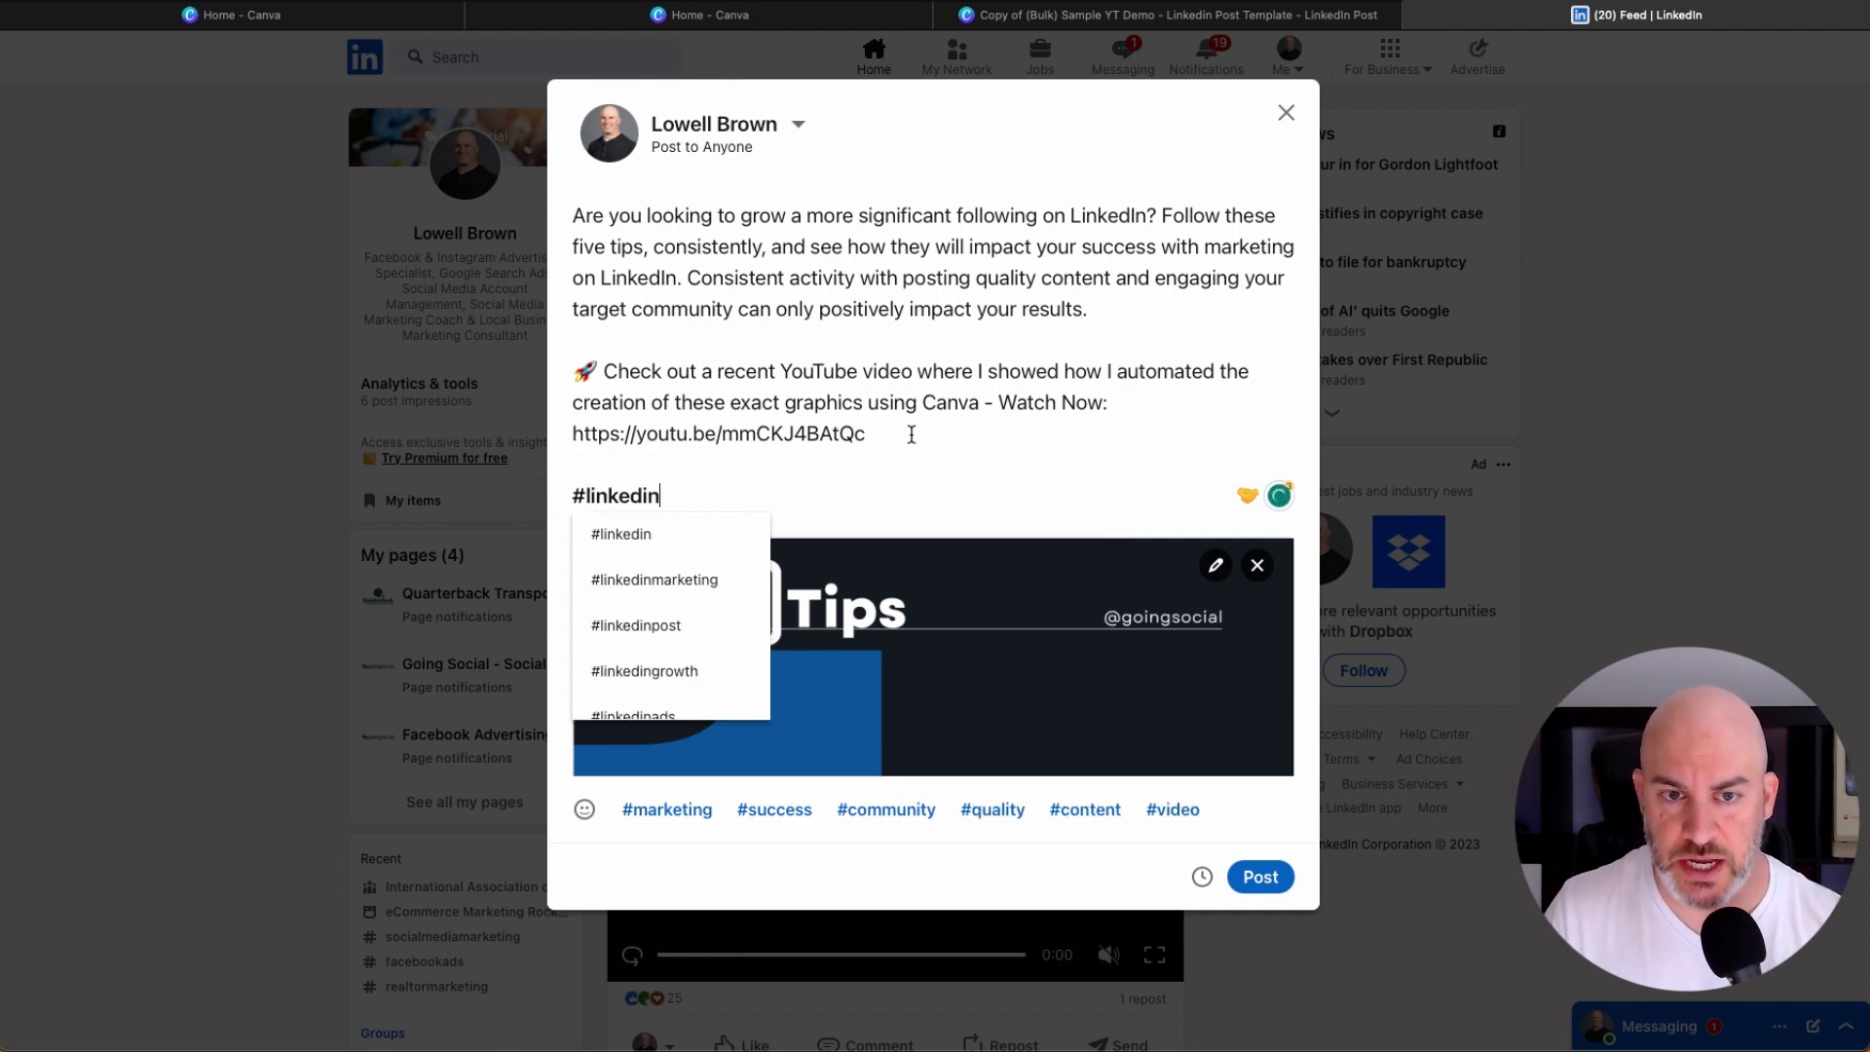
pyautogui.click(653, 580)
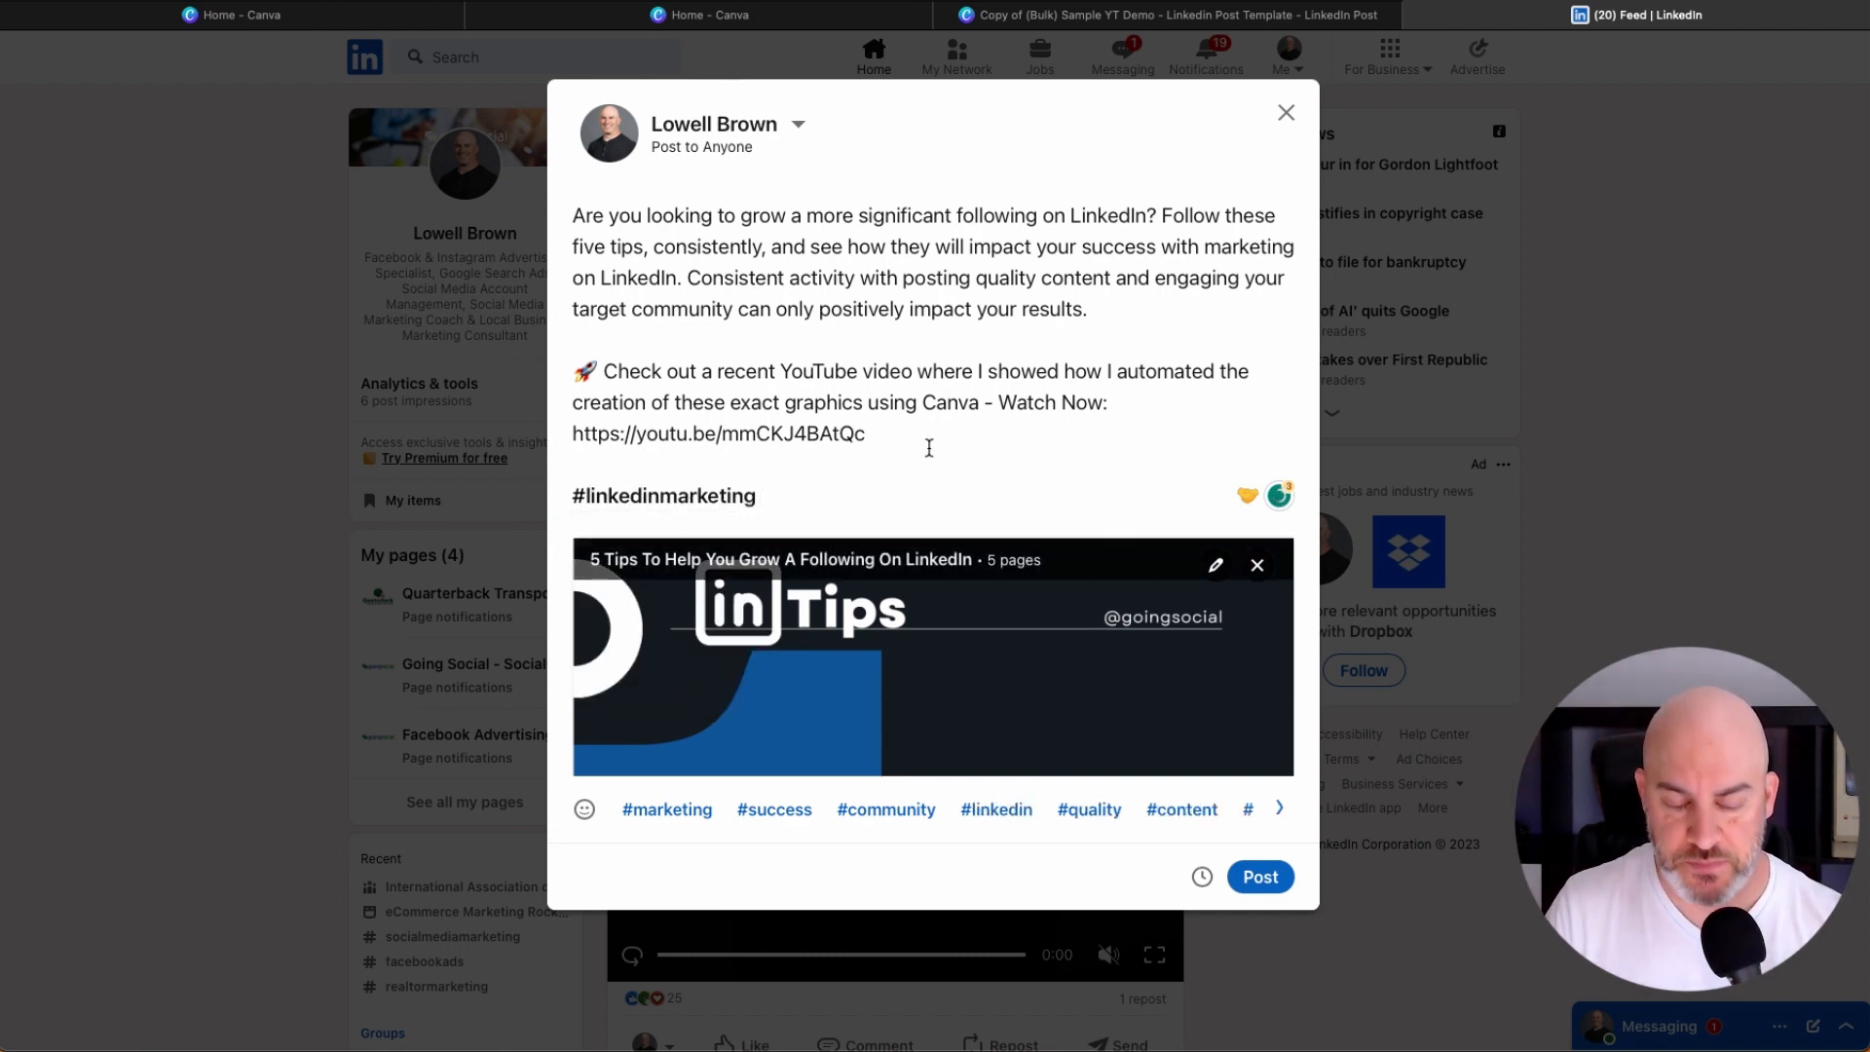
pyautogui.write('#LinkedinTips')
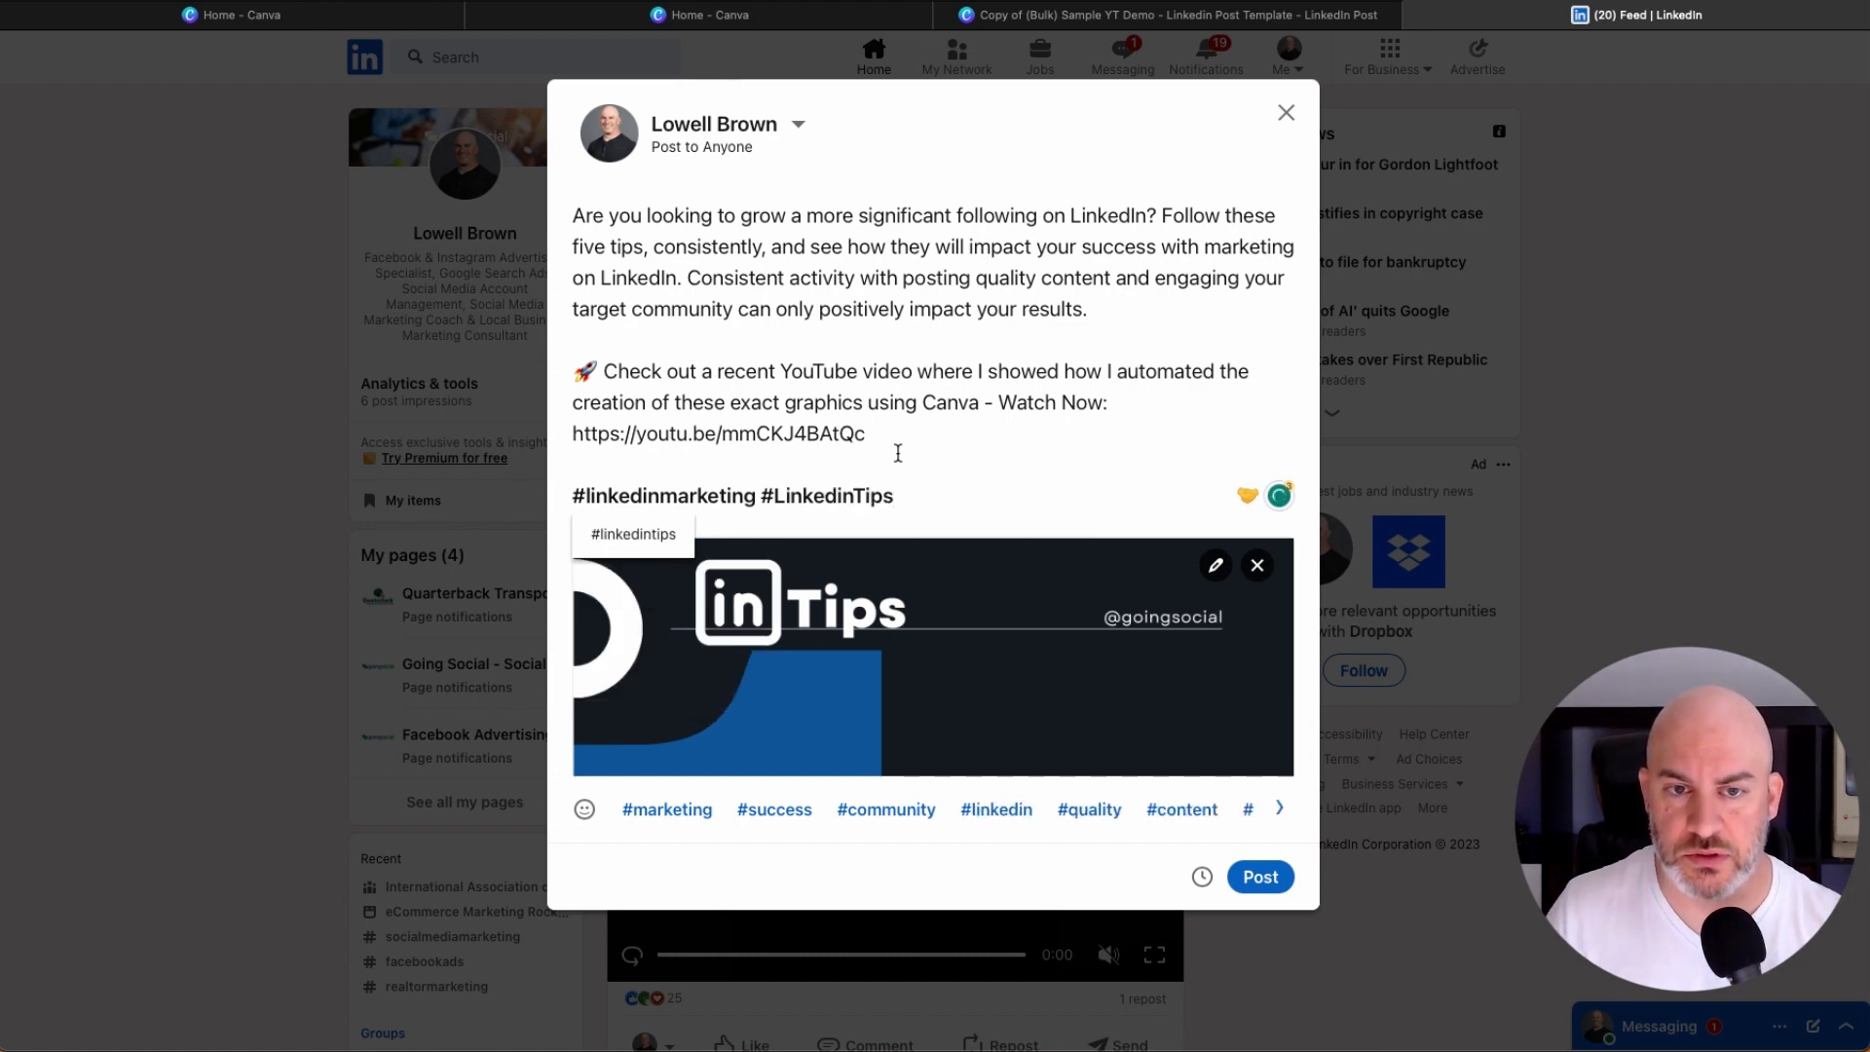
pyautogui.click(633, 533)
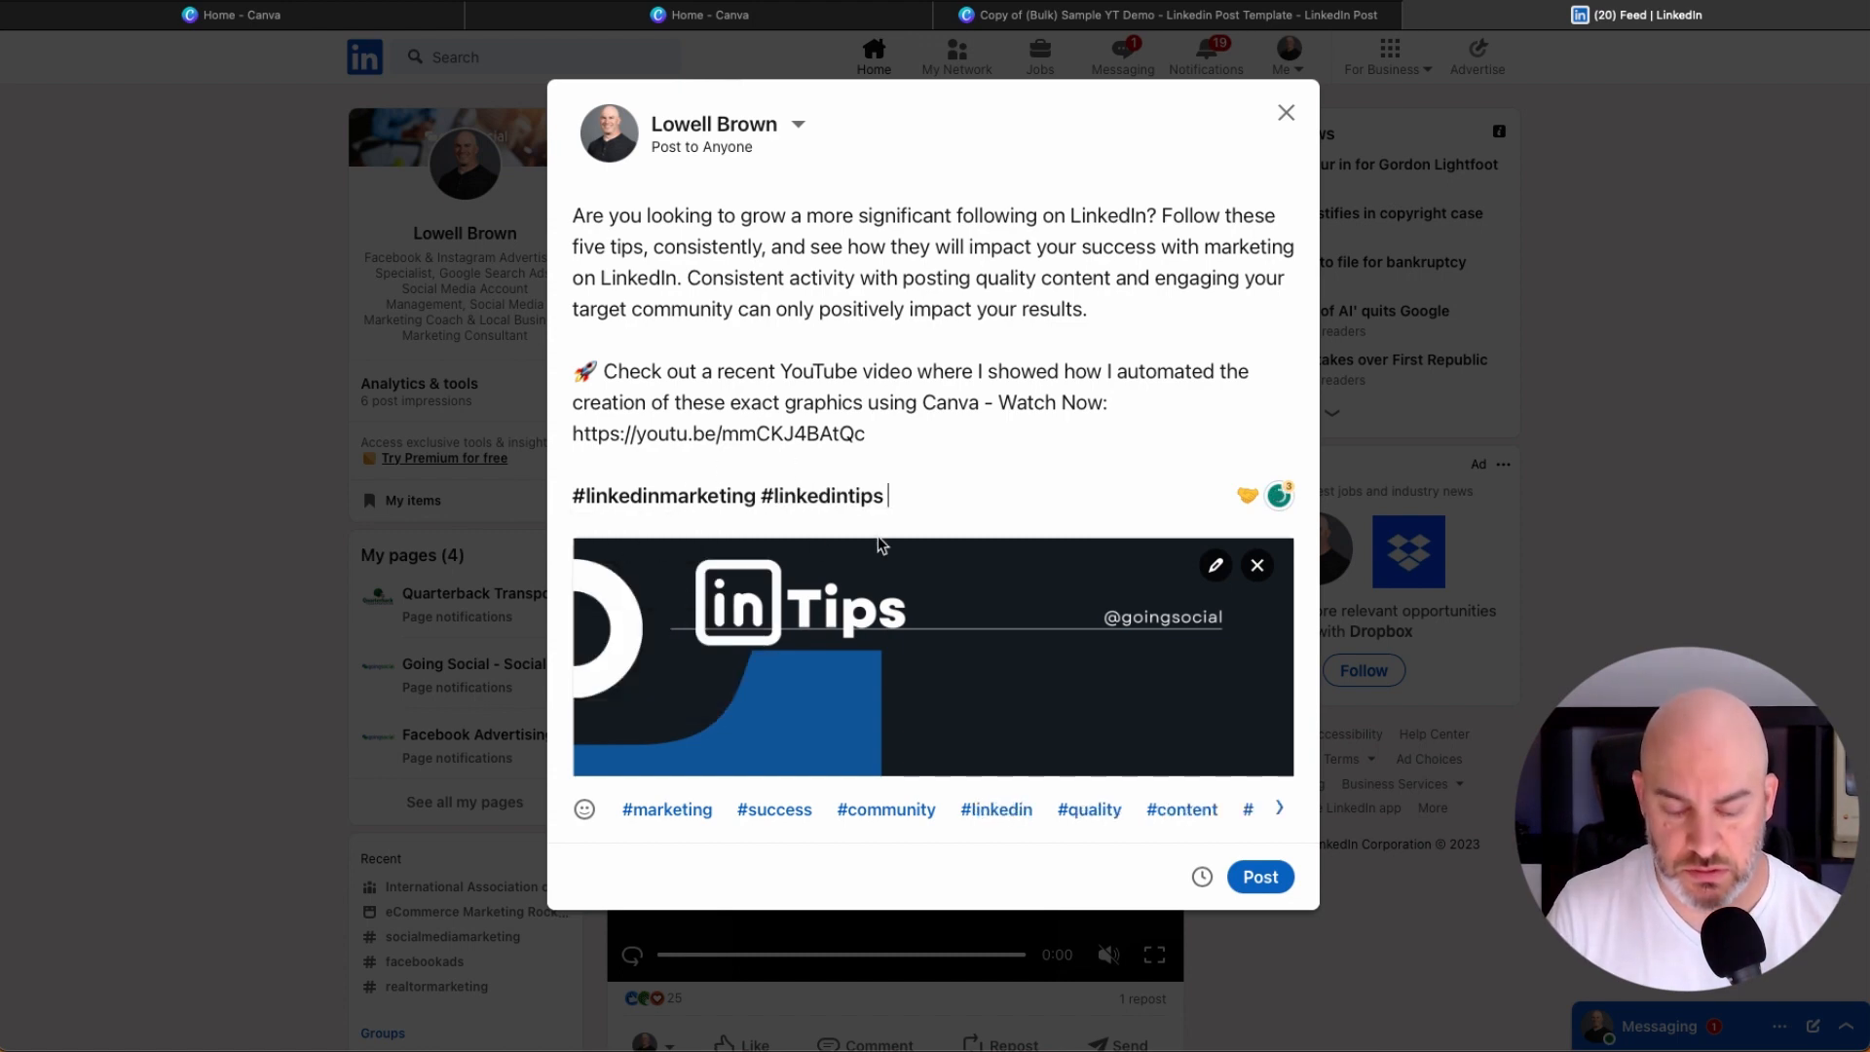
pyautogui.write('#goingsocial')
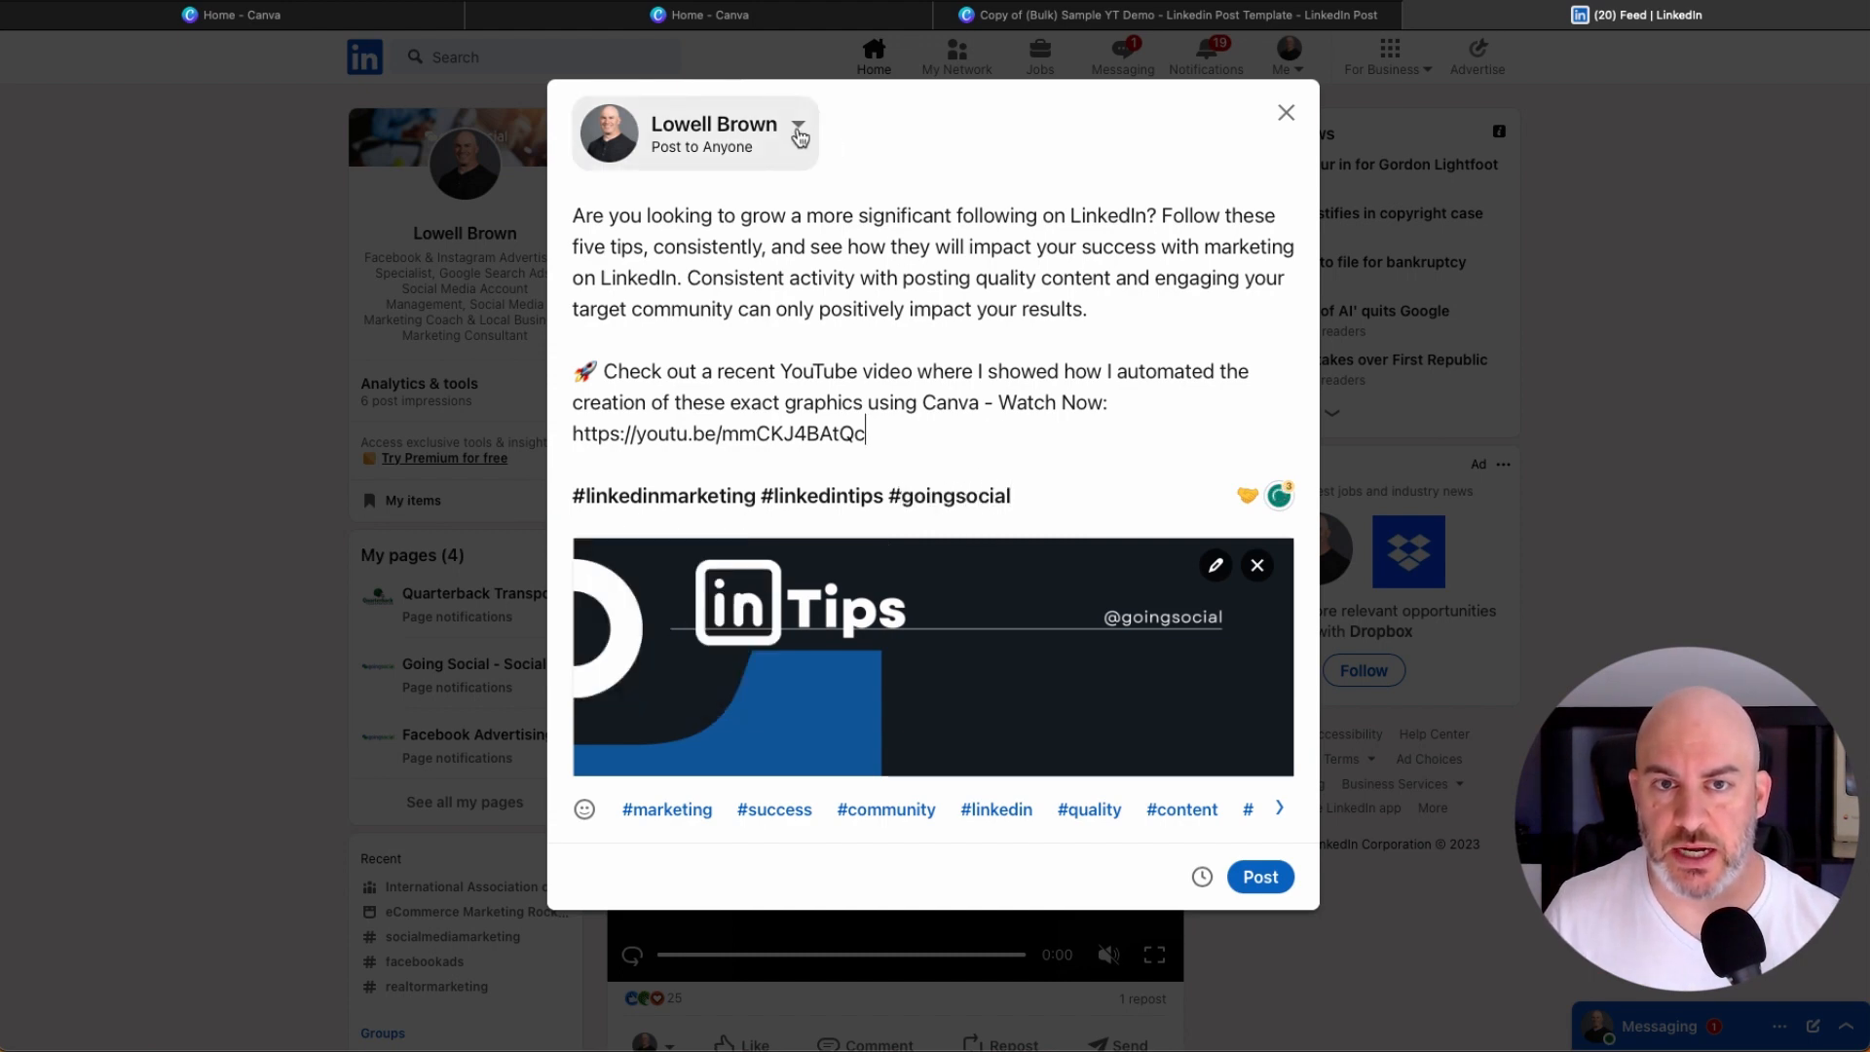
# Leave the post settings and switch to the Going Social company page admin view.
pyautogui.click(713, 133)
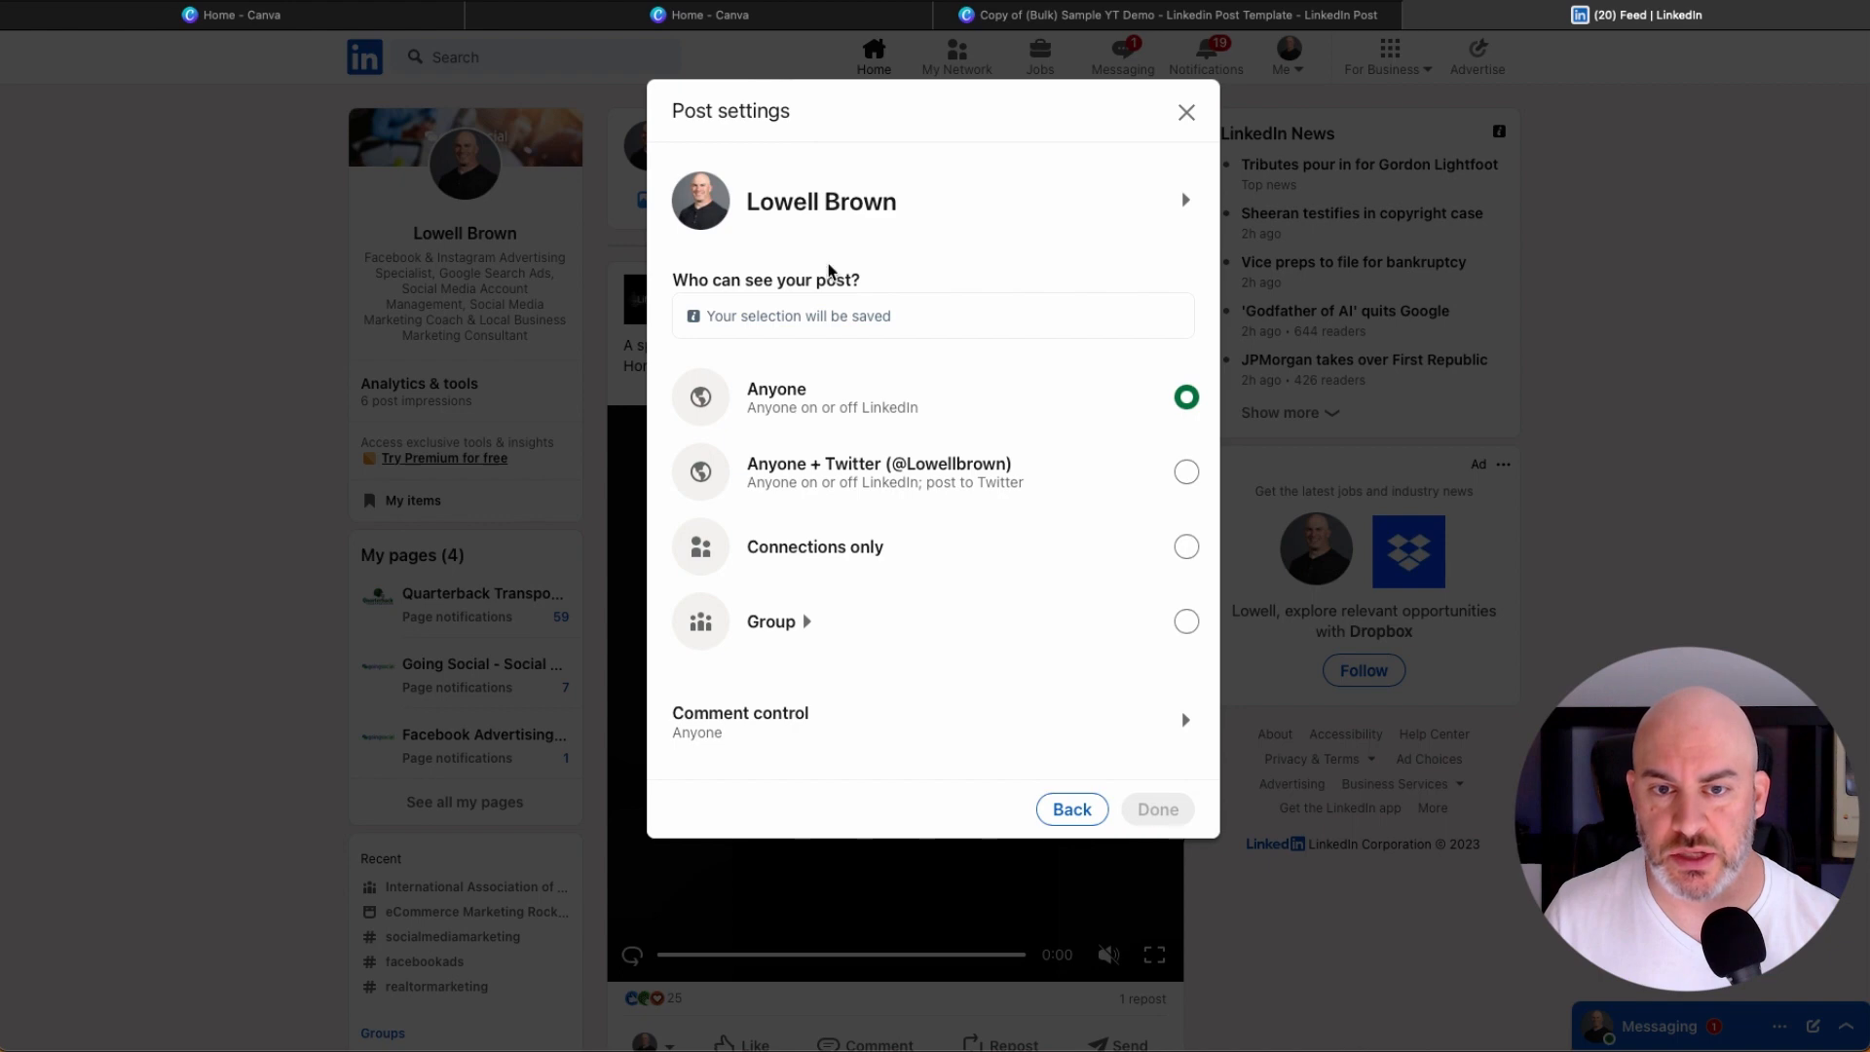
pyautogui.click(1186, 111)
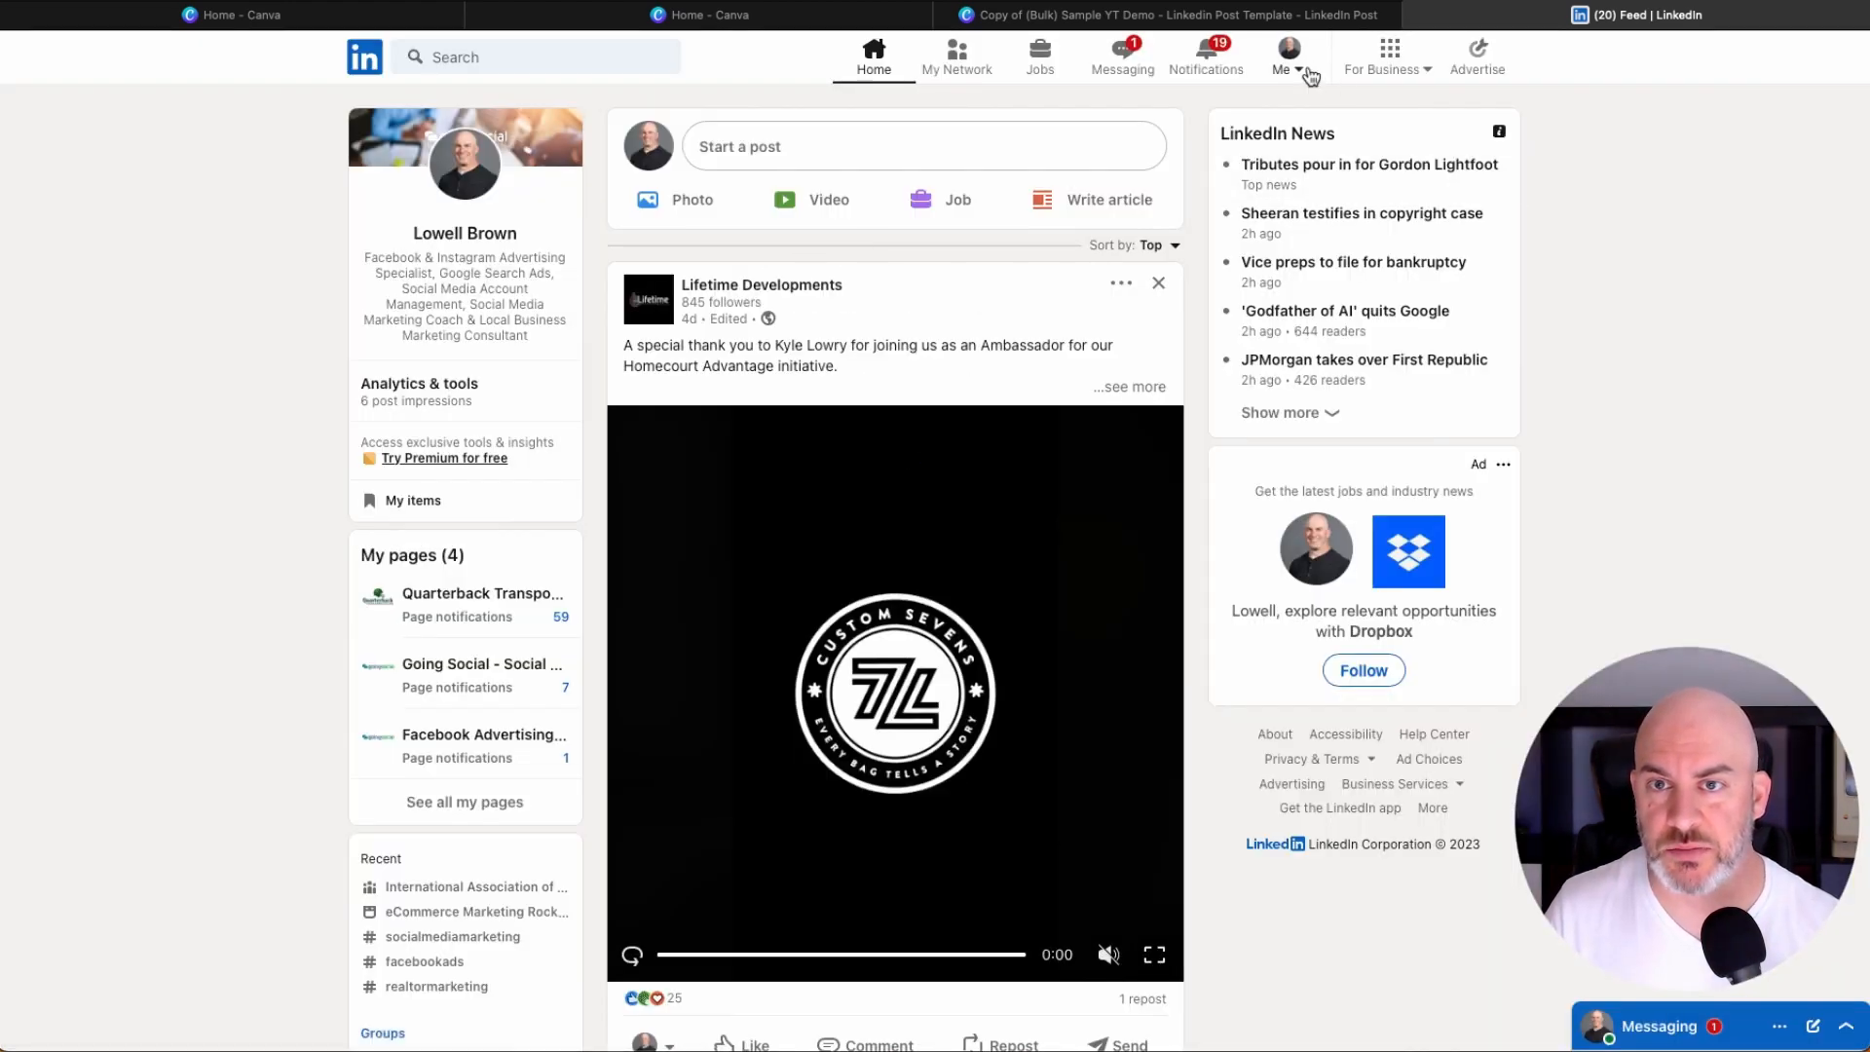
pyautogui.click(1286, 50)
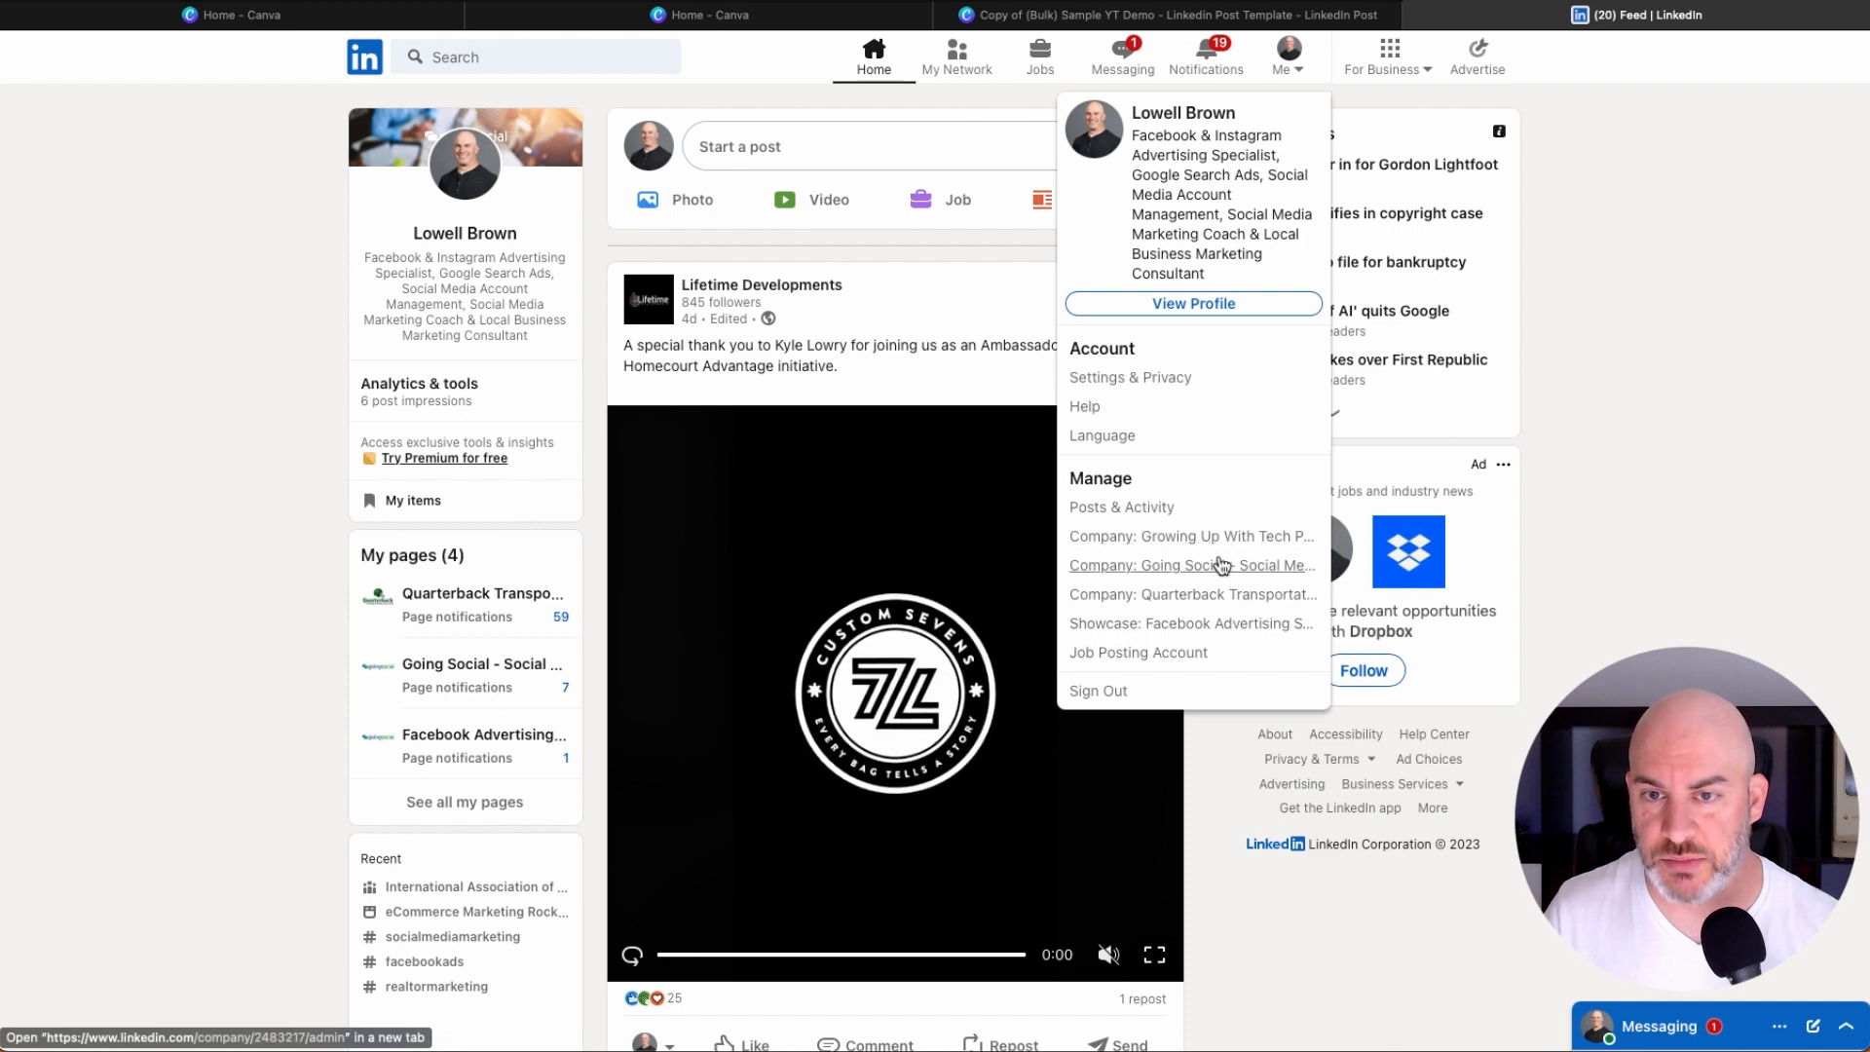
pyautogui.click(1190, 564)
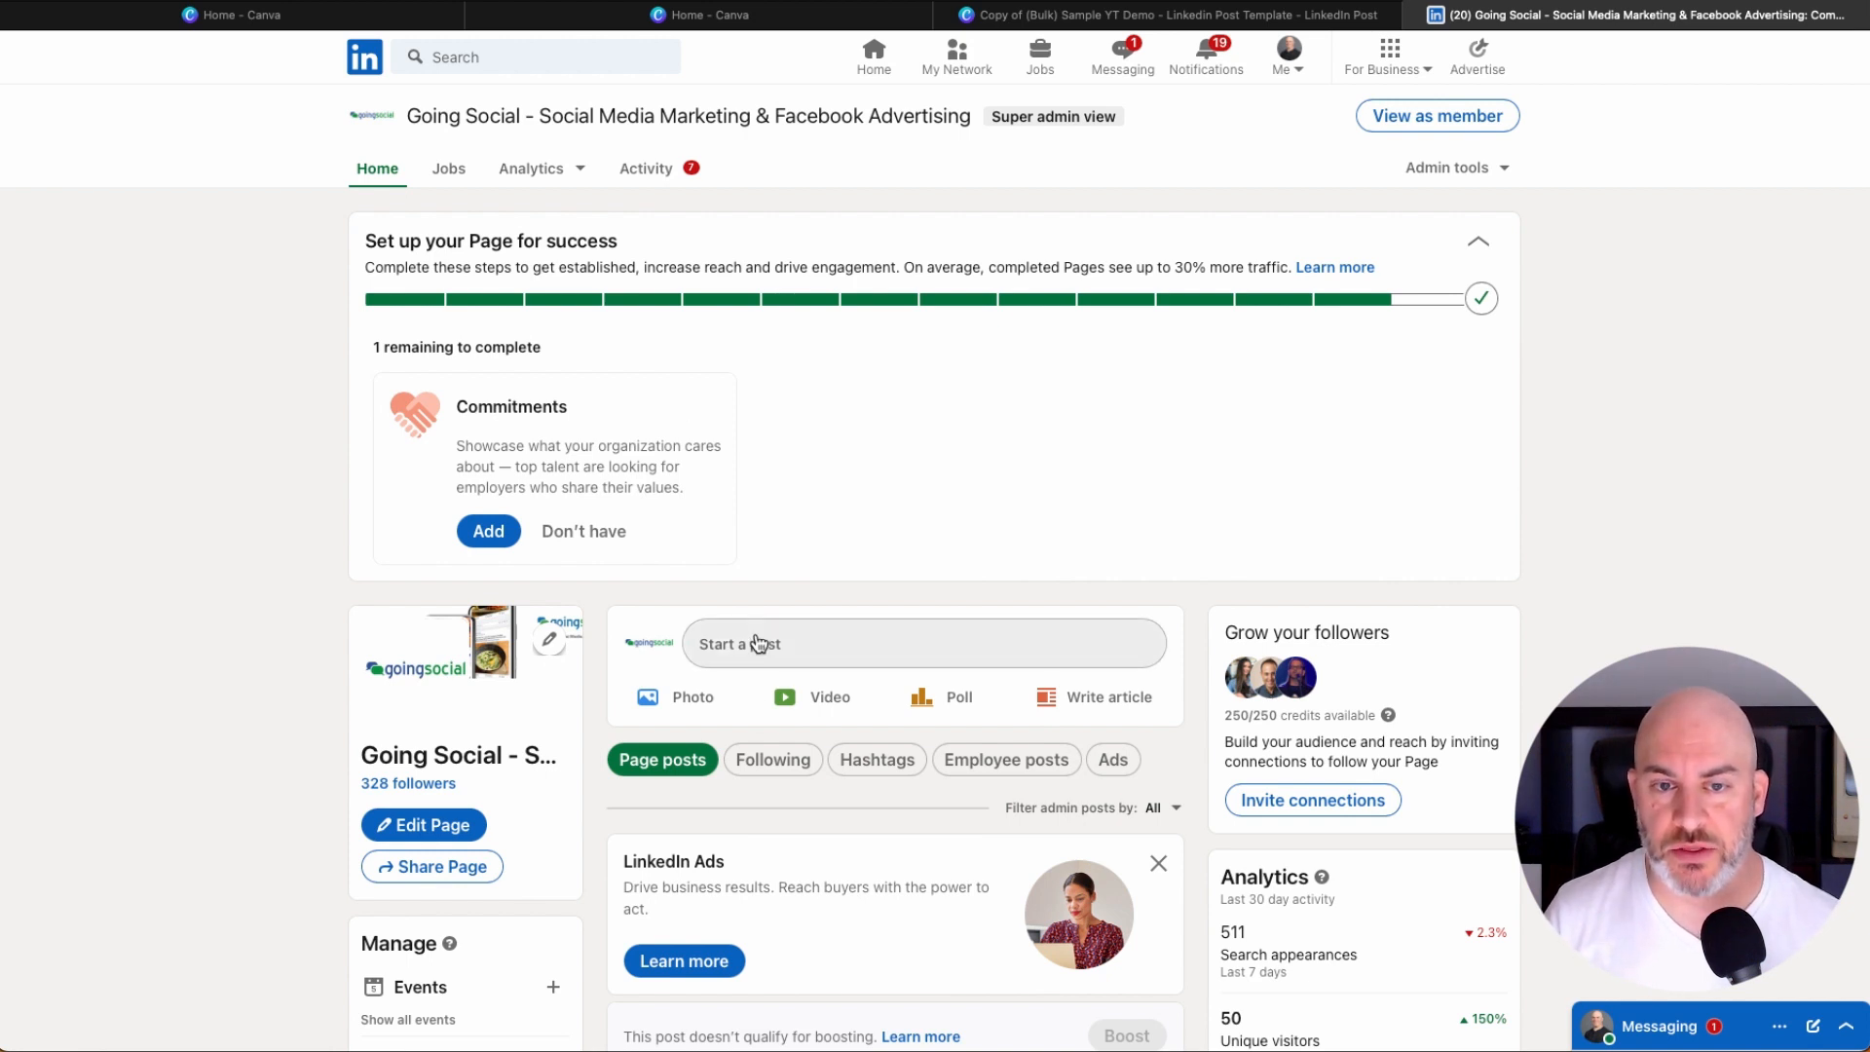
# From Going Social, attach the carousel PDF, post it, and scroll to see it in the feed.
pyautogui.click(758, 644)
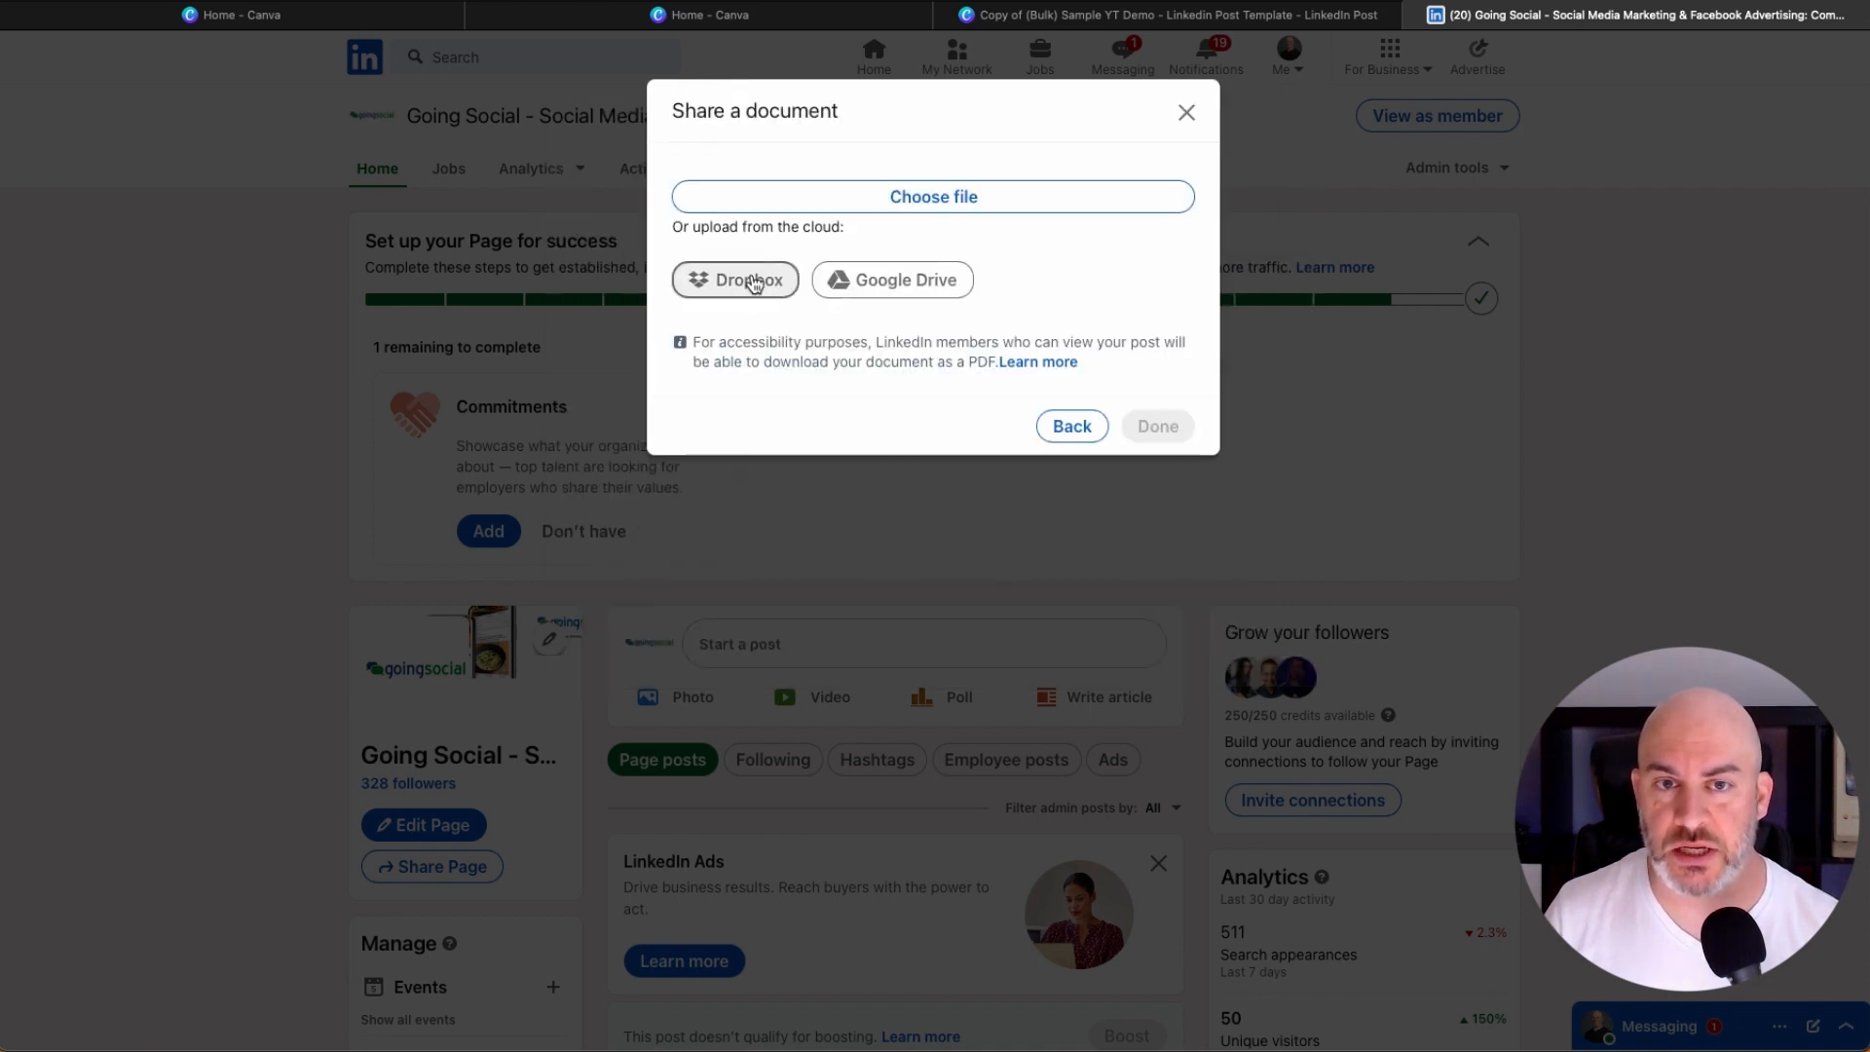
pyautogui.click(934, 196)
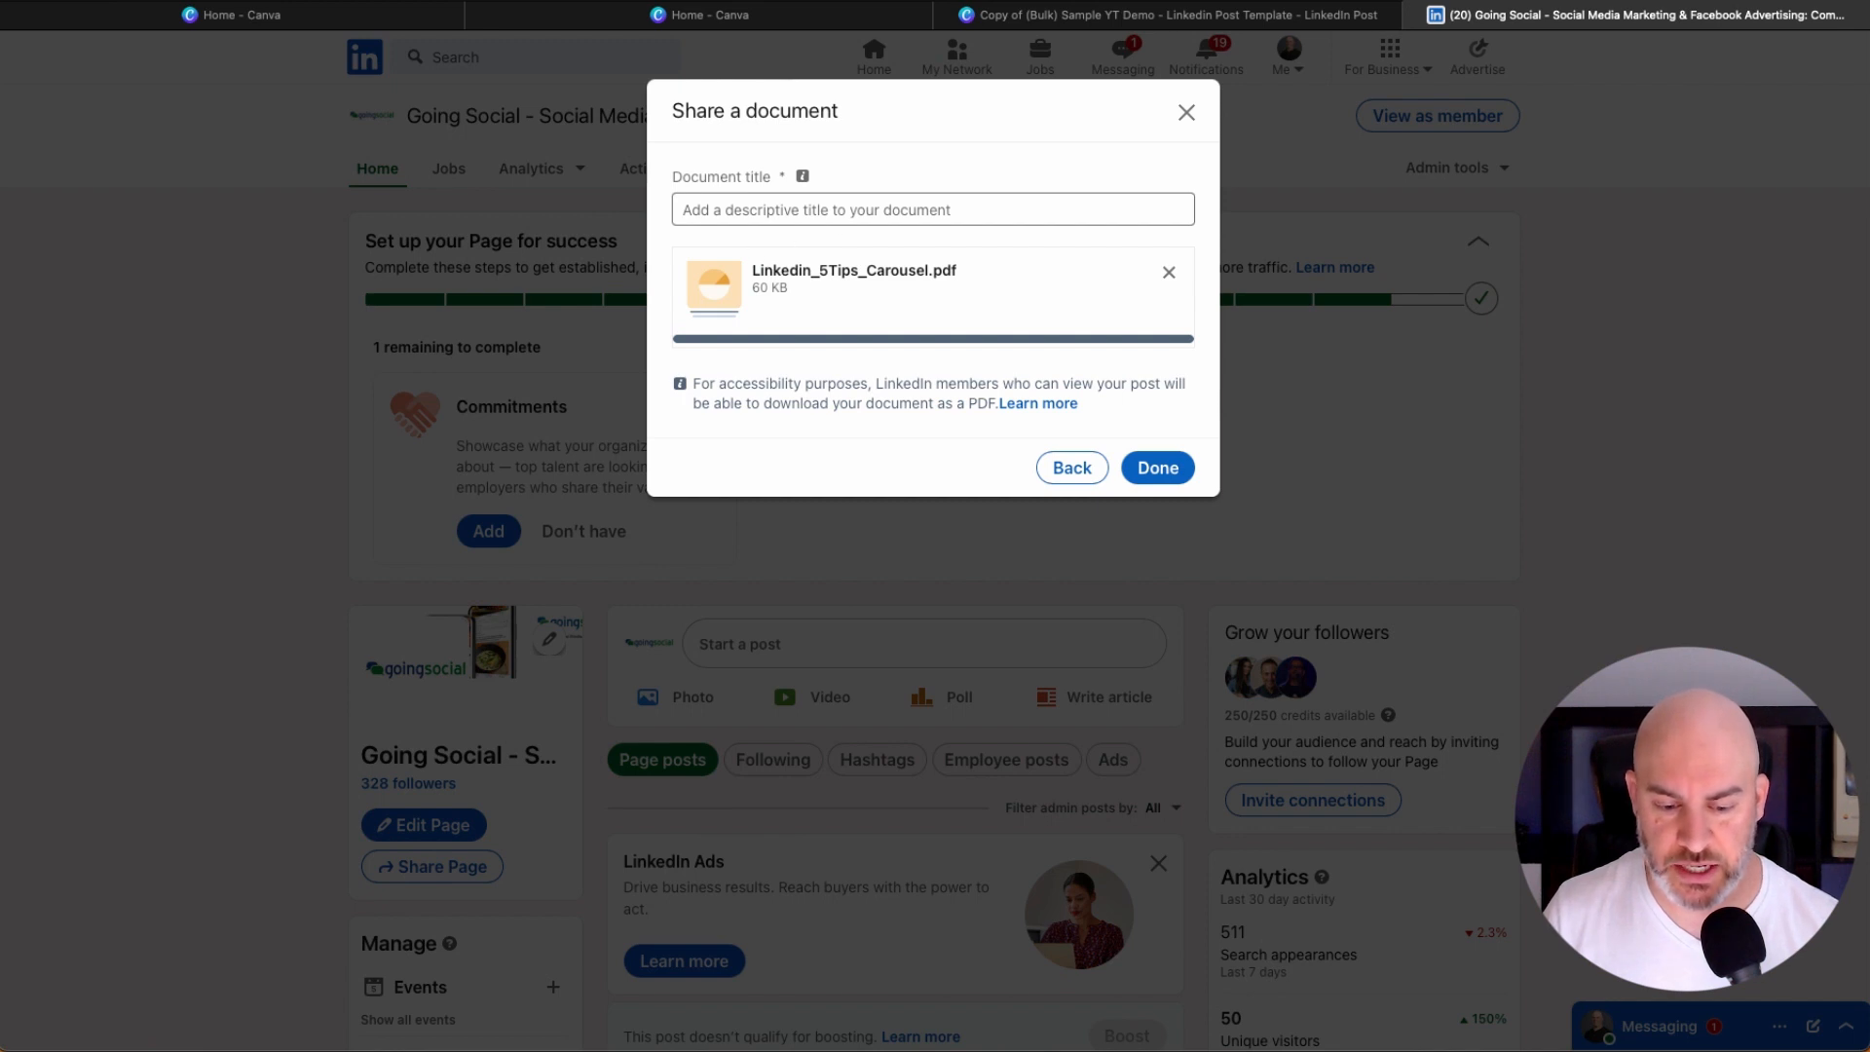
pyautogui.click(1154, 468)
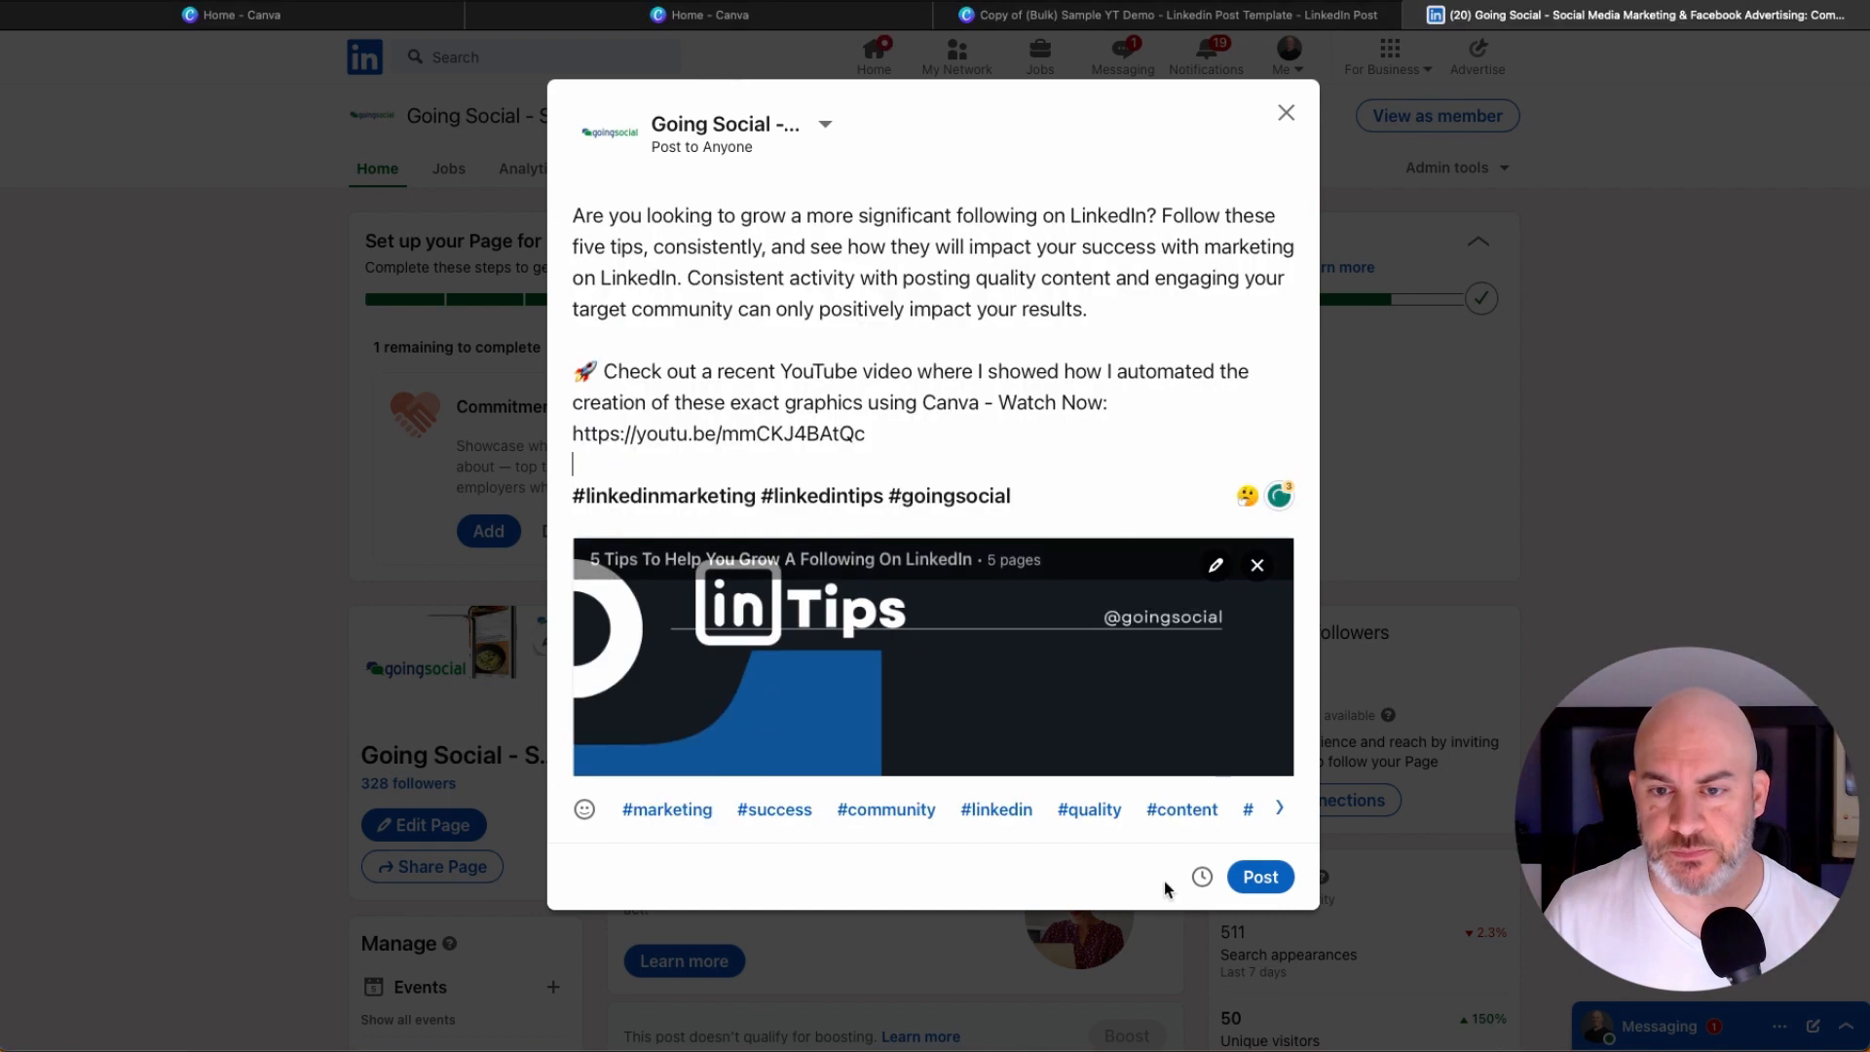
pyautogui.click(1259, 877)
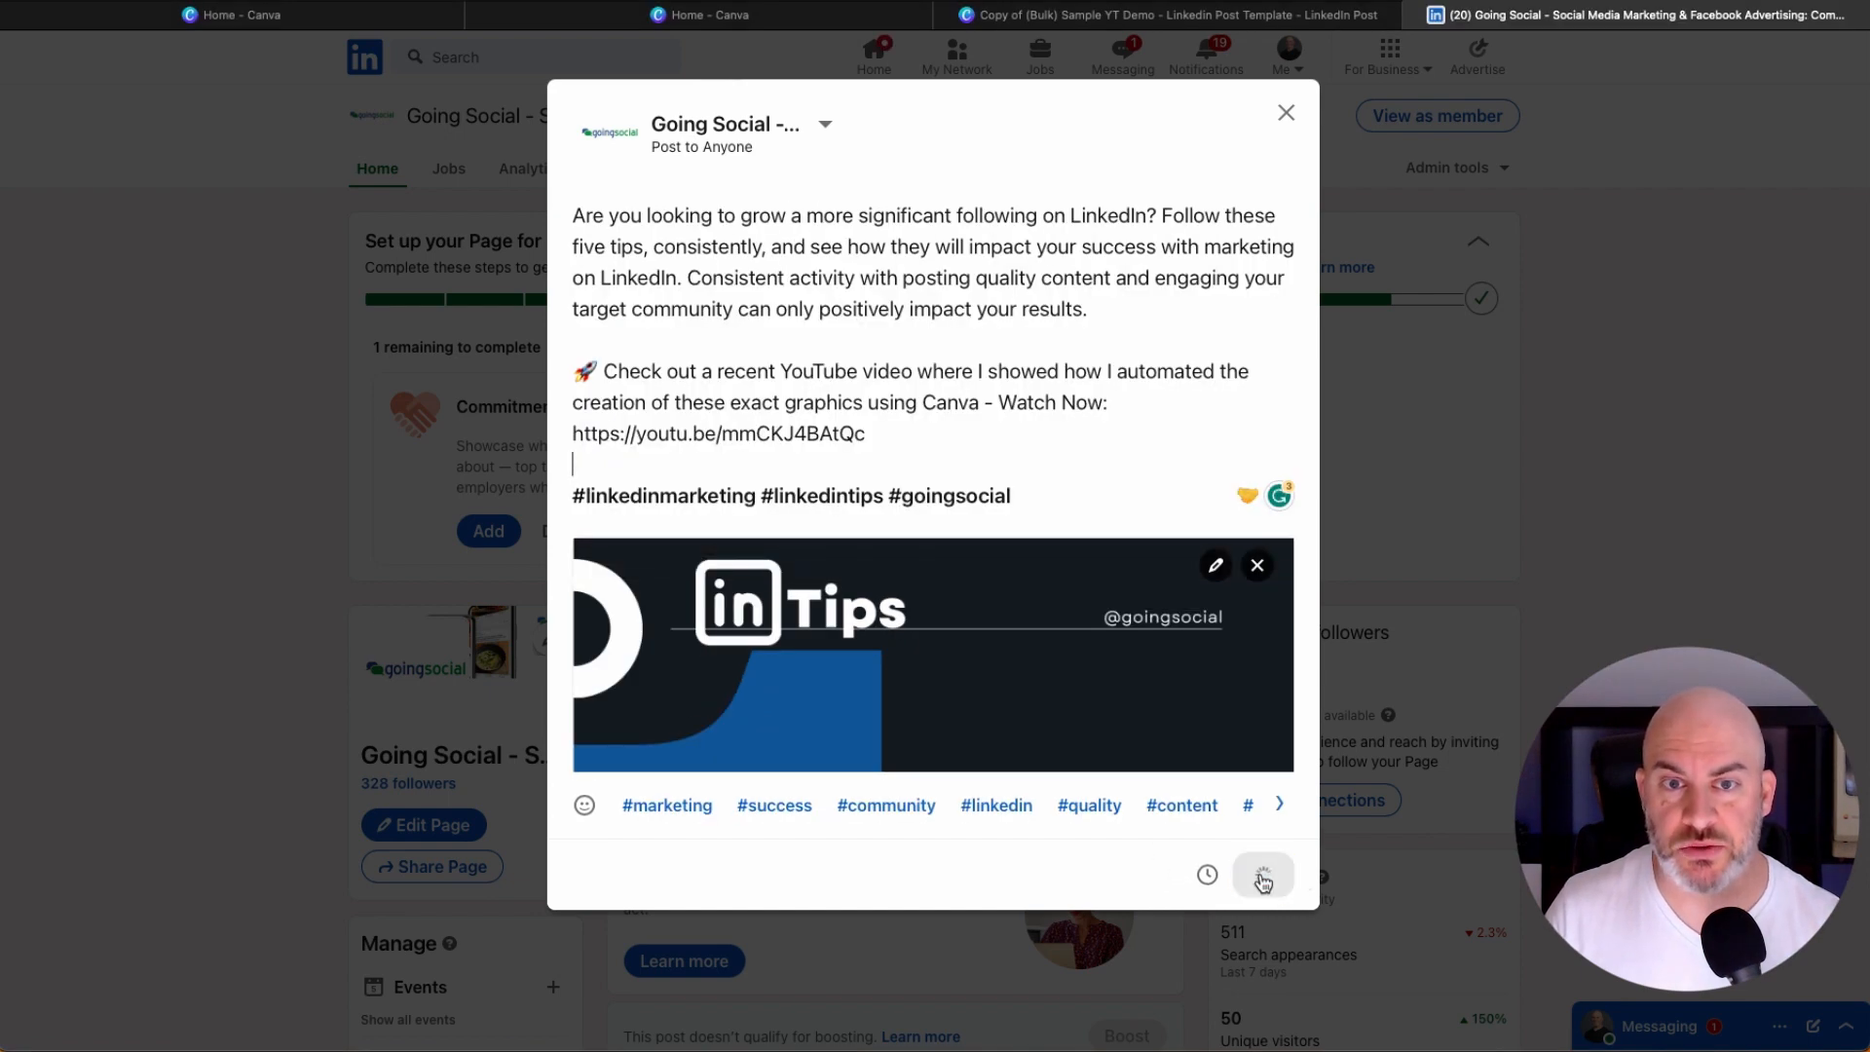
pyautogui.click(1263, 876)
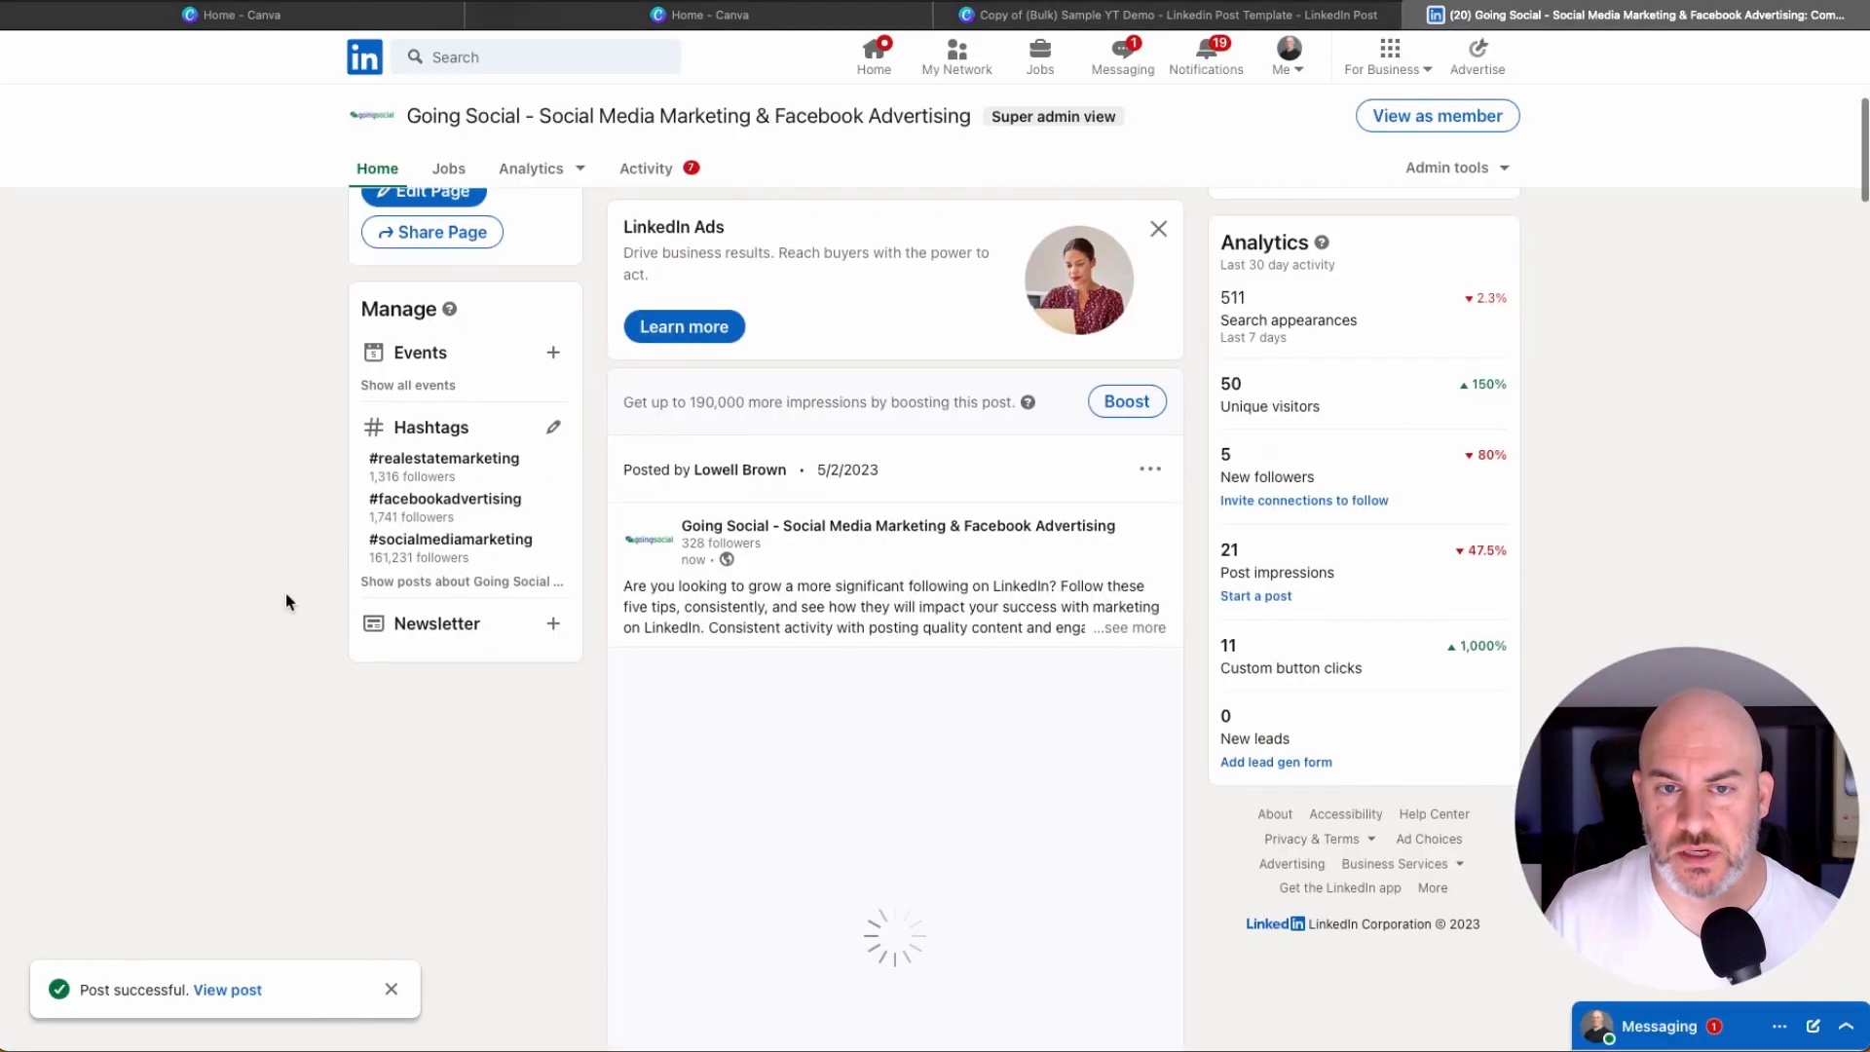
pyautogui.scroll(-3)
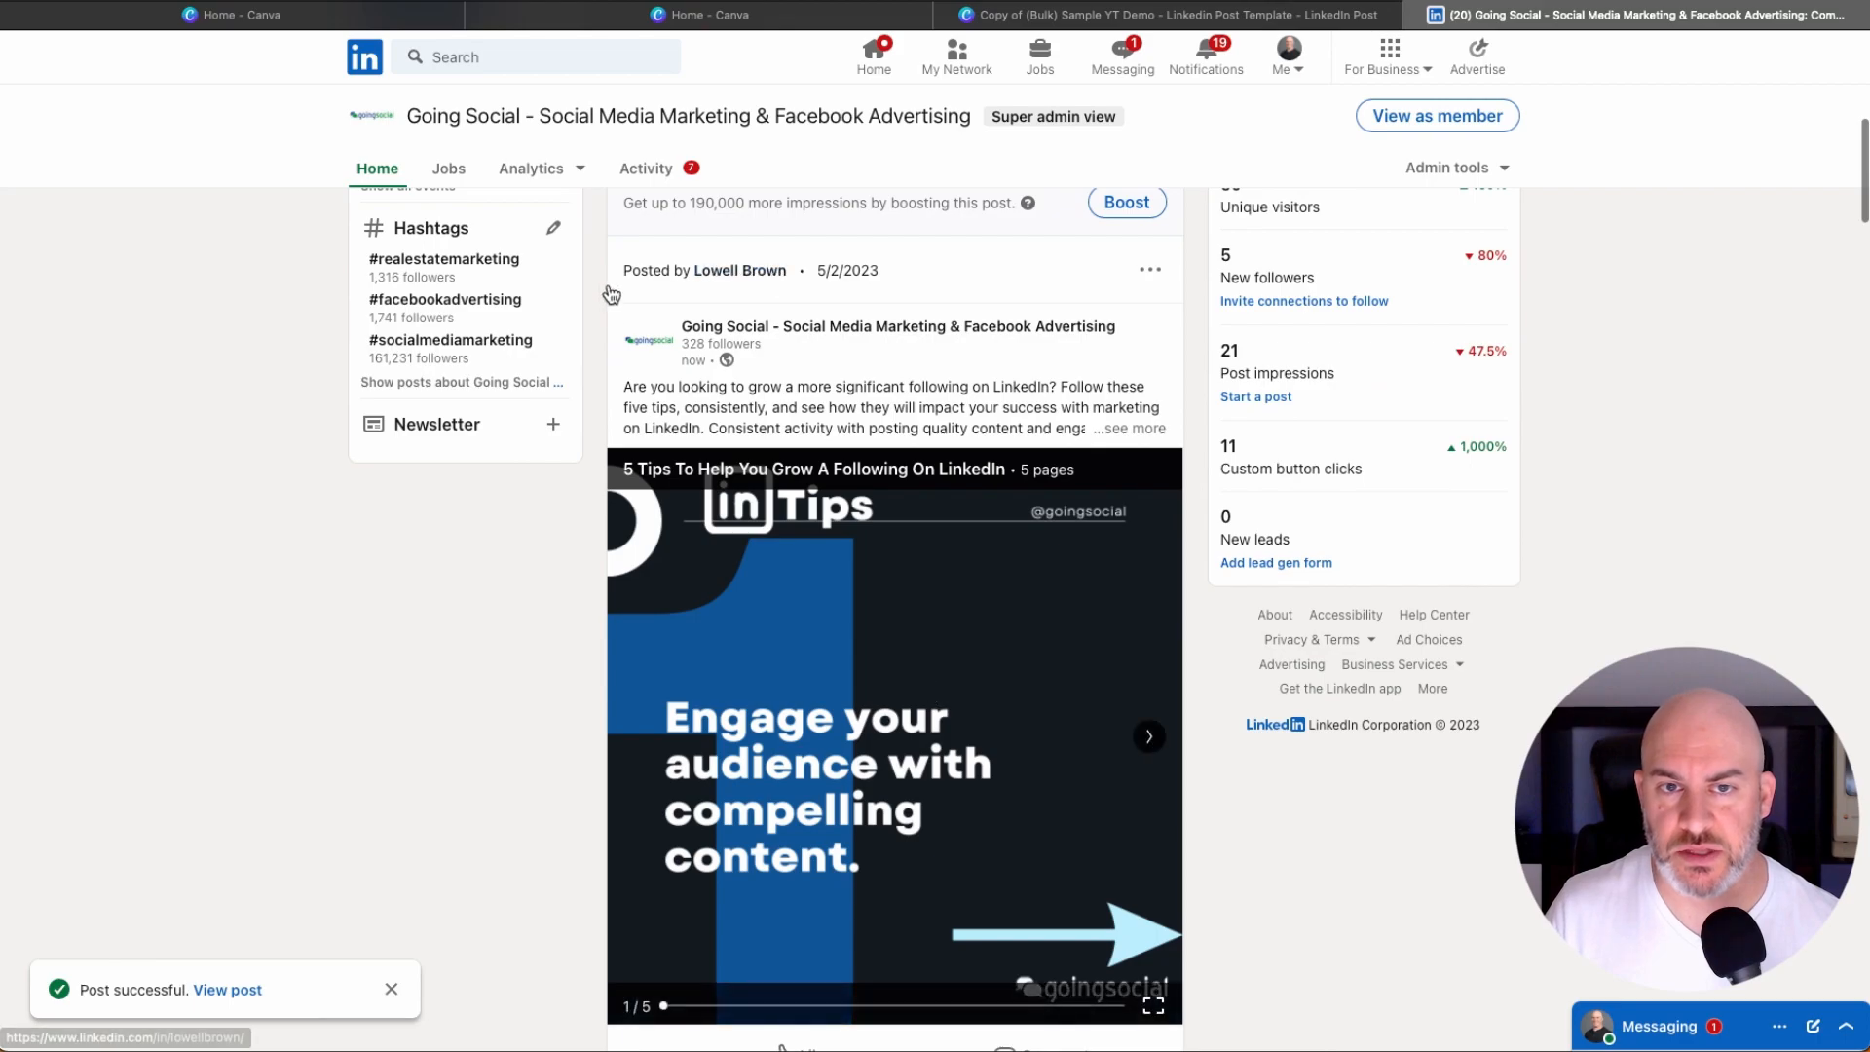